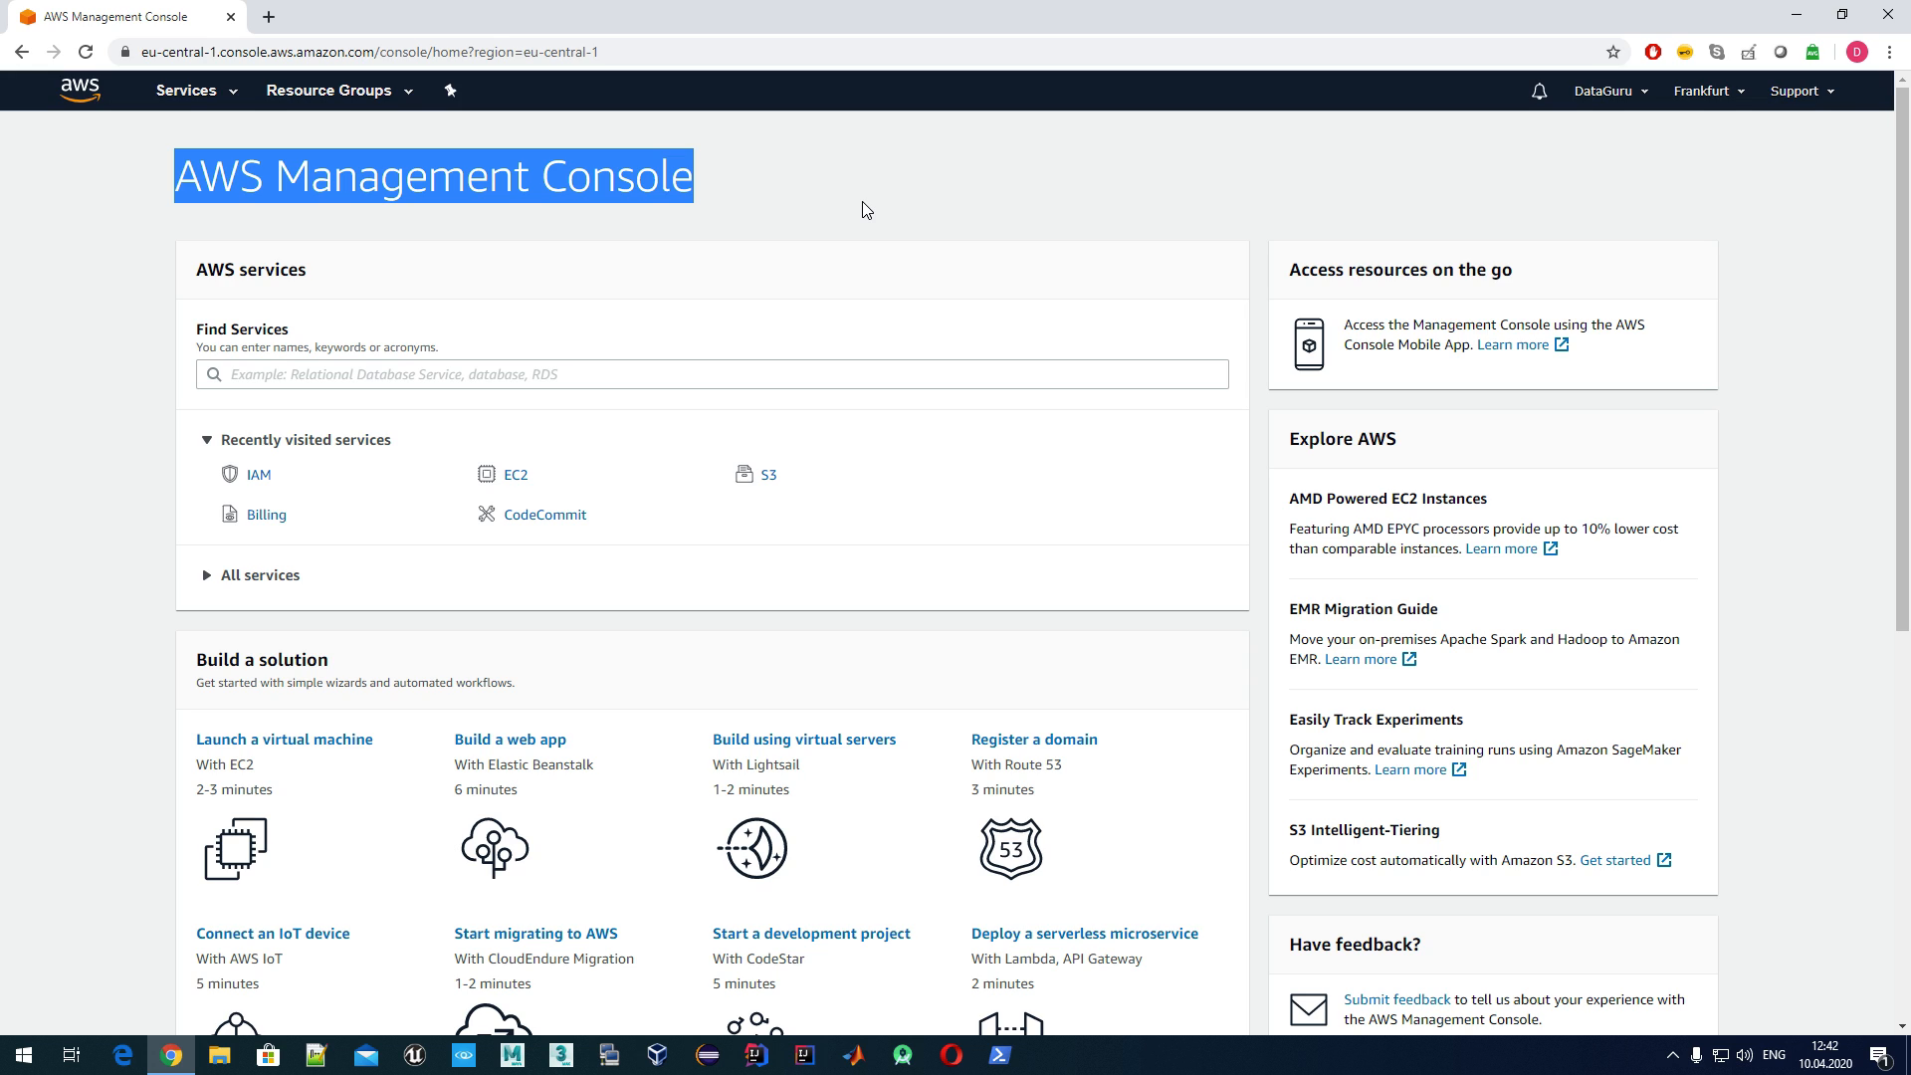
{"action": "mouse_move", "coordinate": [946, 285]}
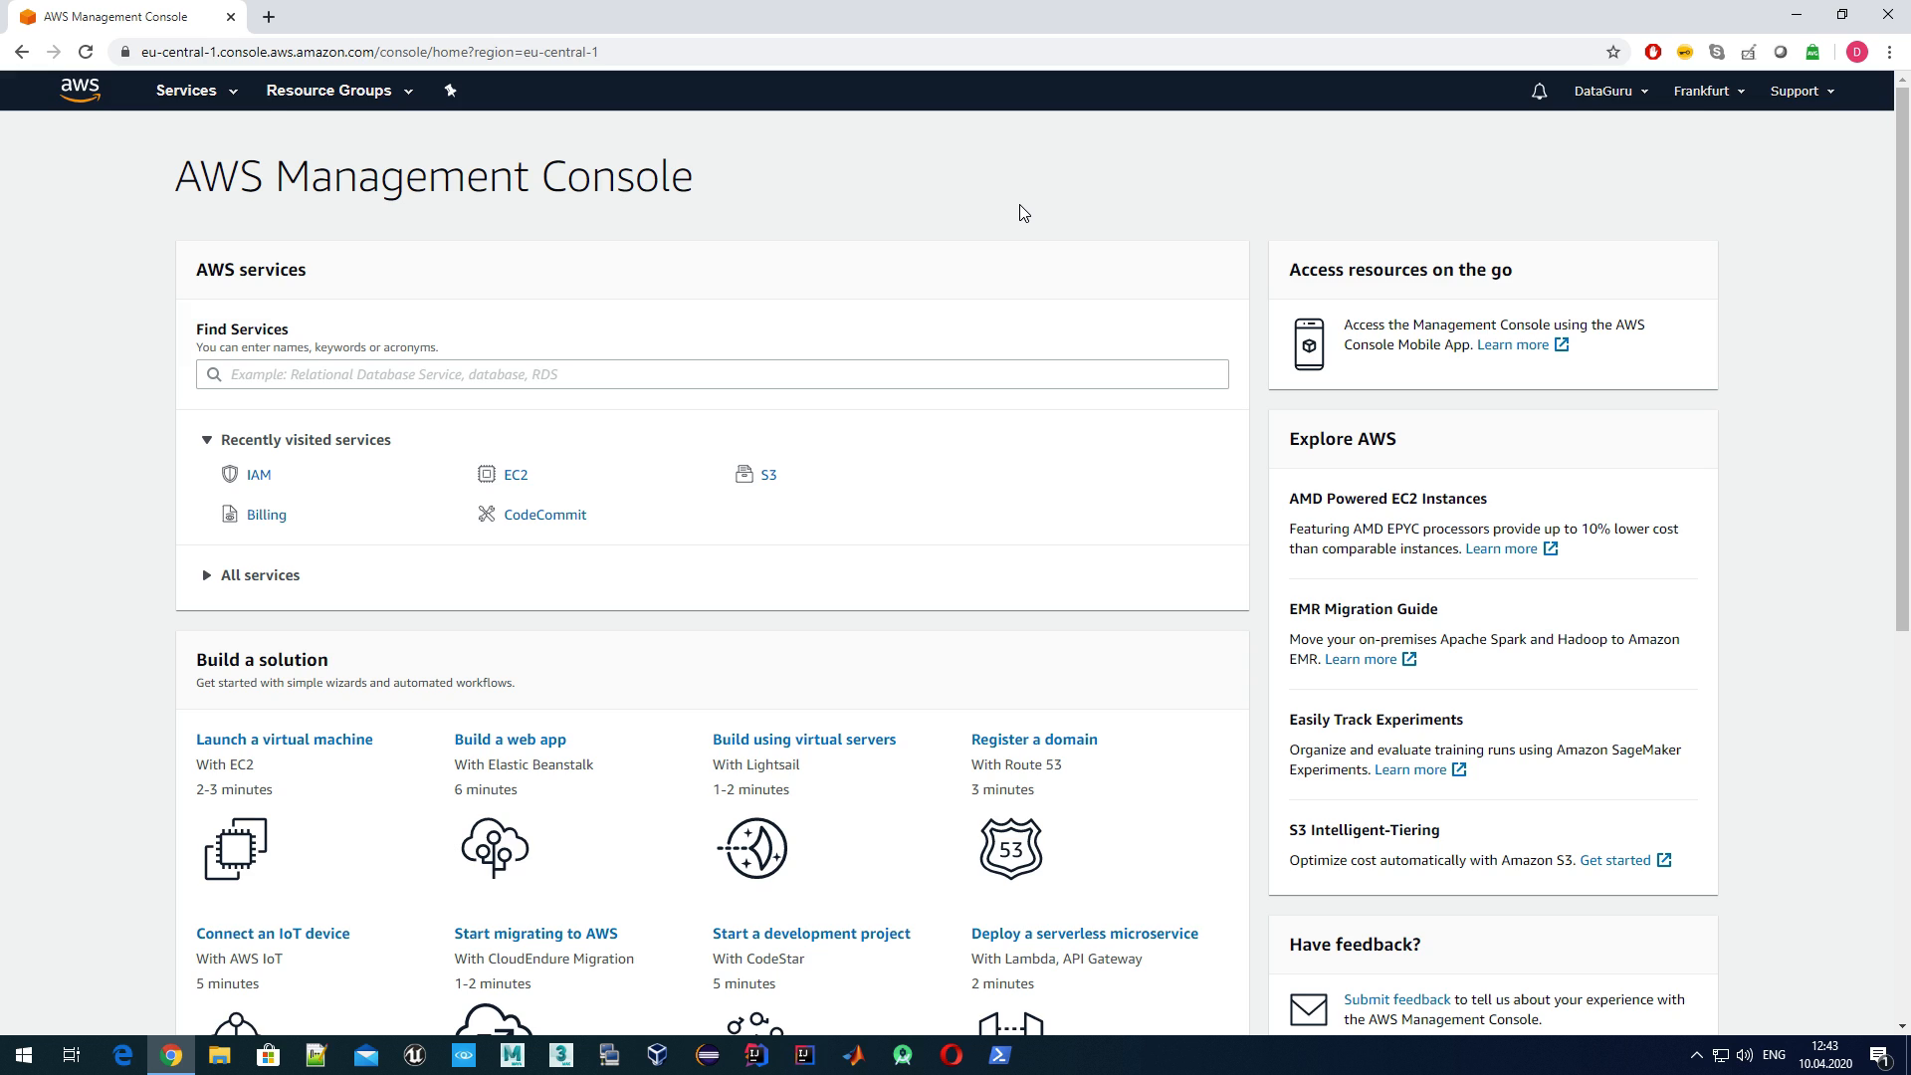
{"action": "mouse_move", "coordinate": [1085, 351]}
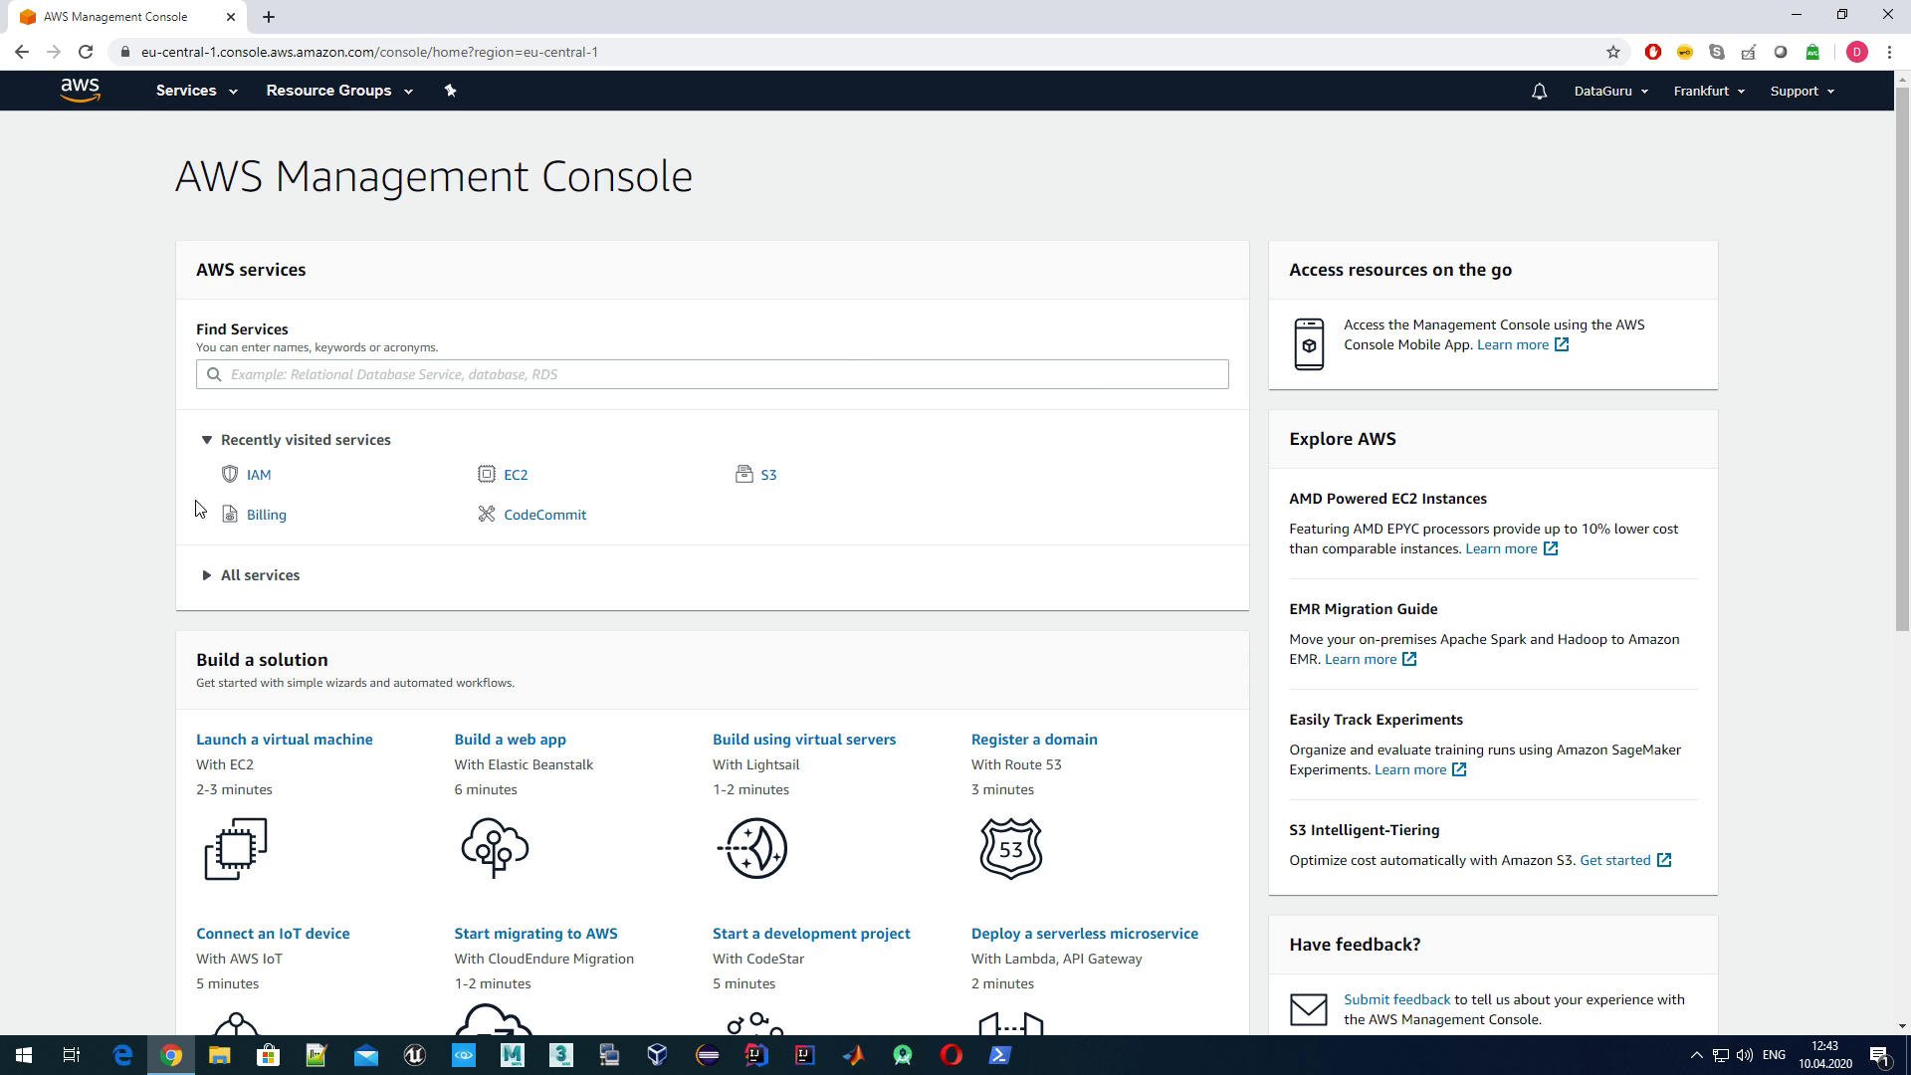
Step: Search the console's Find Services box for IAM and choose the IAM result
{"action": "double_click", "coordinate": [241, 329]}
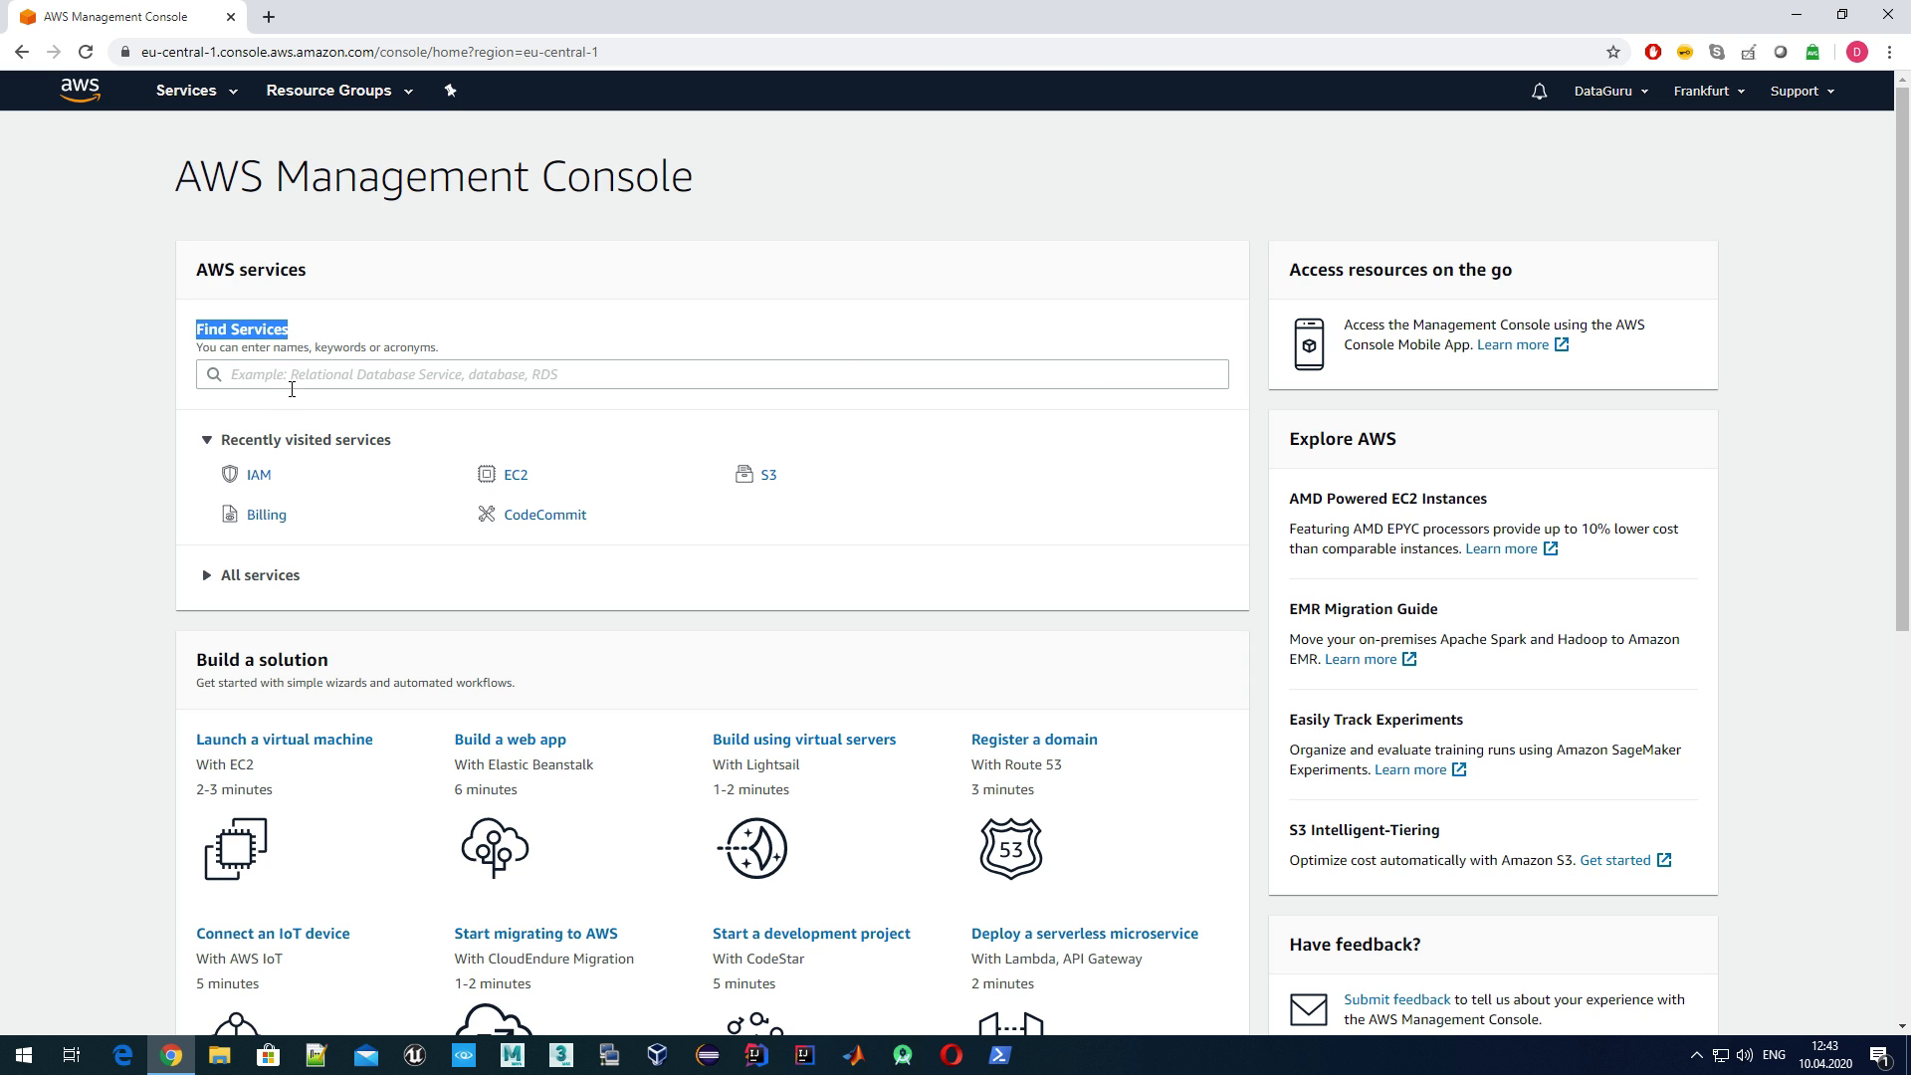
{"action": "left_click", "coordinate": [713, 375]}
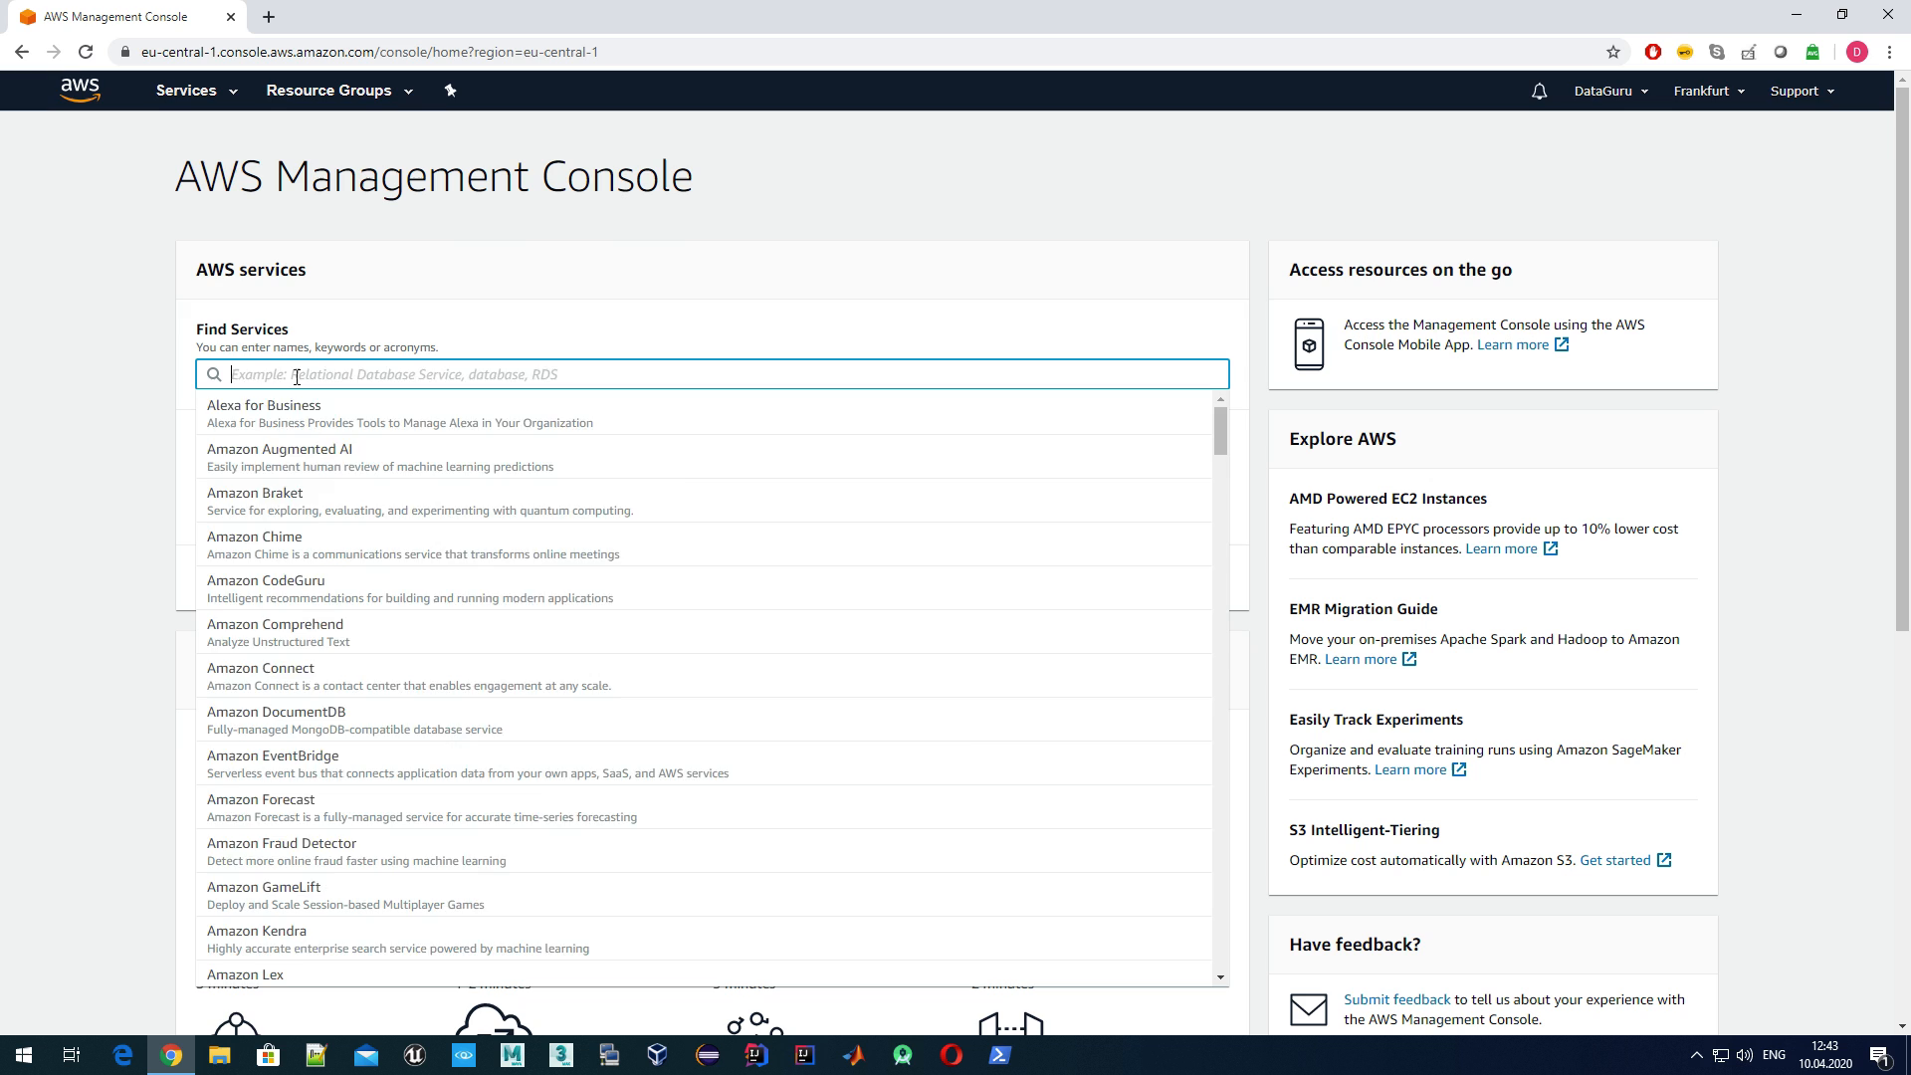
{"action": "type", "text": "IAM"}
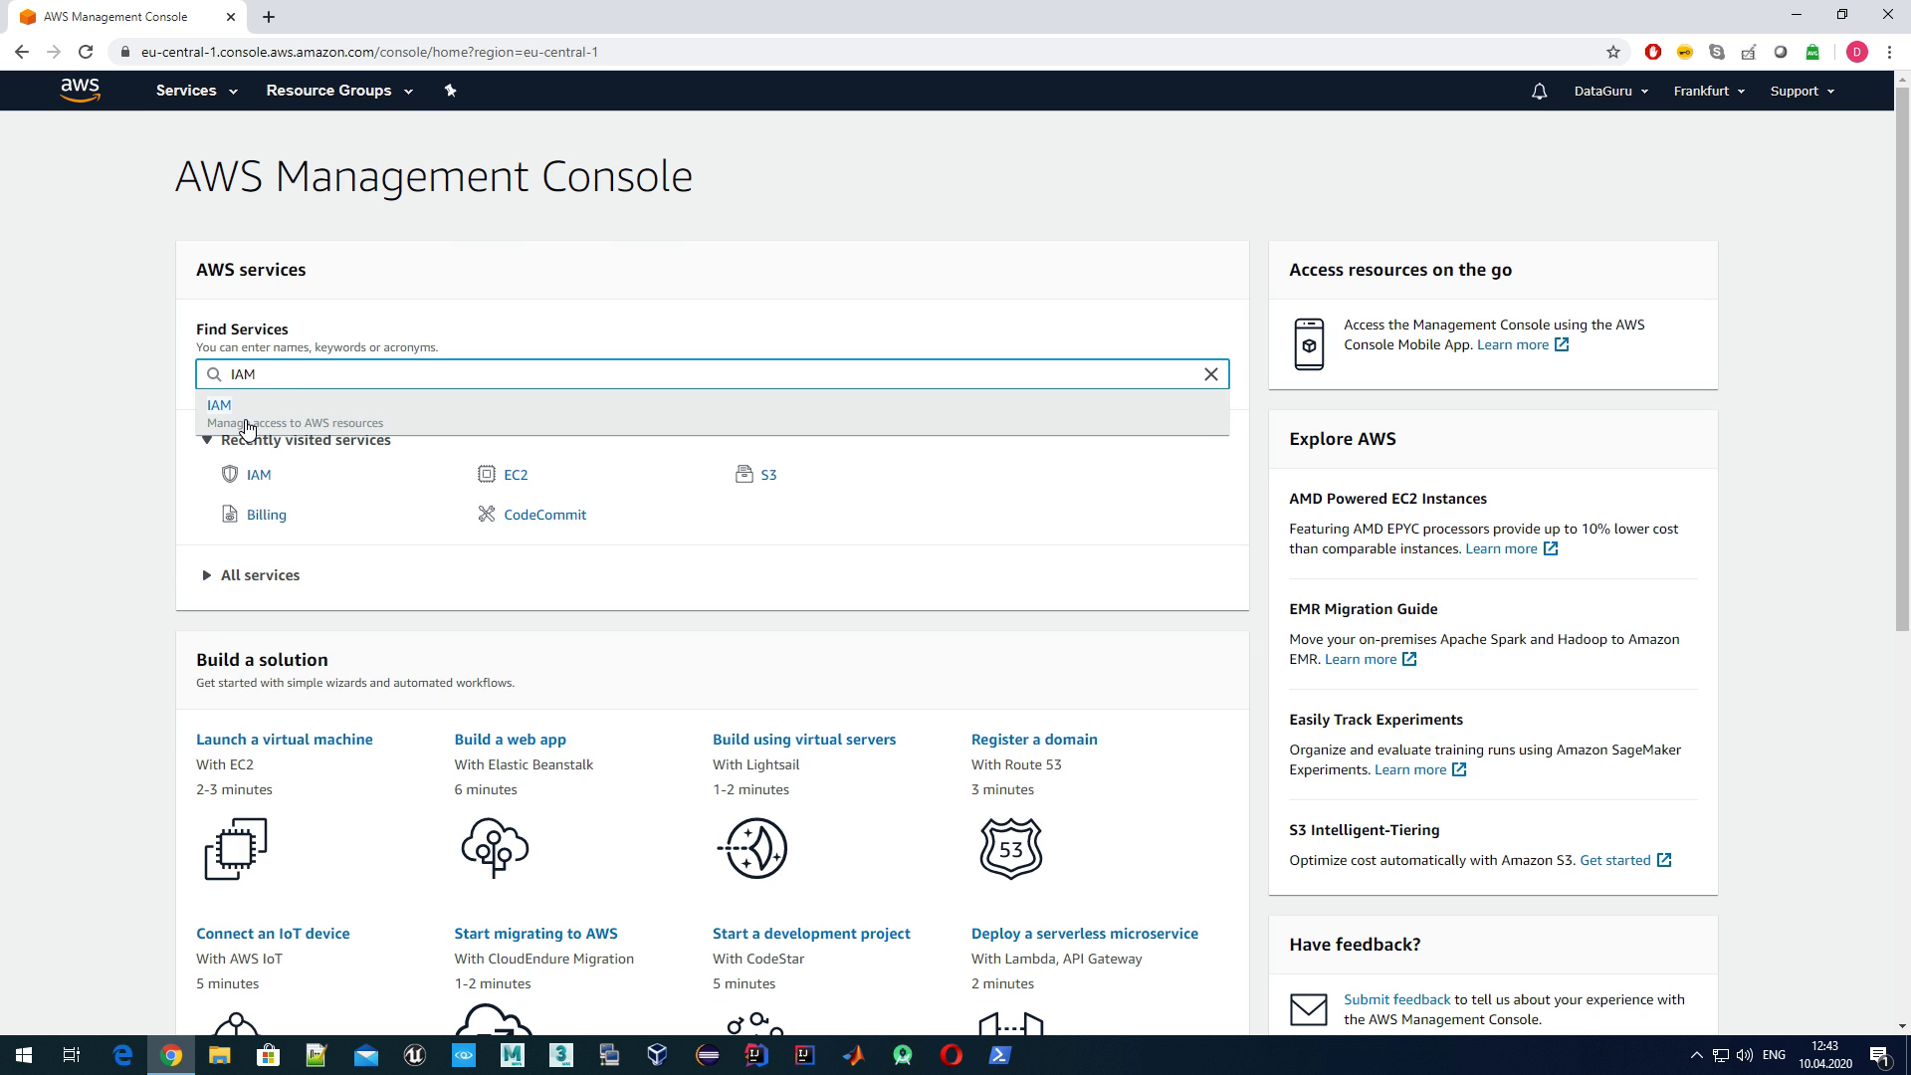
{"action": "left_click", "coordinate": [219, 405]}
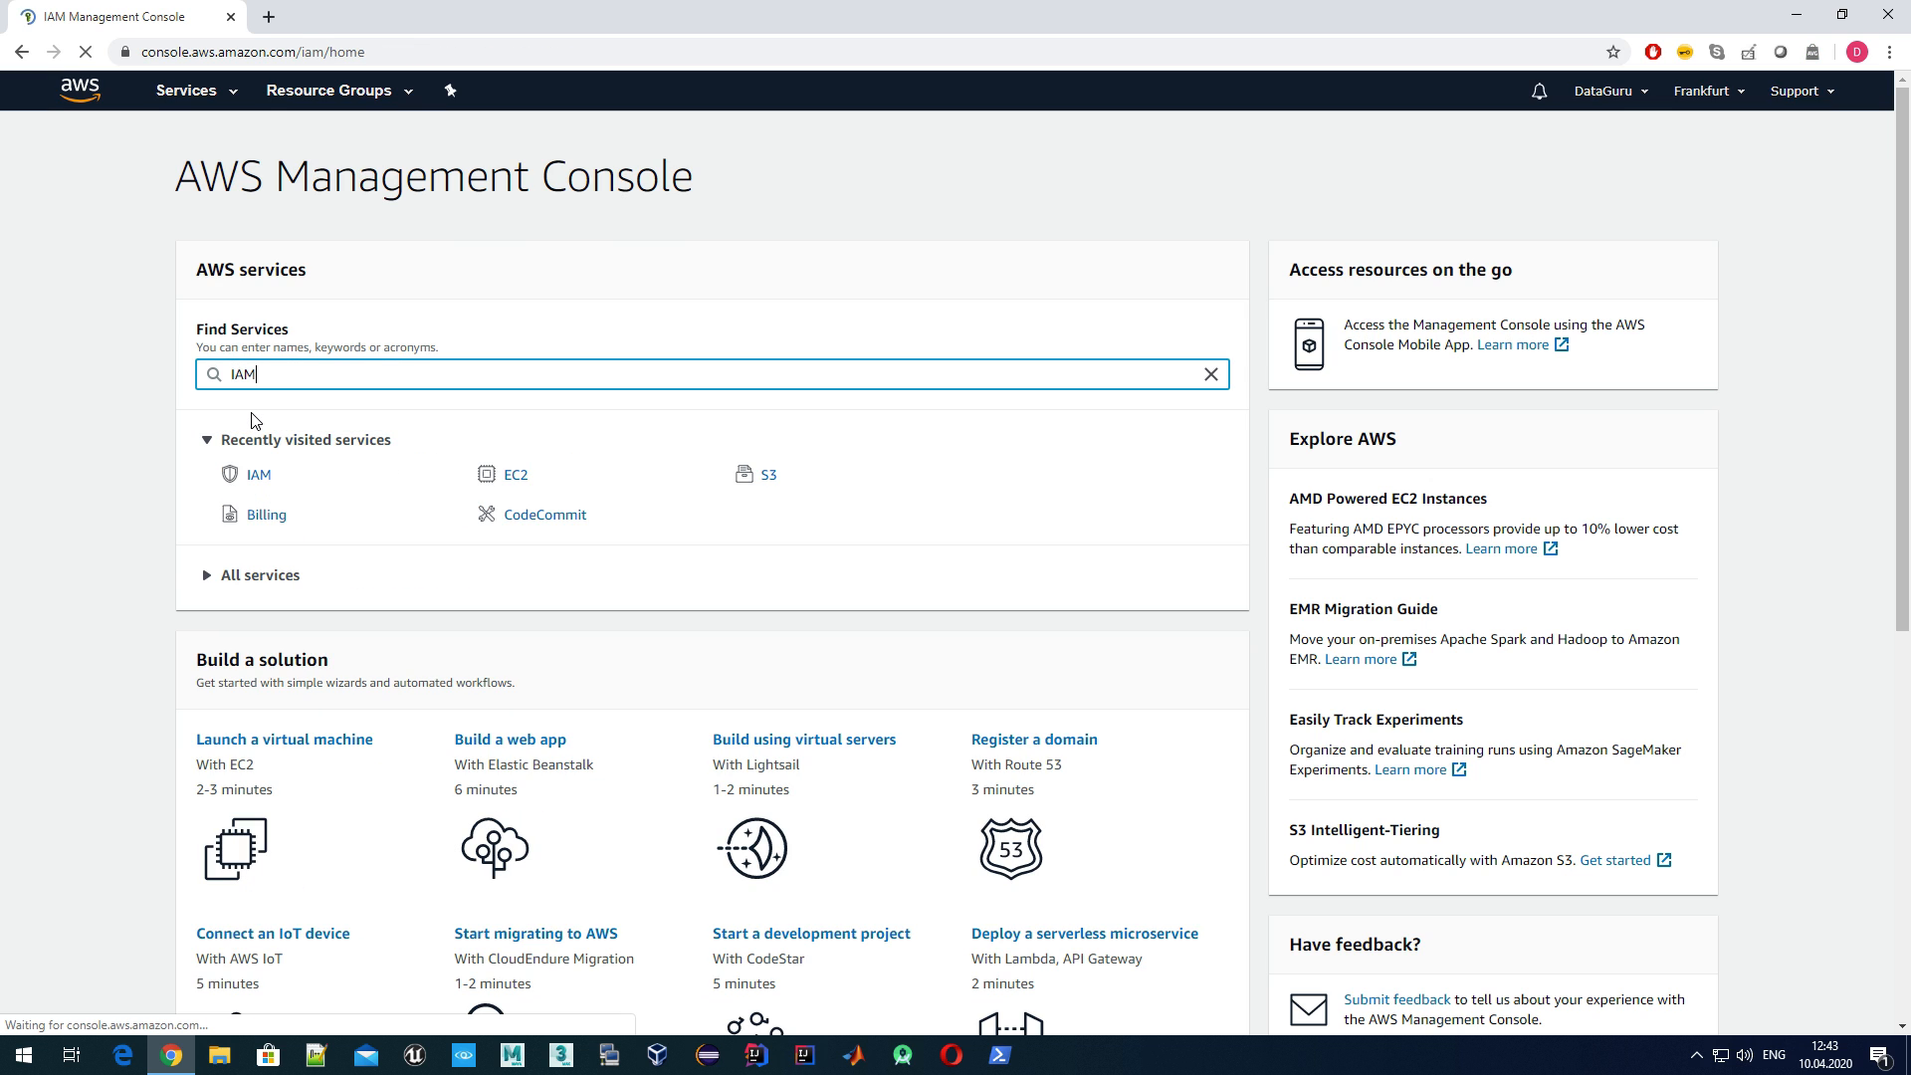
Step: On the IAM dashboard, expand and collapse the 'Delete your root access keys' step
{"action": "left_click", "coordinate": [257, 474]}
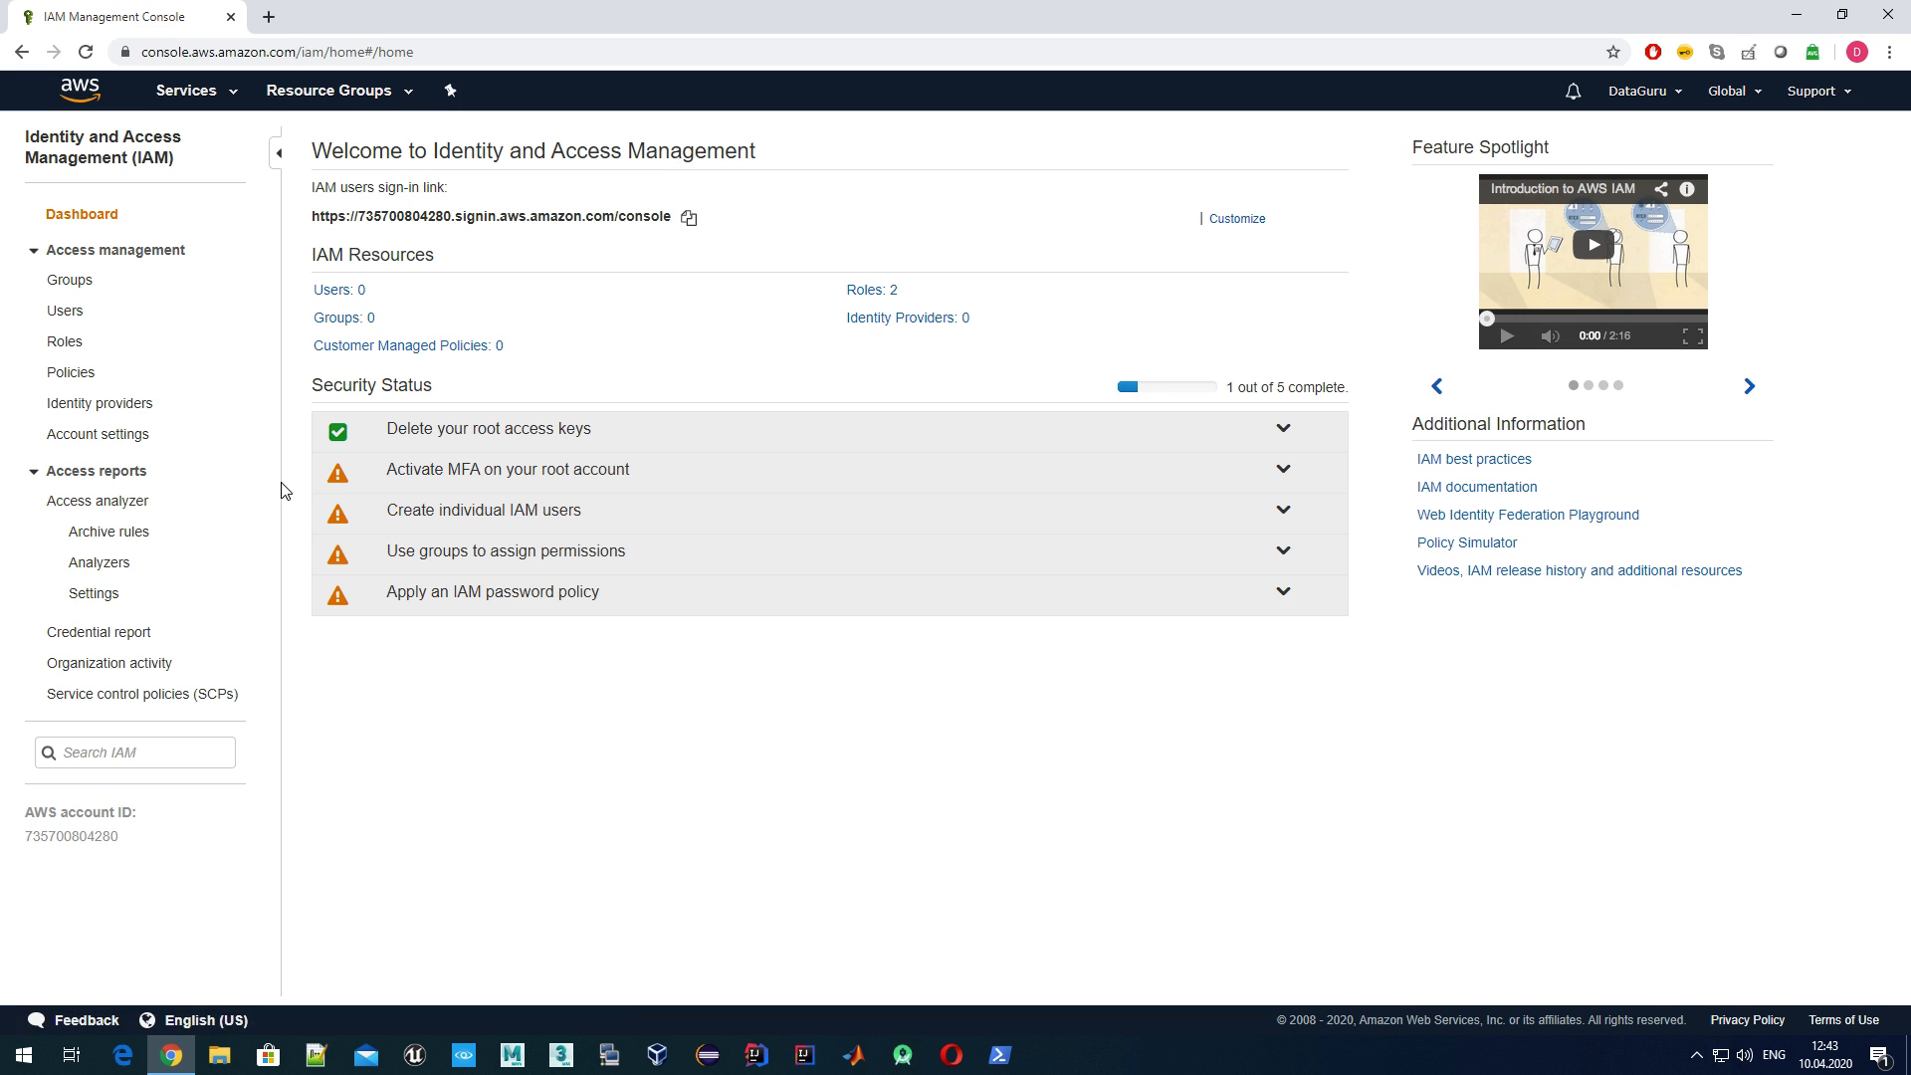
{"action": "mouse_move", "coordinate": [581, 796]}
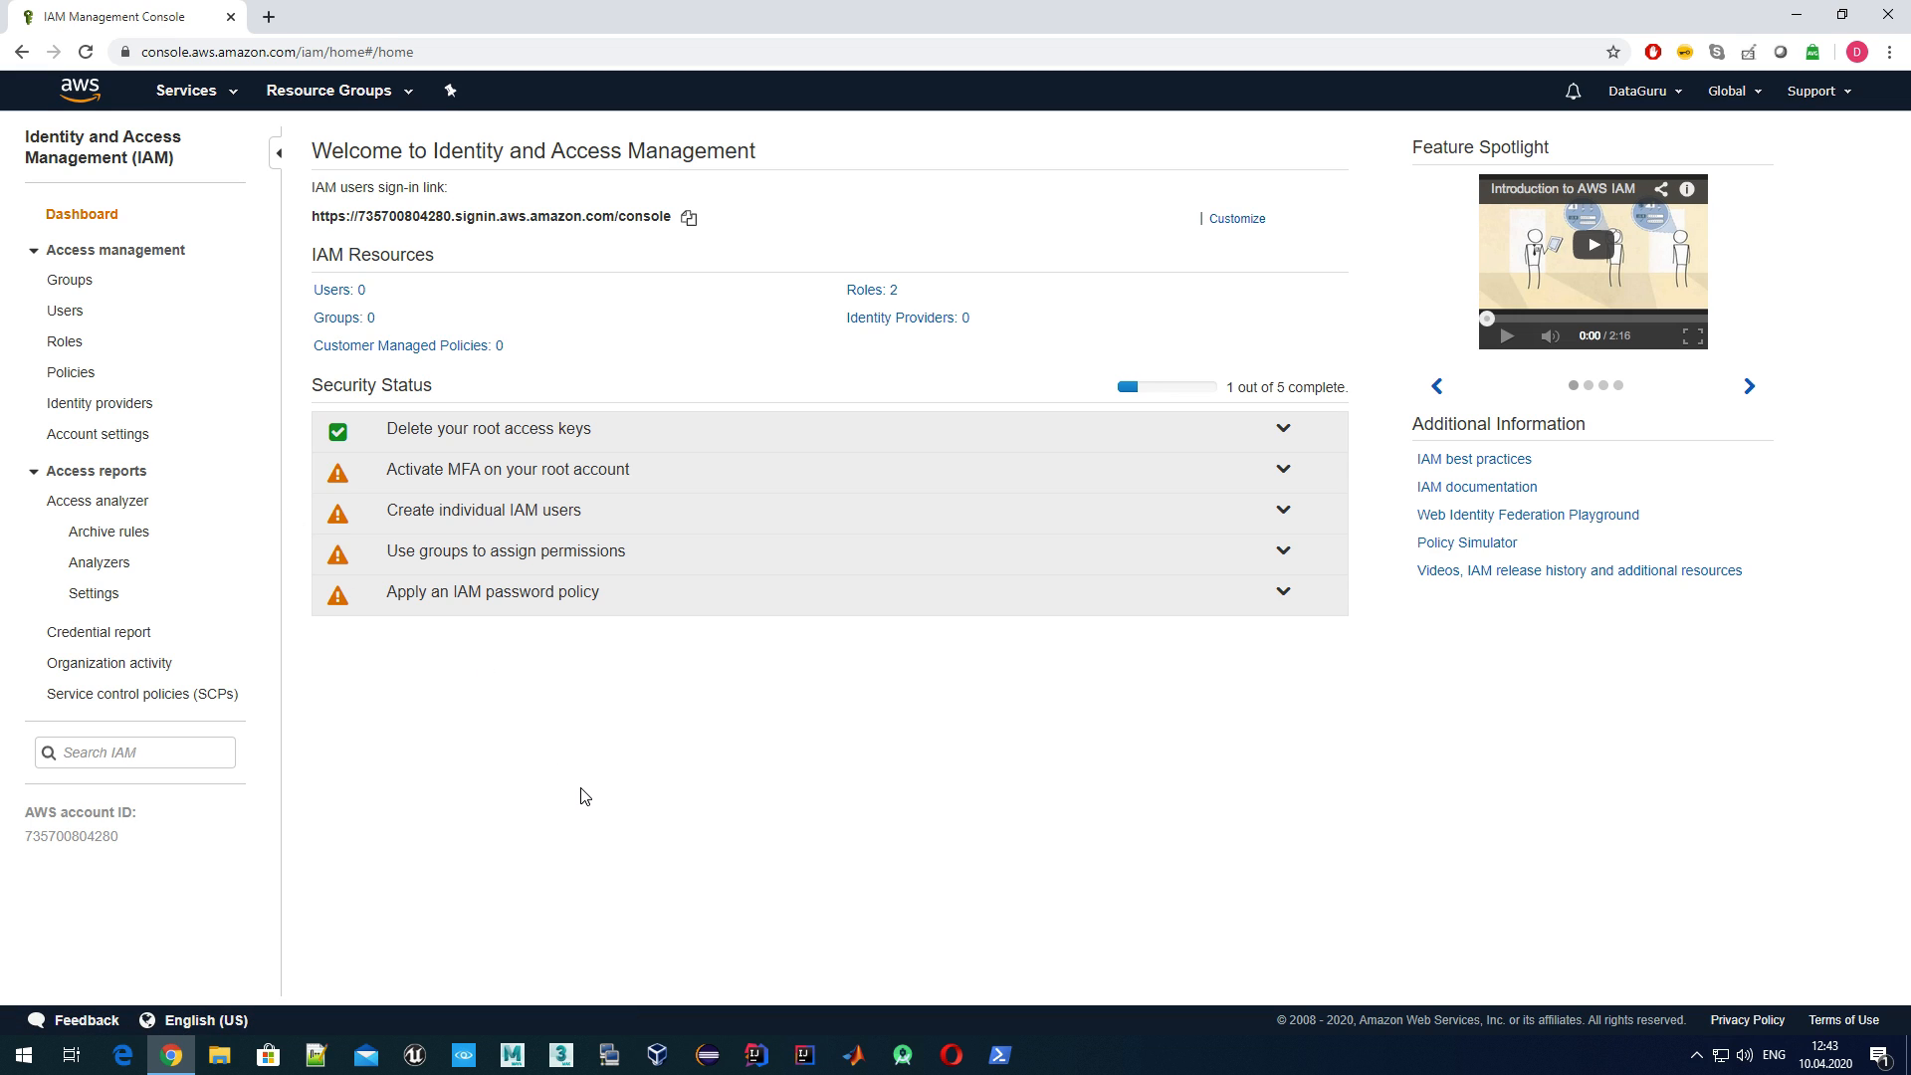
{"action": "mouse_move", "coordinate": [541, 467]}
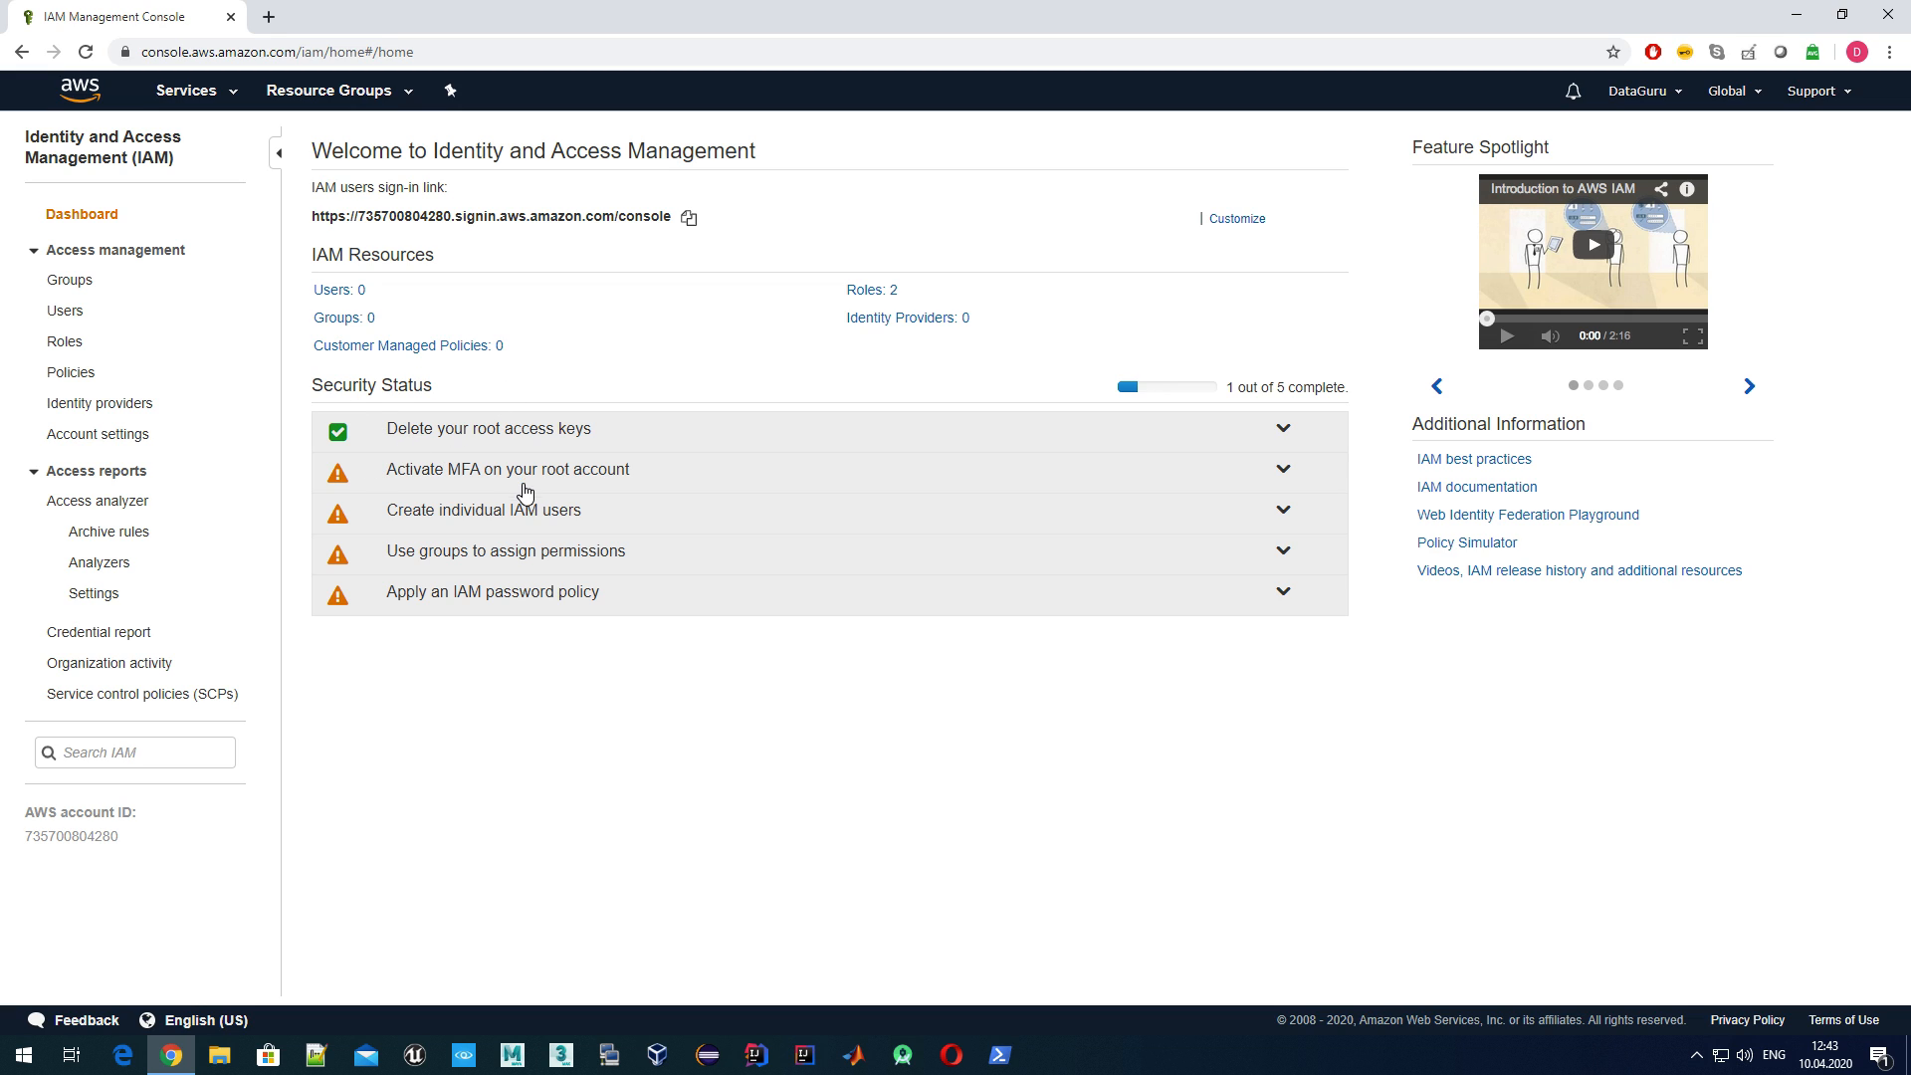
{"action": "mouse_move", "coordinate": [423, 512]}
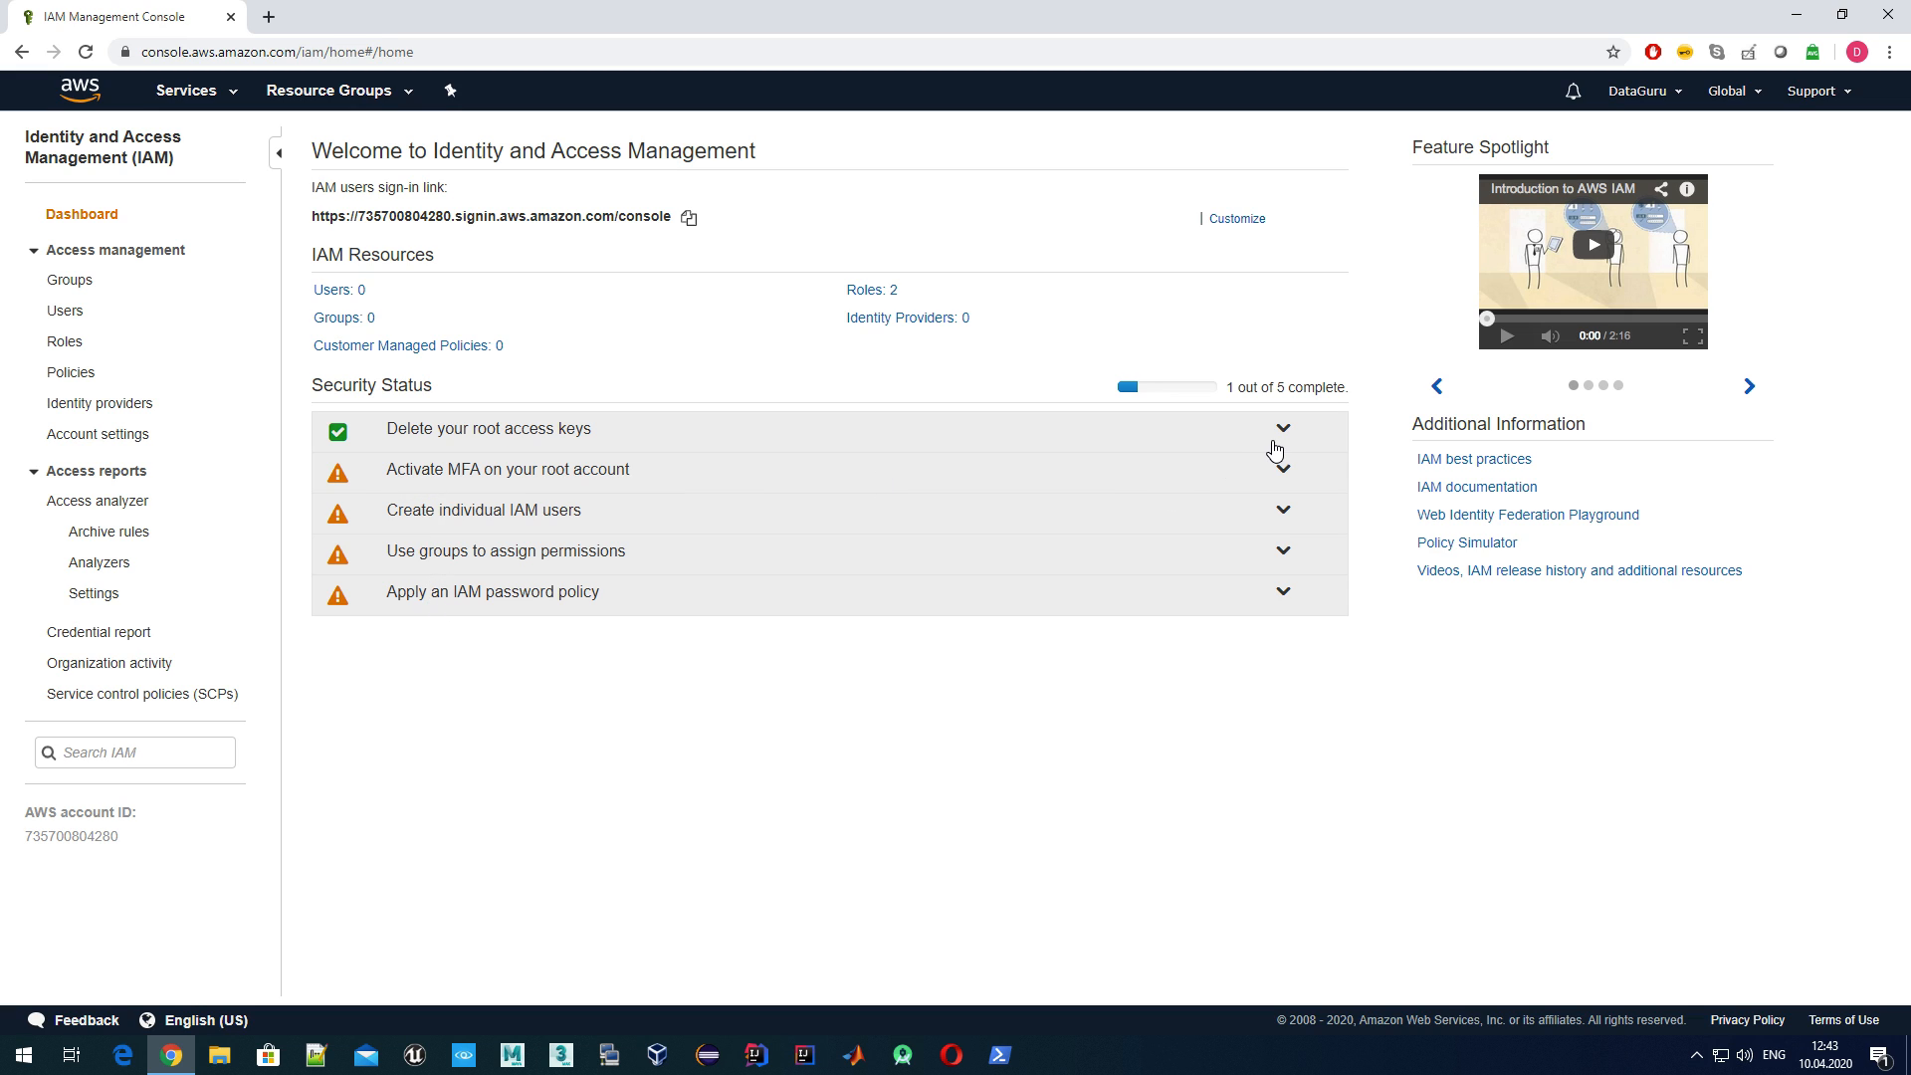
{"action": "mouse_move", "coordinate": [1200, 814]}
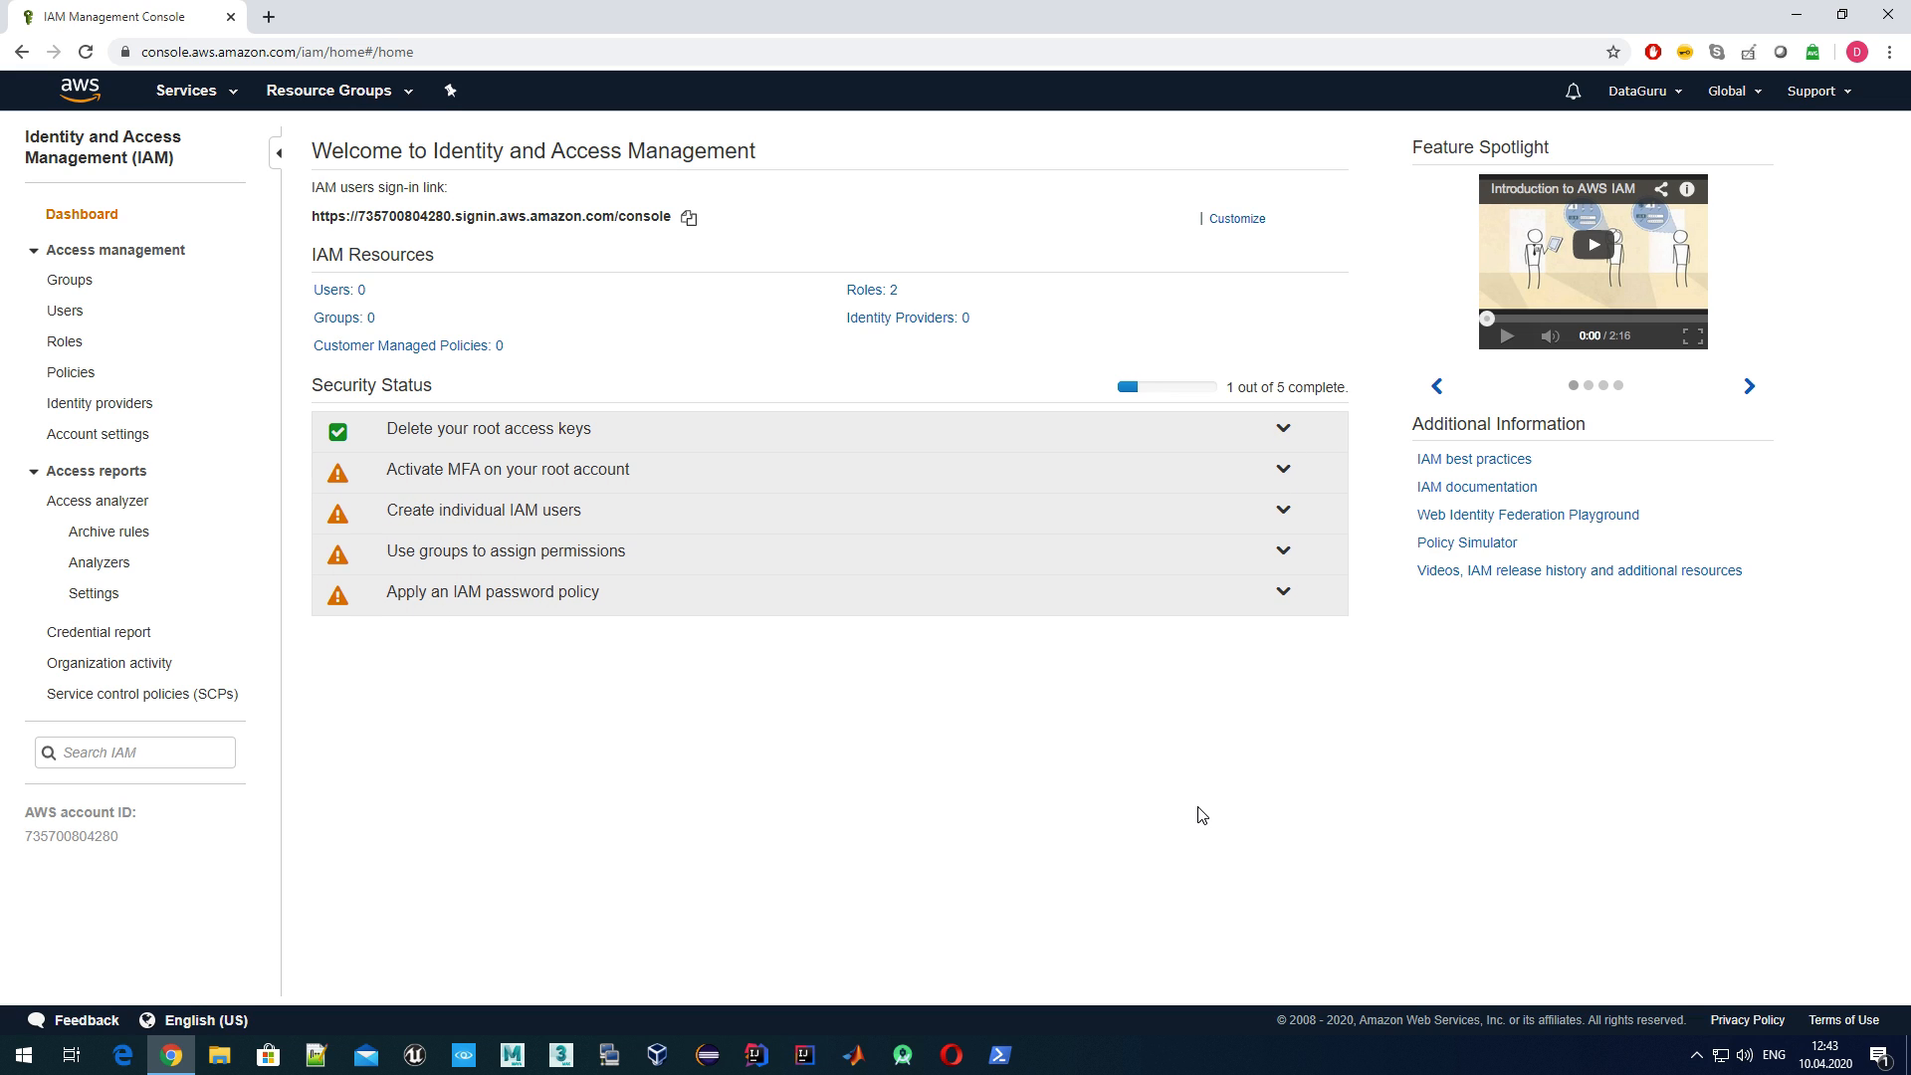
{"action": "mouse_move", "coordinate": [1196, 778]}
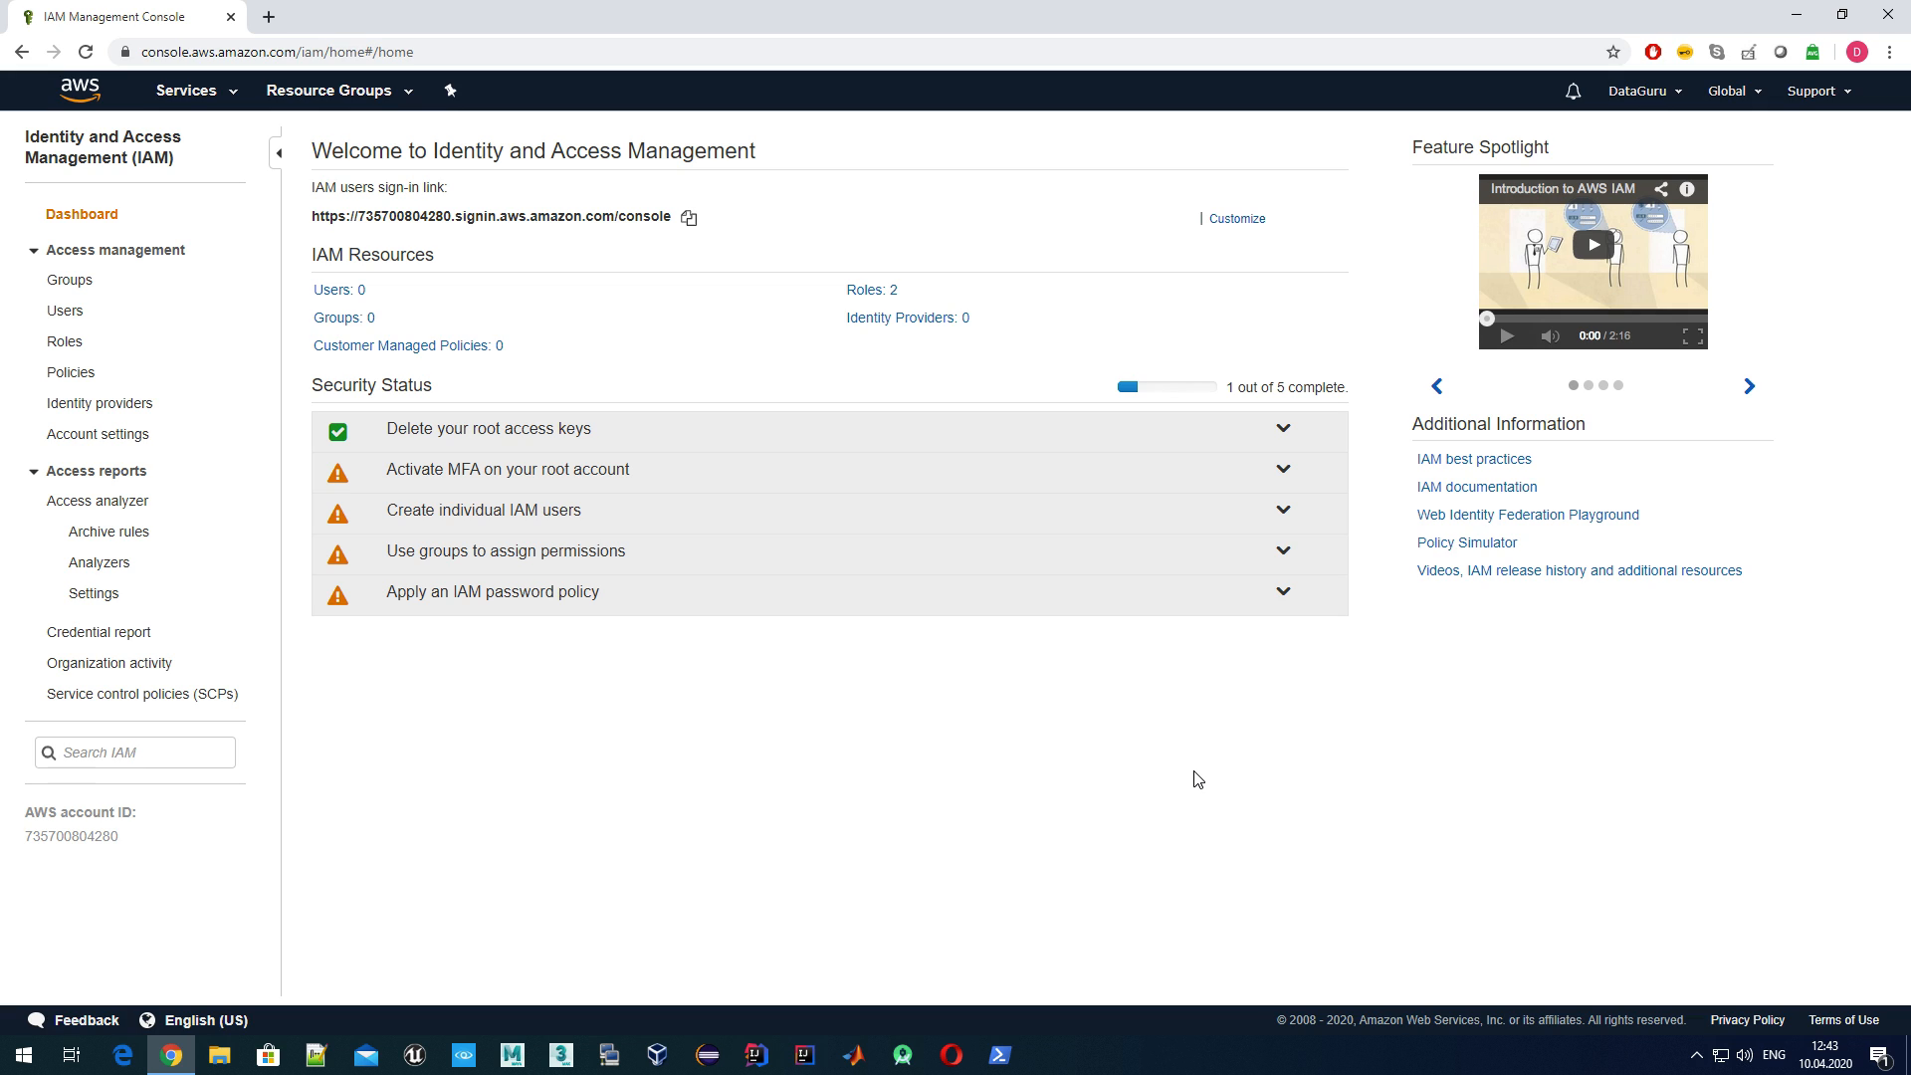
{"action": "mouse_move", "coordinate": [1156, 778]}
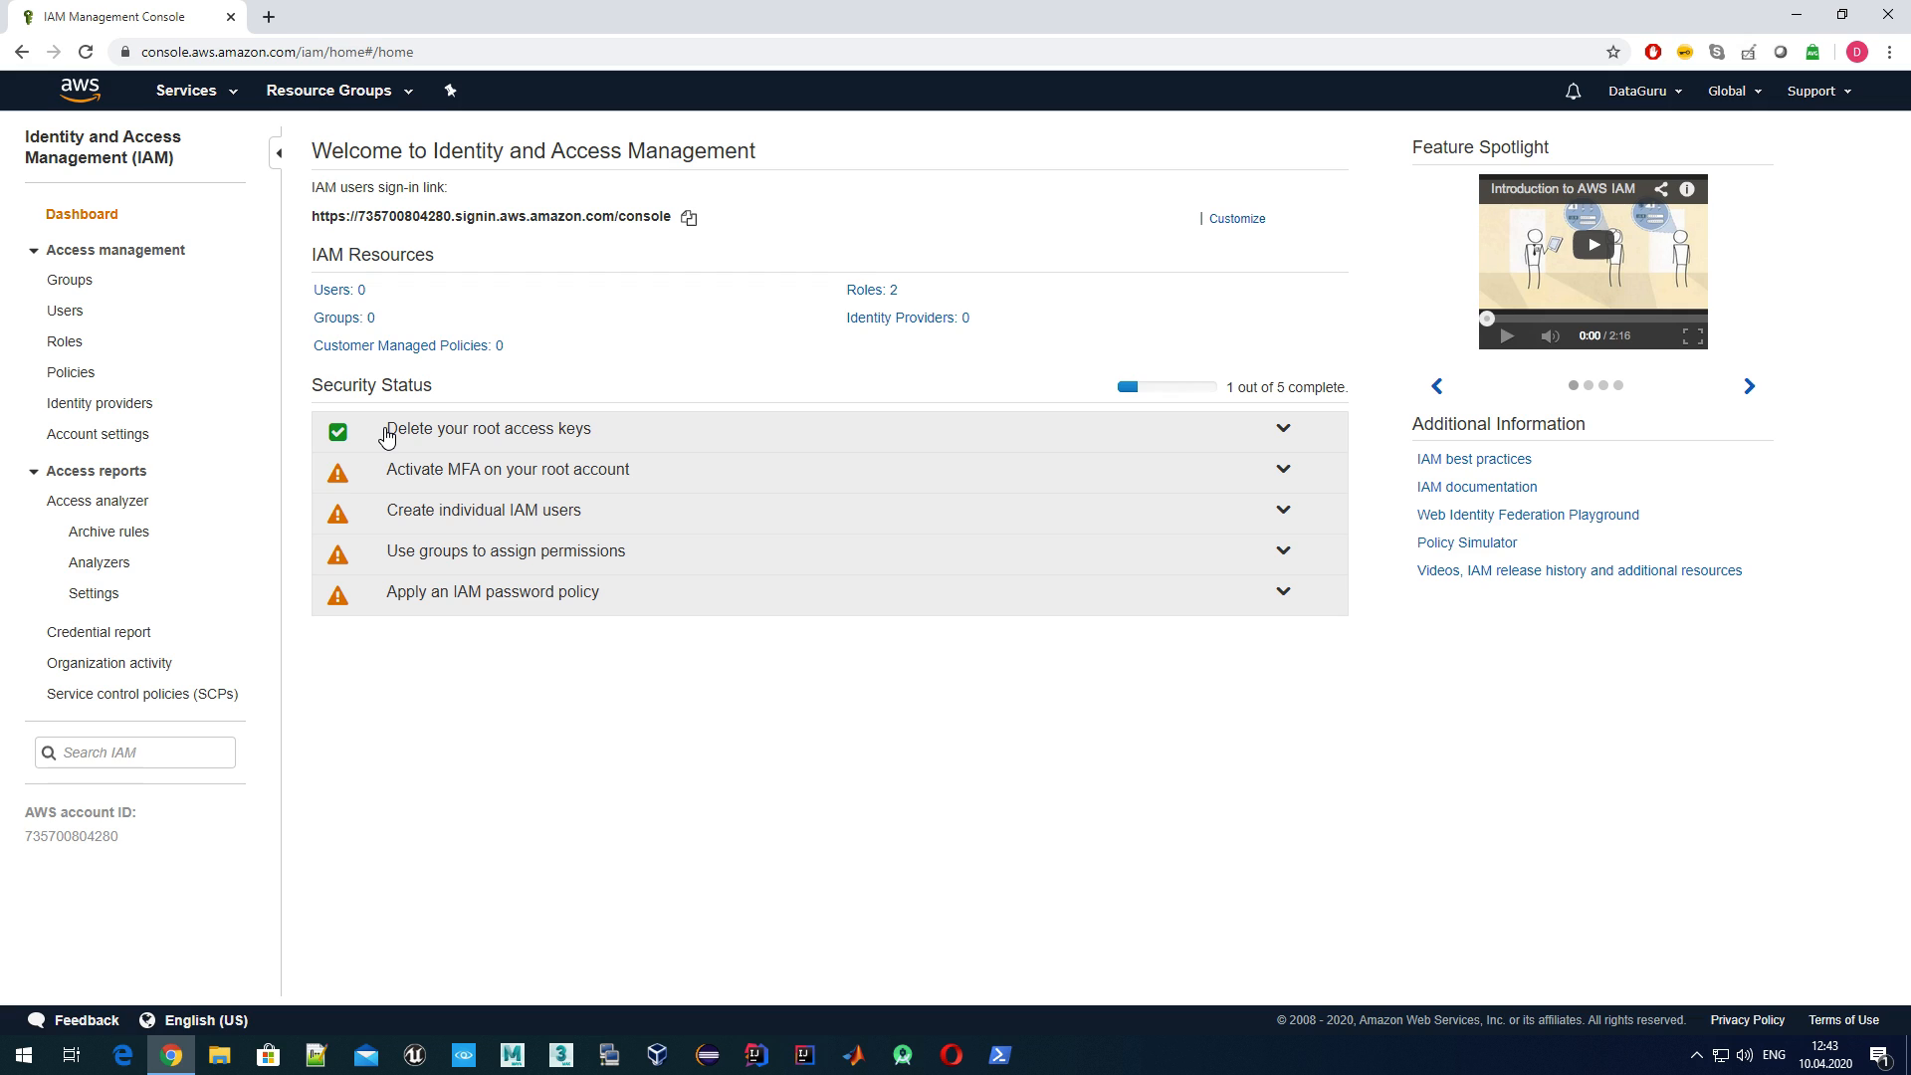
{"action": "mouse_move", "coordinate": [387, 439]}
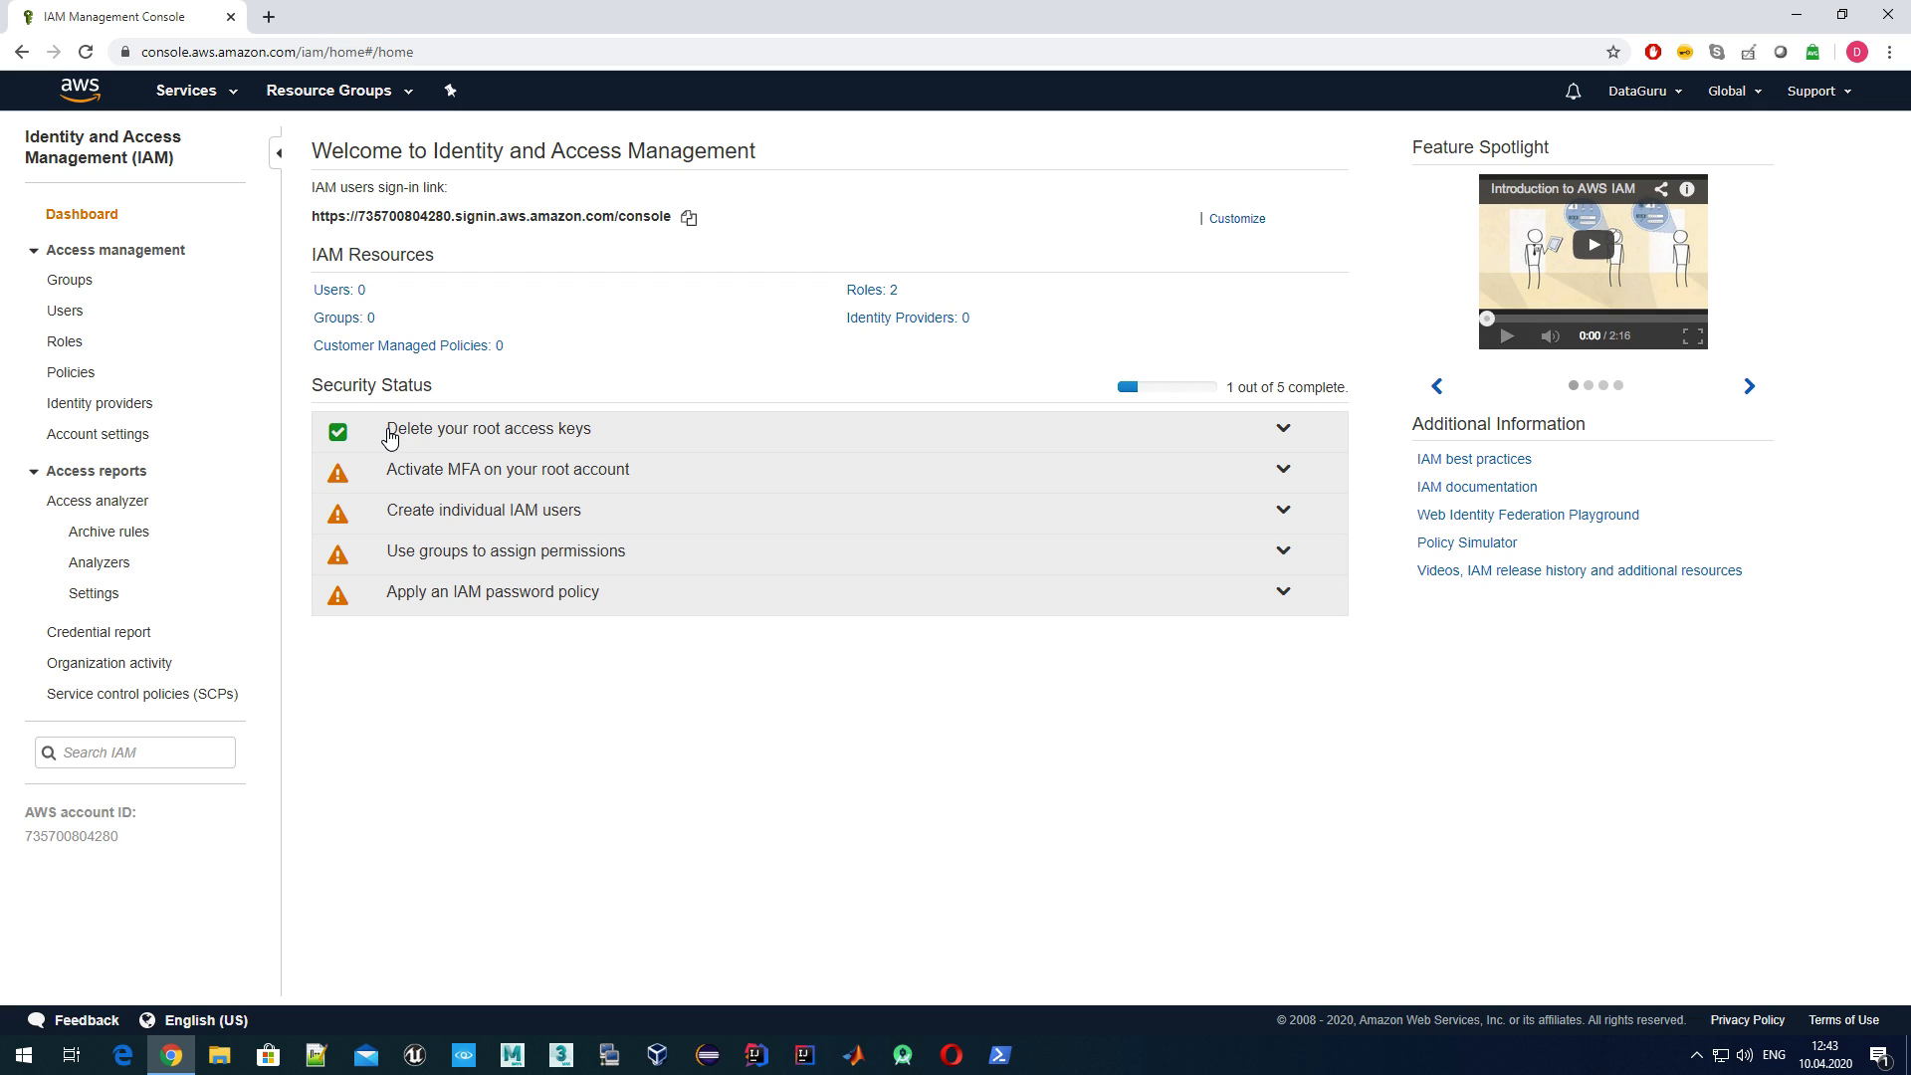
{"action": "mouse_move", "coordinate": [537, 446]}
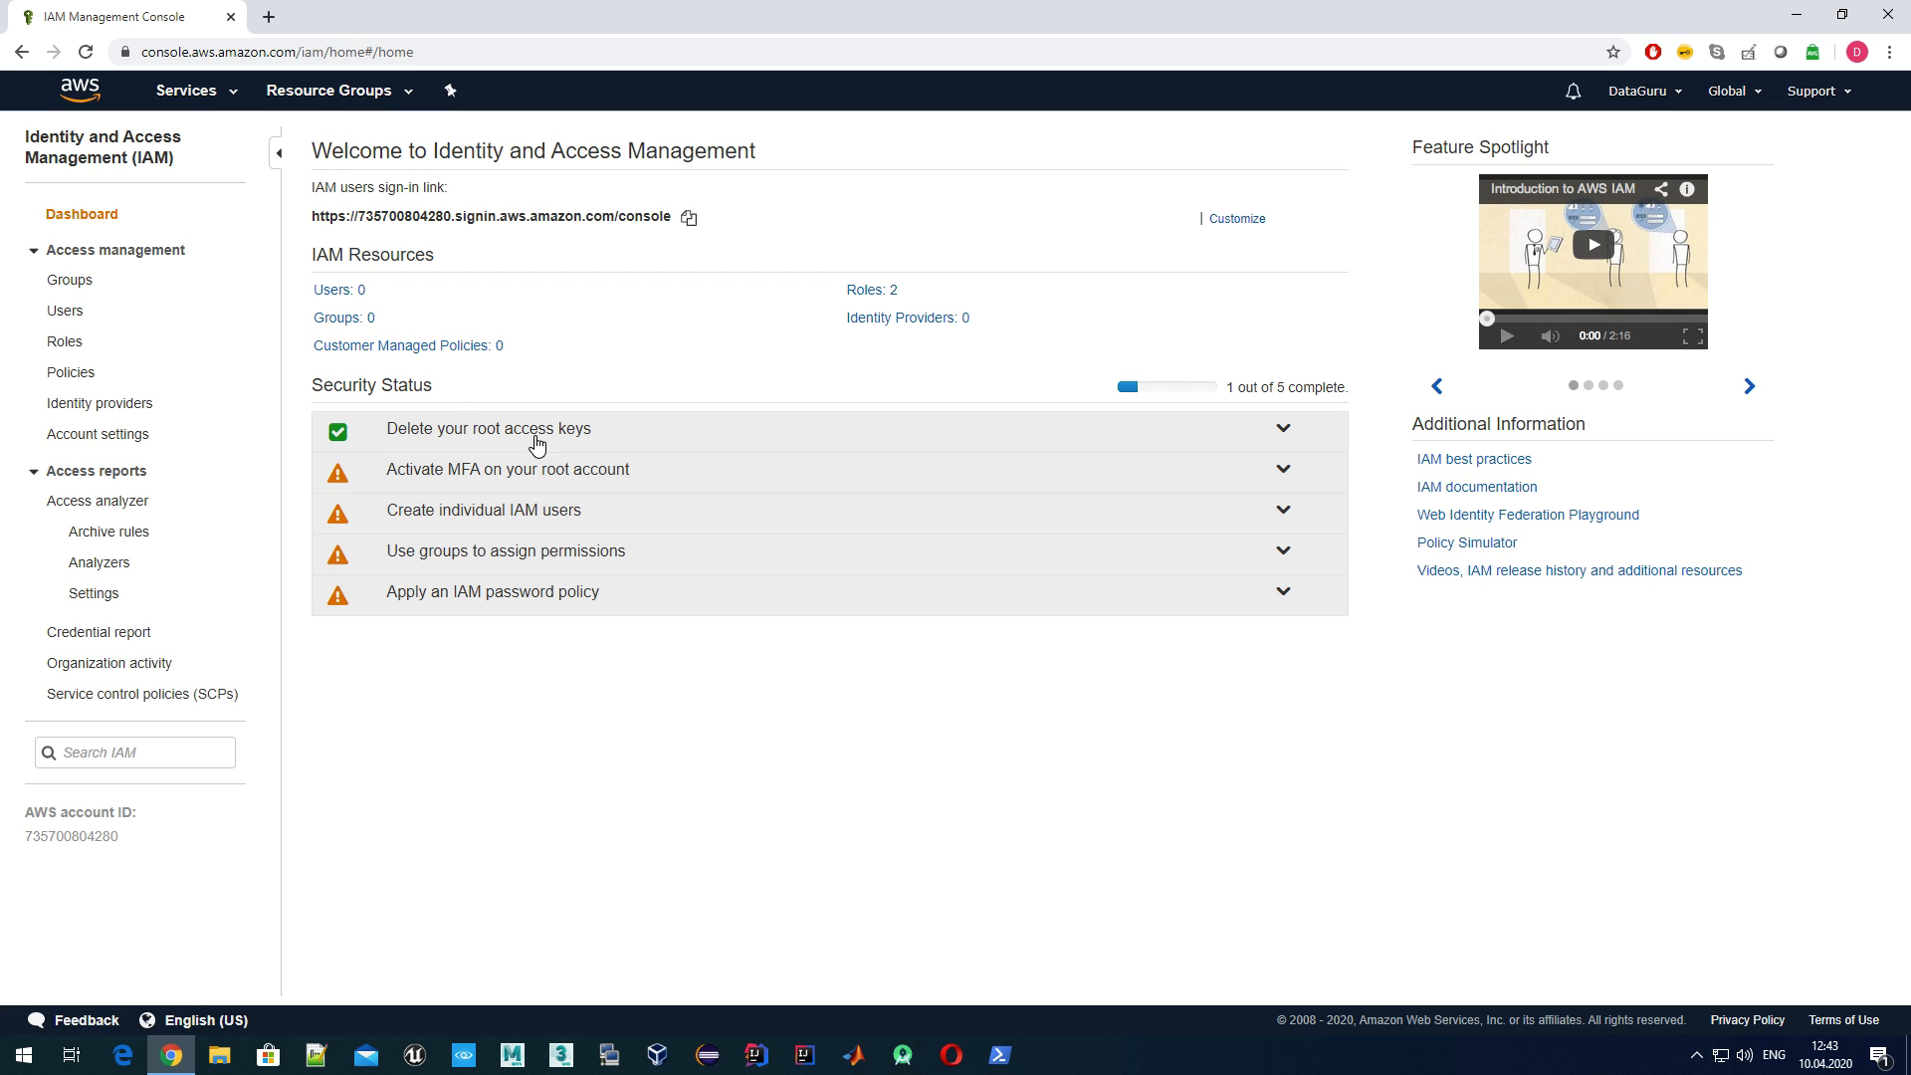
{"action": "mouse_move", "coordinate": [570, 439]}
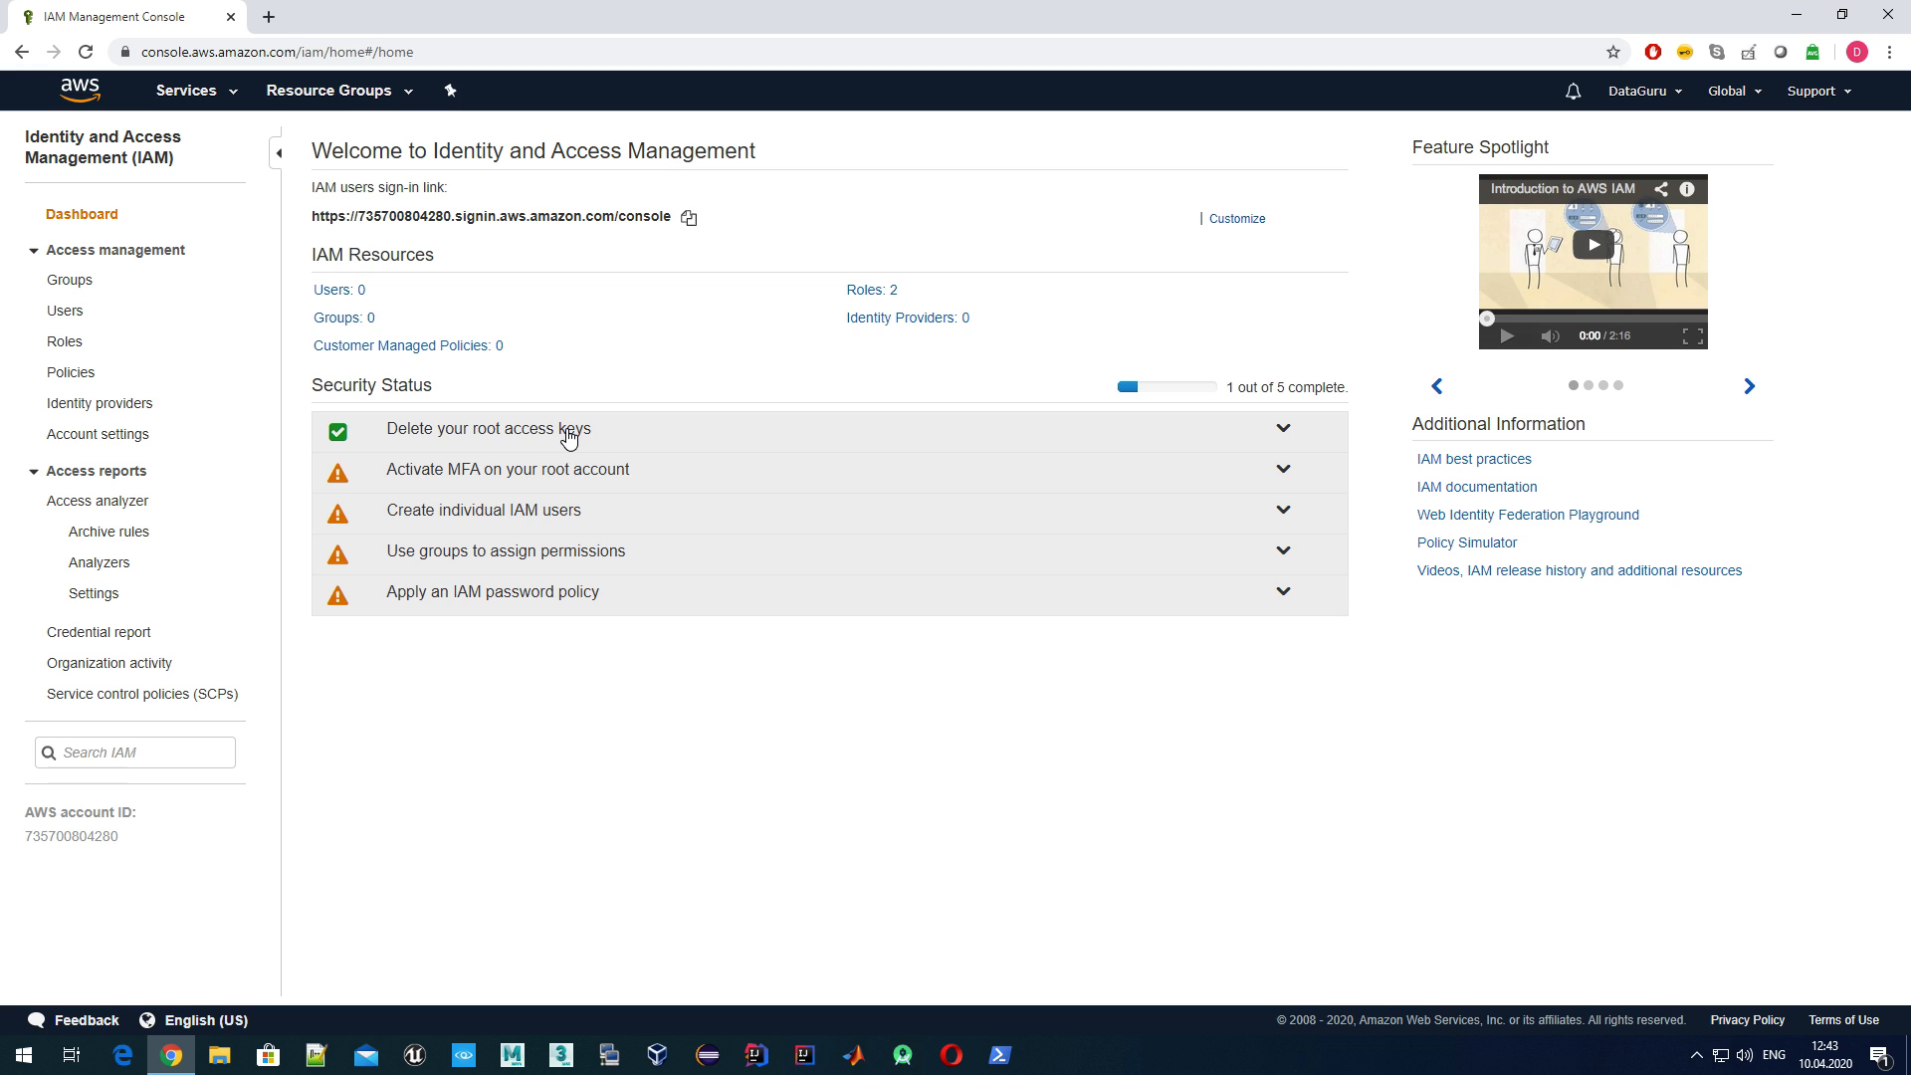
{"action": "left_click", "coordinate": [487, 429]}
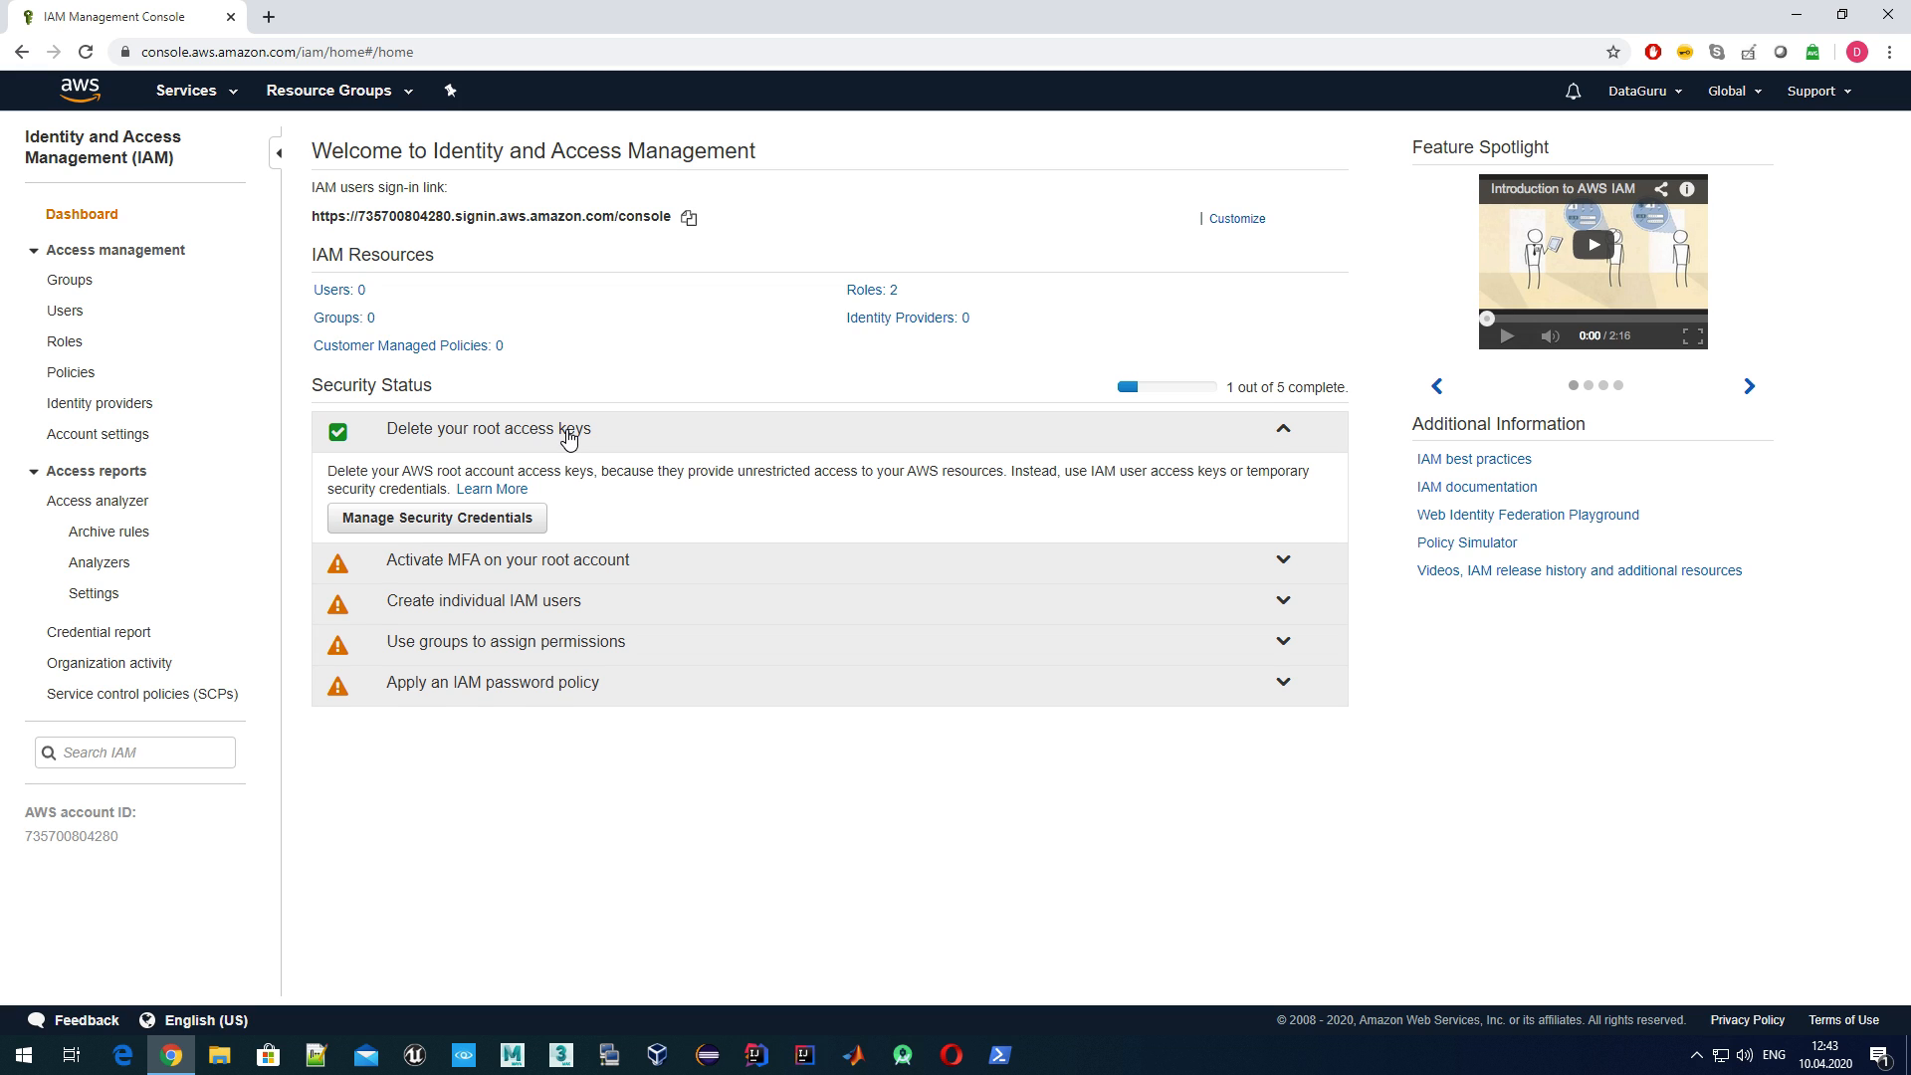
{"action": "left_click", "coordinate": [487, 428]}
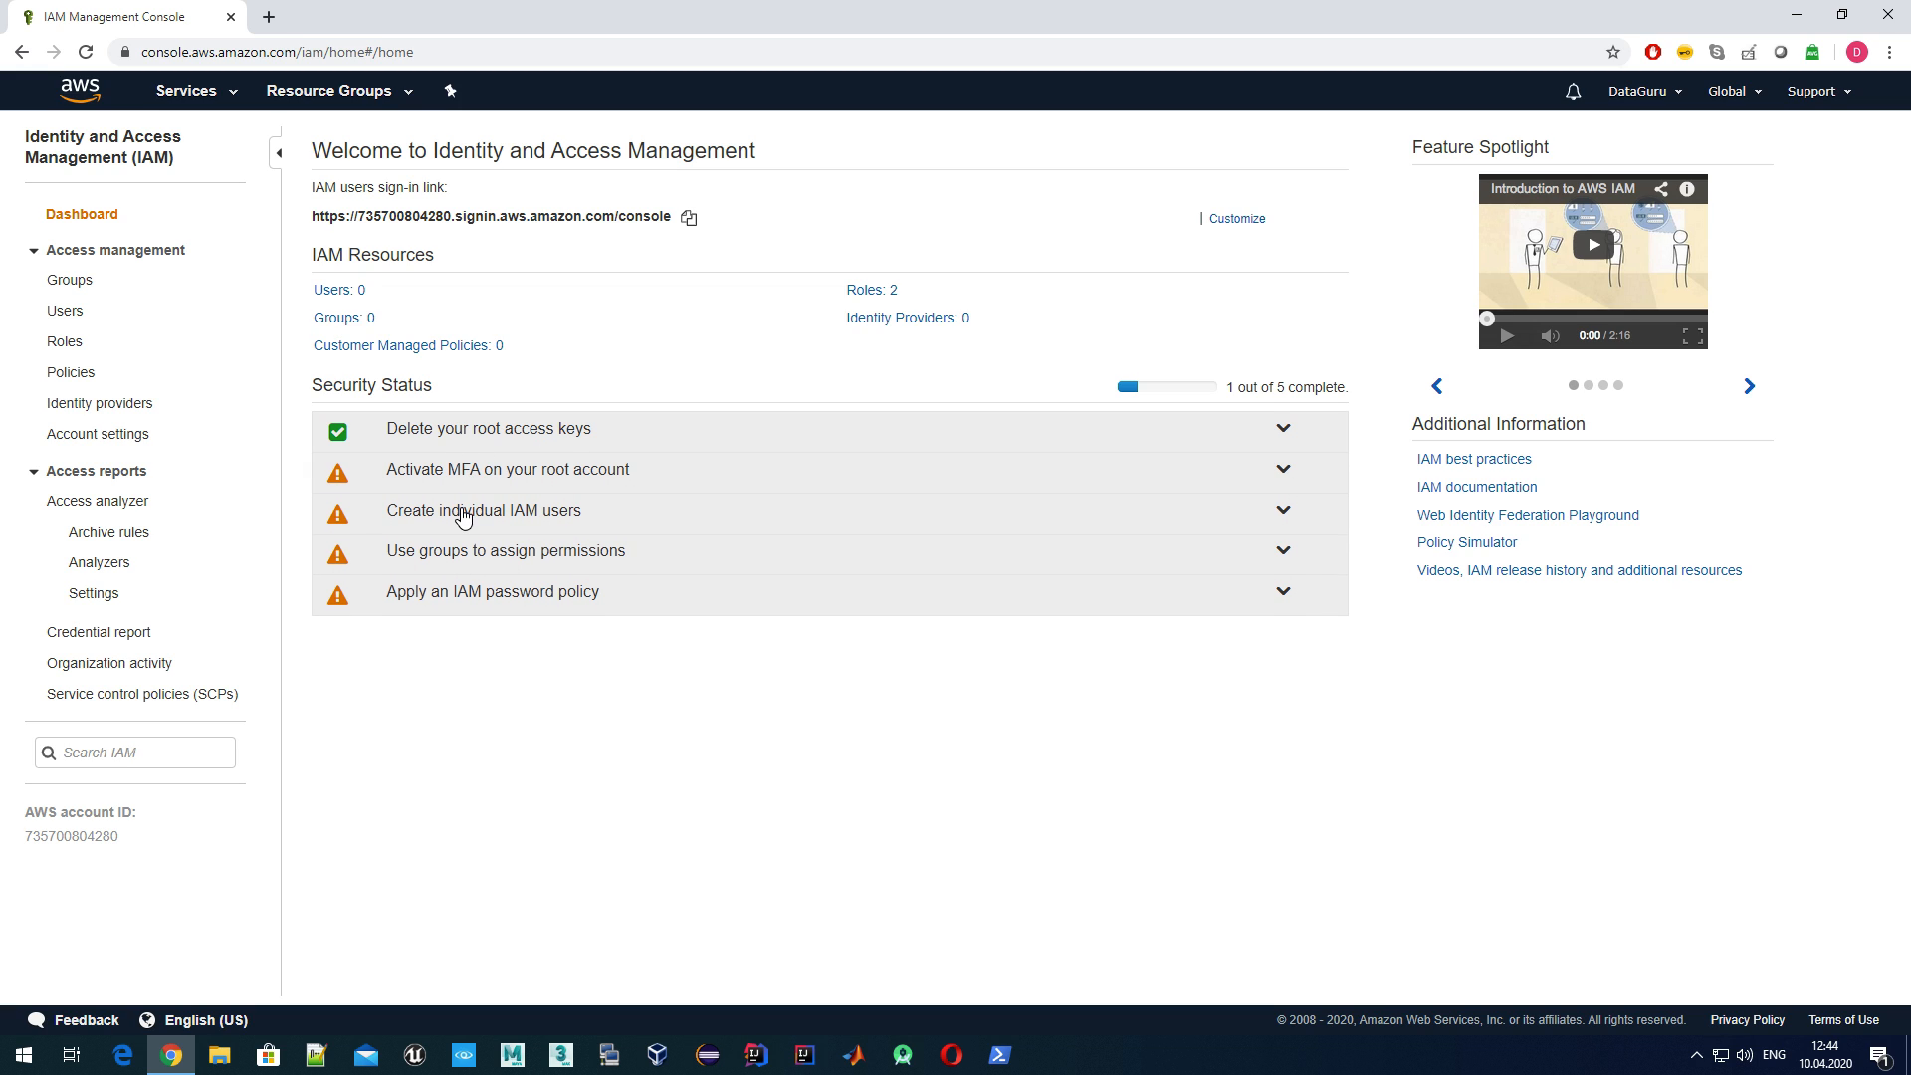
{"action": "mouse_move", "coordinate": [479, 542]}
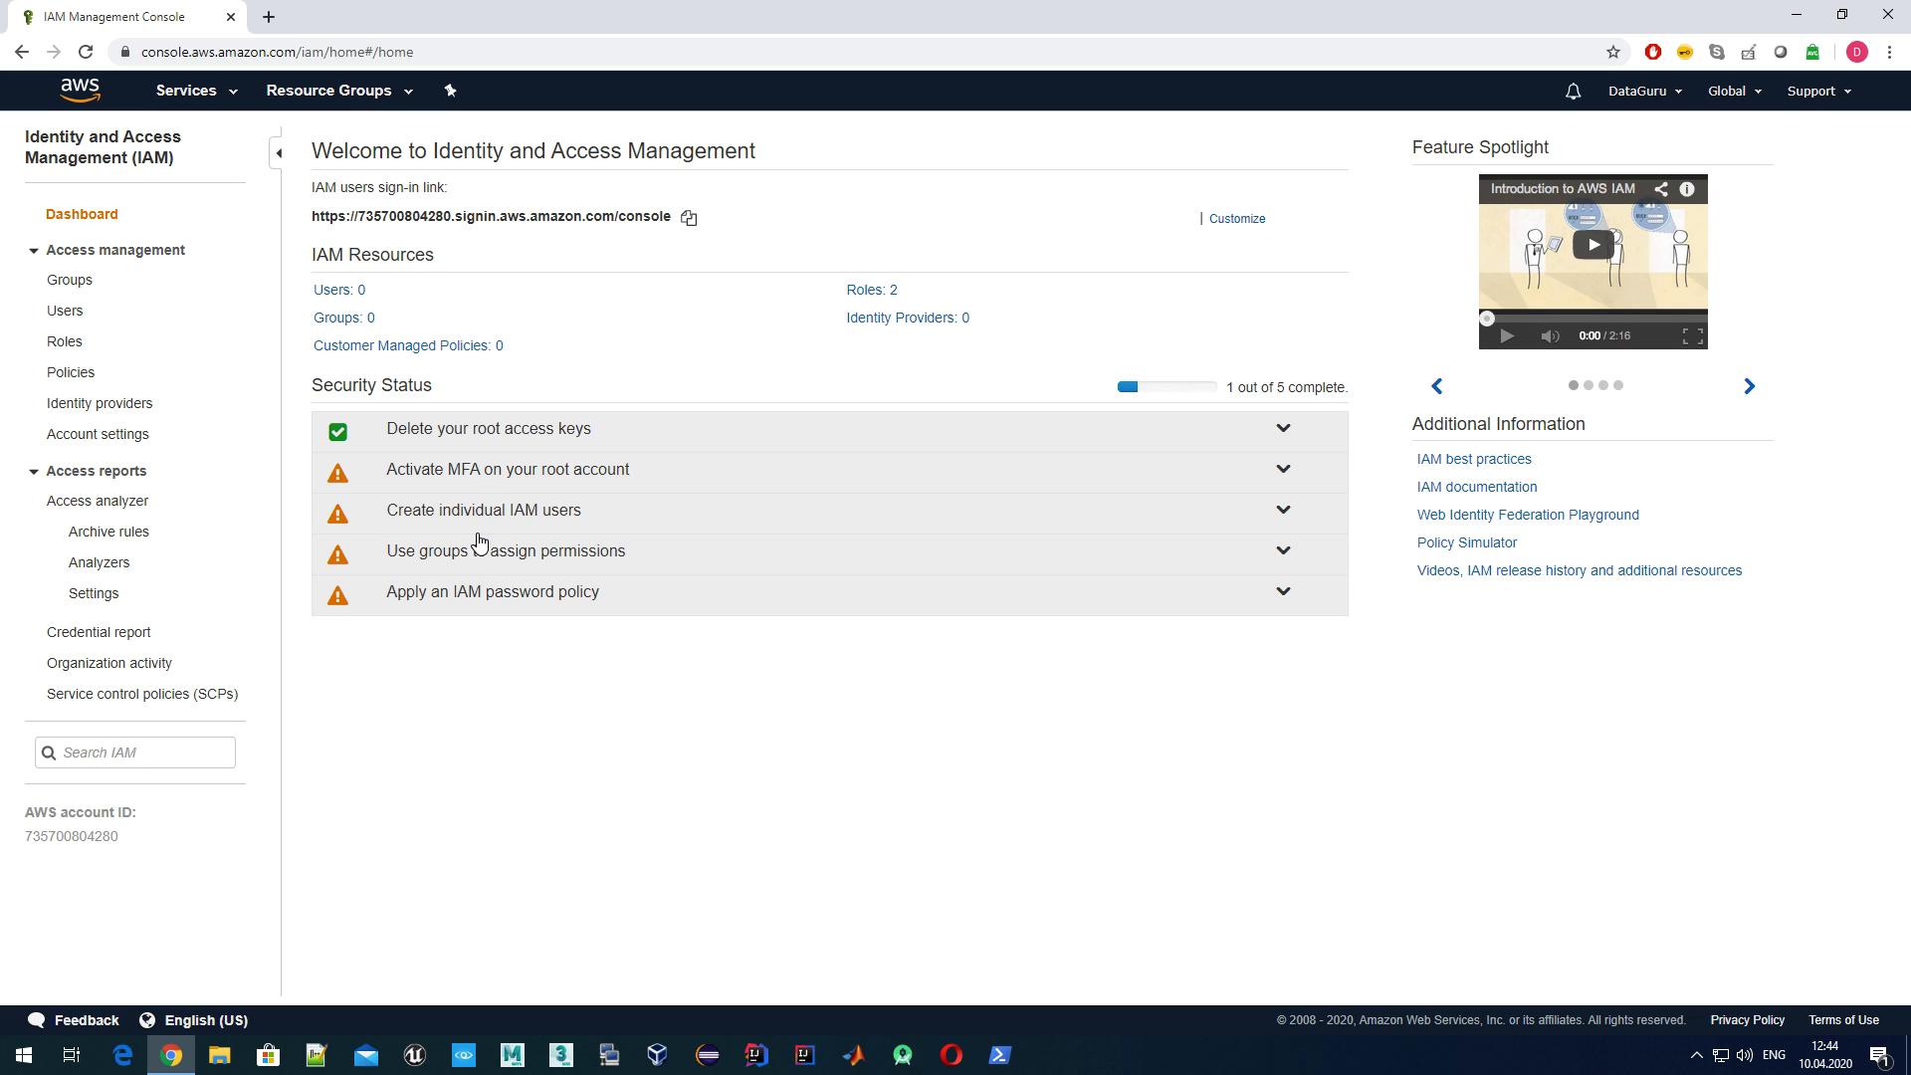
{"action": "mouse_move", "coordinate": [479, 484]}
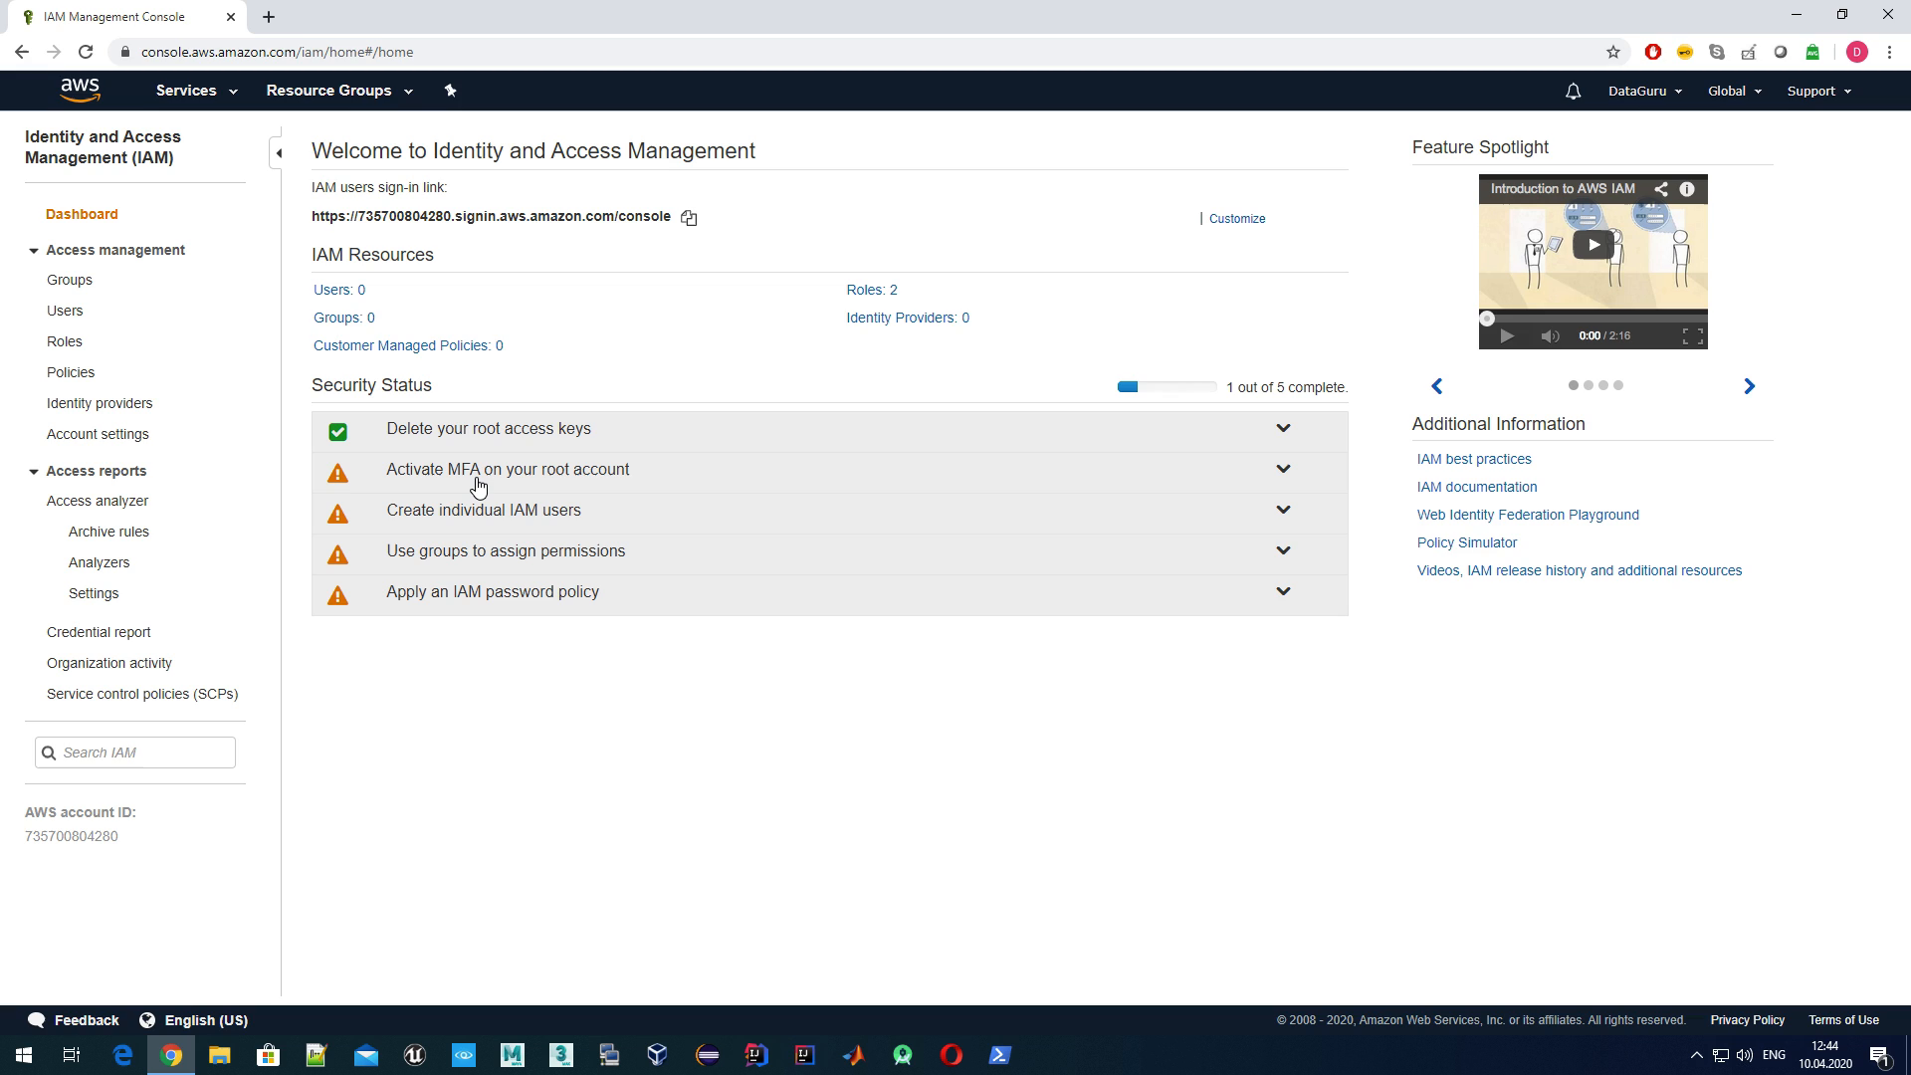
{"action": "mouse_move", "coordinate": [460, 490]}
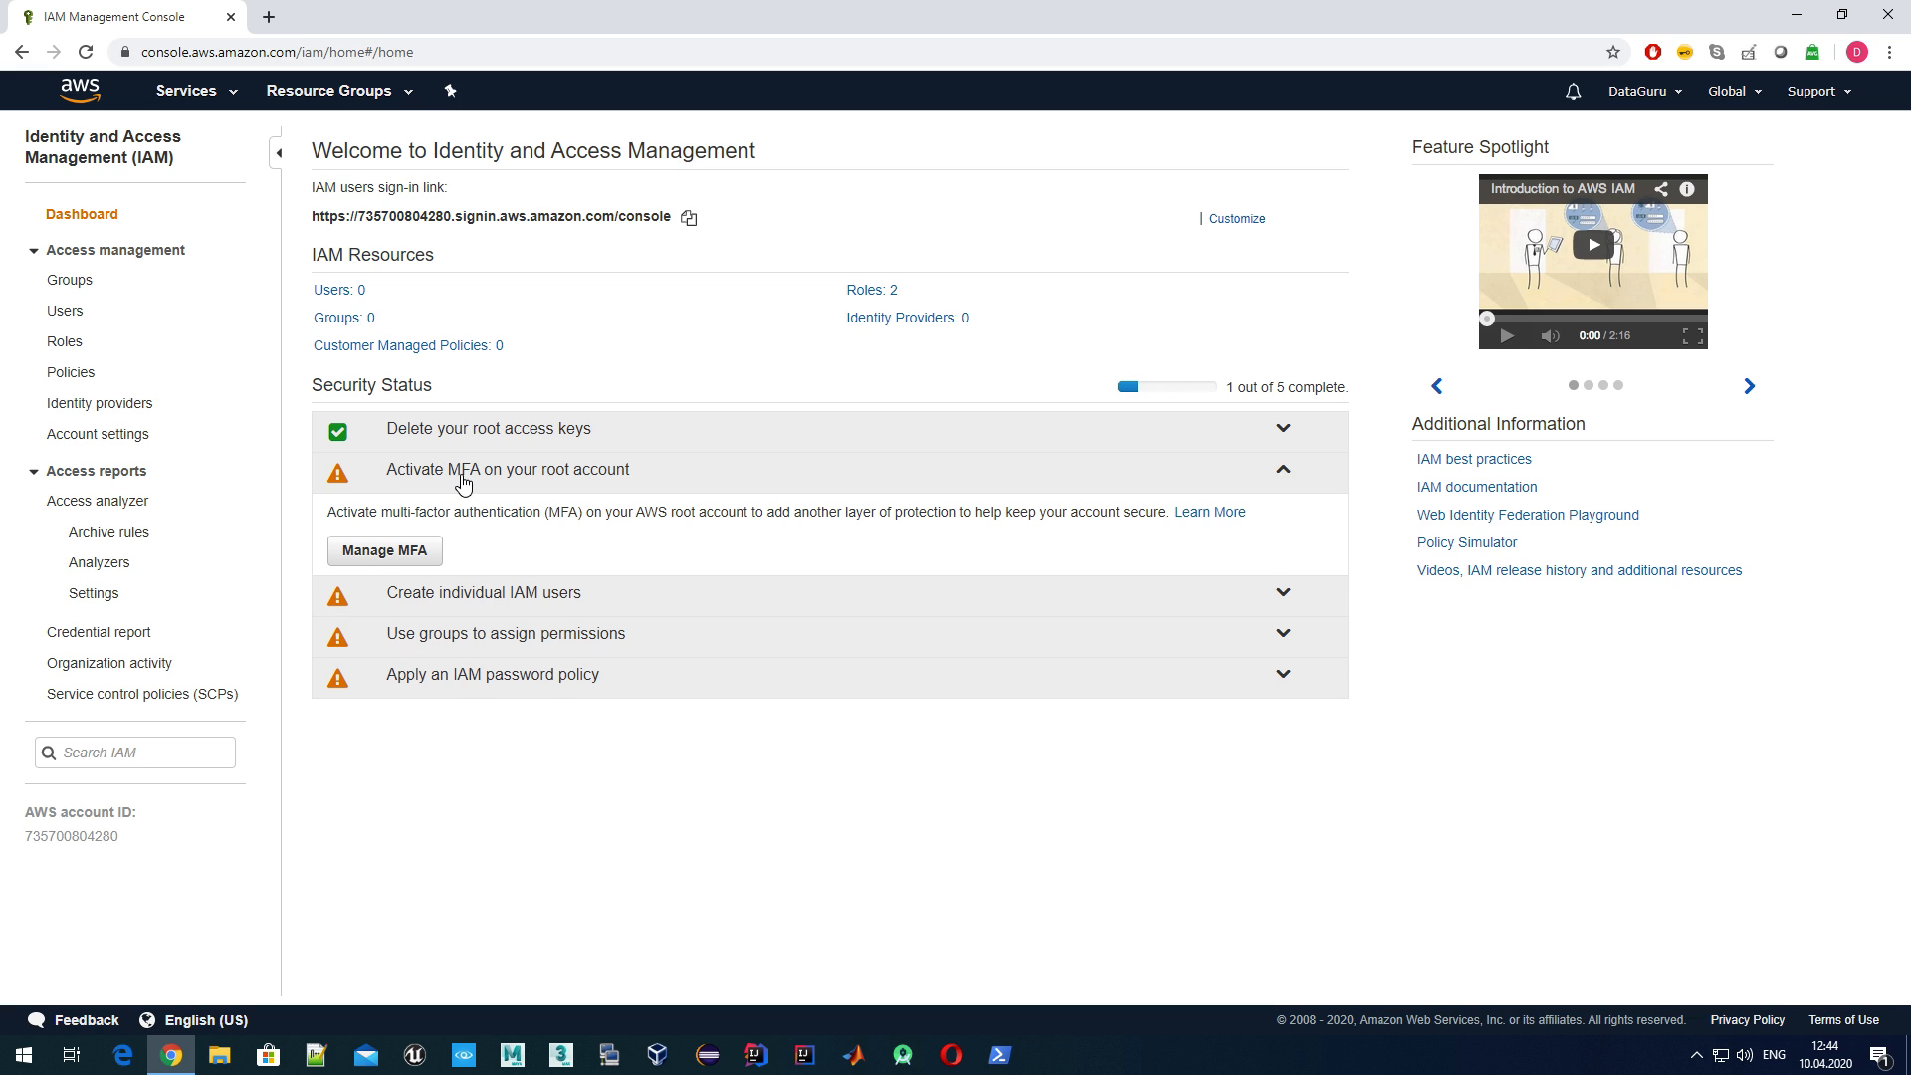
{"action": "mouse_move", "coordinate": [559, 515]}
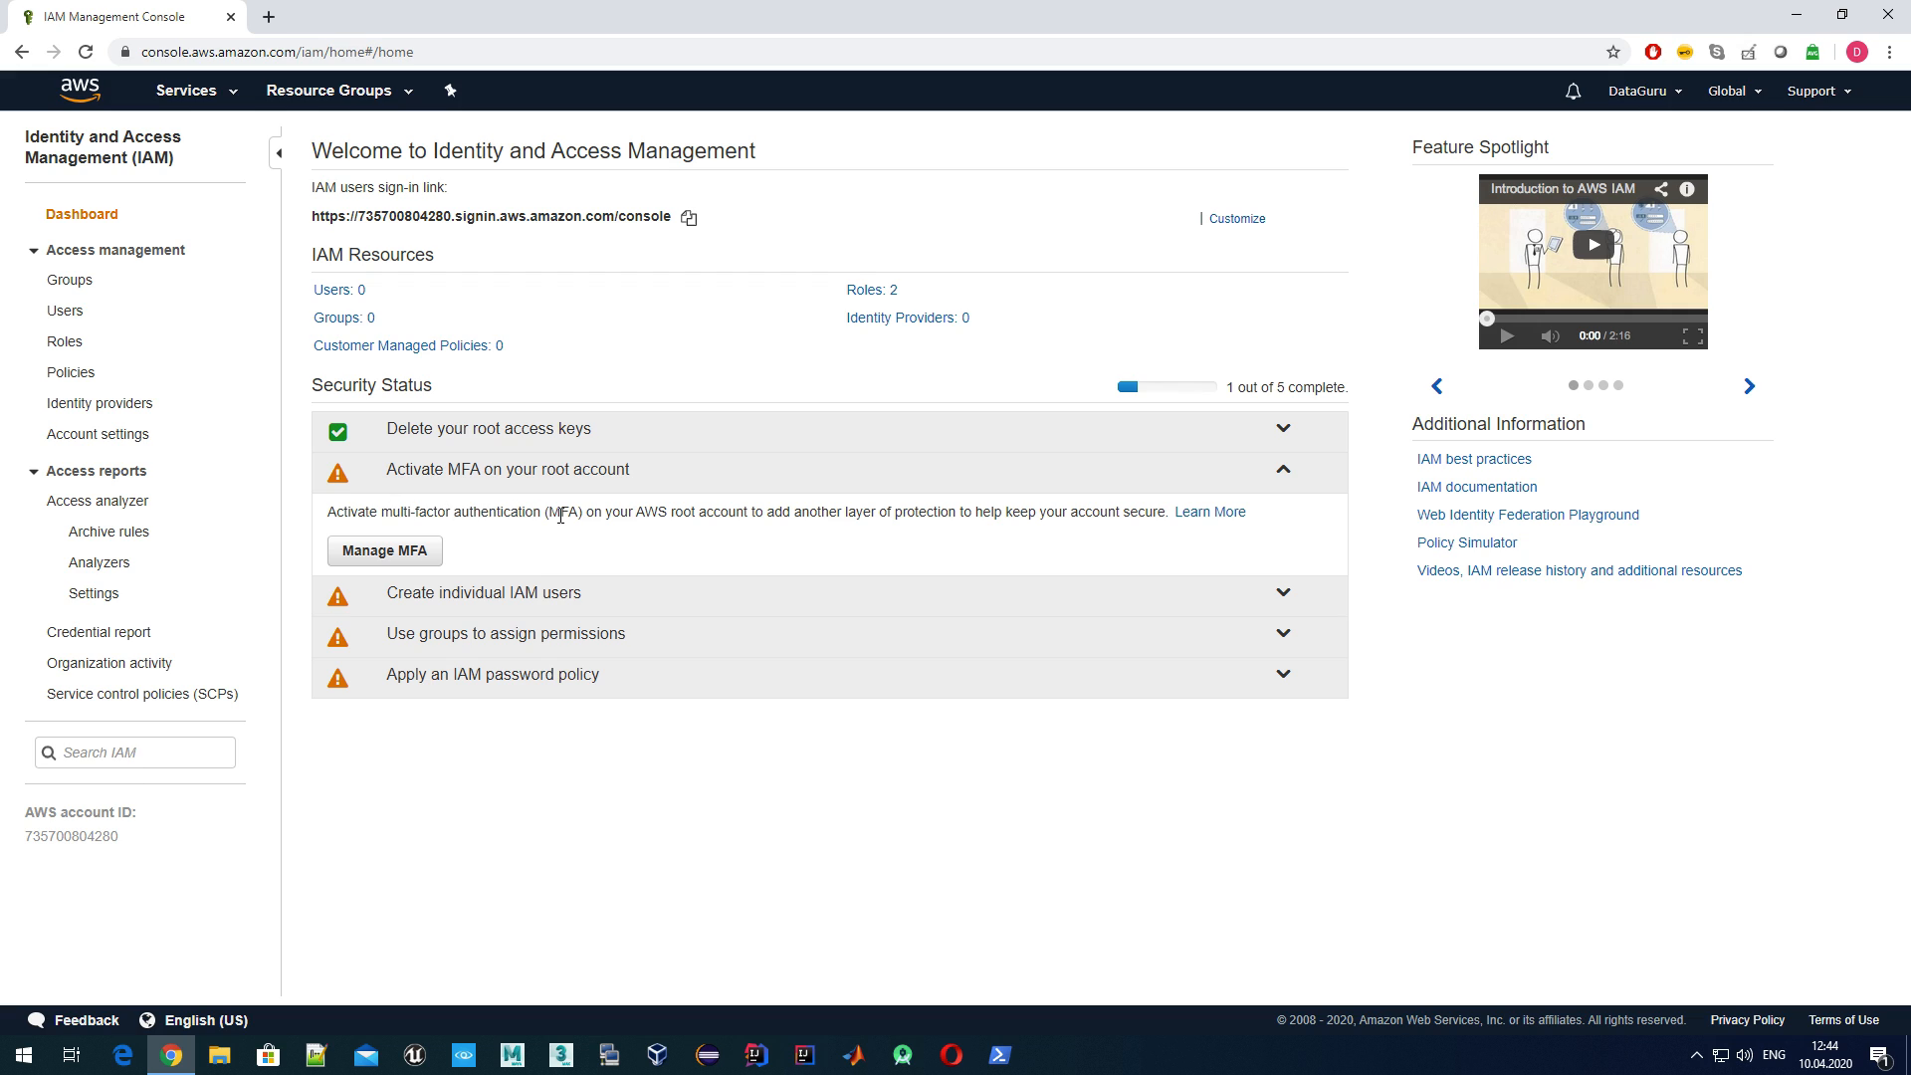
{"action": "mouse_move", "coordinate": [592, 544]}
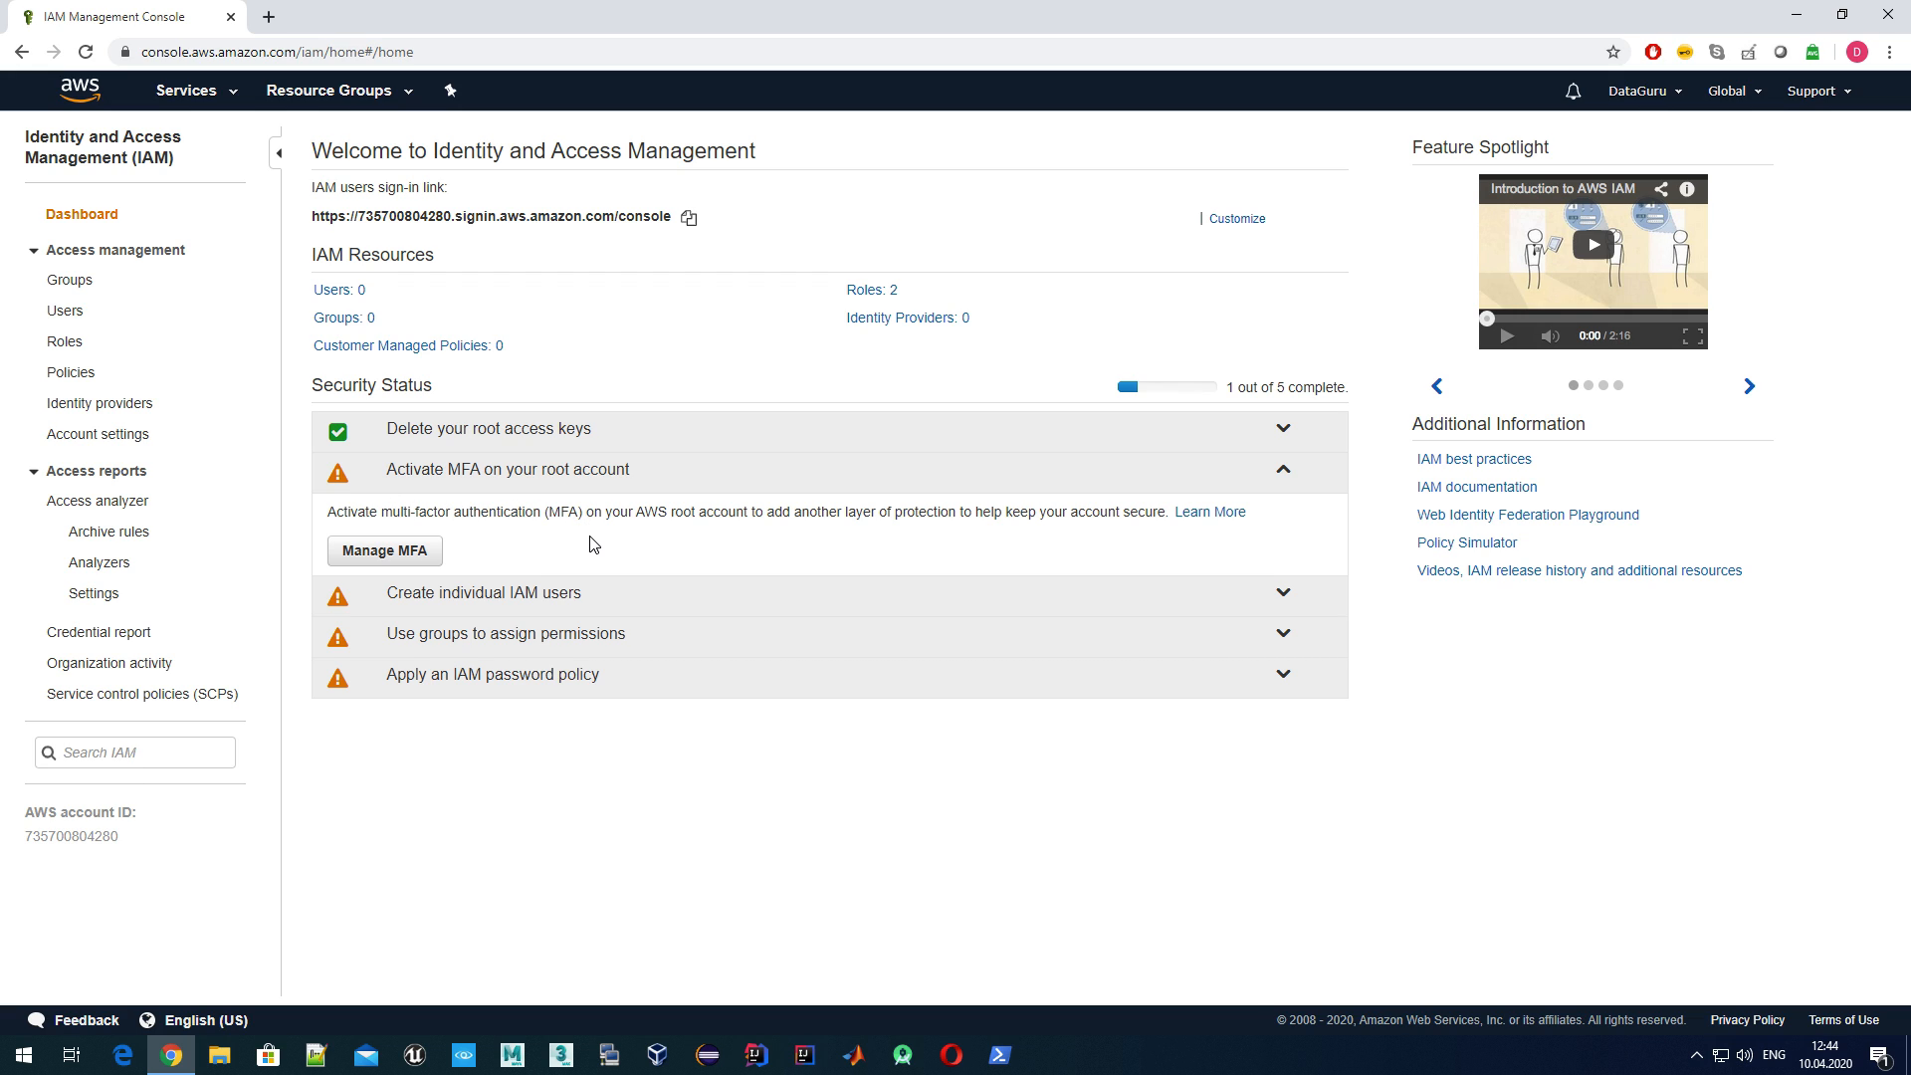
{"action": "mouse_move", "coordinate": [466, 561]}
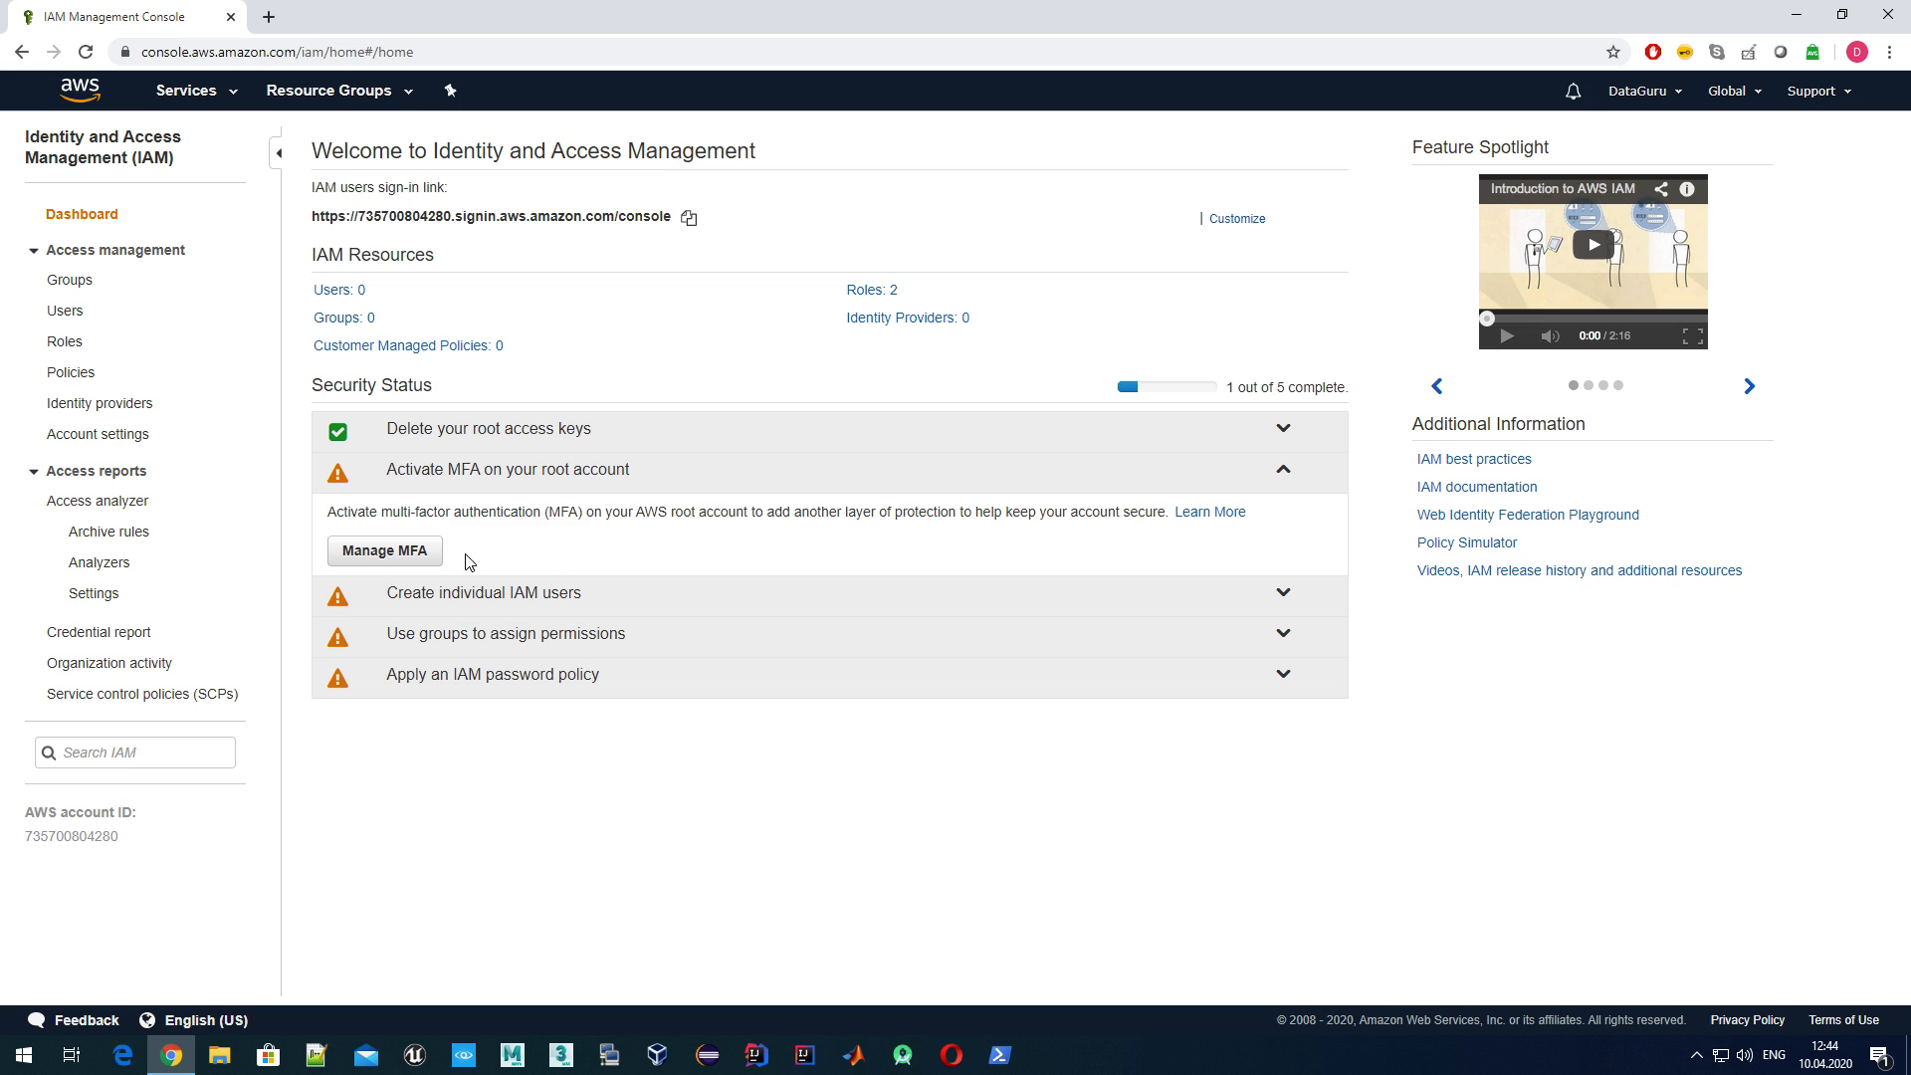
Step: From the root MFA step, expand the MFA section and start activating an MFA device
{"action": "left_click", "coordinate": [384, 549]}
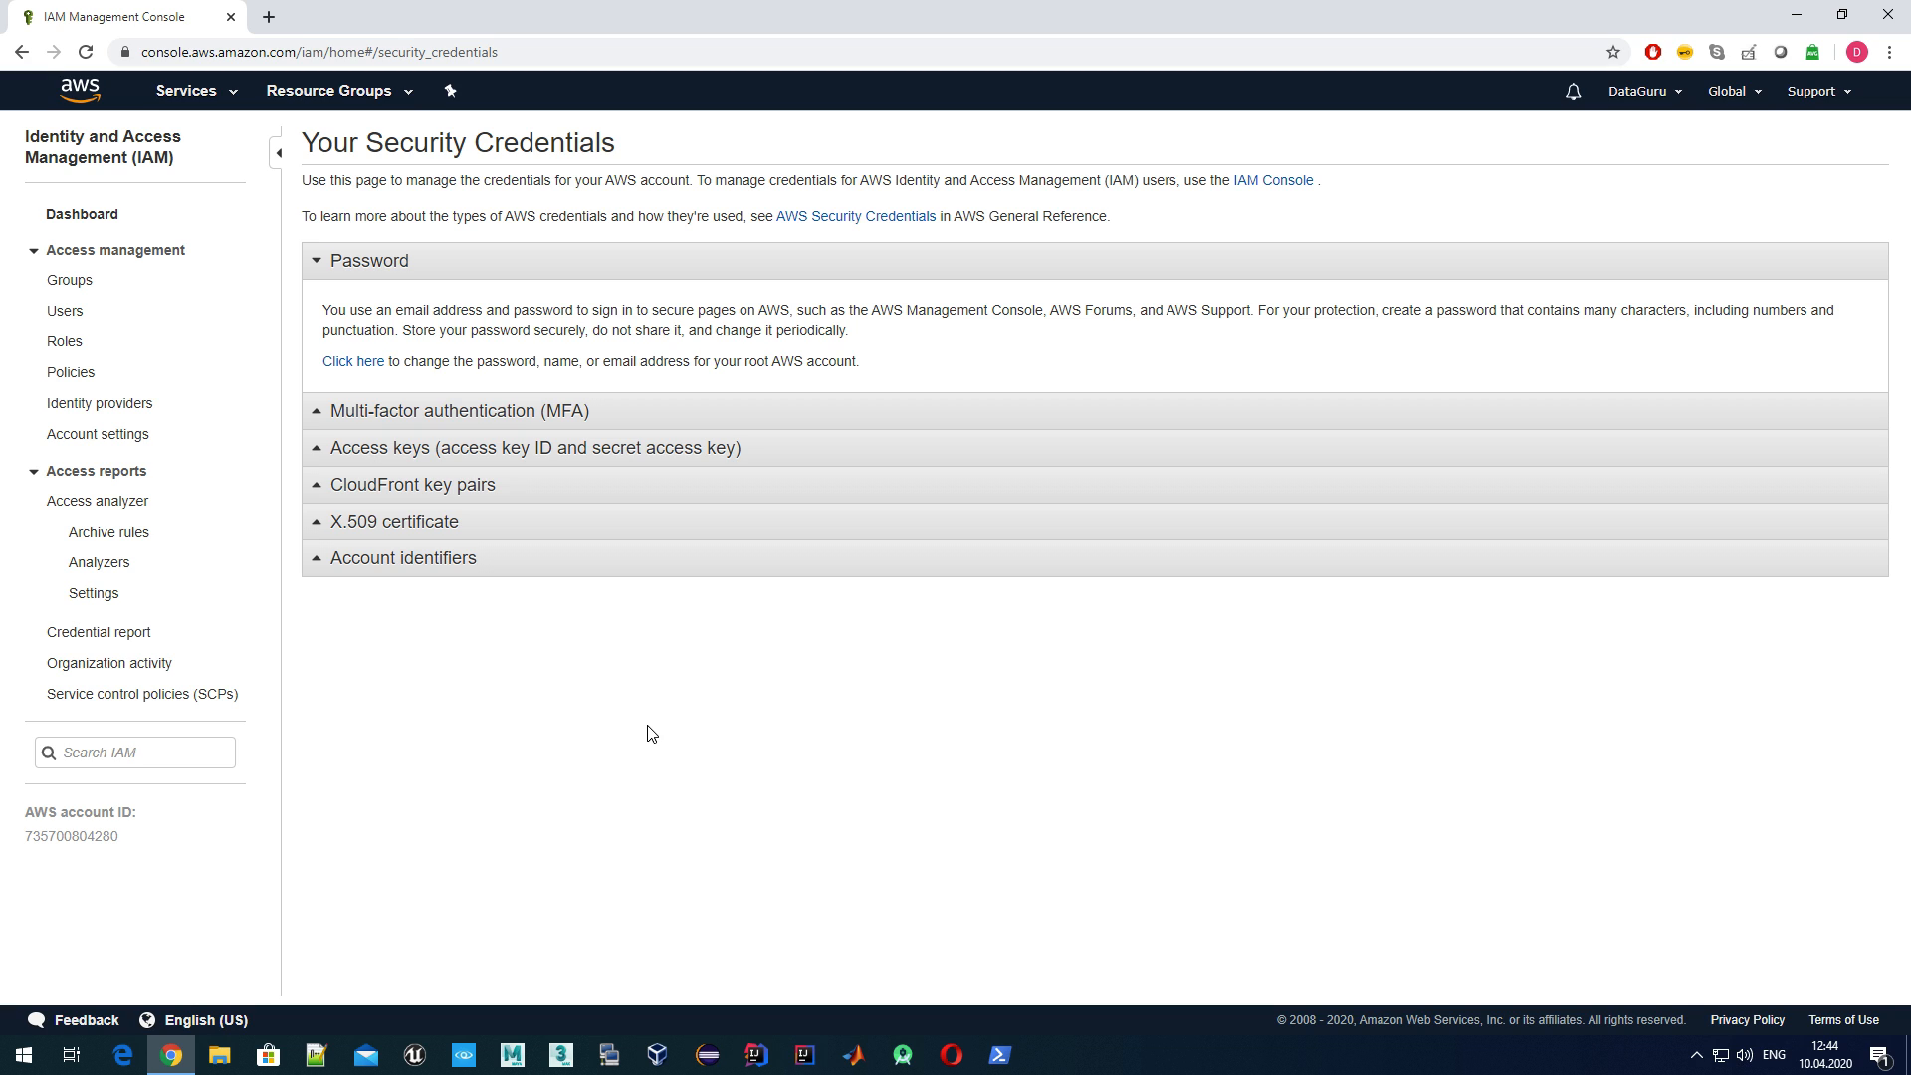
{"action": "mouse_move", "coordinate": [533, 419]}
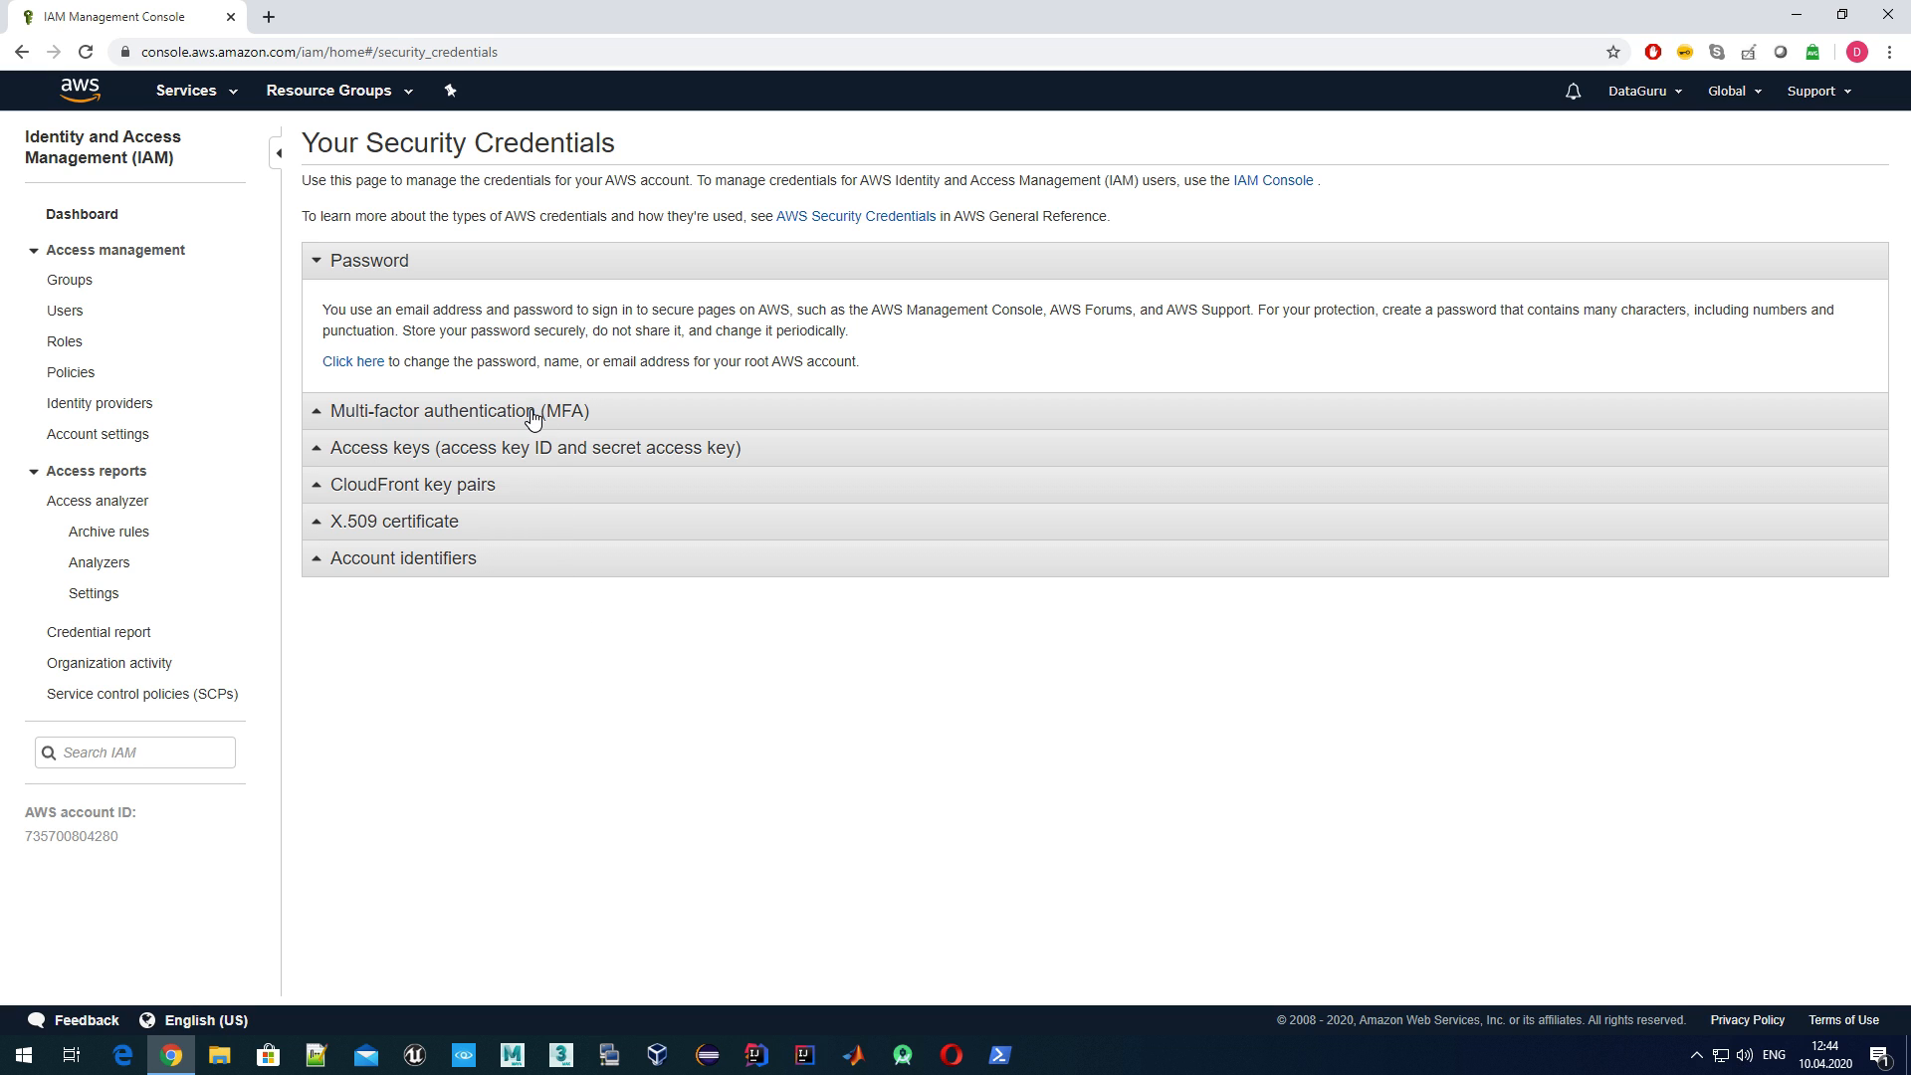
{"action": "left_click", "coordinate": [460, 411]}
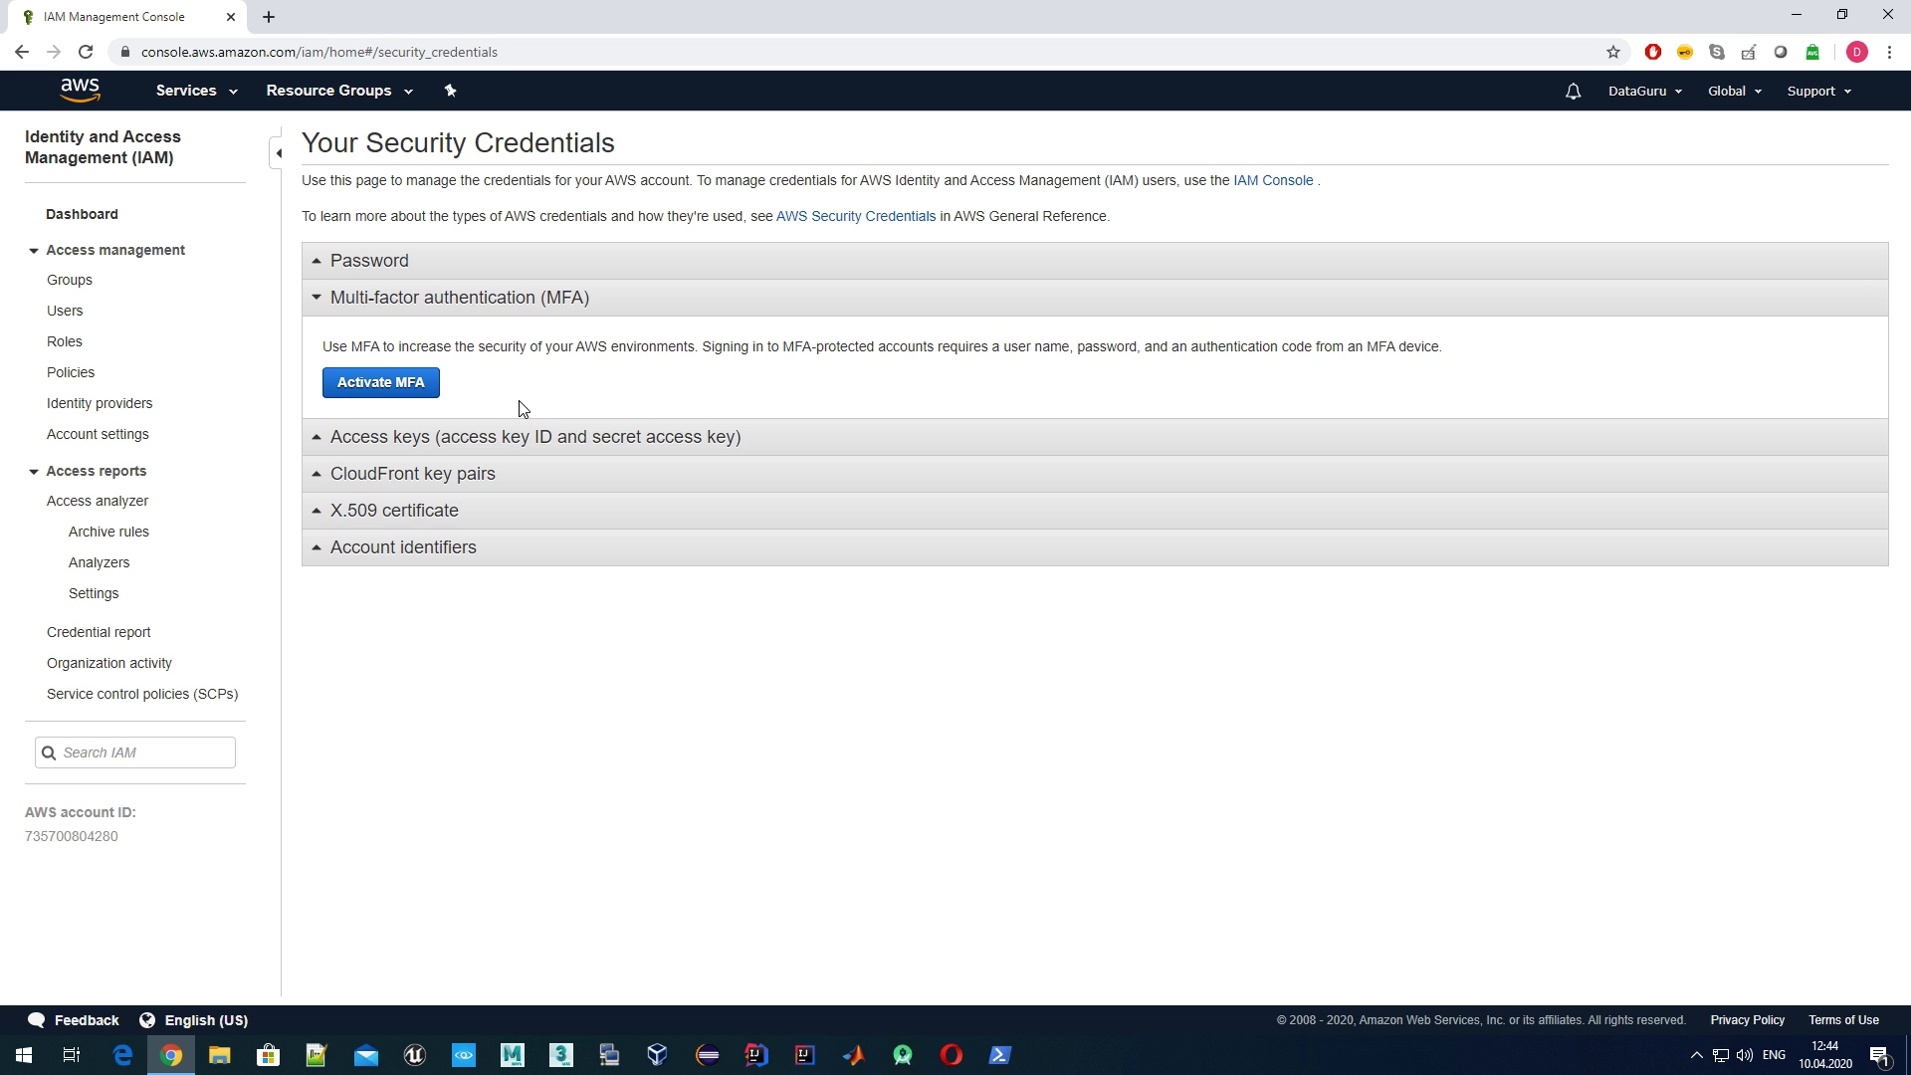
{"action": "left_click", "coordinate": [380, 382]}
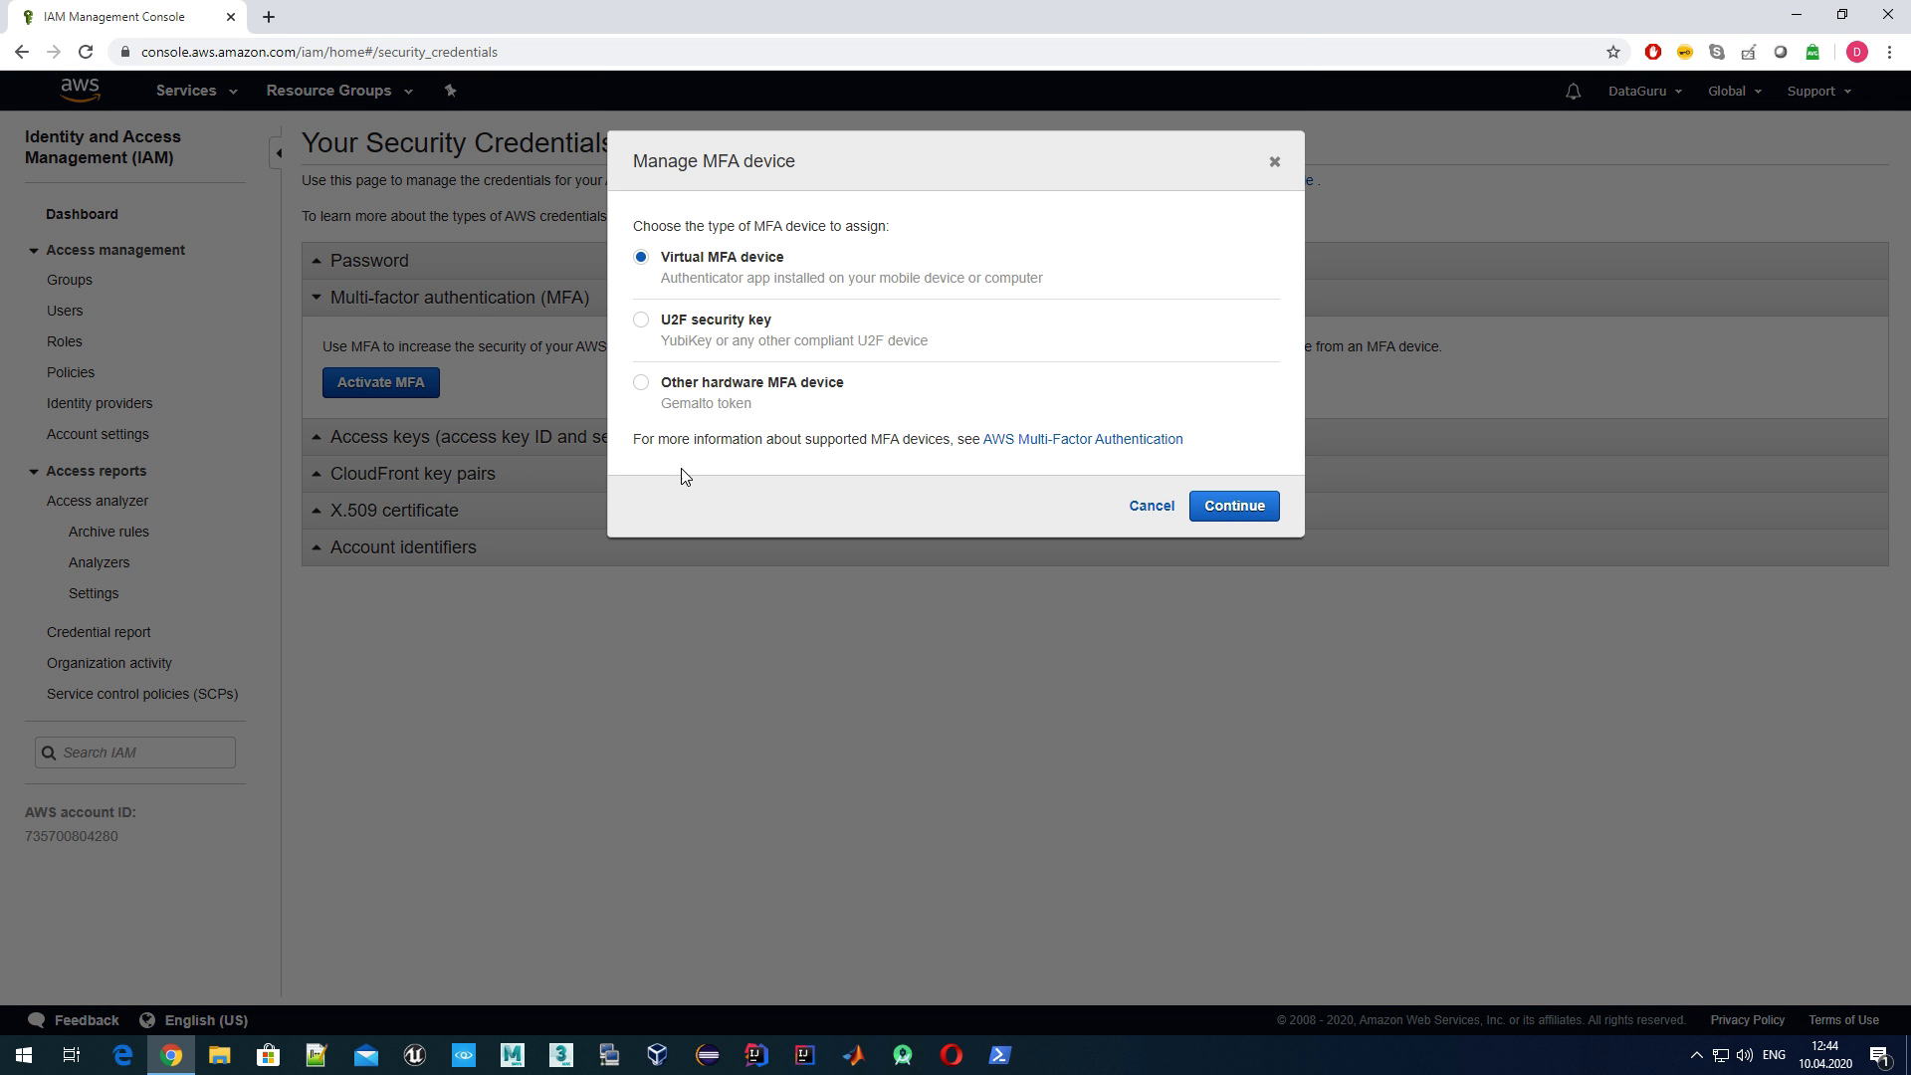
{"action": "mouse_move", "coordinate": [737, 498]}
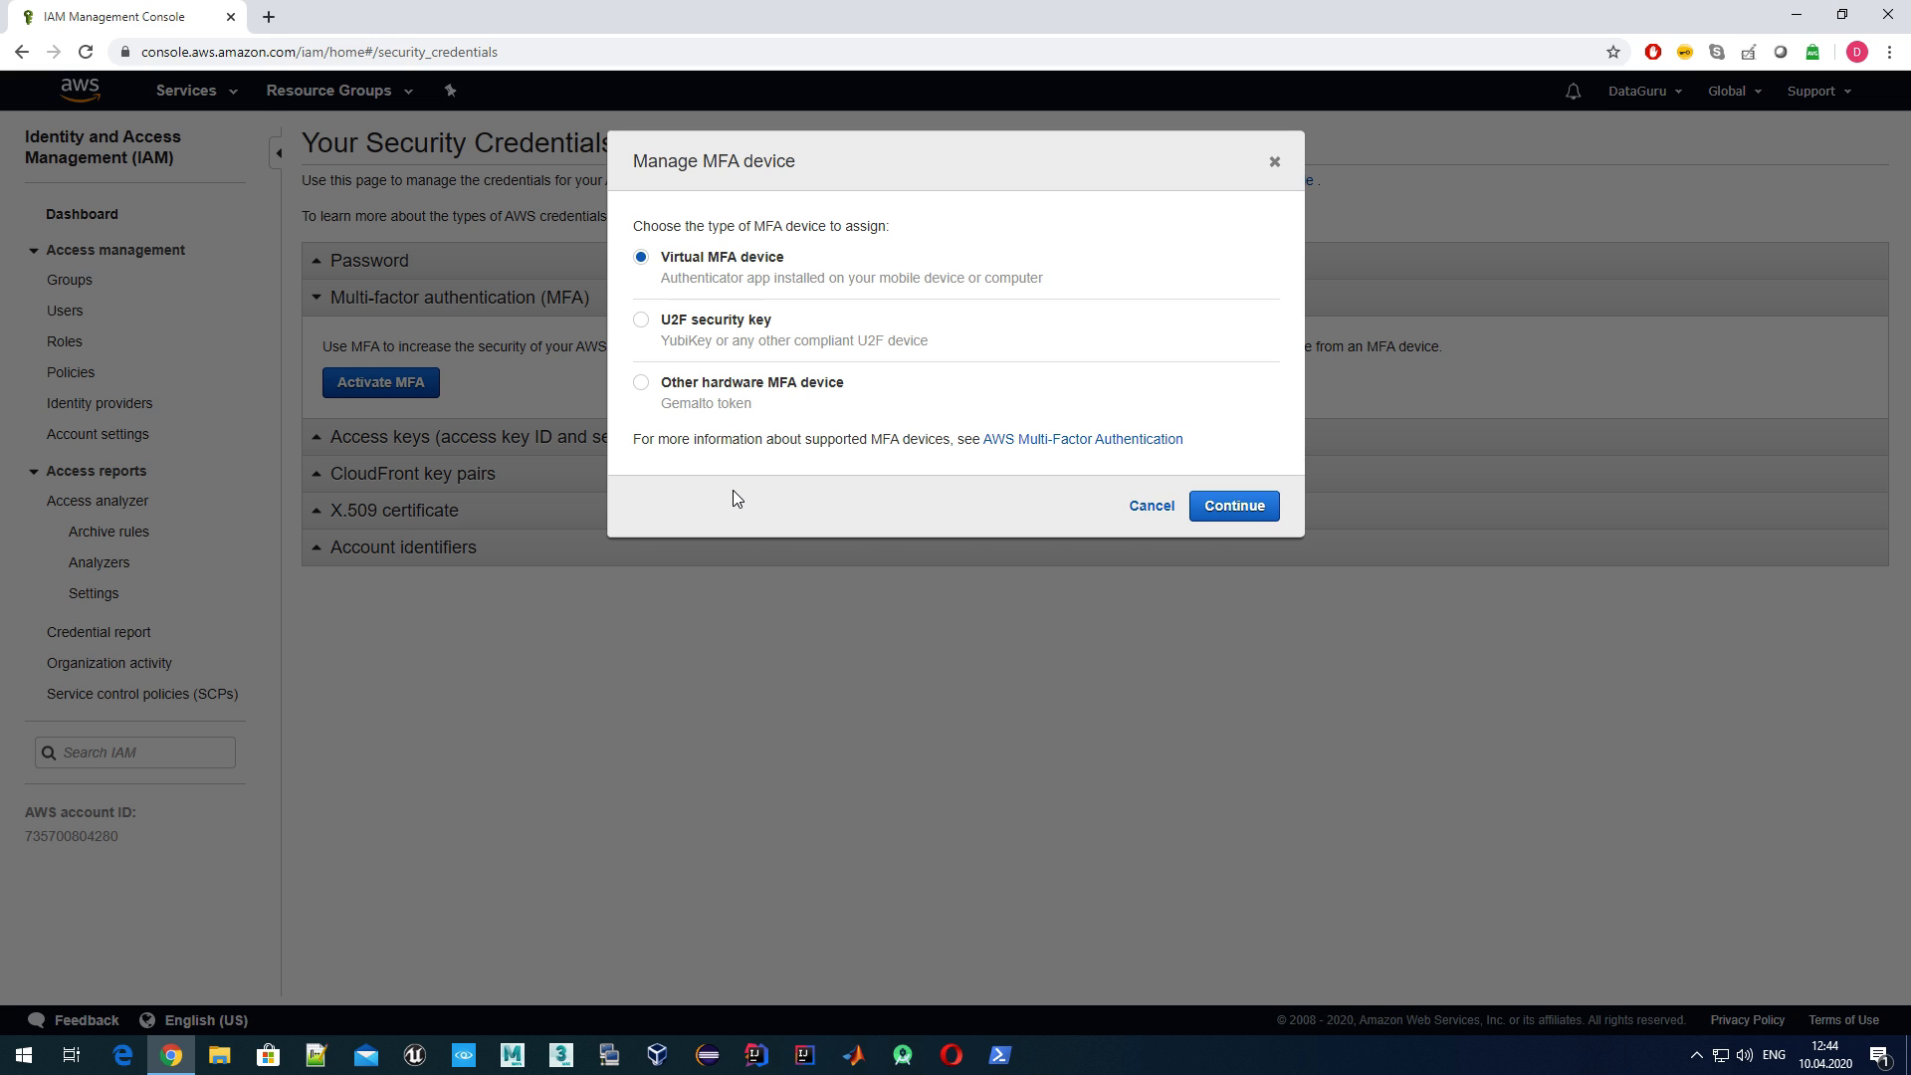
{"action": "mouse_move", "coordinate": [768, 354]}
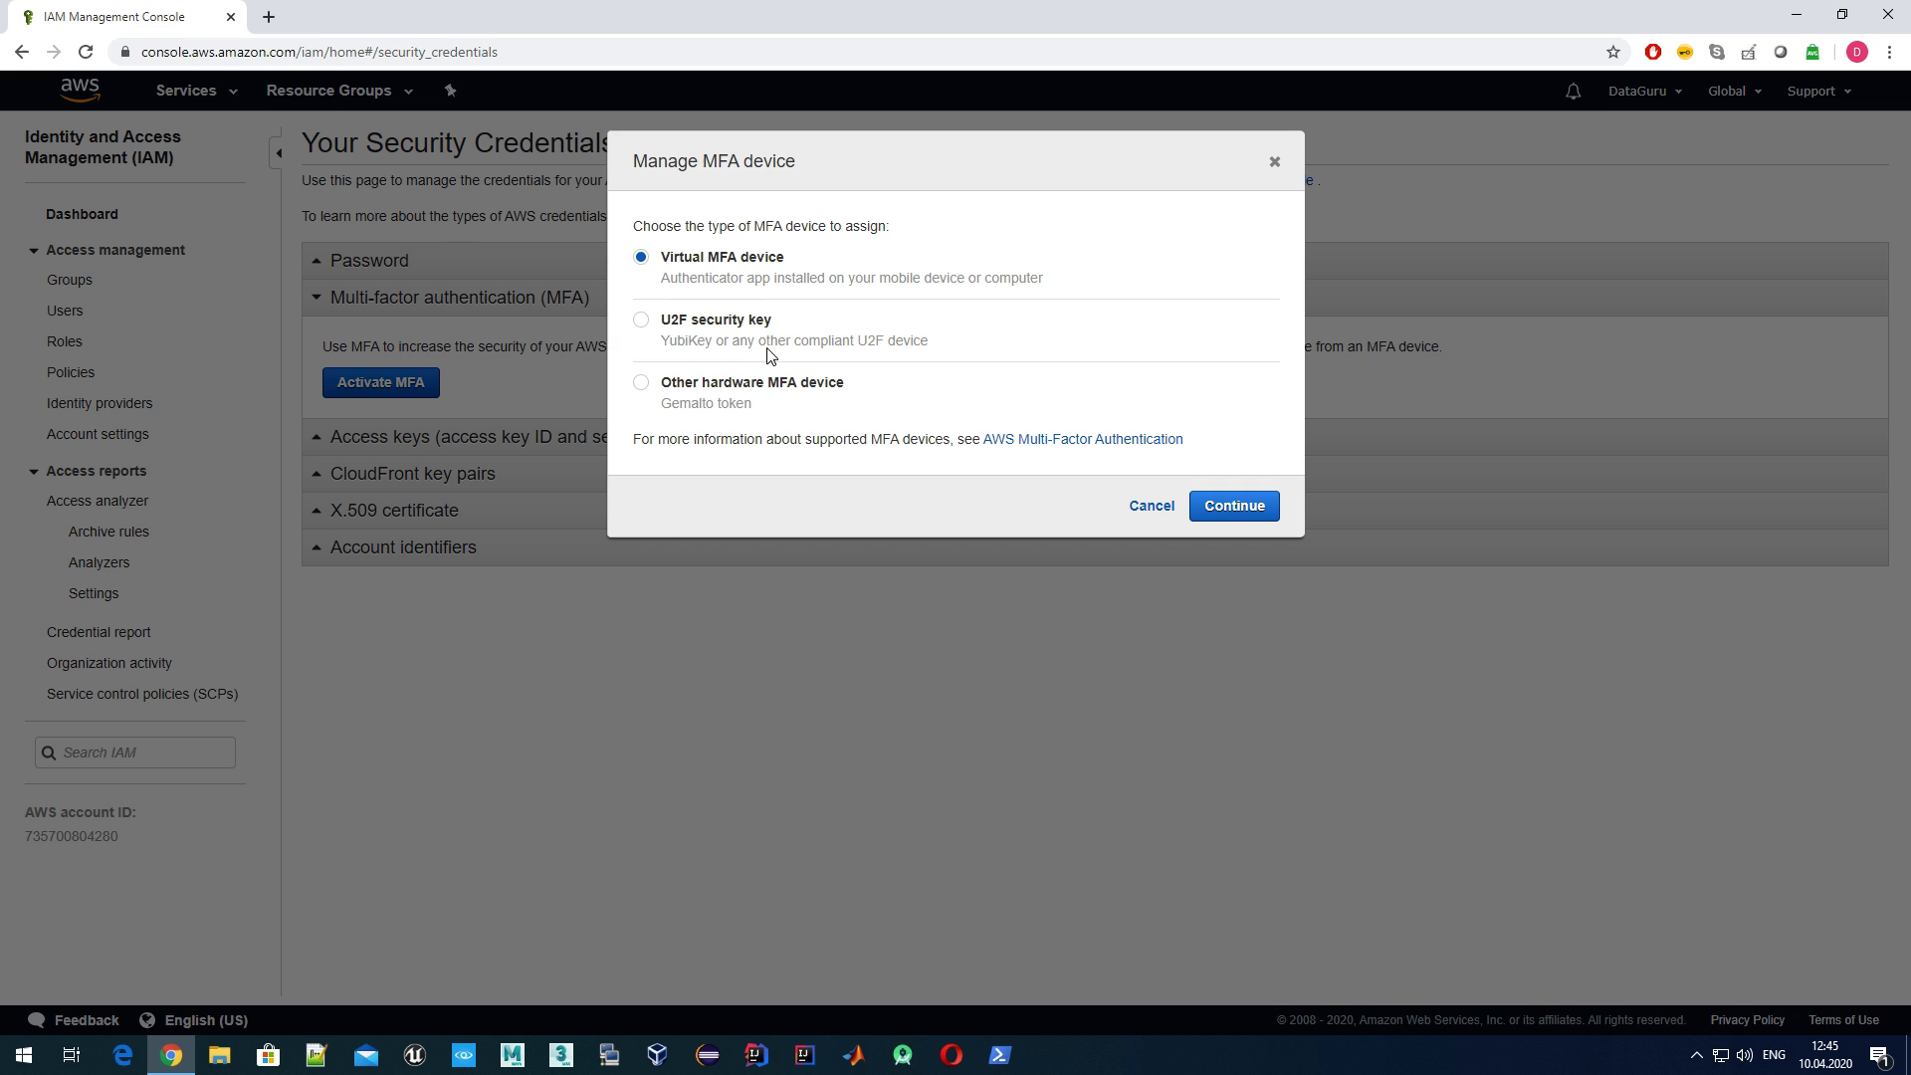
{"action": "mouse_move", "coordinate": [675, 341]}
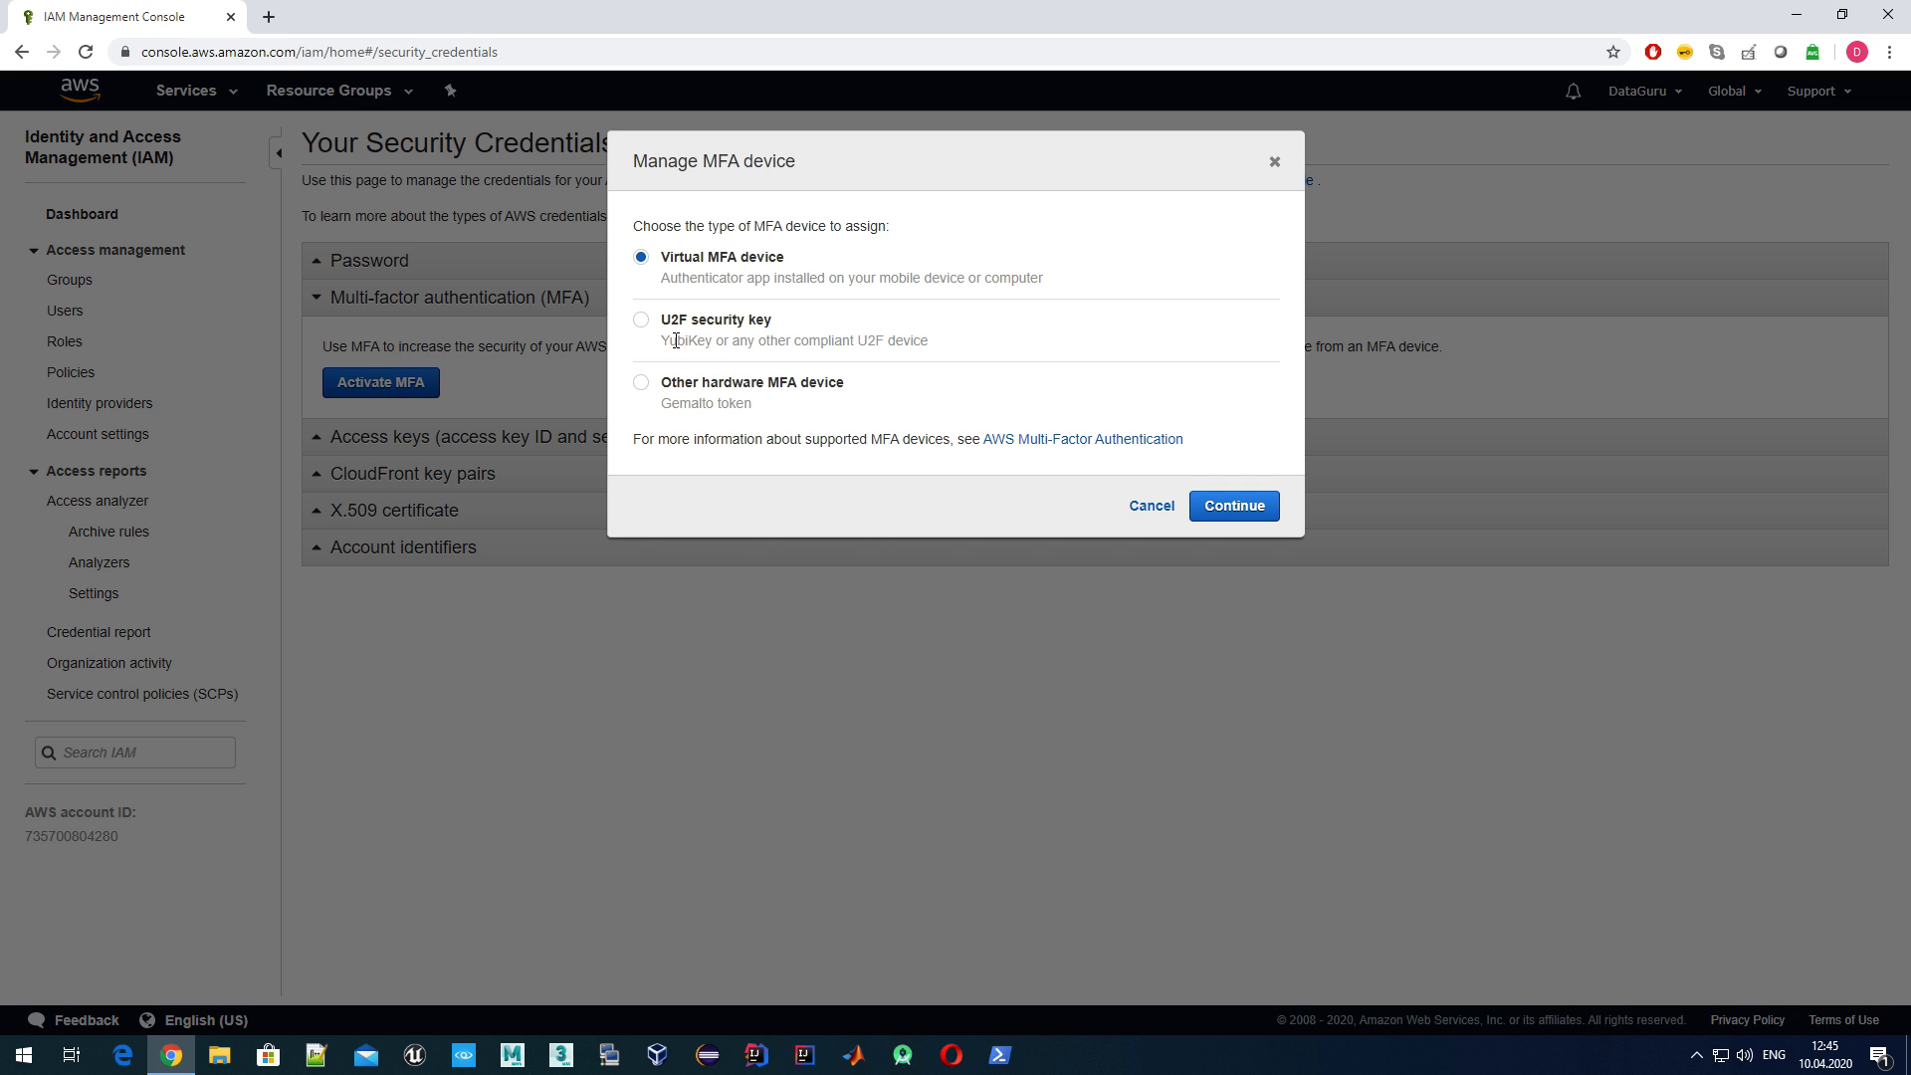
{"action": "mouse_move", "coordinate": [666, 258]}
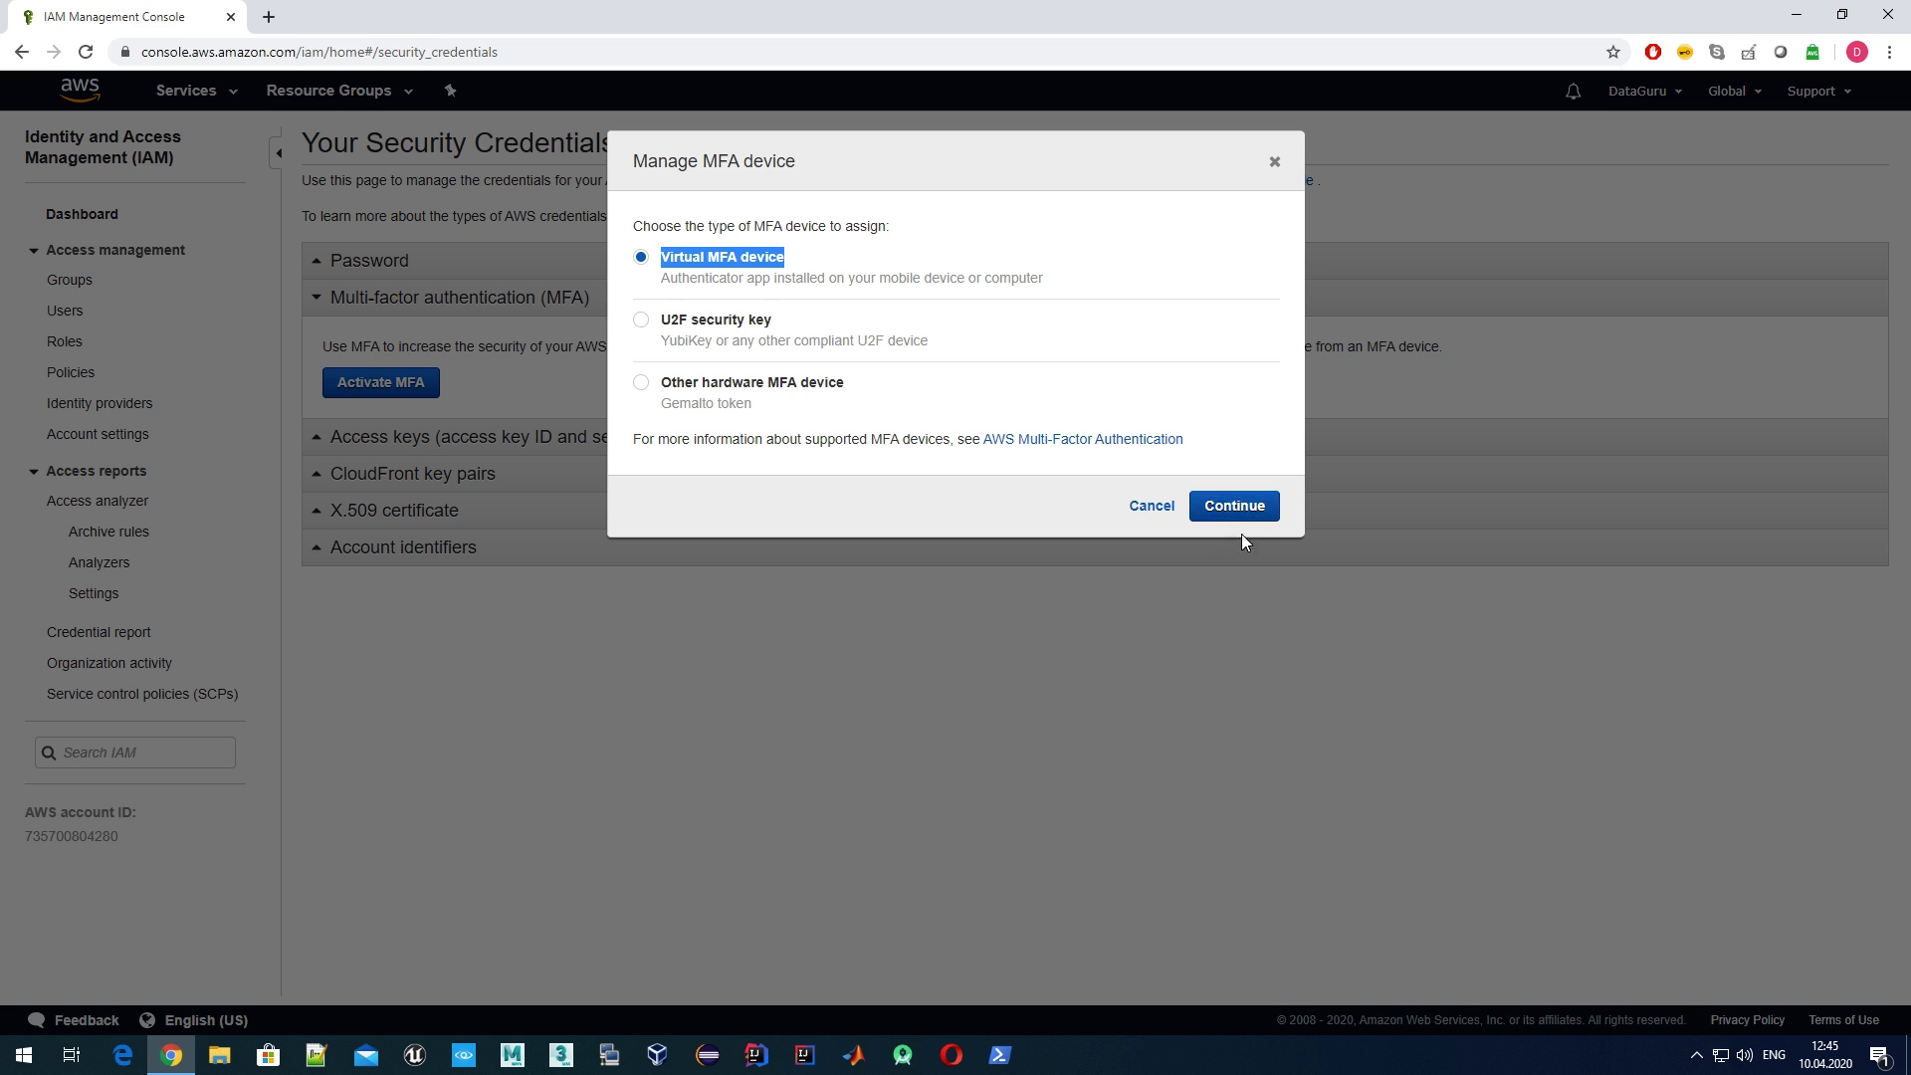
Step: Continue with Virtual MFA device as the chosen device type
{"action": "left_click", "coordinate": [1232, 506]}
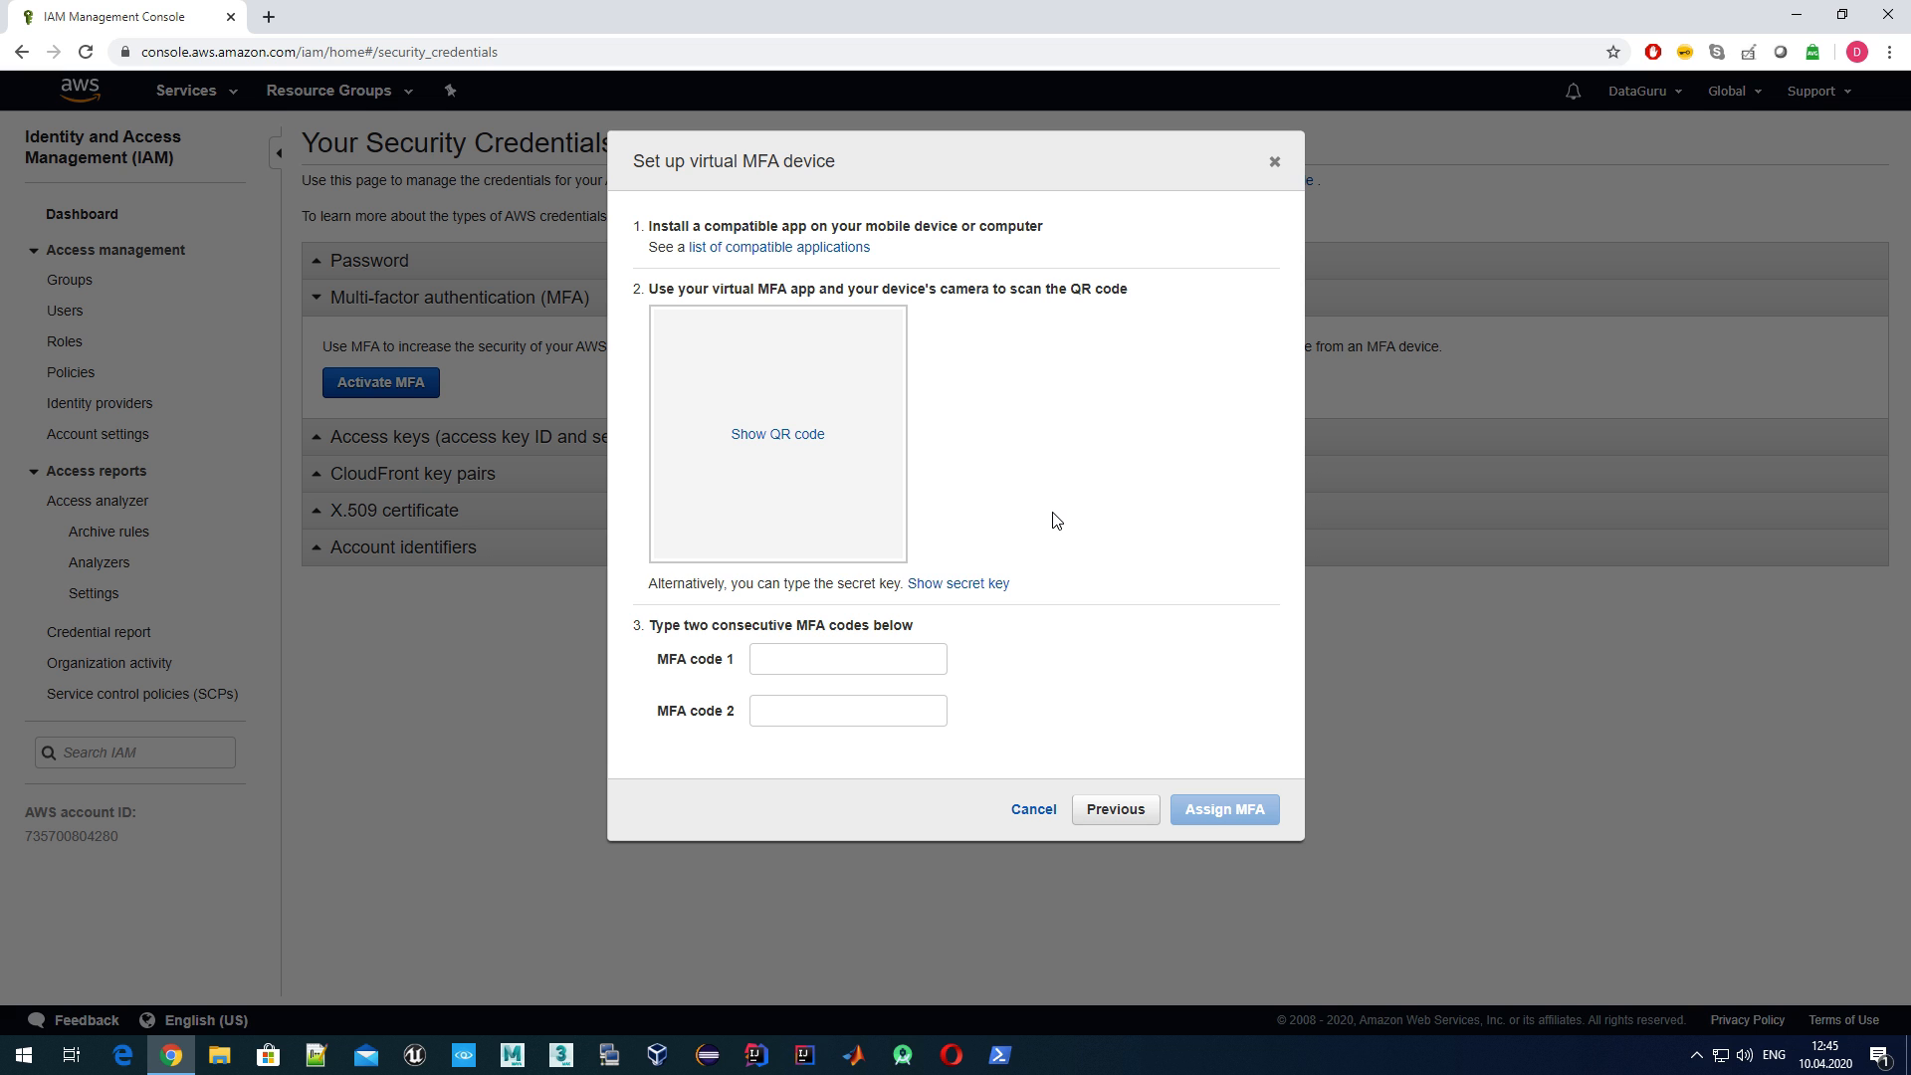
{"action": "mouse_move", "coordinate": [615, 162]}
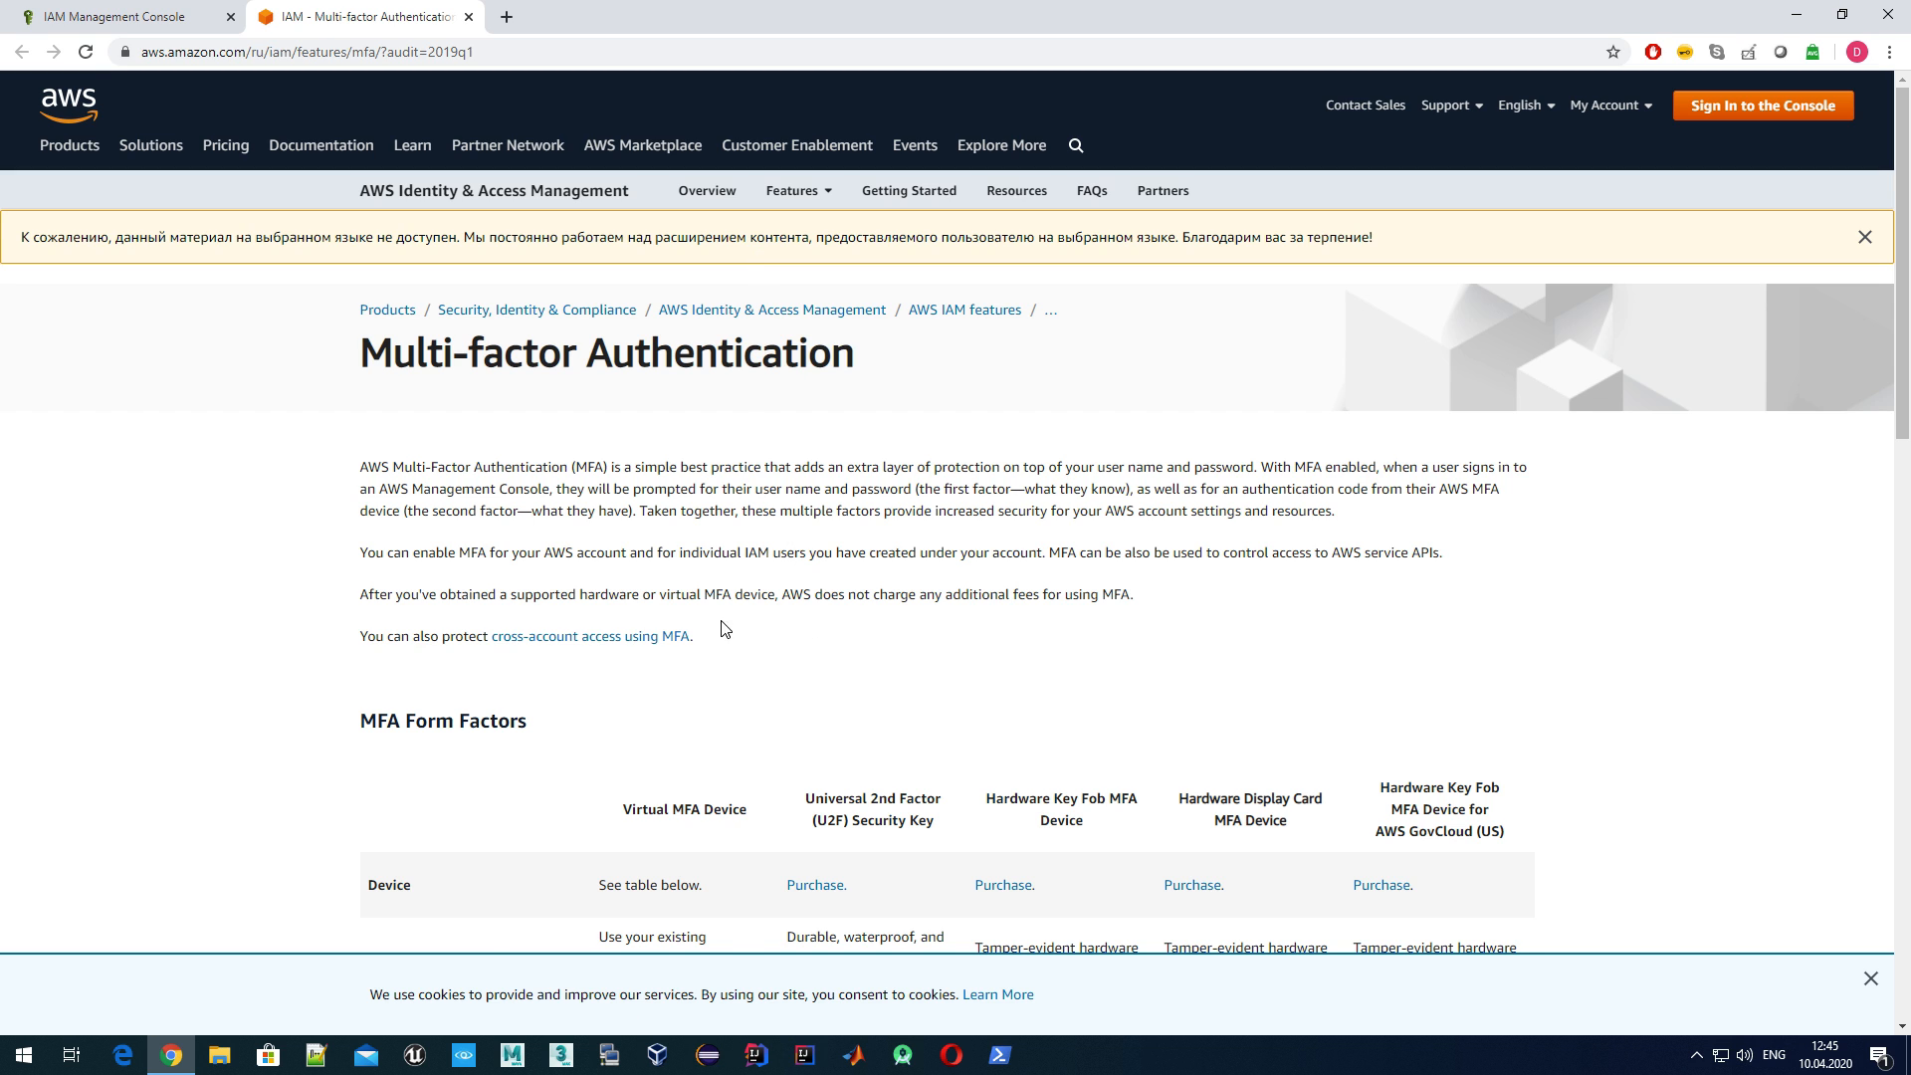
Step: Scroll the MFA page to the Virtual MFA Applications table of Android and iPhone apps
{"action": "scroll", "scroll_direction": "down", "scroll_amount": 3}
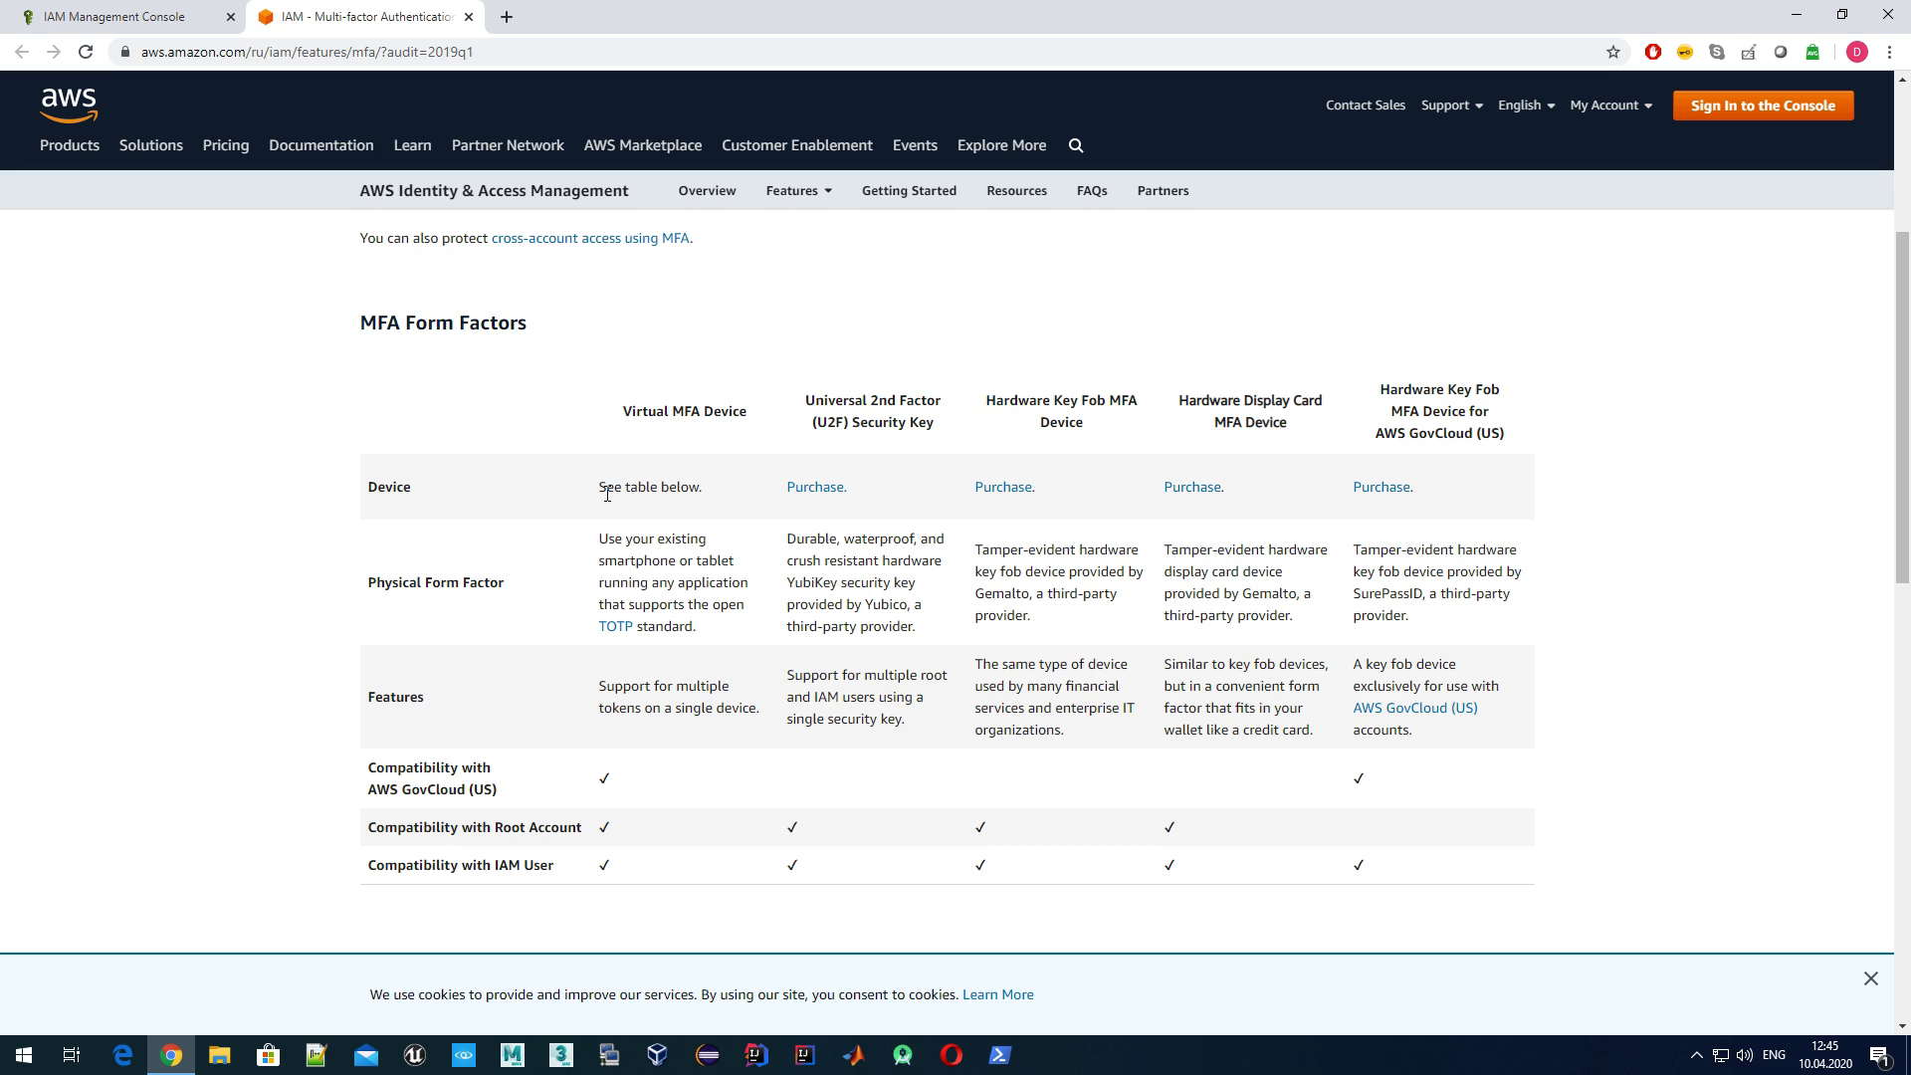
{"action": "scroll", "scroll_direction": "down", "scroll_amount": 3}
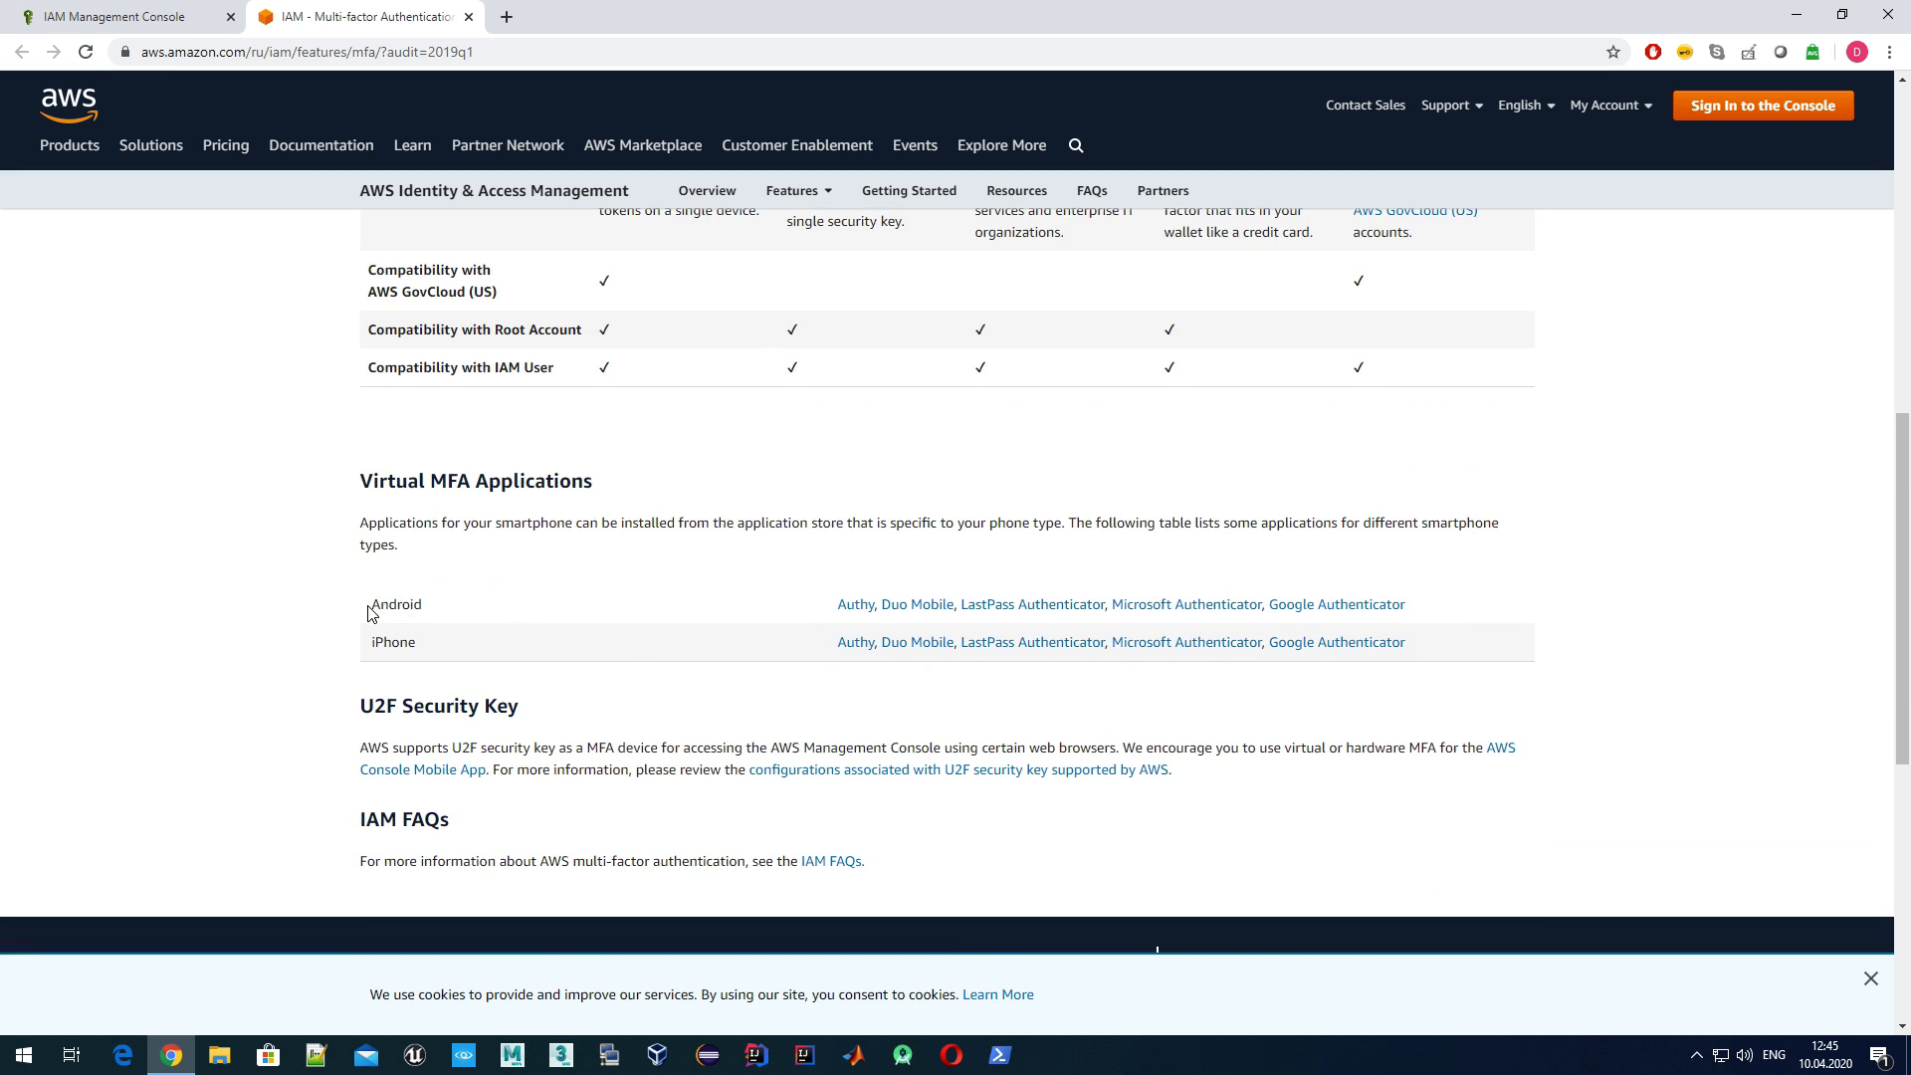
{"action": "mouse_move", "coordinate": [371, 642]}
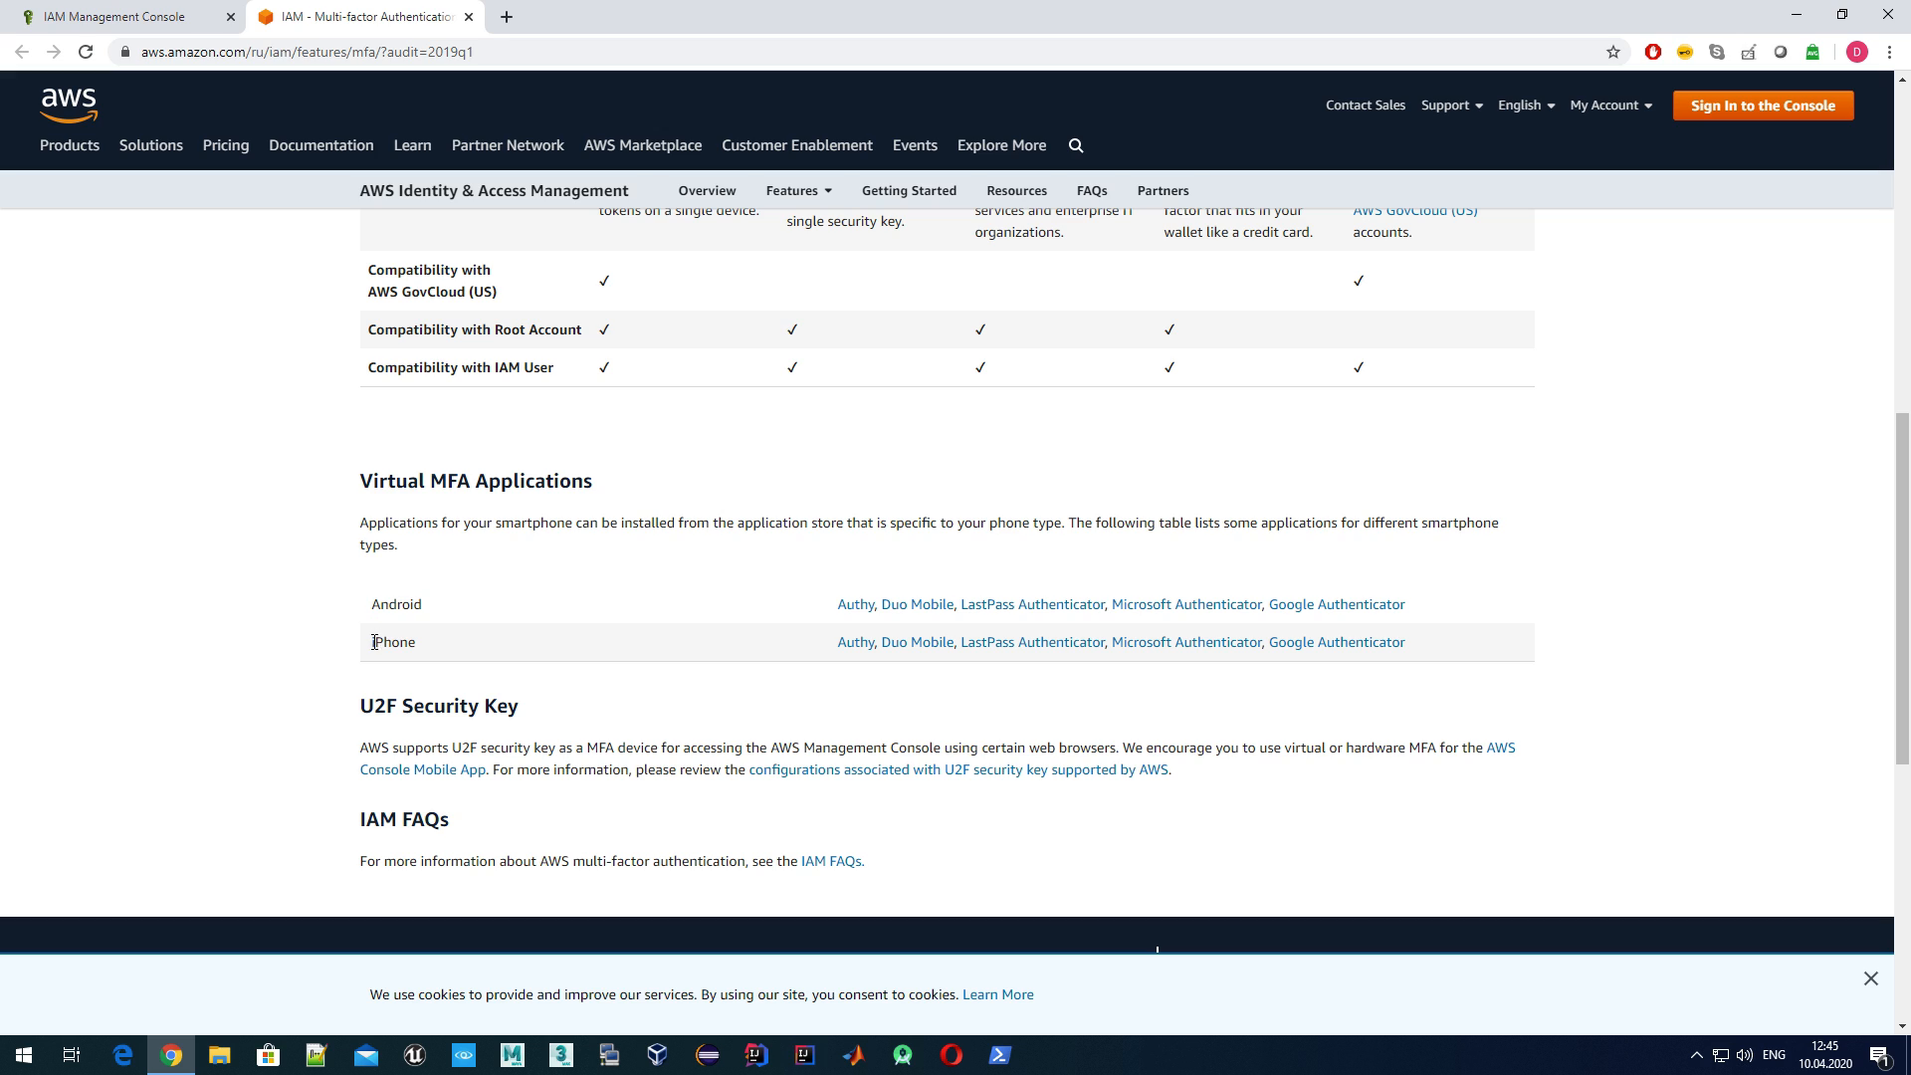
{"action": "double_click", "coordinate": [392, 642]}
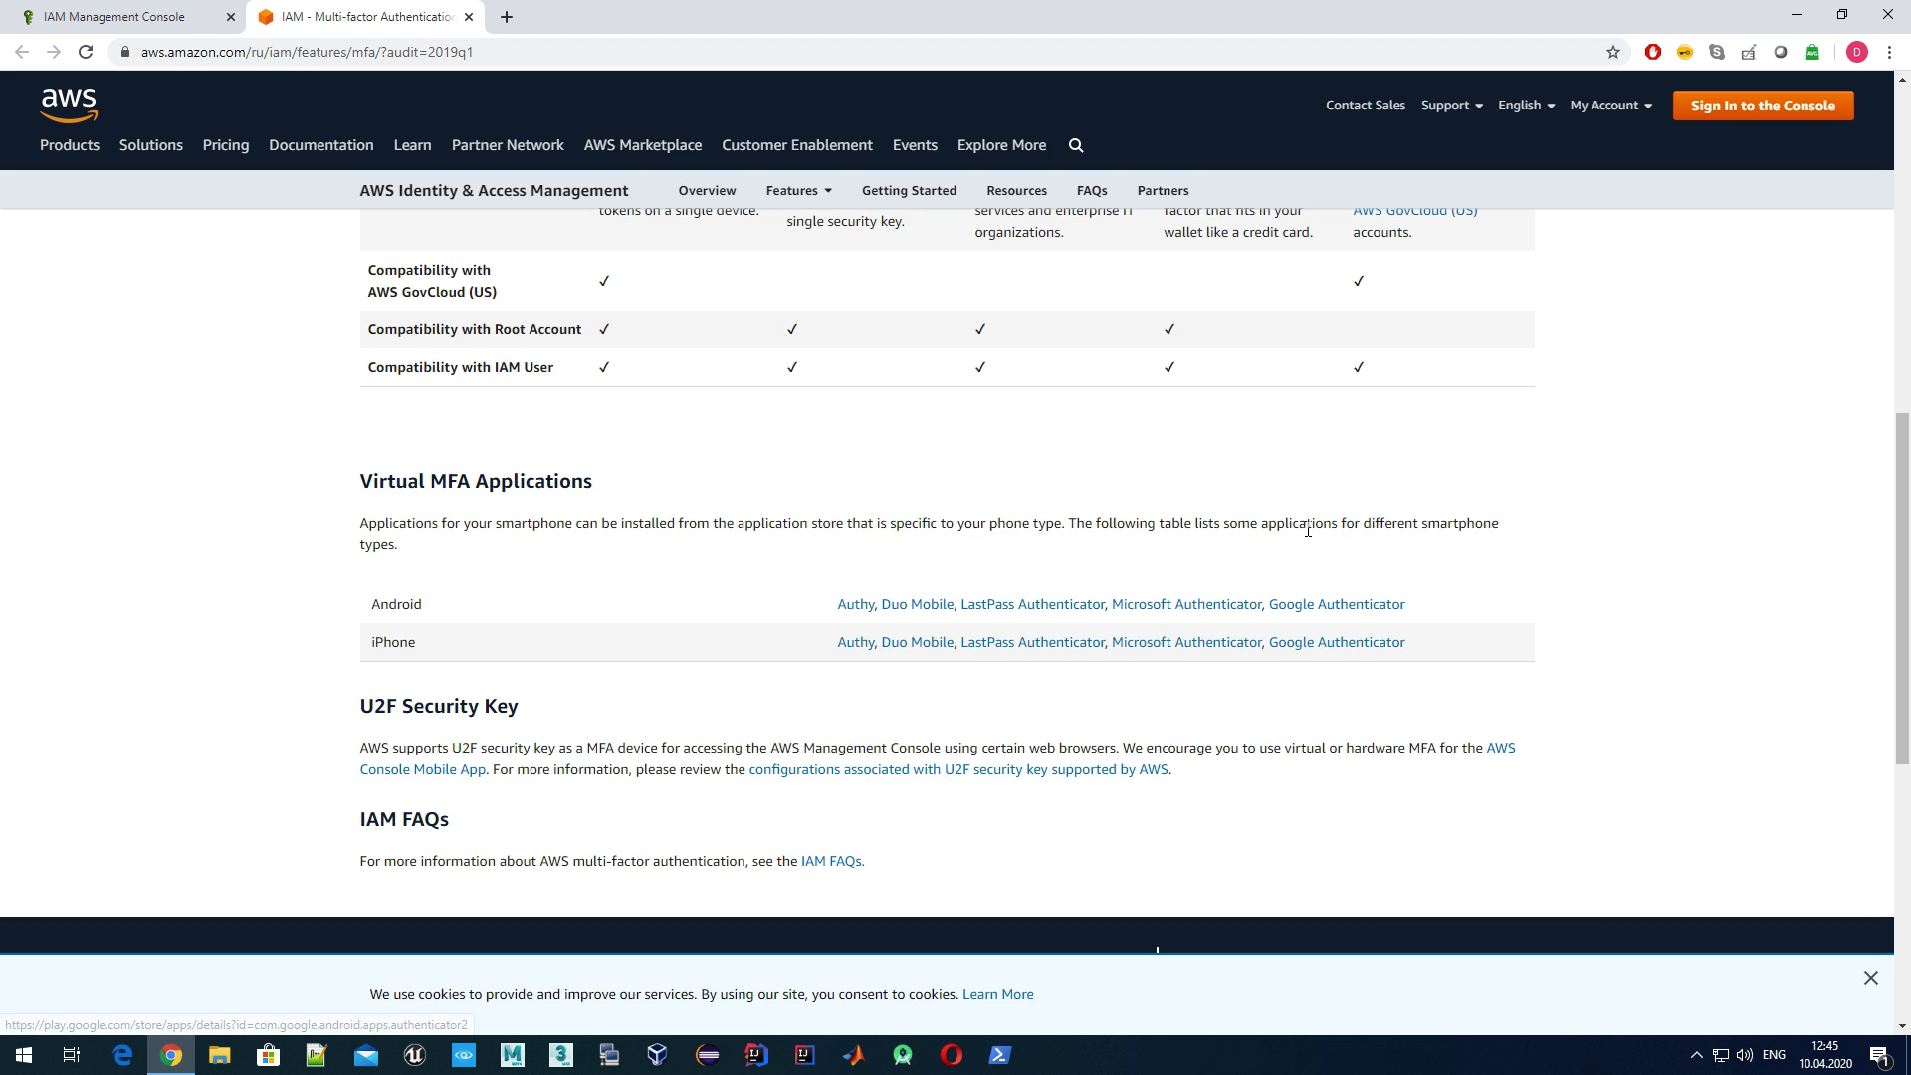
{"action": "mouse_move", "coordinate": [1335, 604]}
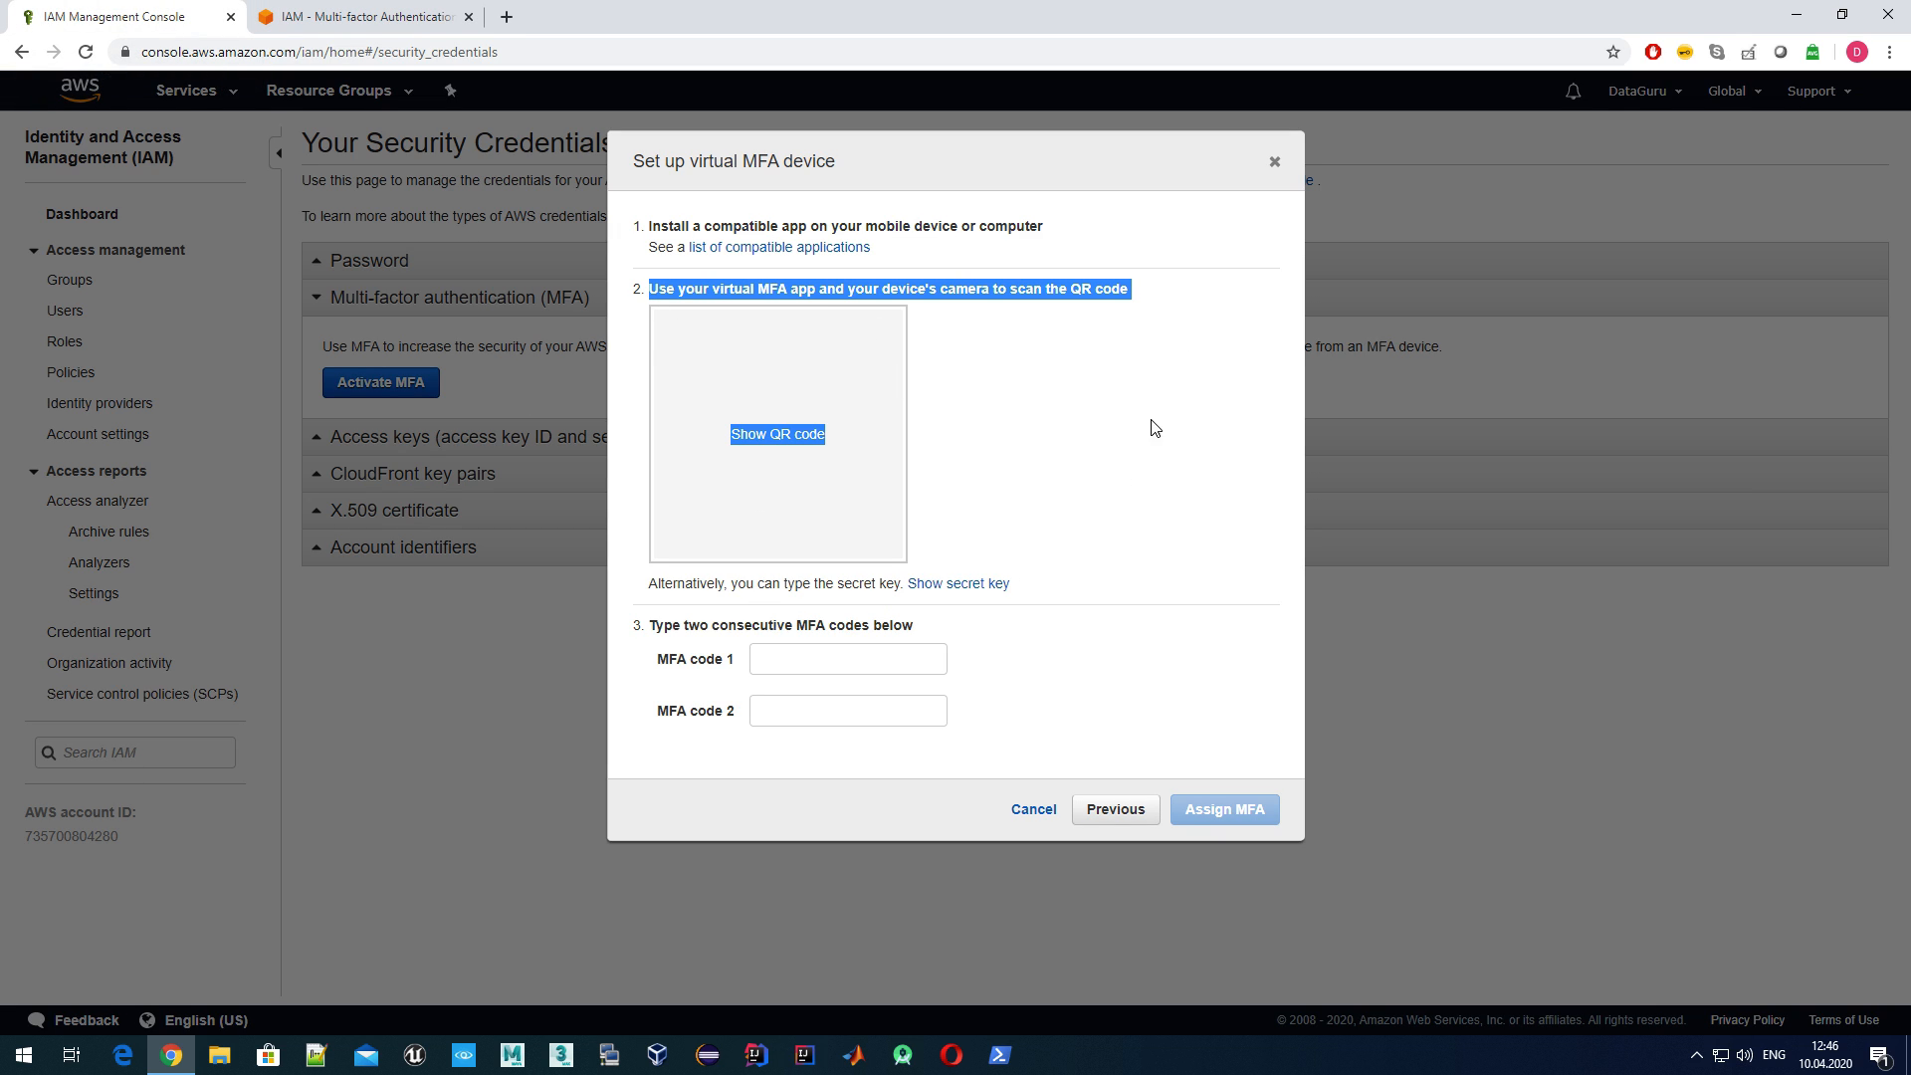
Step: Show the QR code for the authenticator app and enter the first MFA code
{"action": "left_click", "coordinate": [777, 434]}
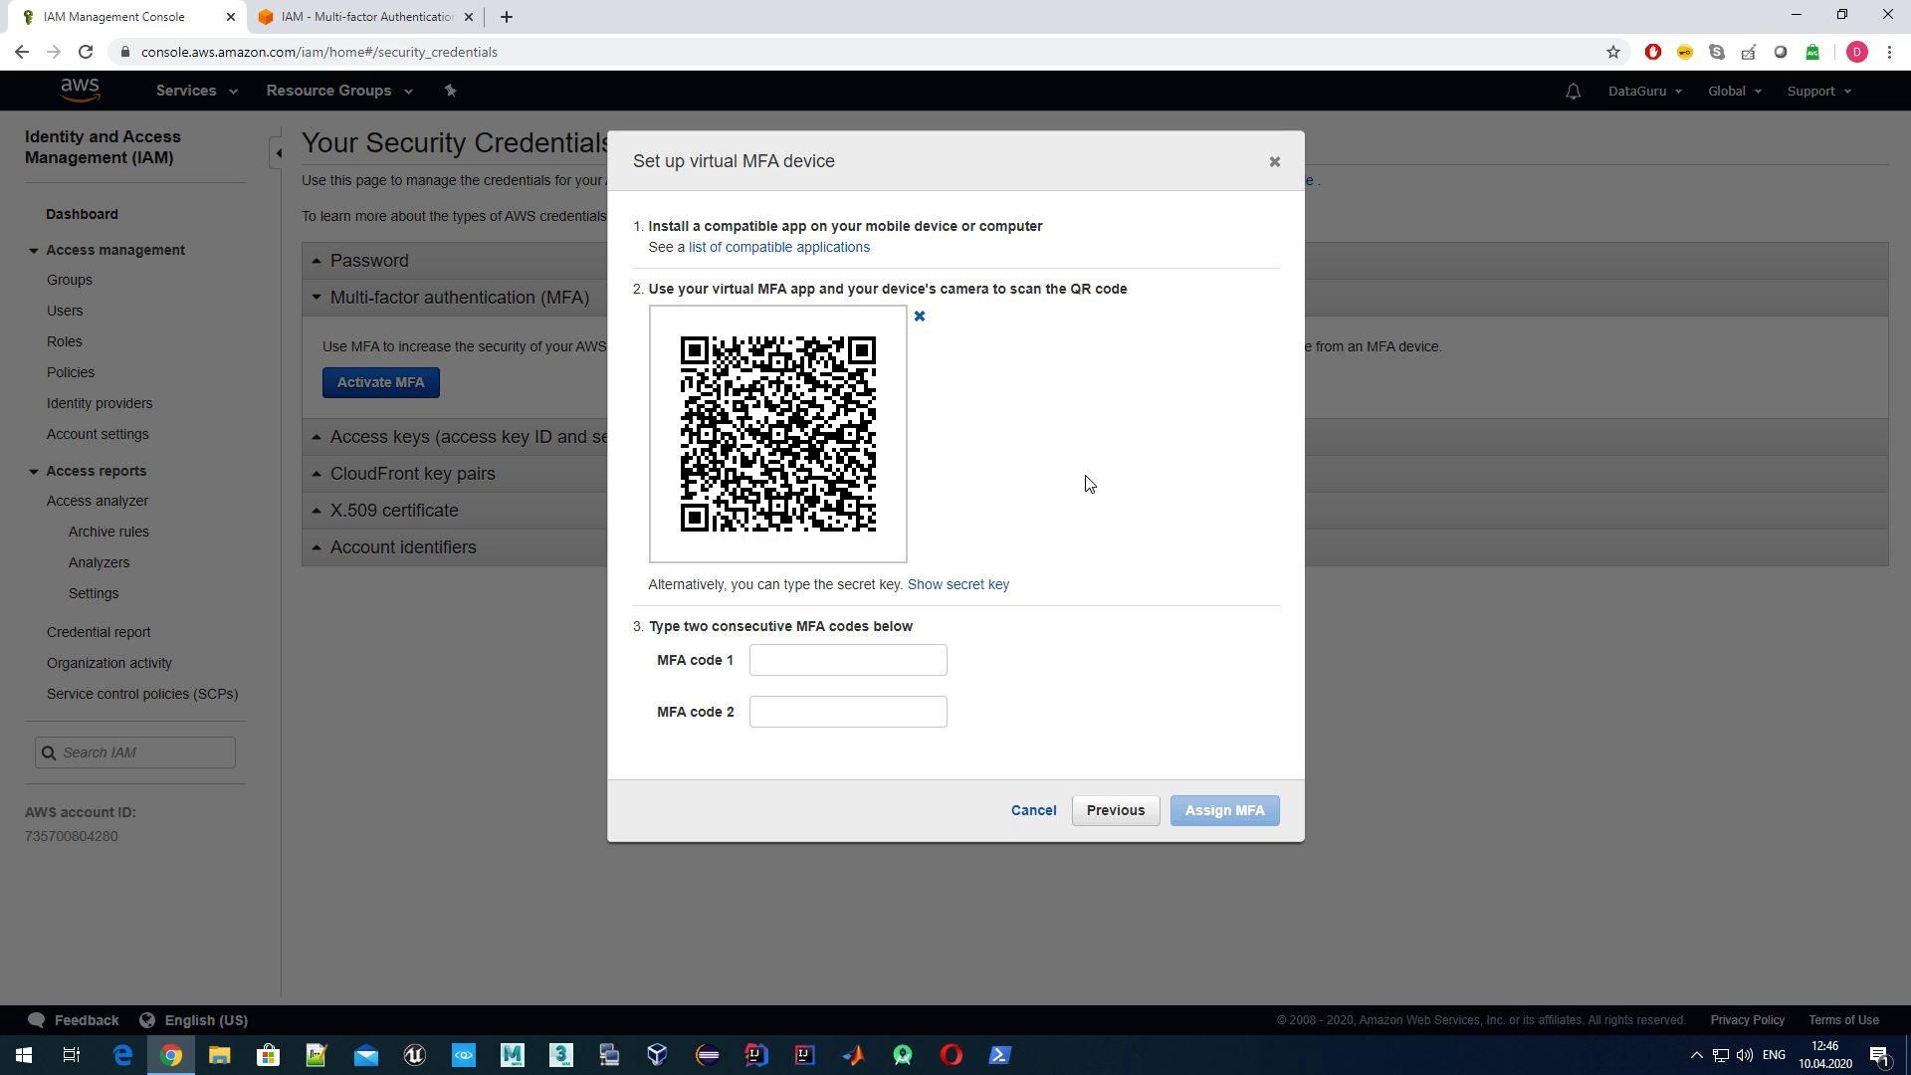
{"action": "mouse_move", "coordinate": [1142, 515]}
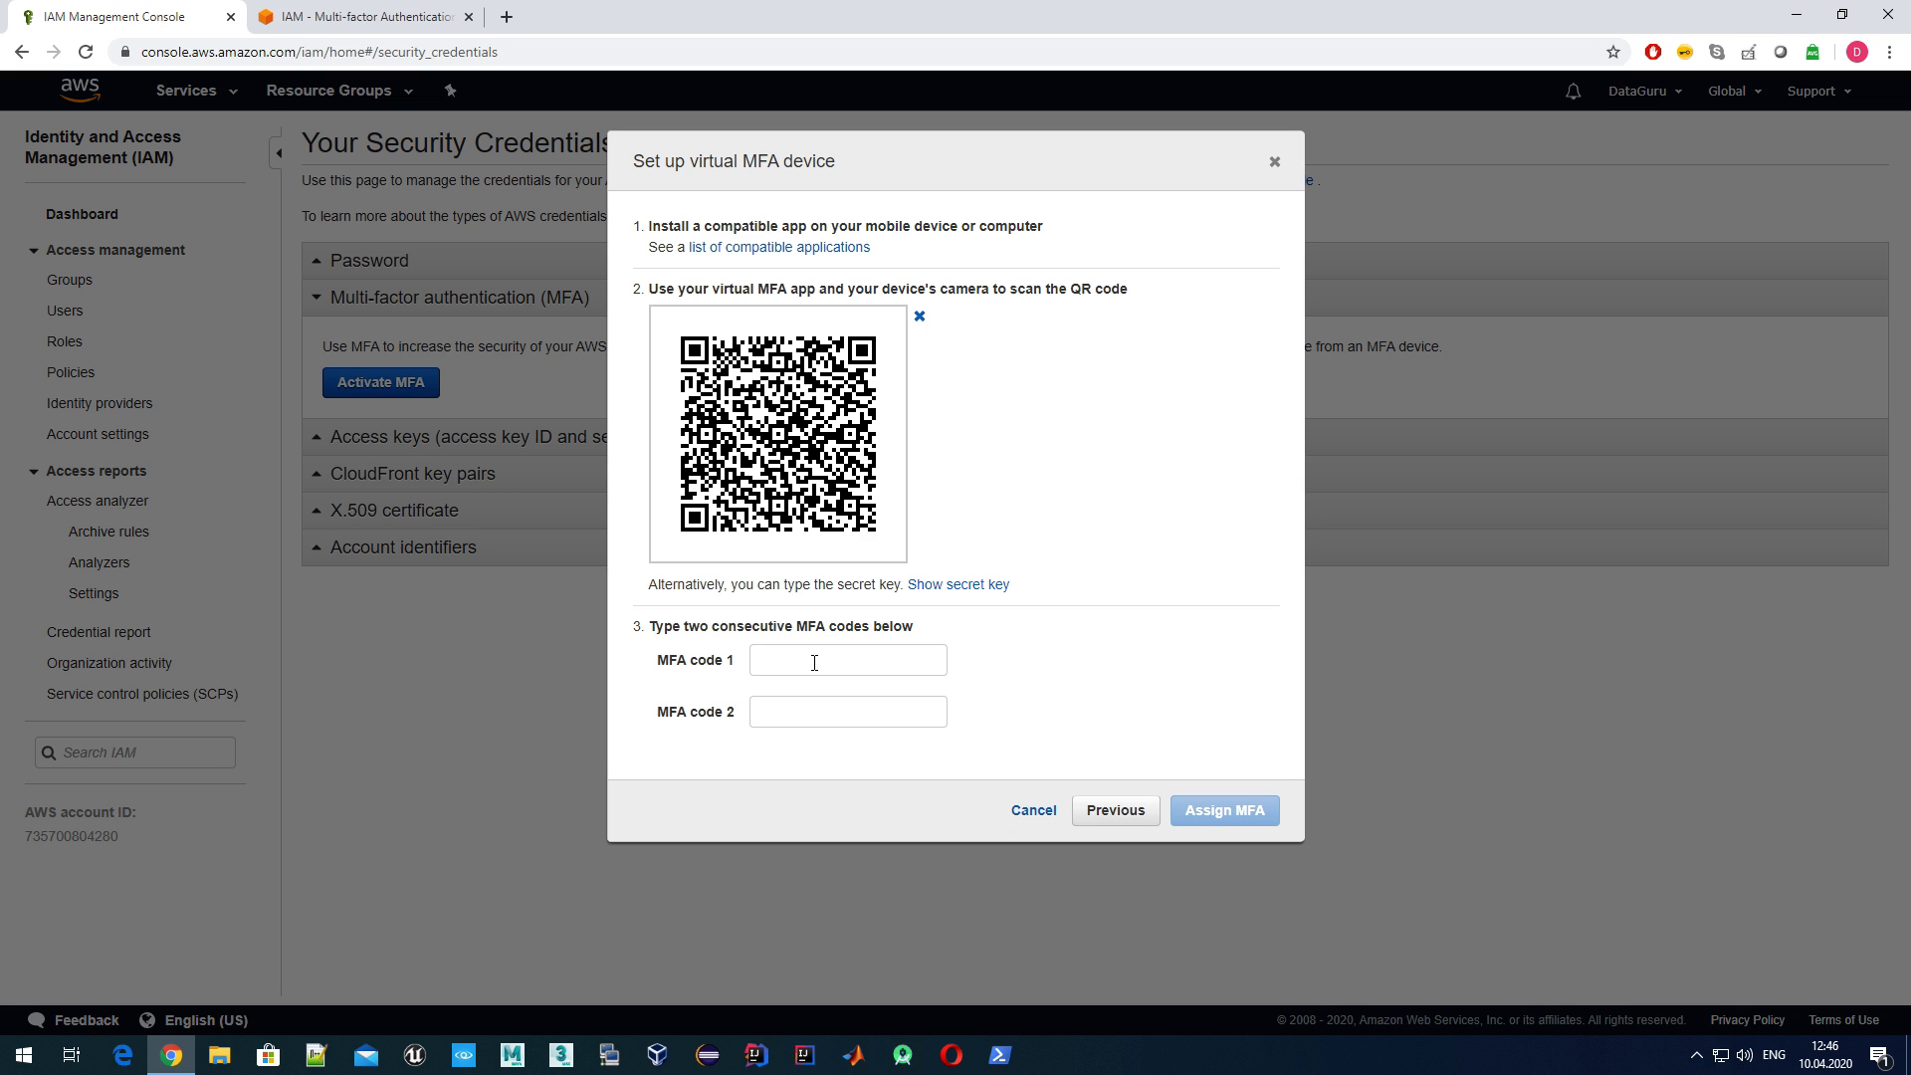
{"action": "left_click_drag", "start_coordinate": [651, 625], "coordinate": [774, 625]}
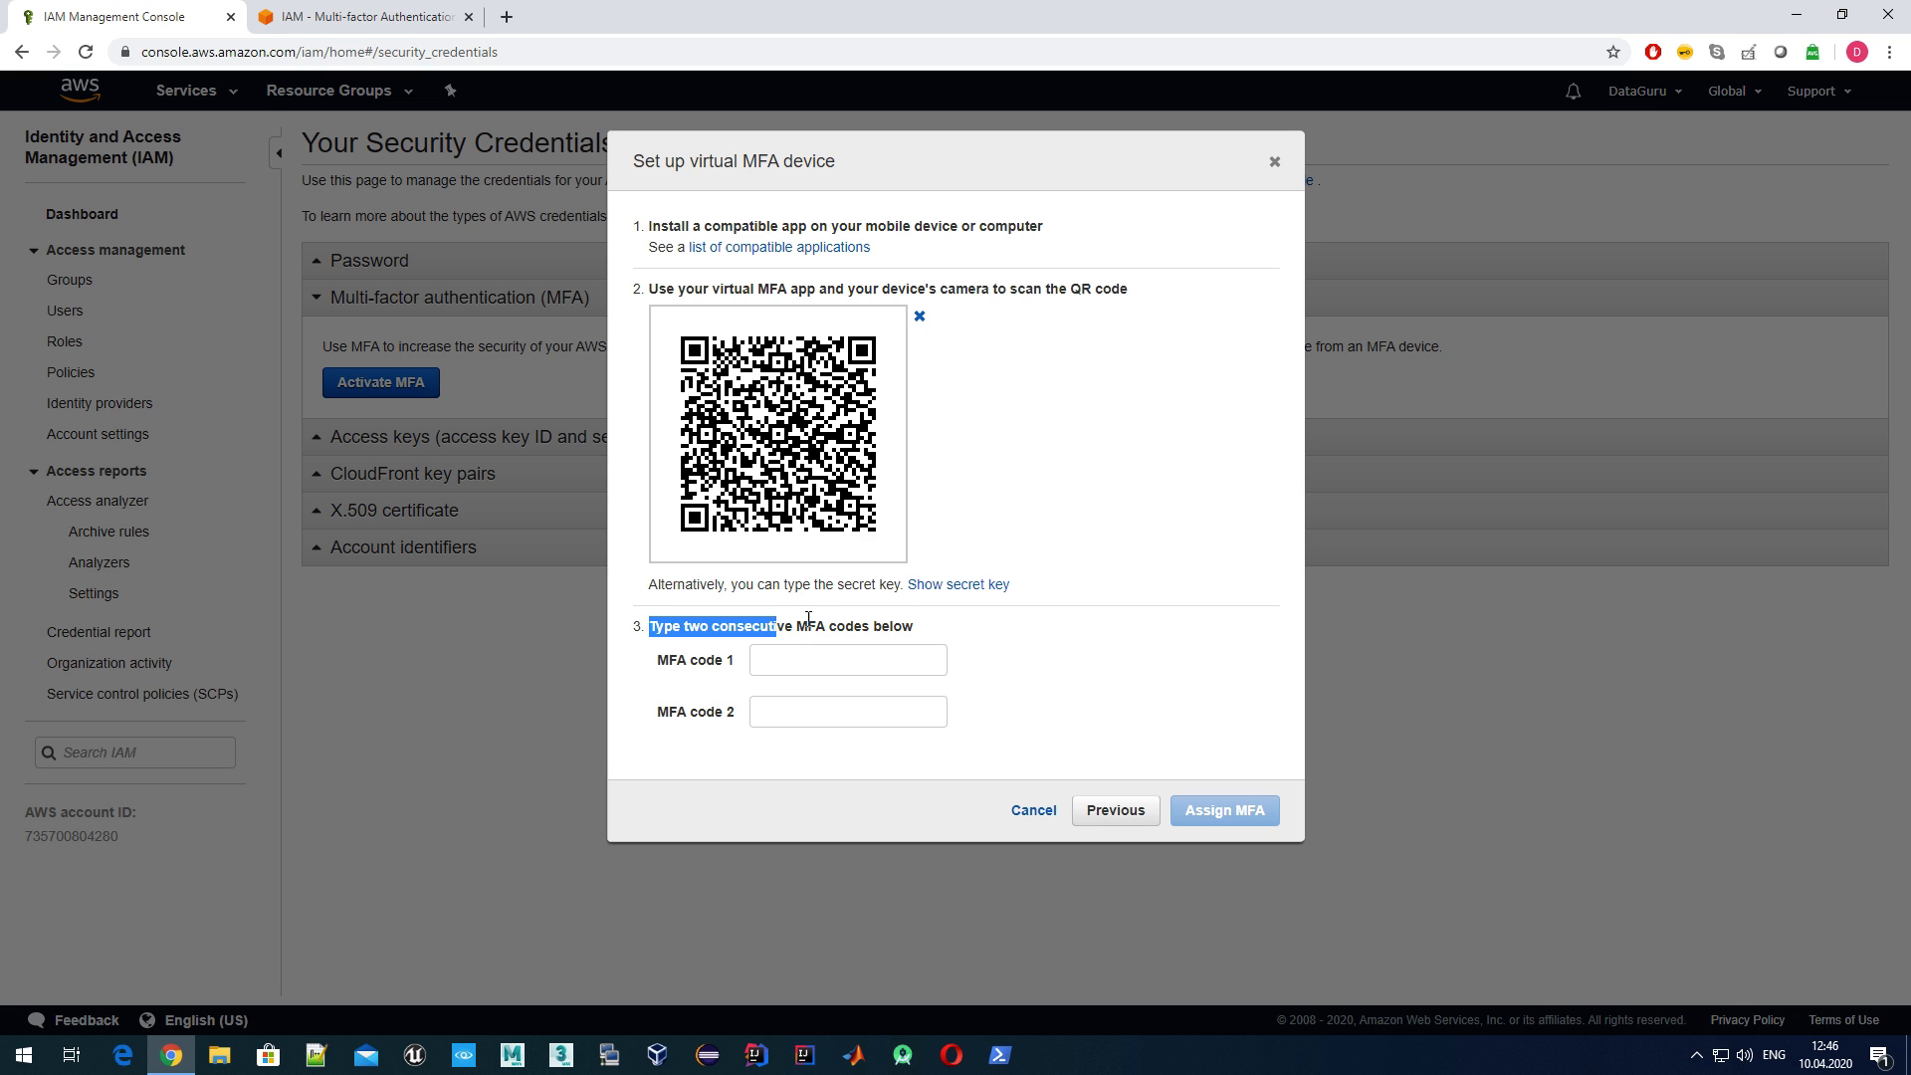
{"action": "left_click", "coordinate": [1224, 809]}
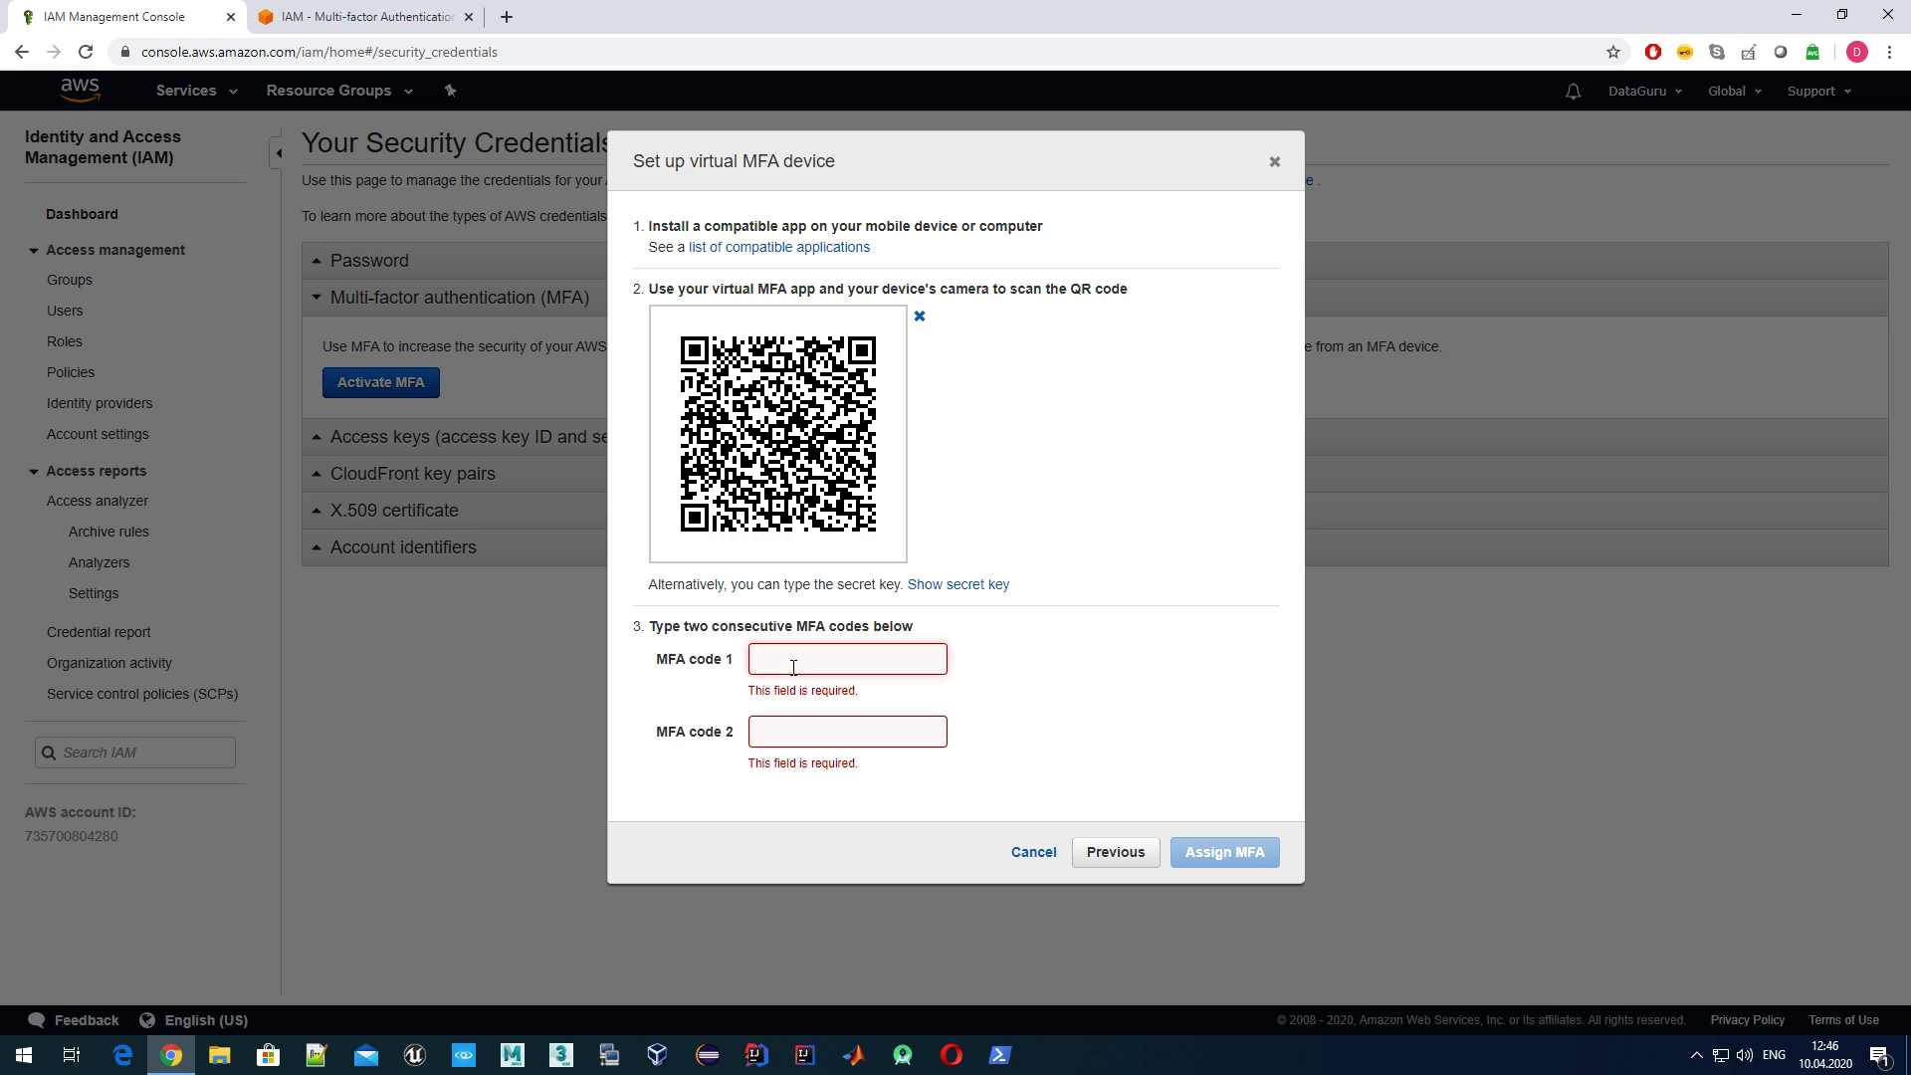
{"action": "left_click", "coordinate": [845, 732]}
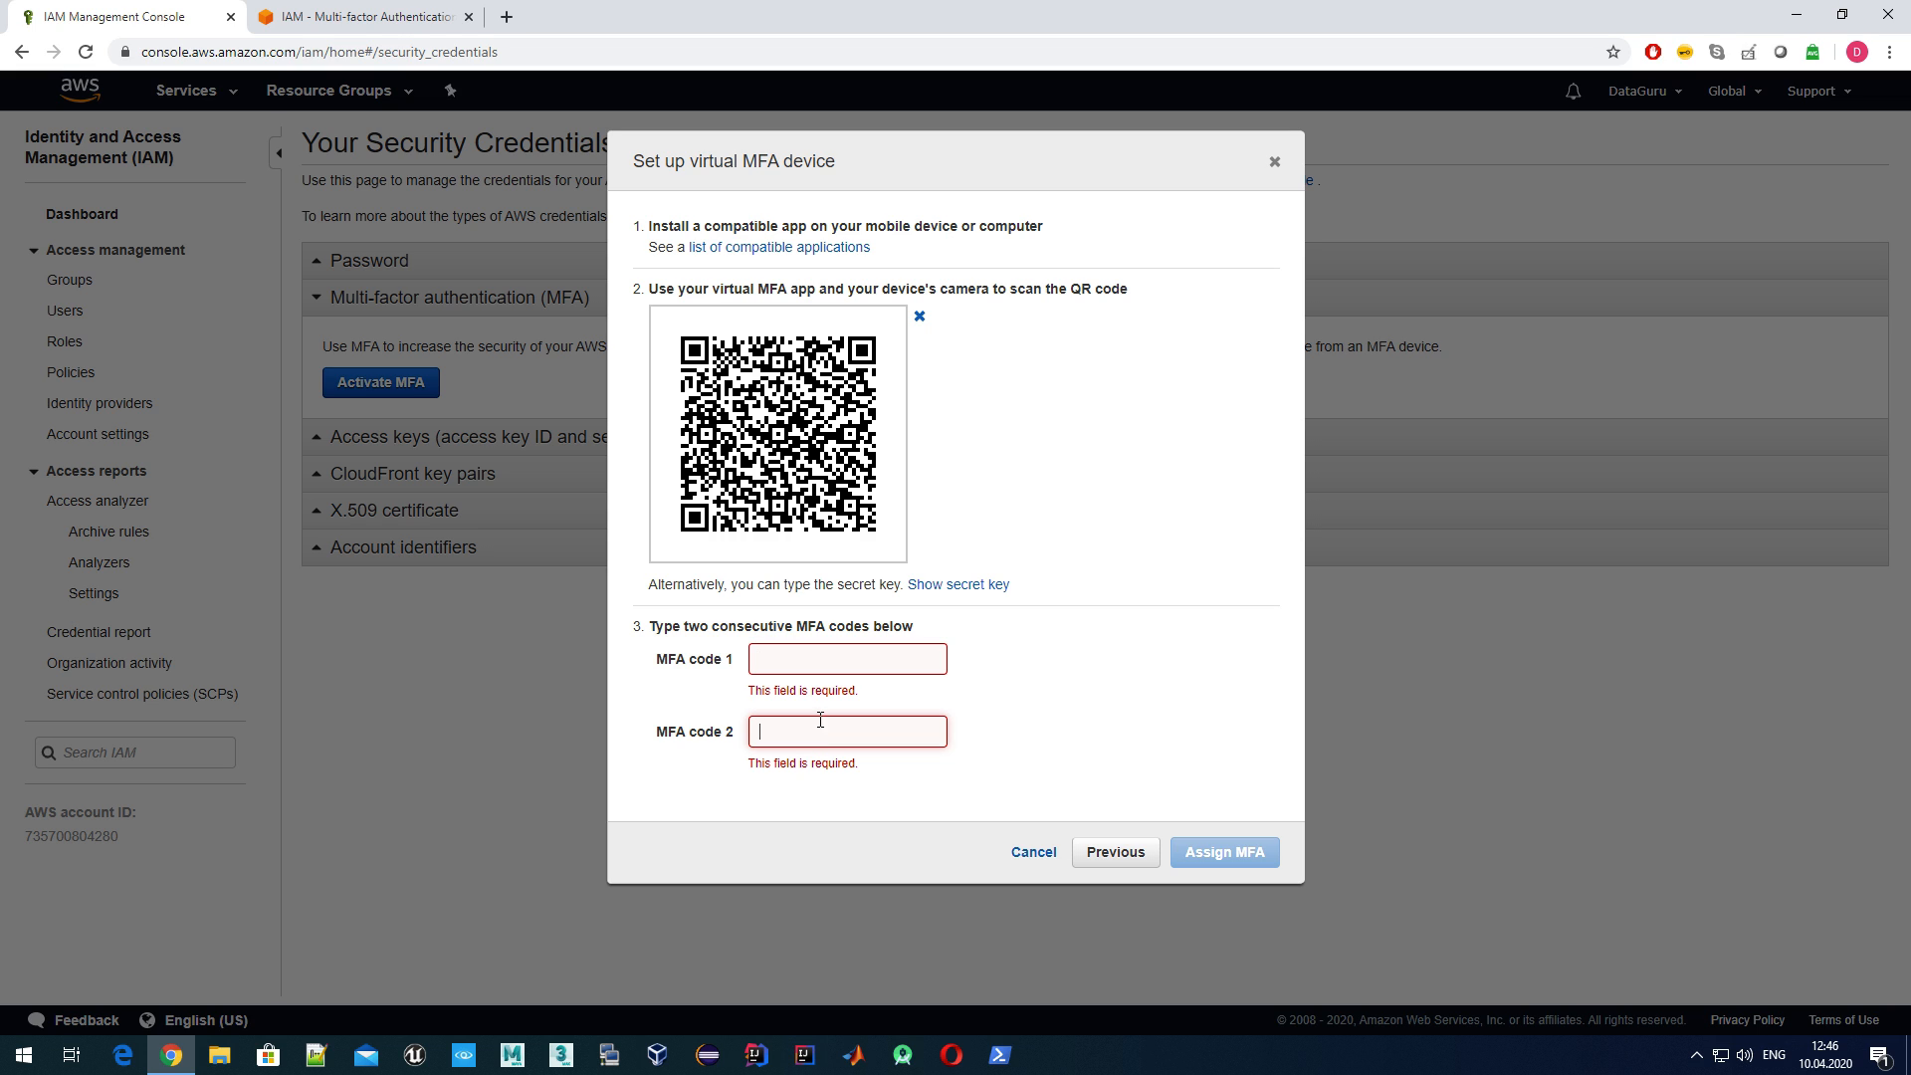
{"action": "left_click", "coordinate": [847, 658]}
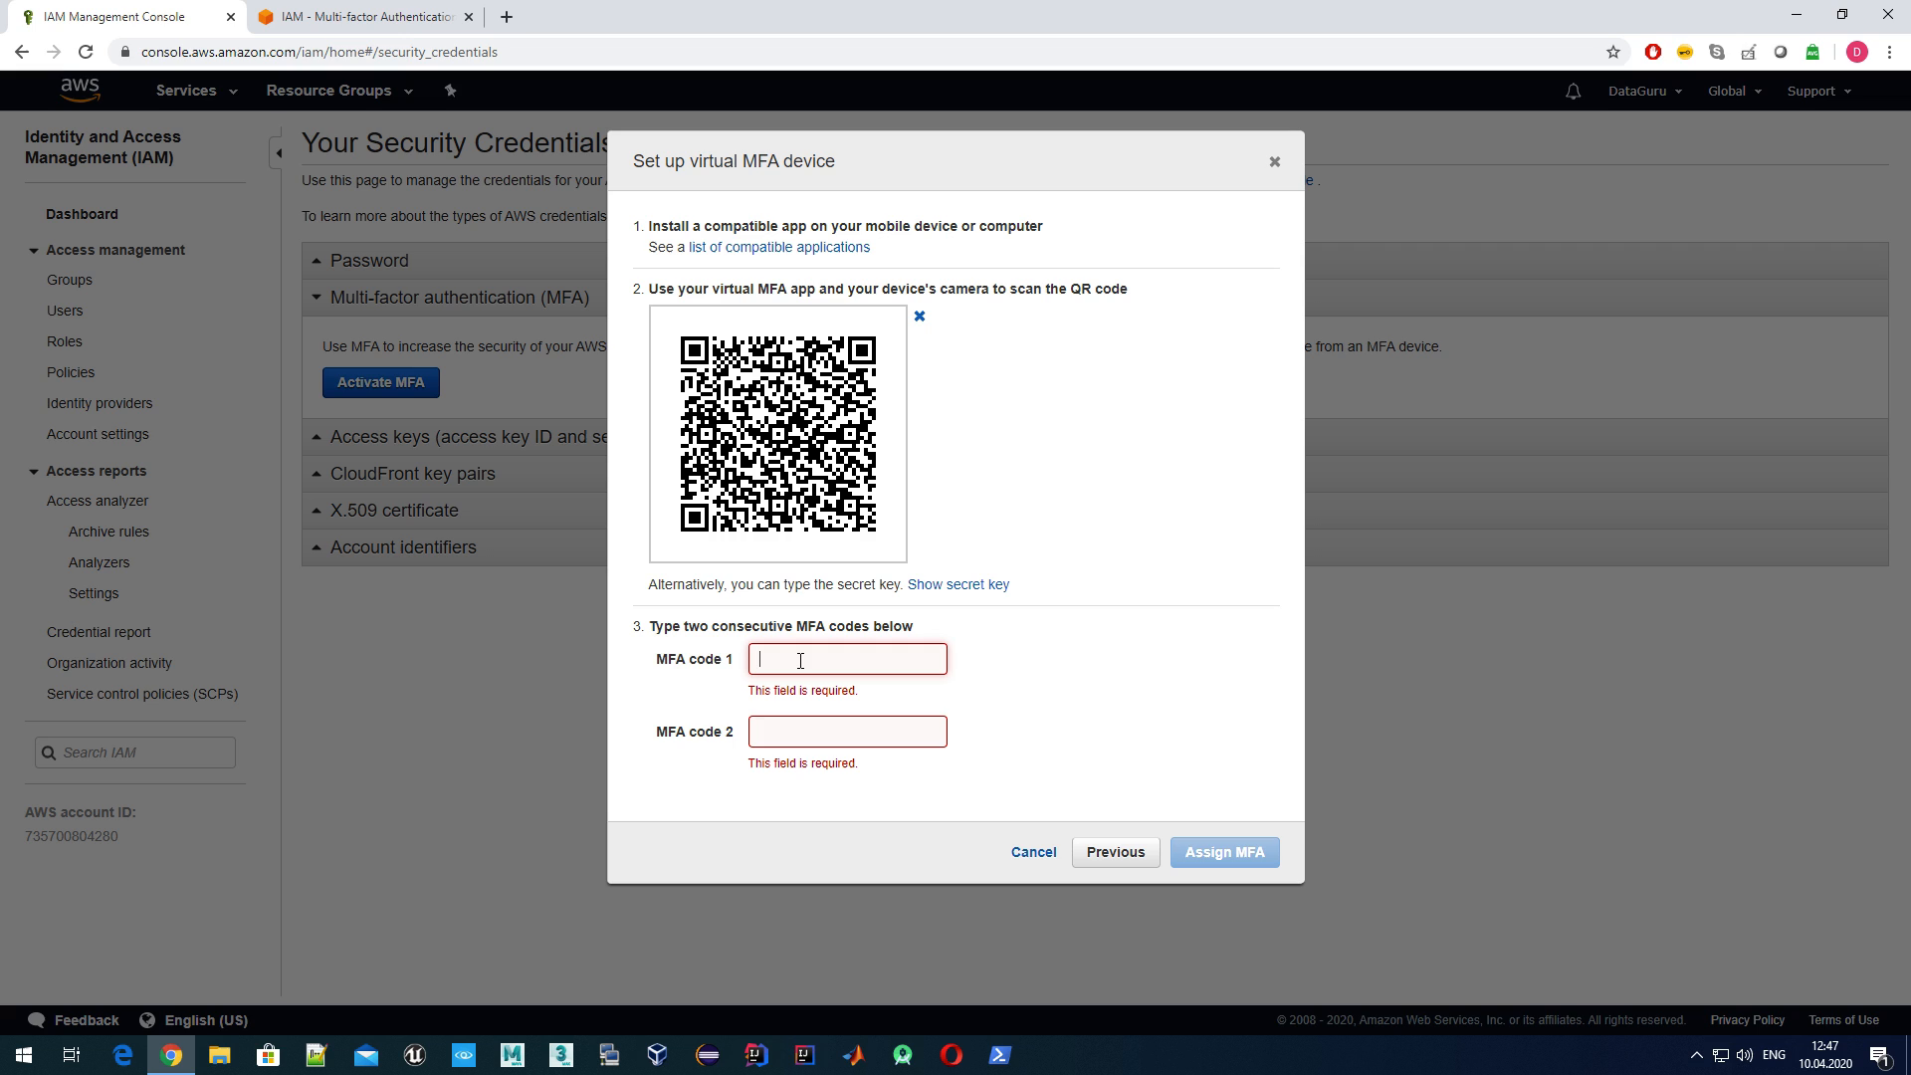
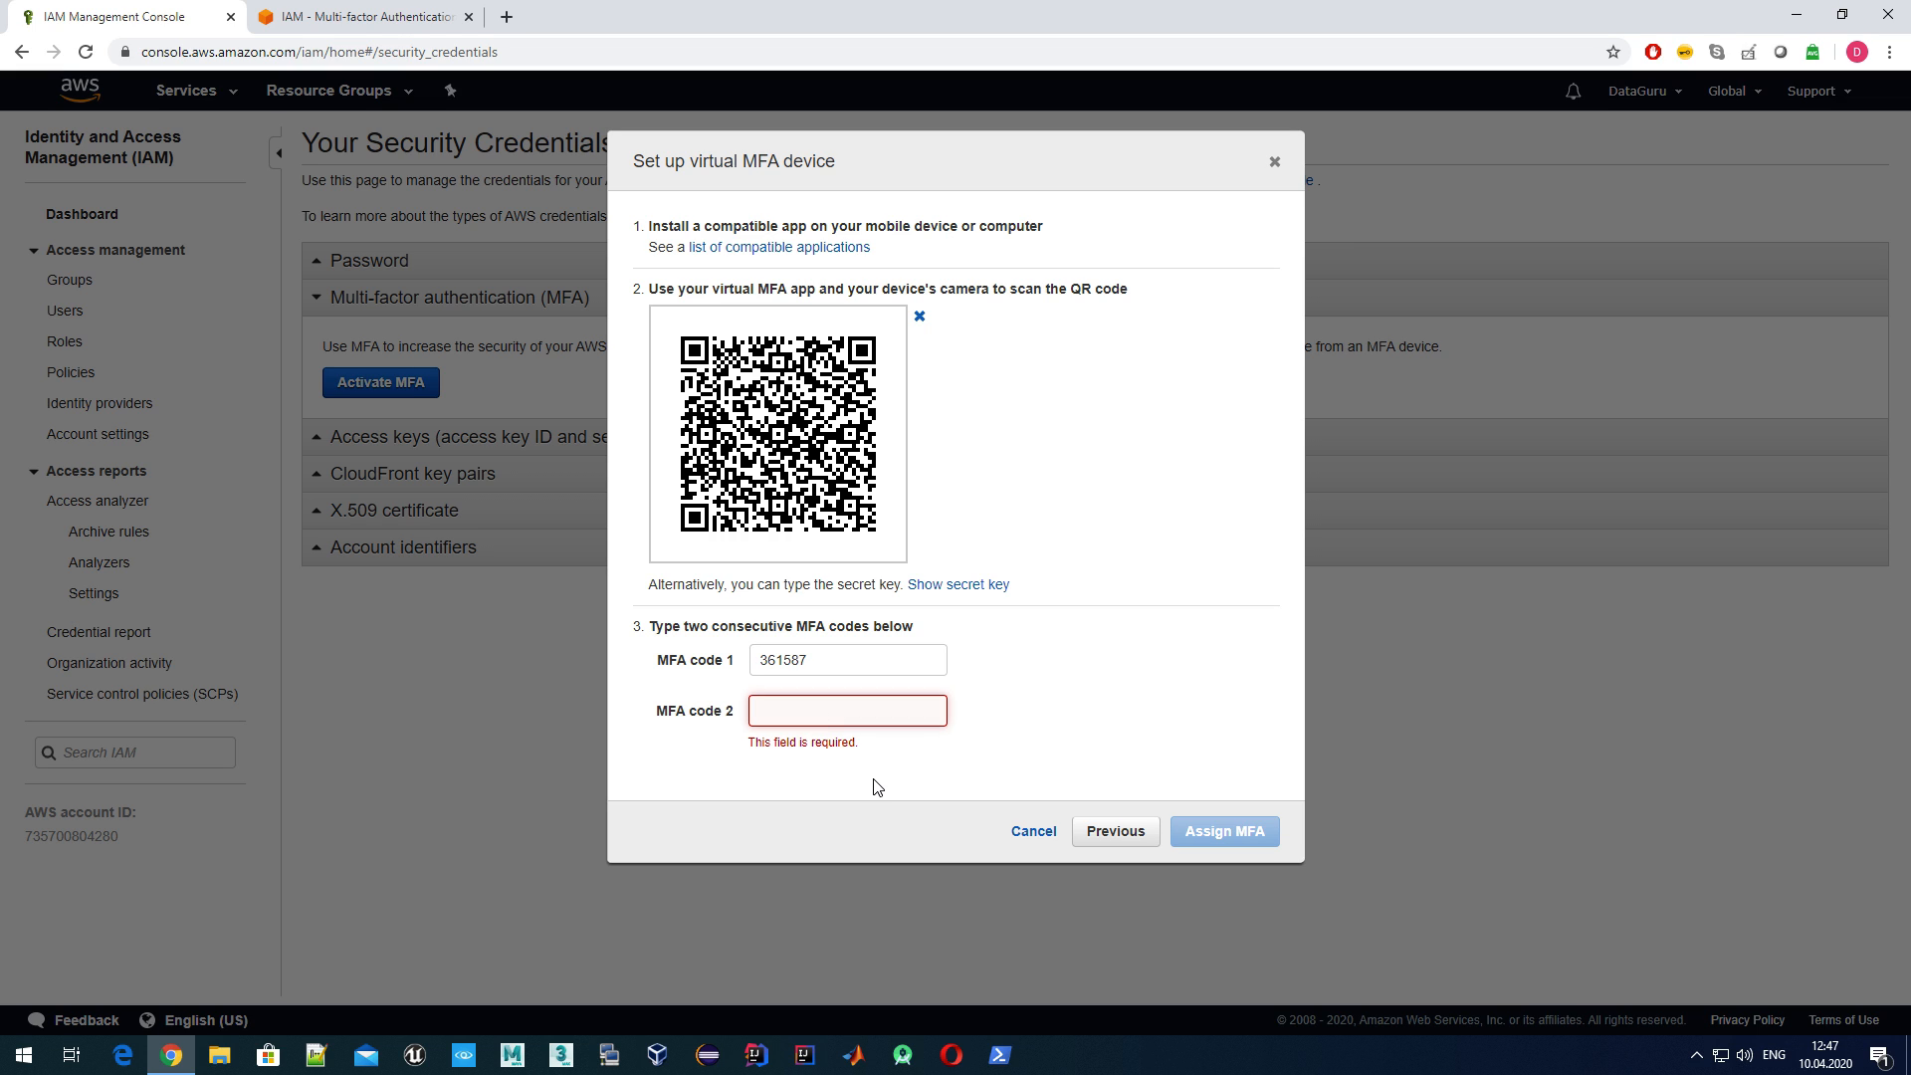
Step: Enter the second MFA code and assign the virtual MFA device to the root account
{"action": "left_click", "coordinate": [846, 711]}
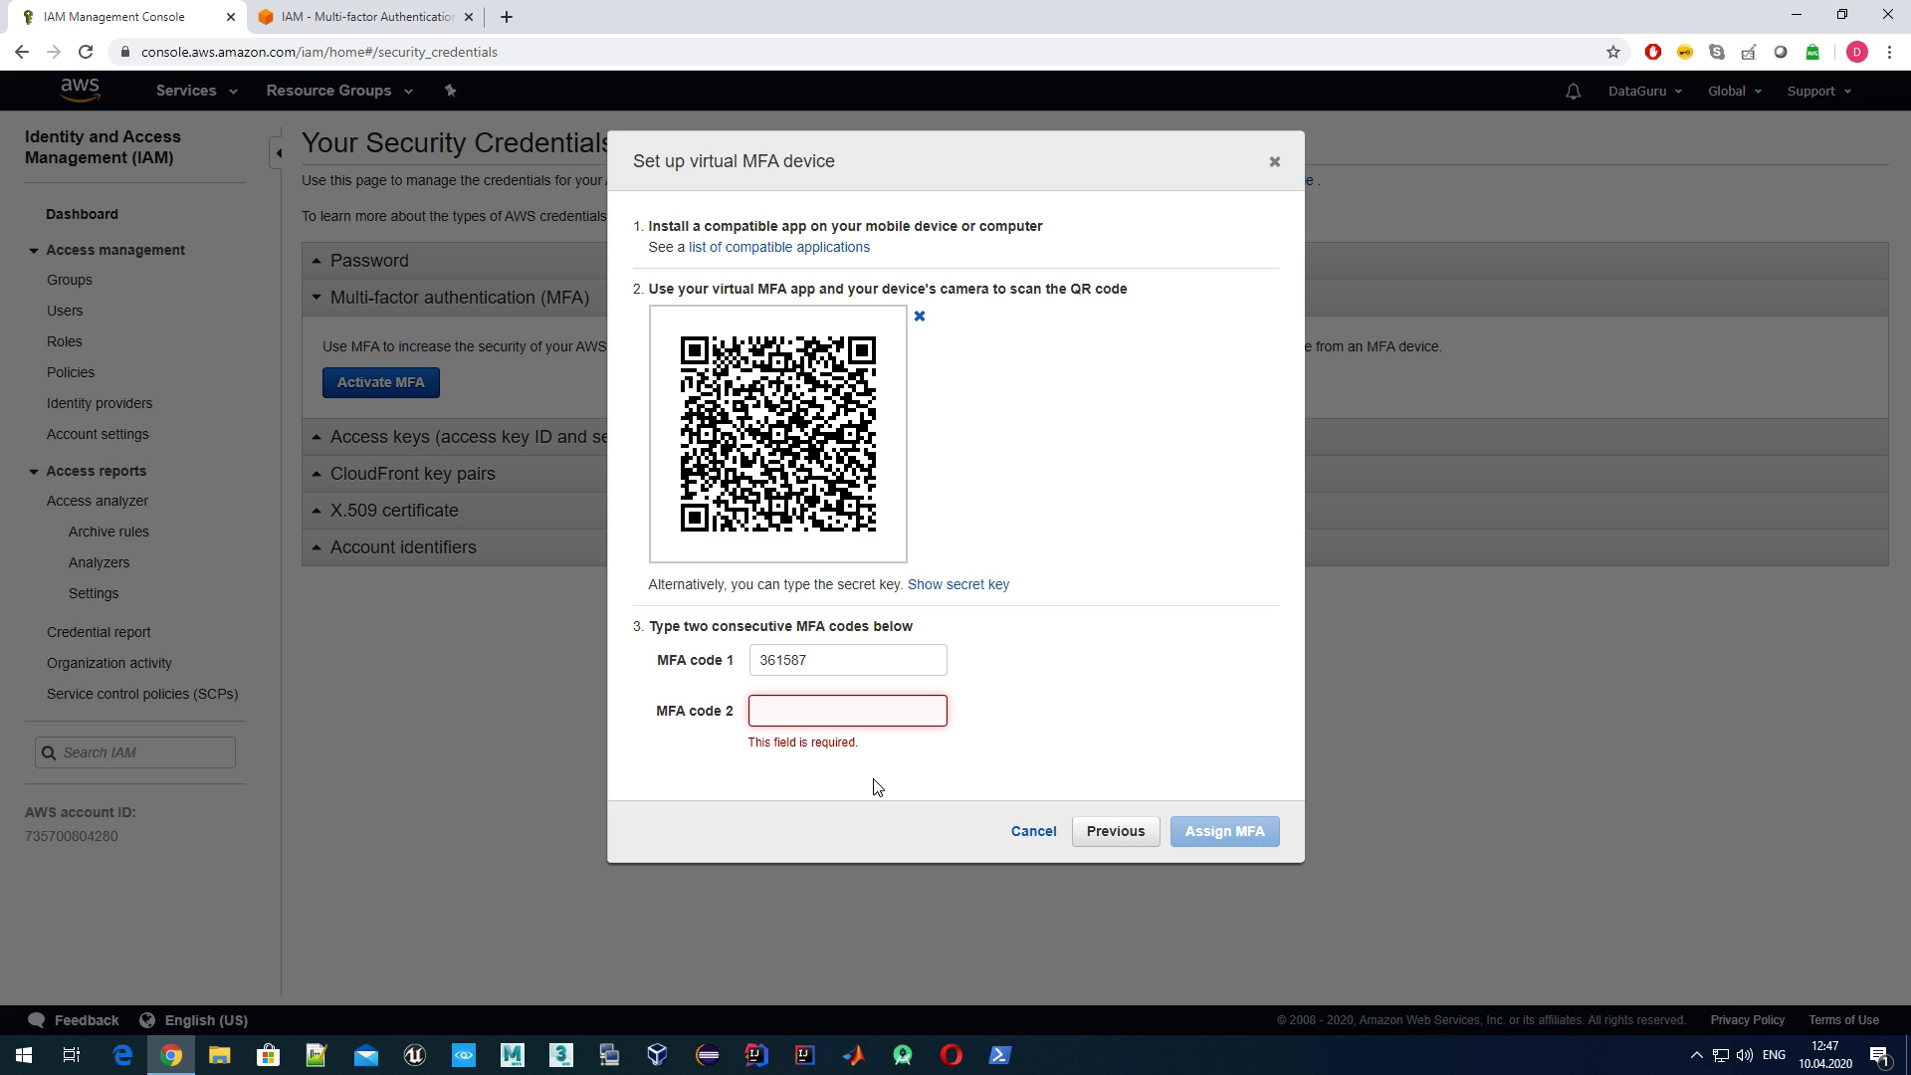
{"action": "left_click", "coordinate": [847, 711]}
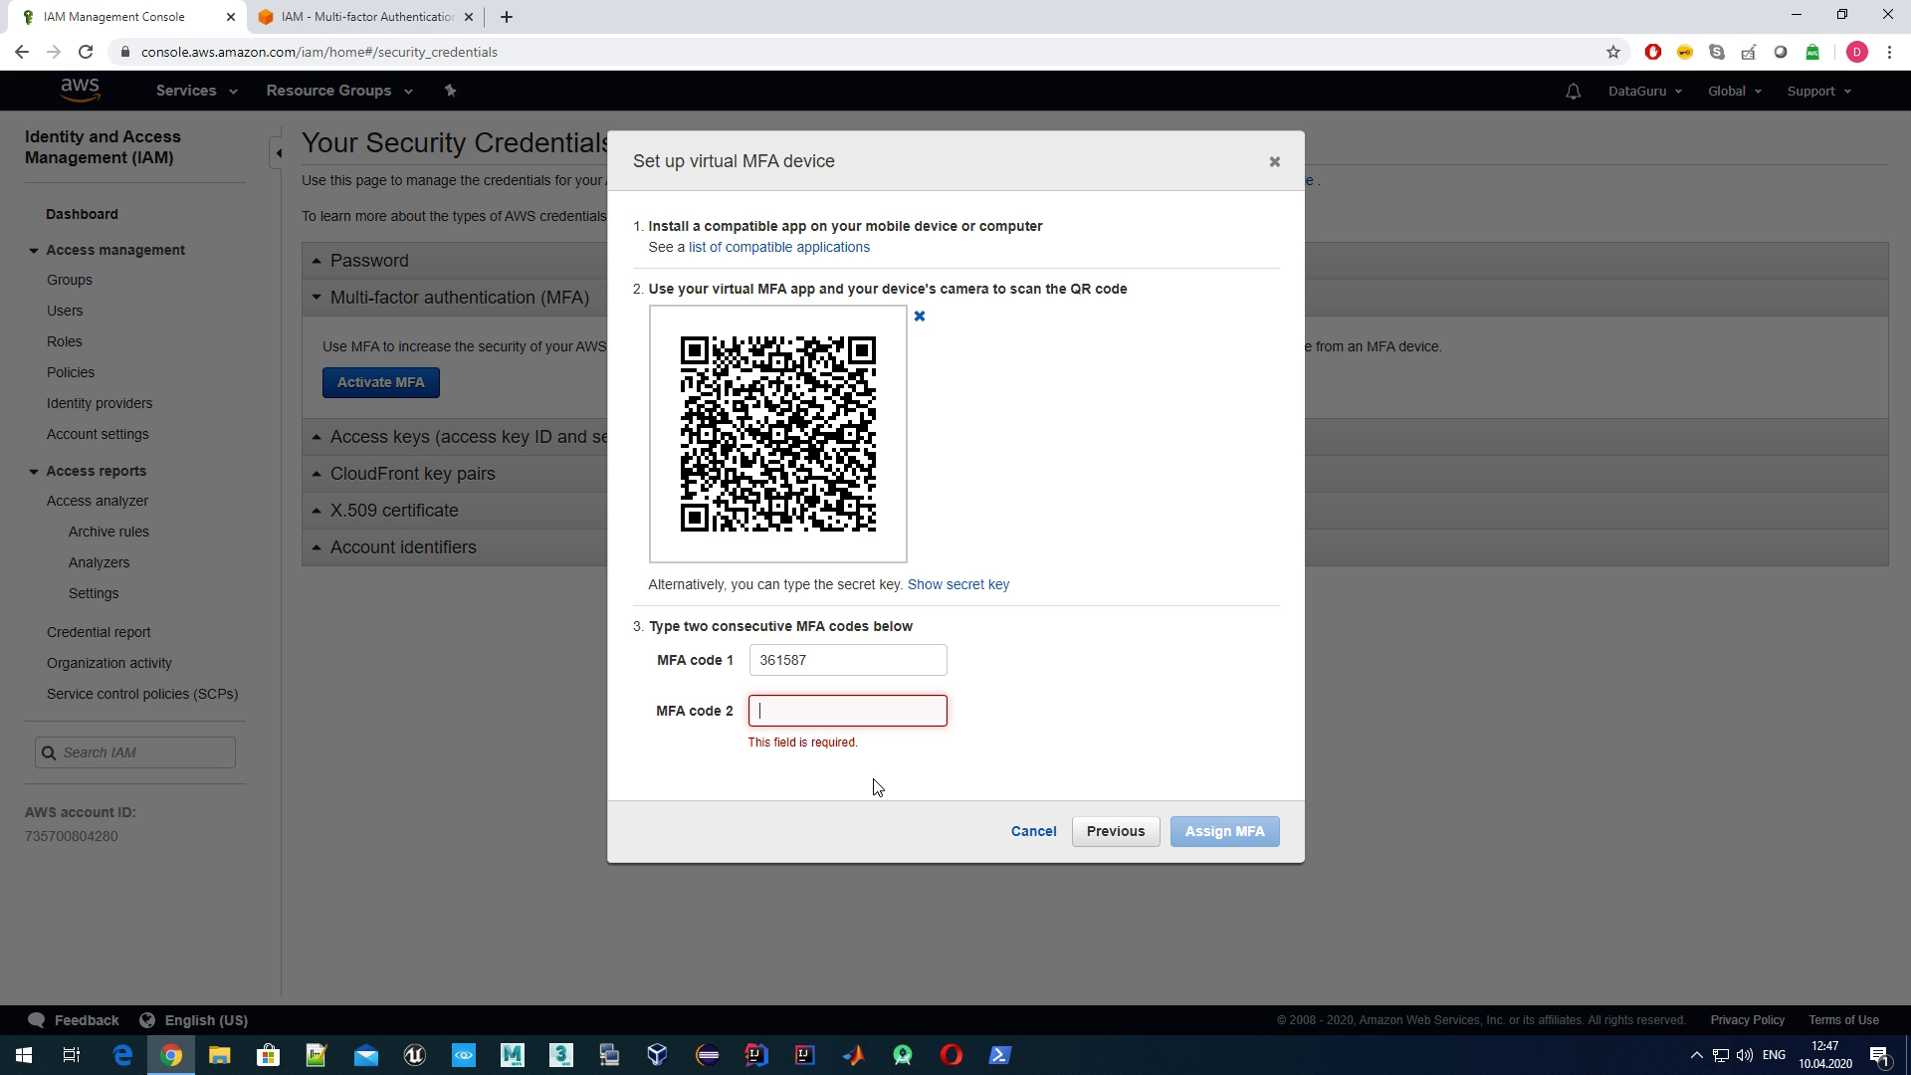
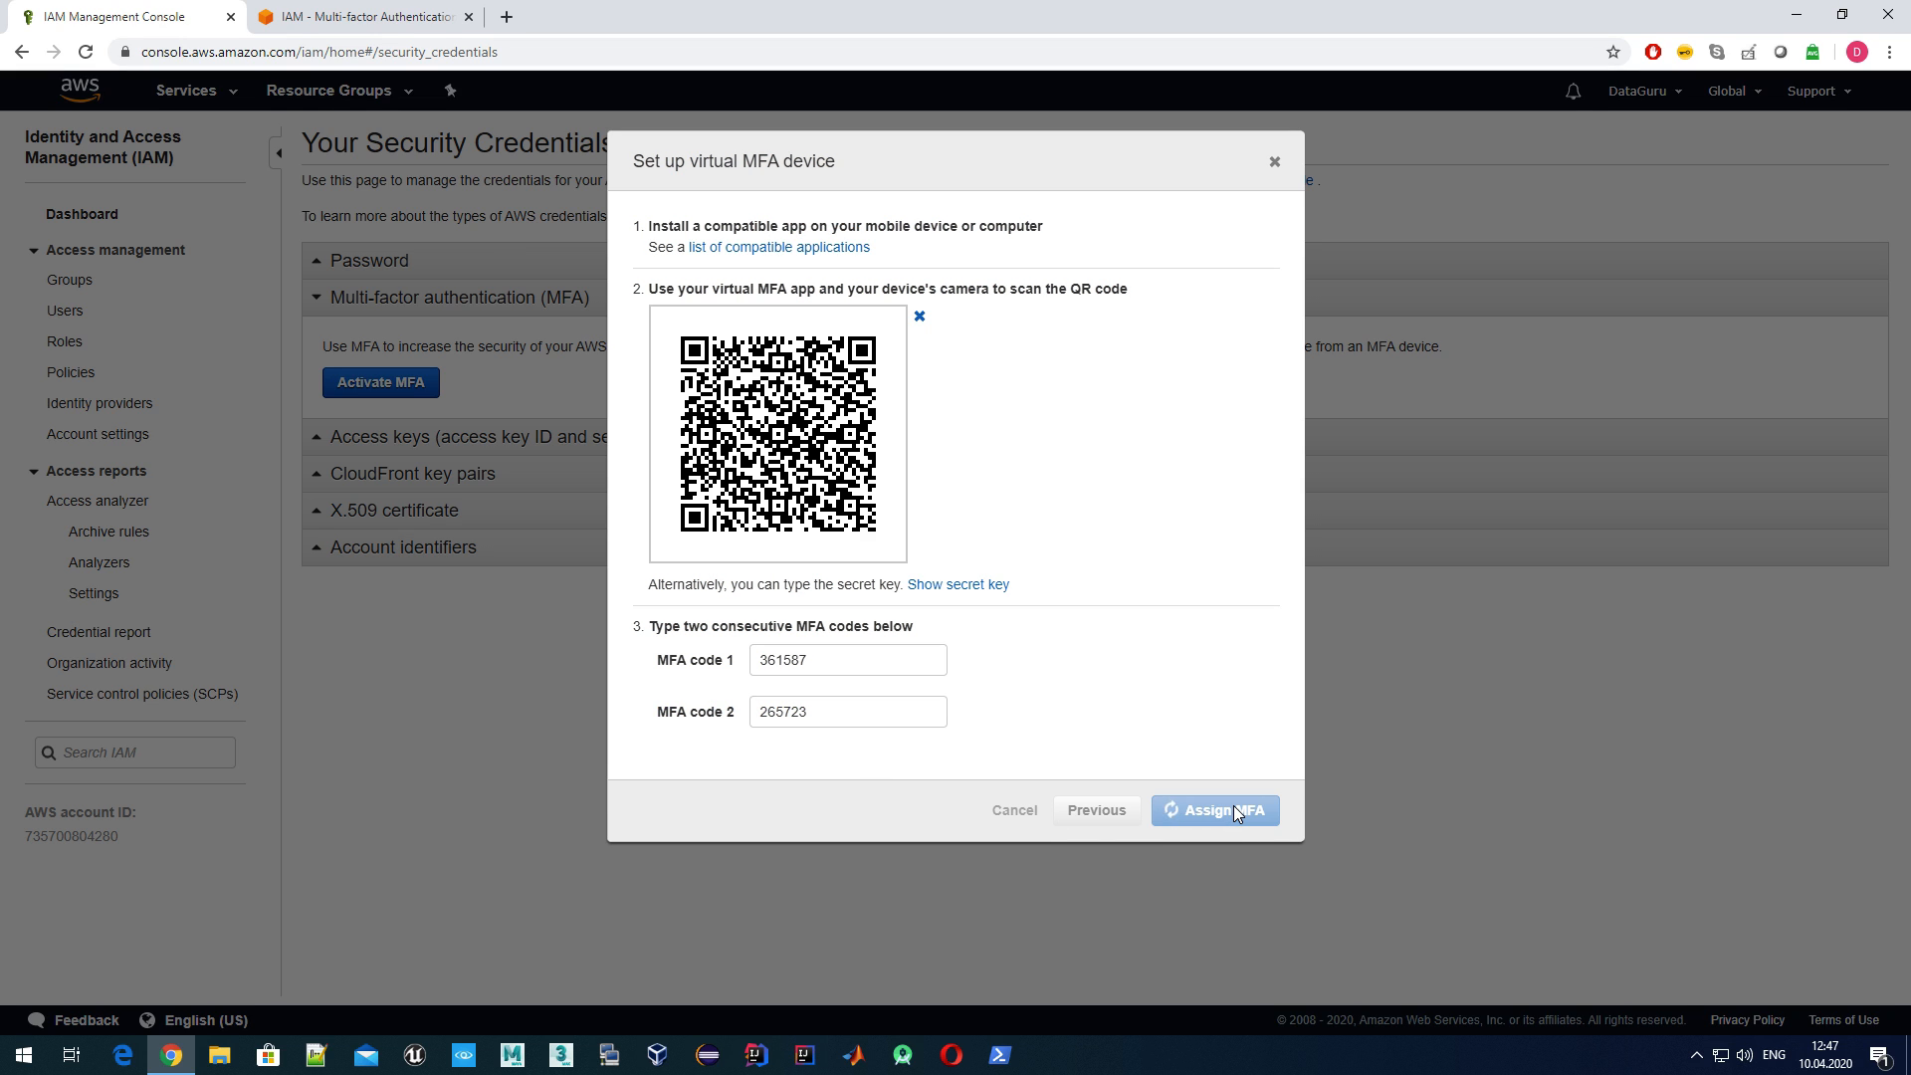
{"action": "left_click", "coordinate": [1215, 809]}
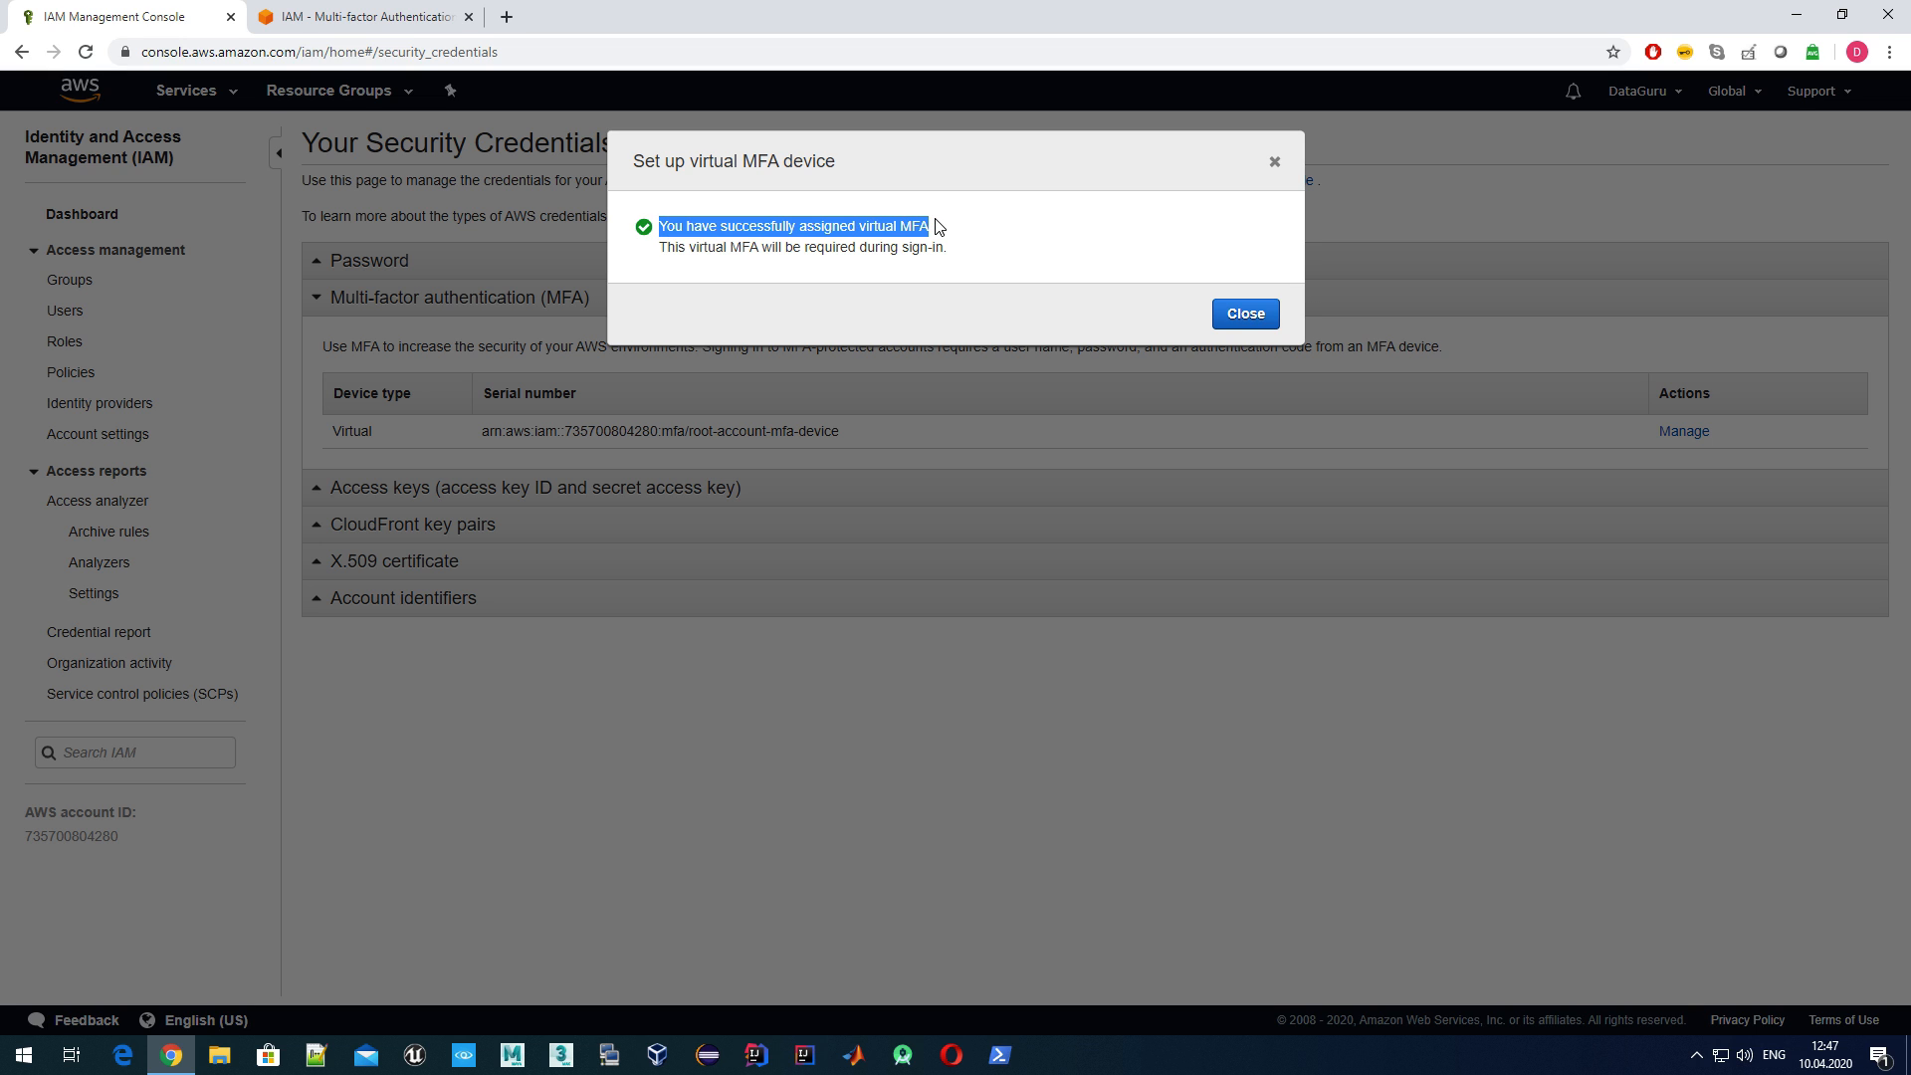
Step: Dismiss the MFA success message and return to the IAM dashboard, now 2 of 5 complete
{"action": "left_click", "coordinate": [1242, 311]}
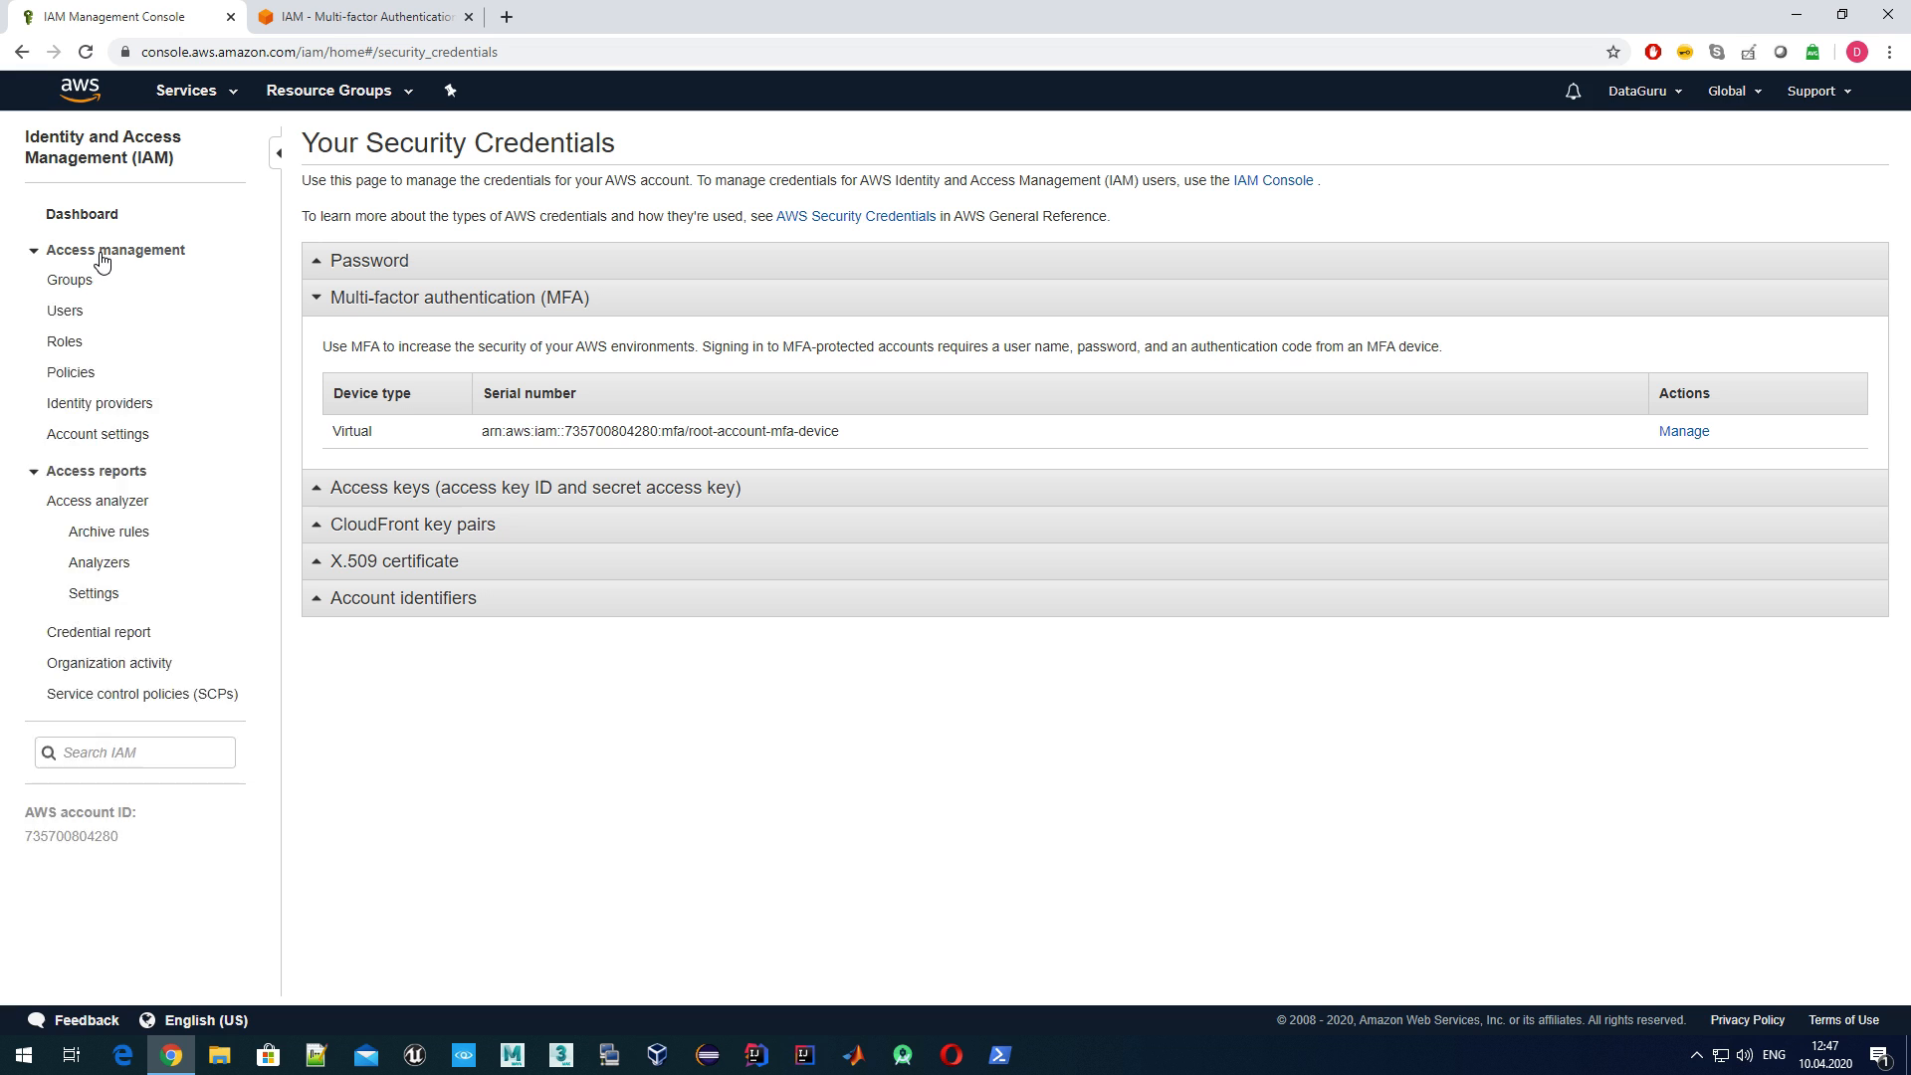
{"action": "mouse_move", "coordinate": [69, 278]}
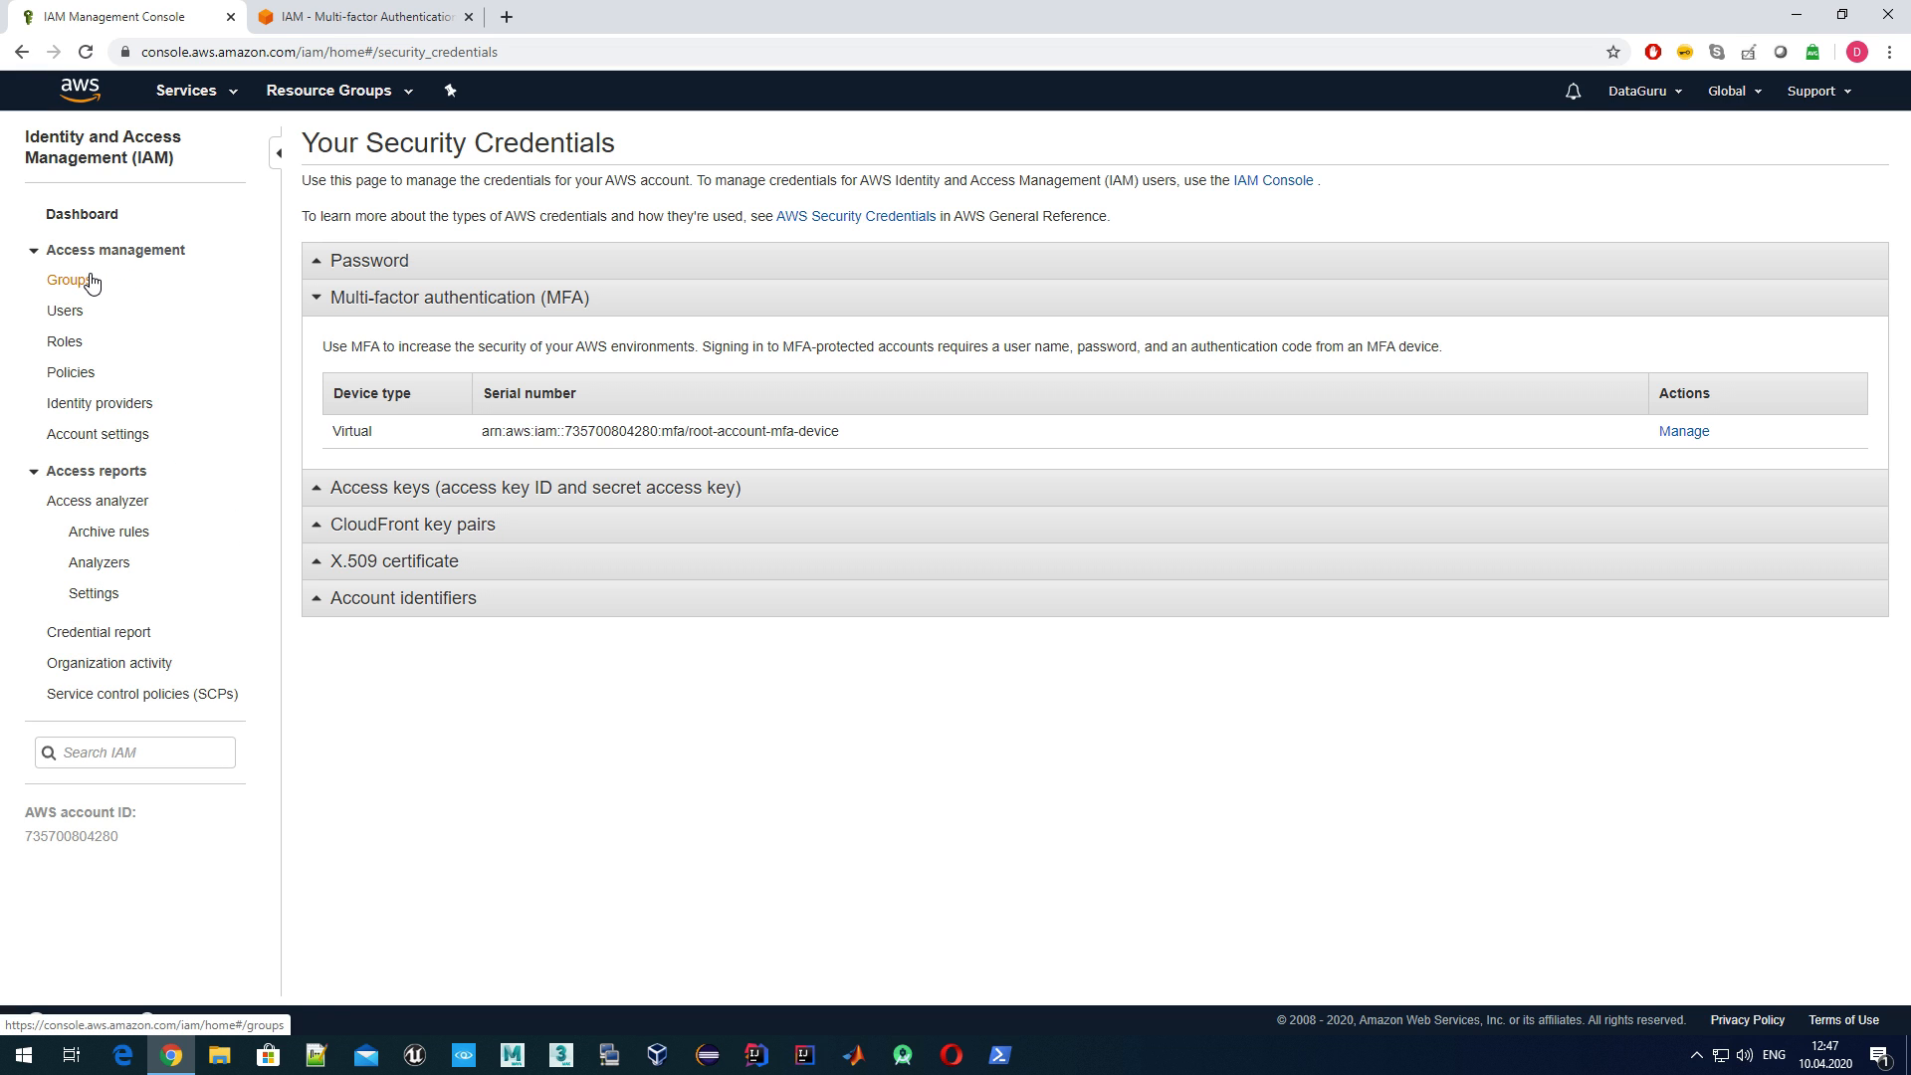
{"action": "left_click", "coordinate": [97, 433]}
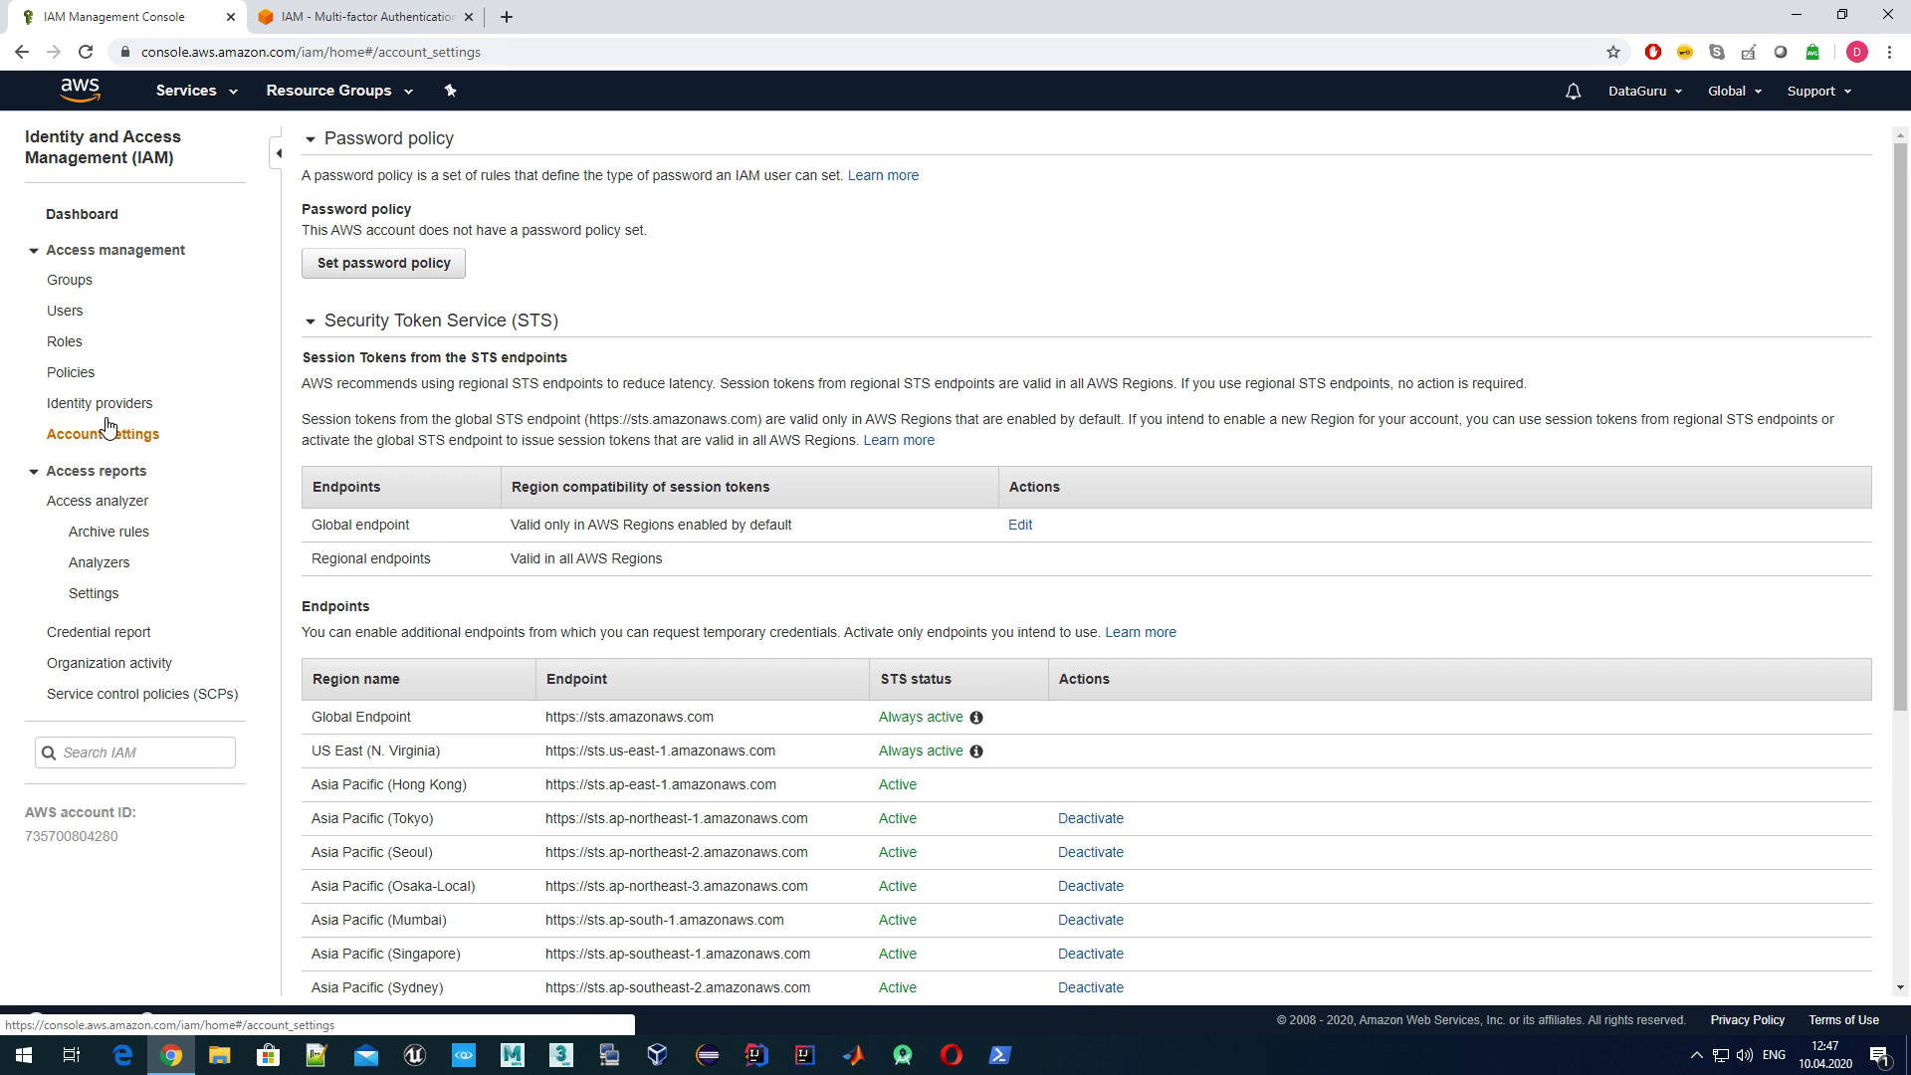
{"action": "left_click", "coordinate": [103, 402]}
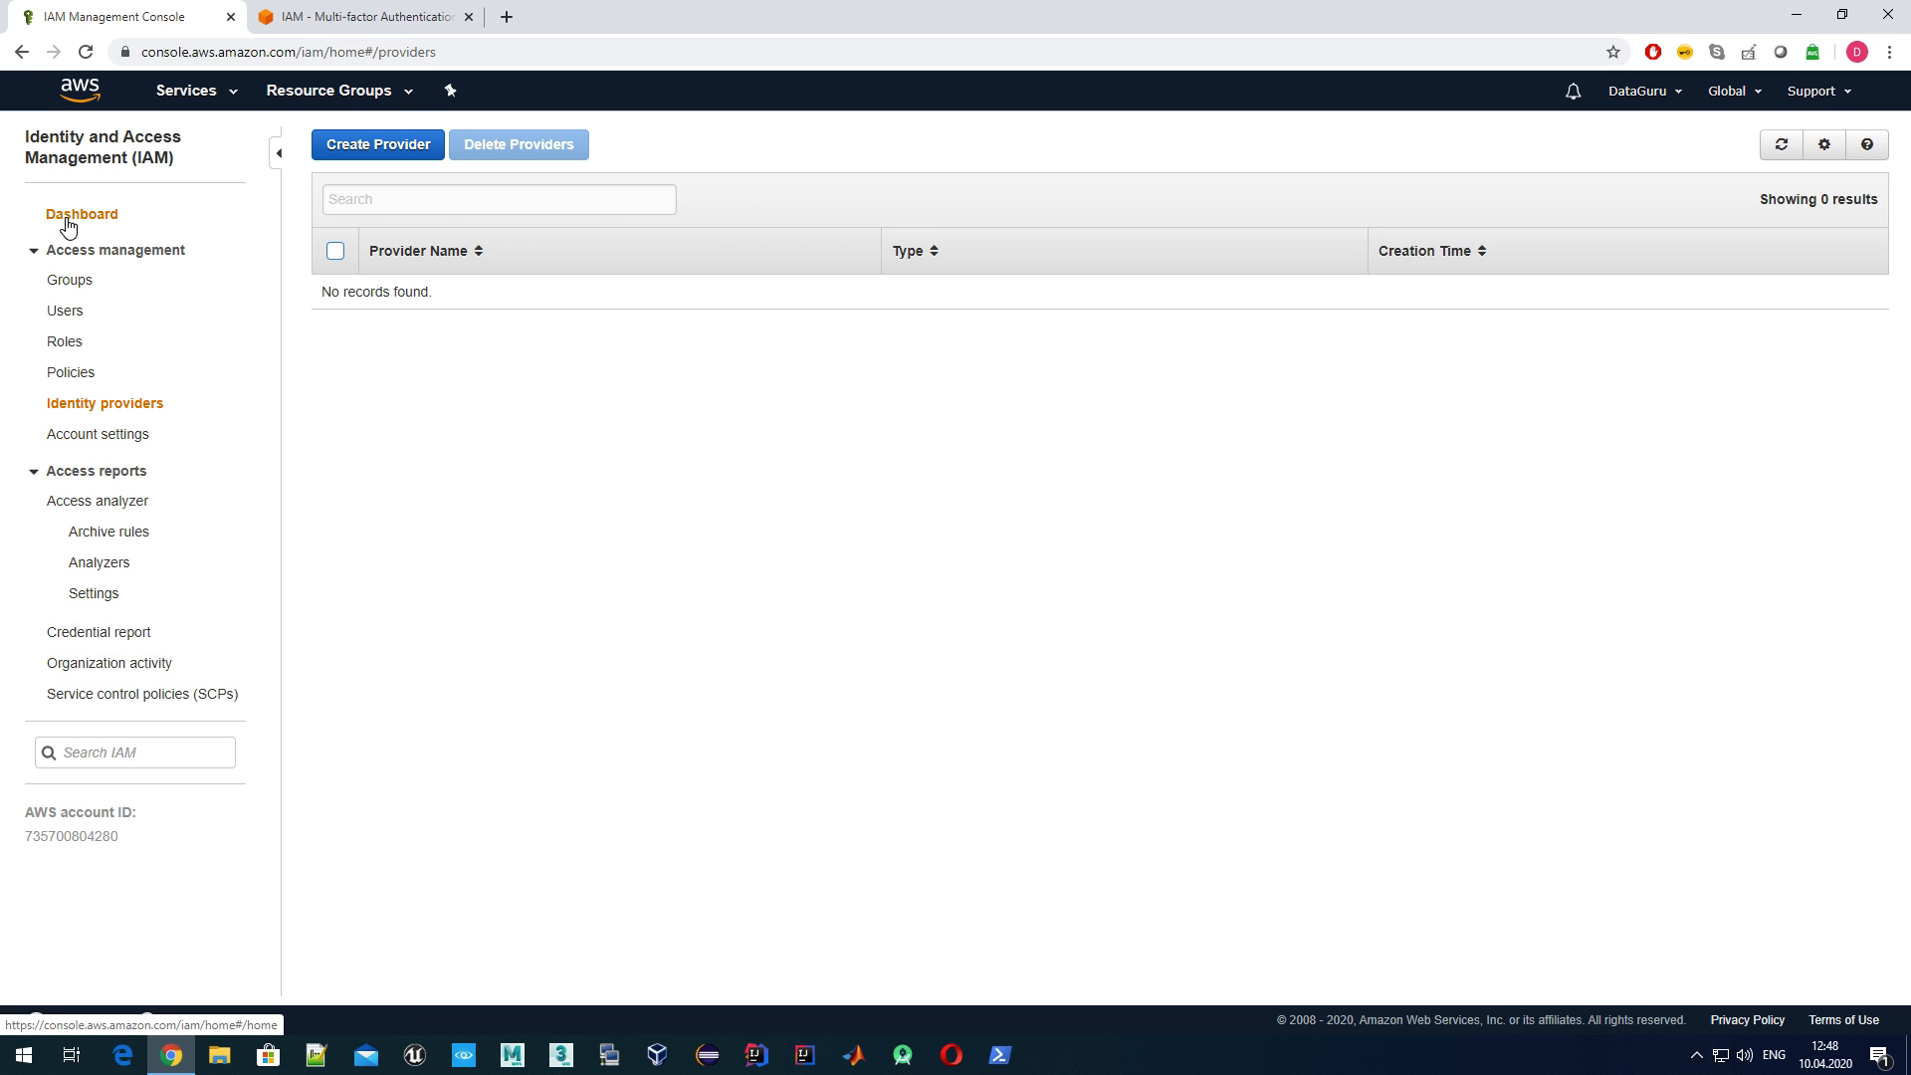
{"action": "left_click", "coordinate": [82, 215]}
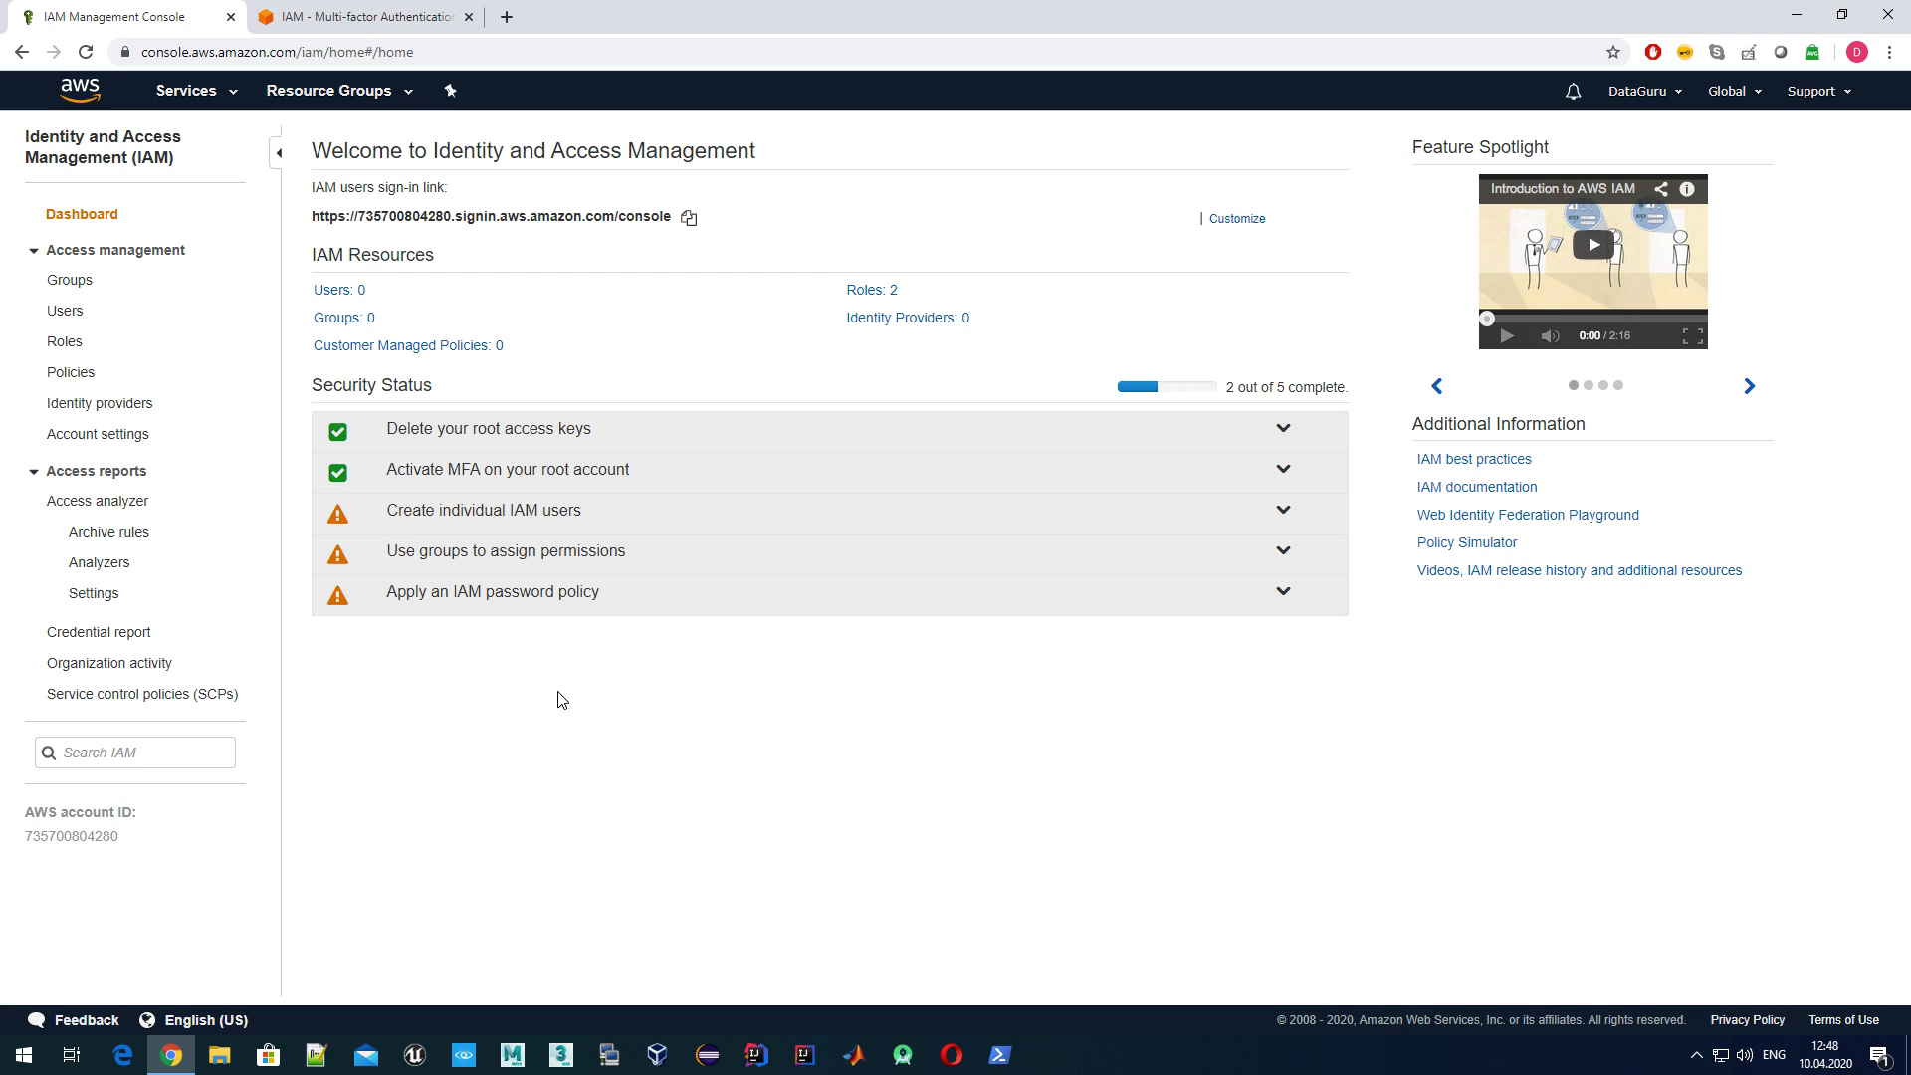
{"action": "mouse_move", "coordinate": [431, 488]}
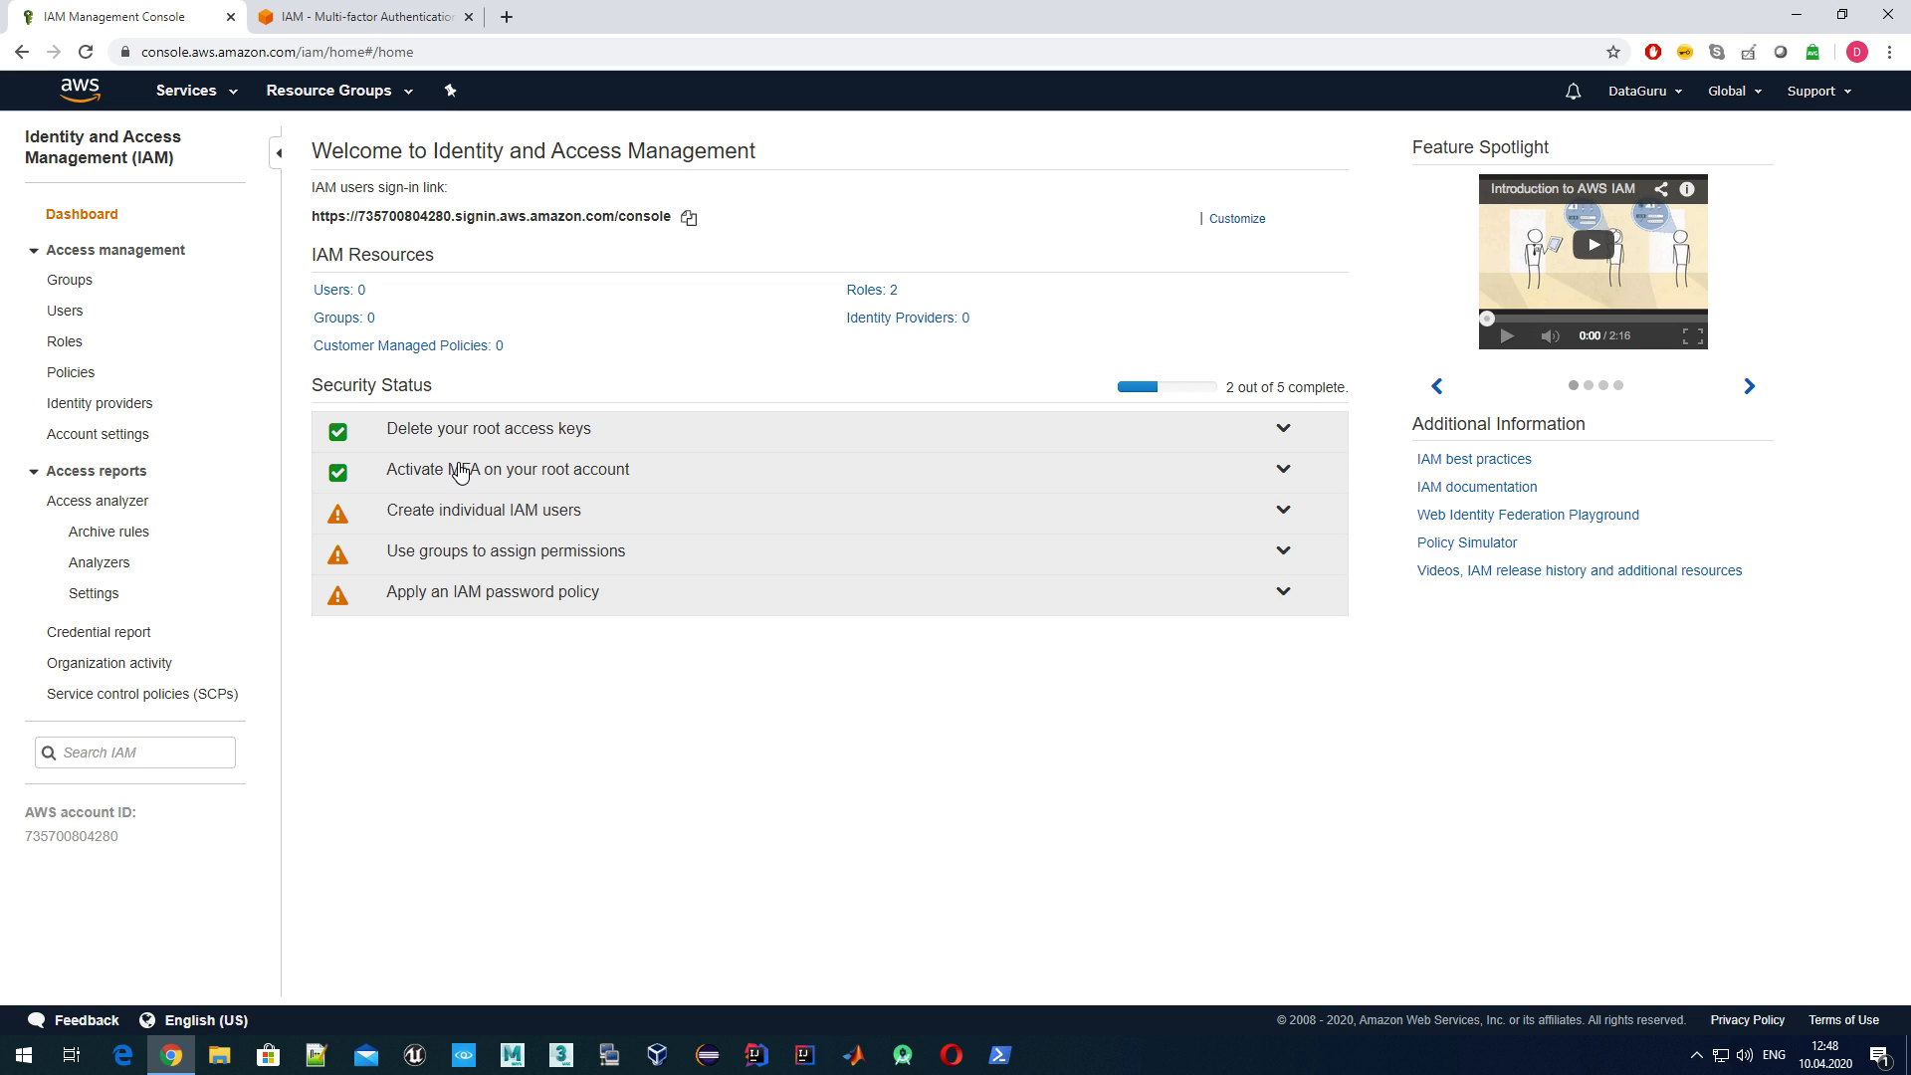
{"action": "mouse_move", "coordinate": [489, 525]}
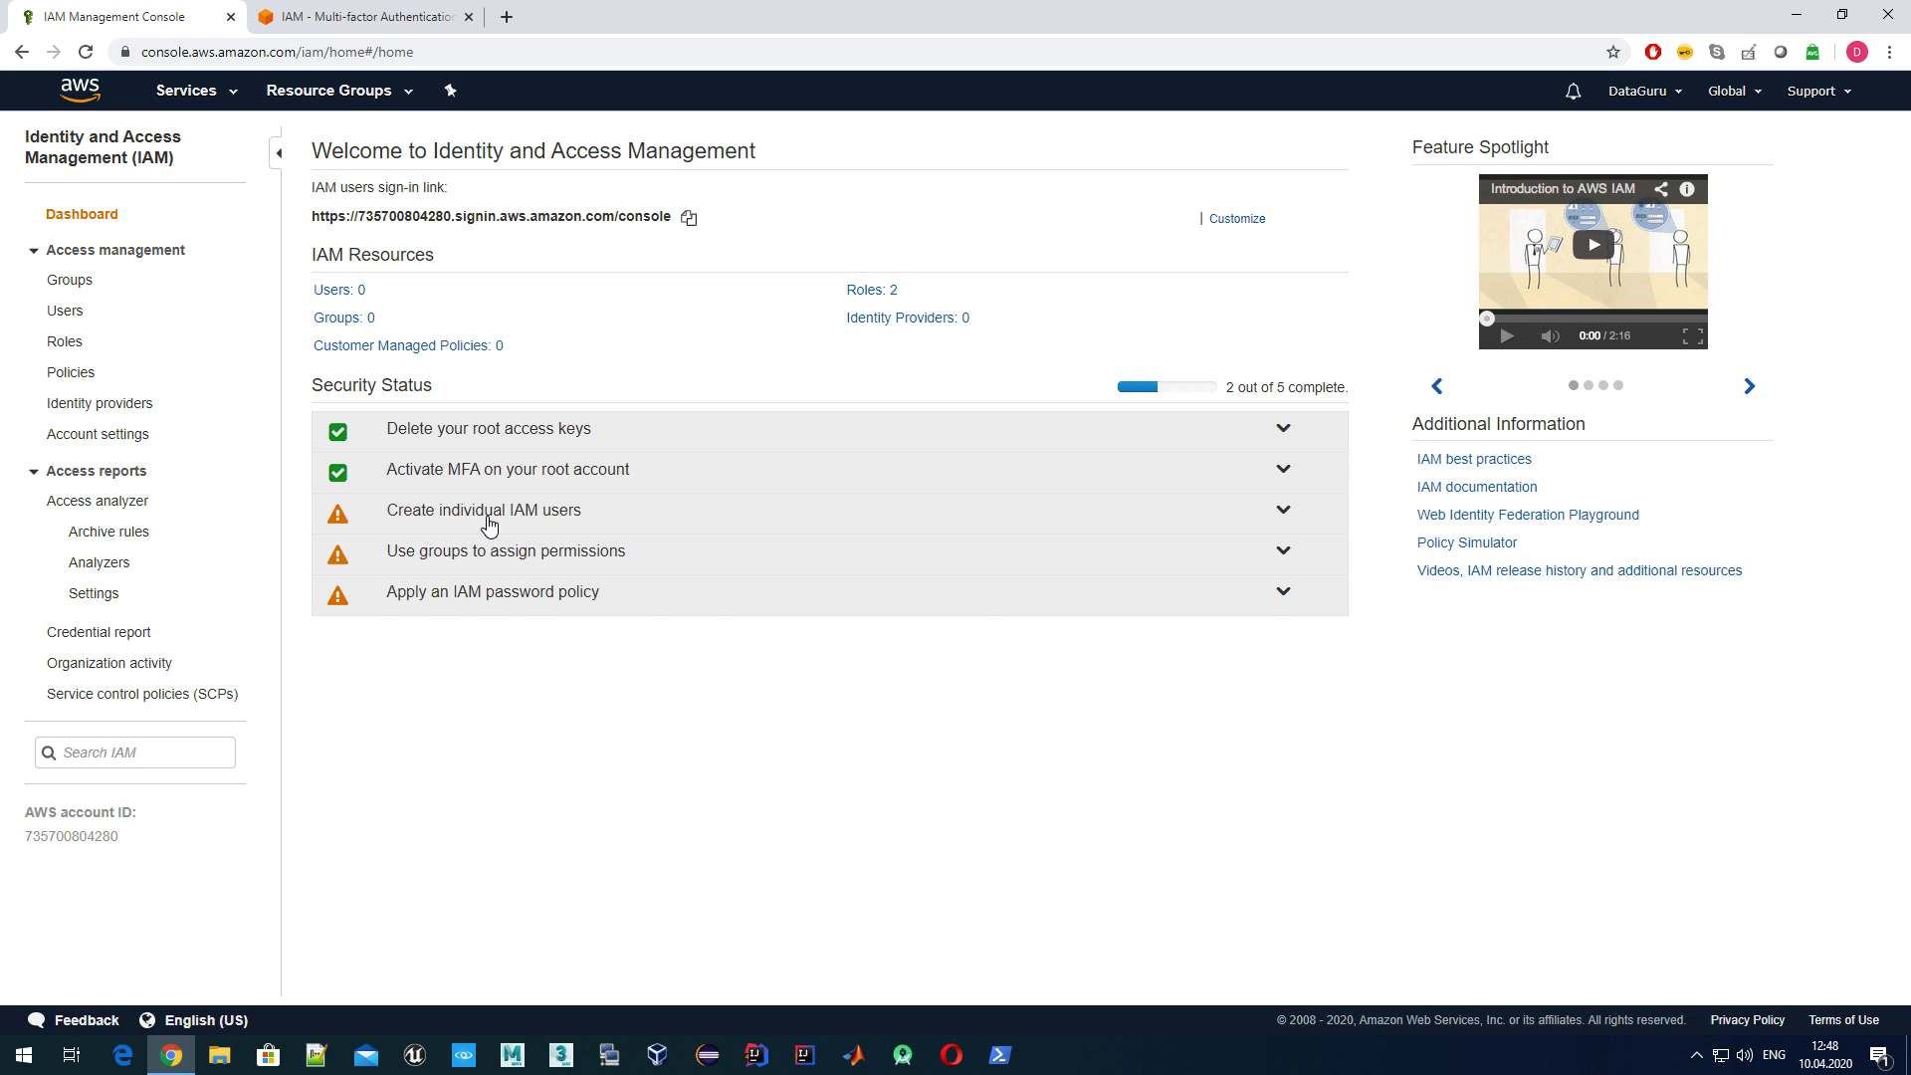
Step: Expand the 'Create individual IAM users' step and go to Manage Users
{"action": "left_click", "coordinate": [483, 510]}
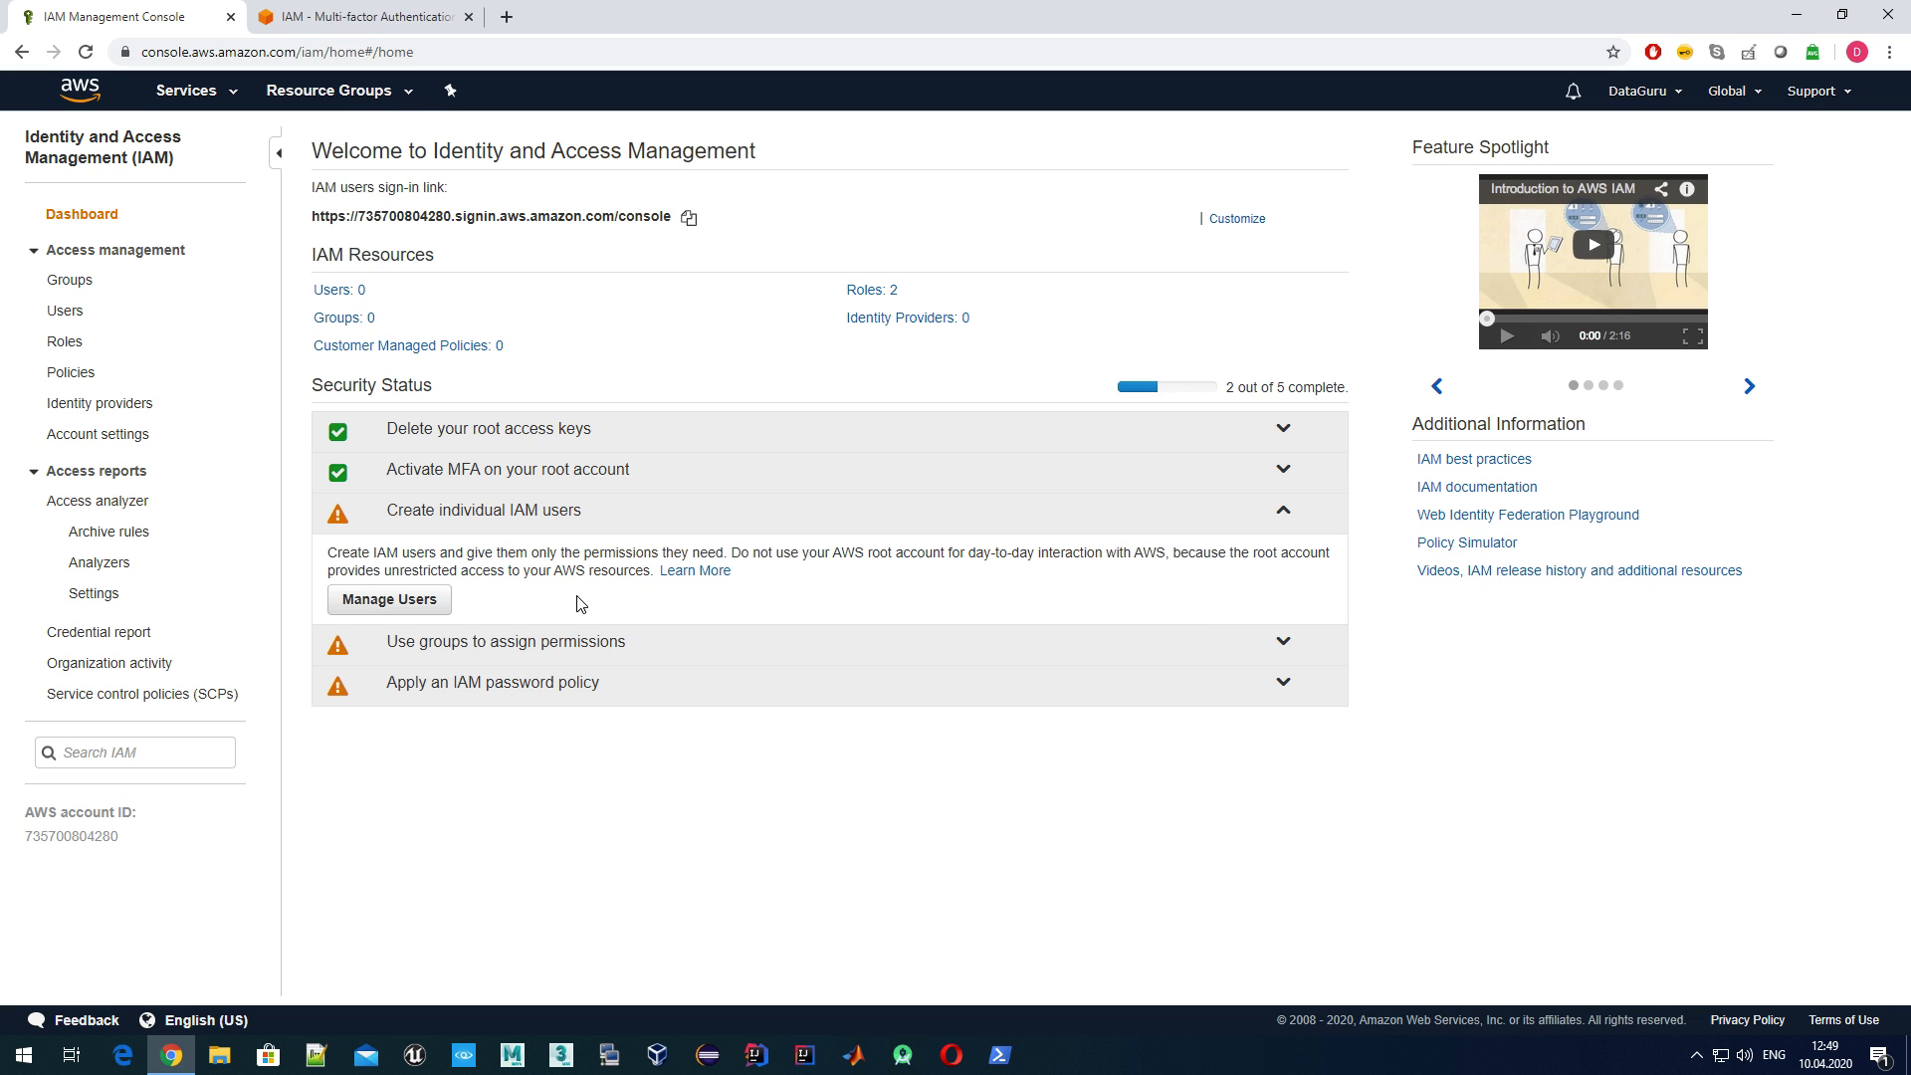
{"action": "mouse_move", "coordinate": [436, 607]}
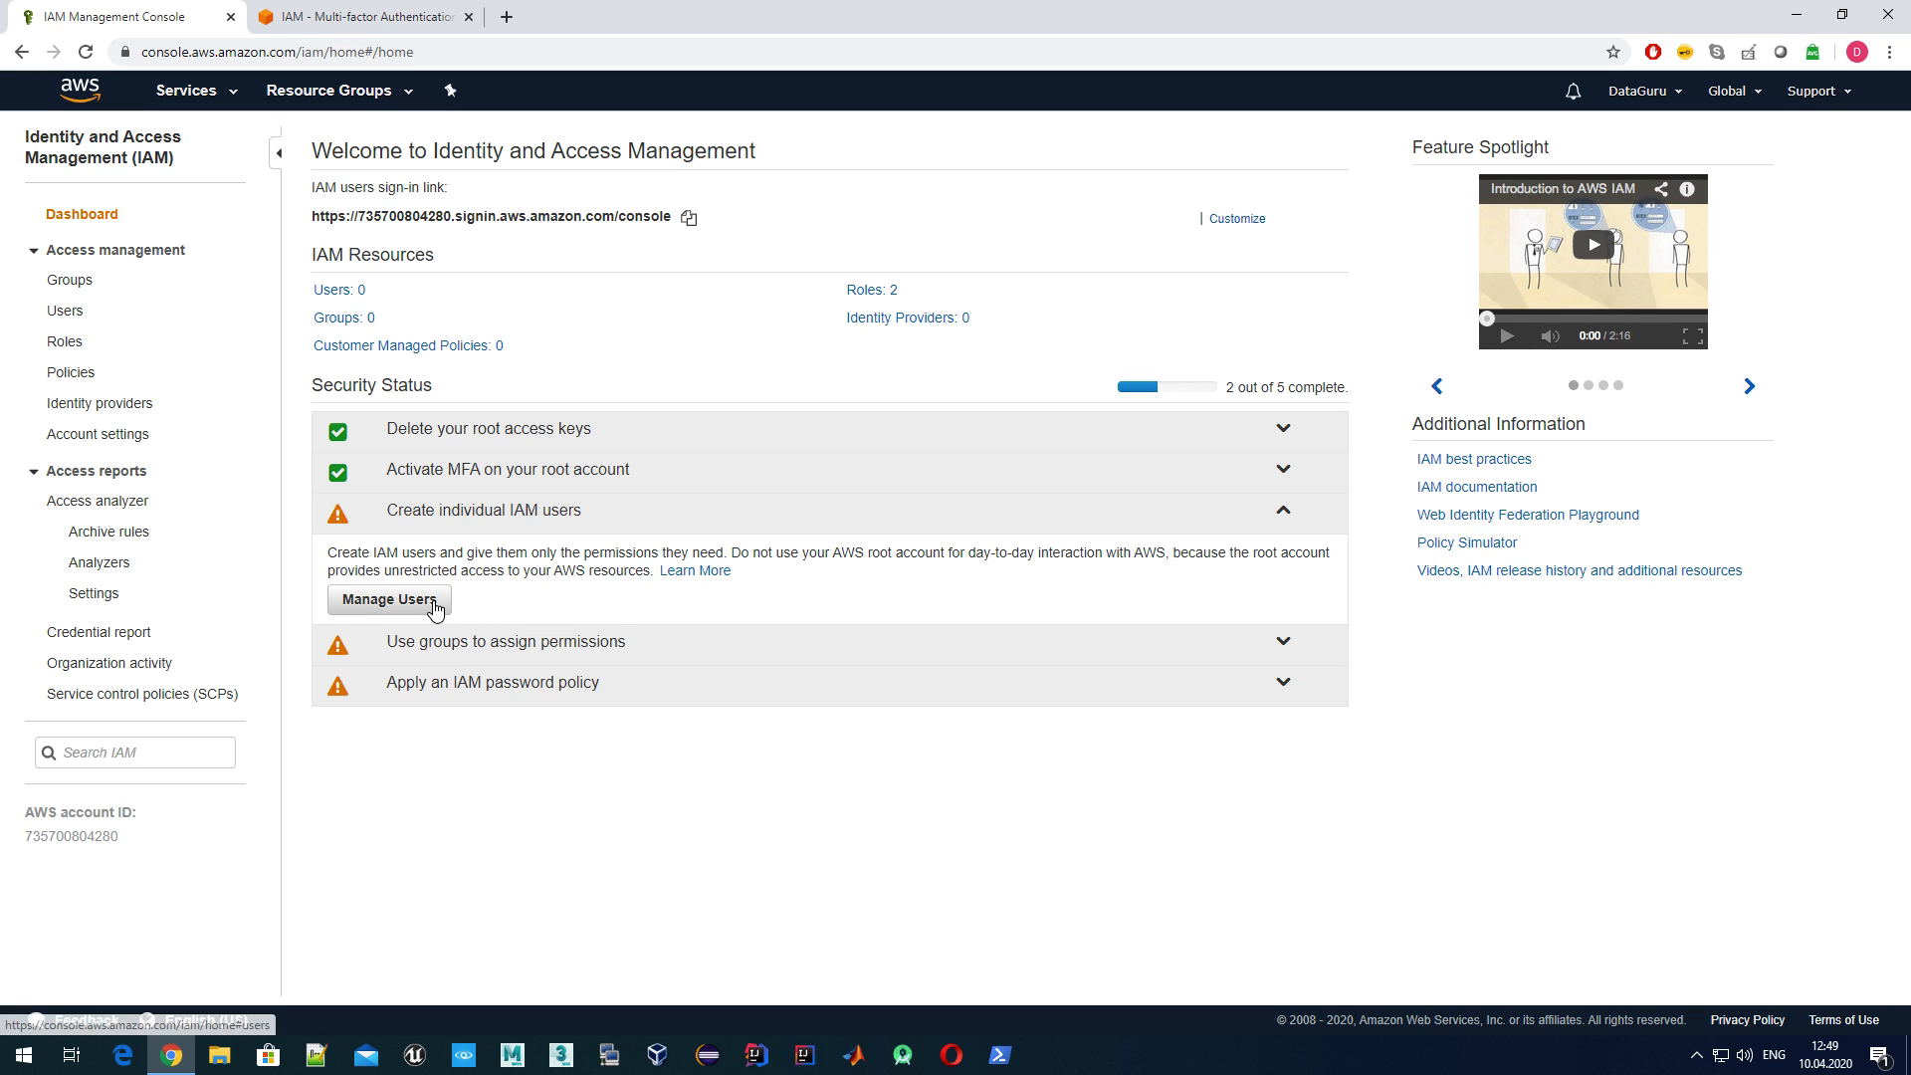
{"action": "left_click", "coordinate": [387, 598]}
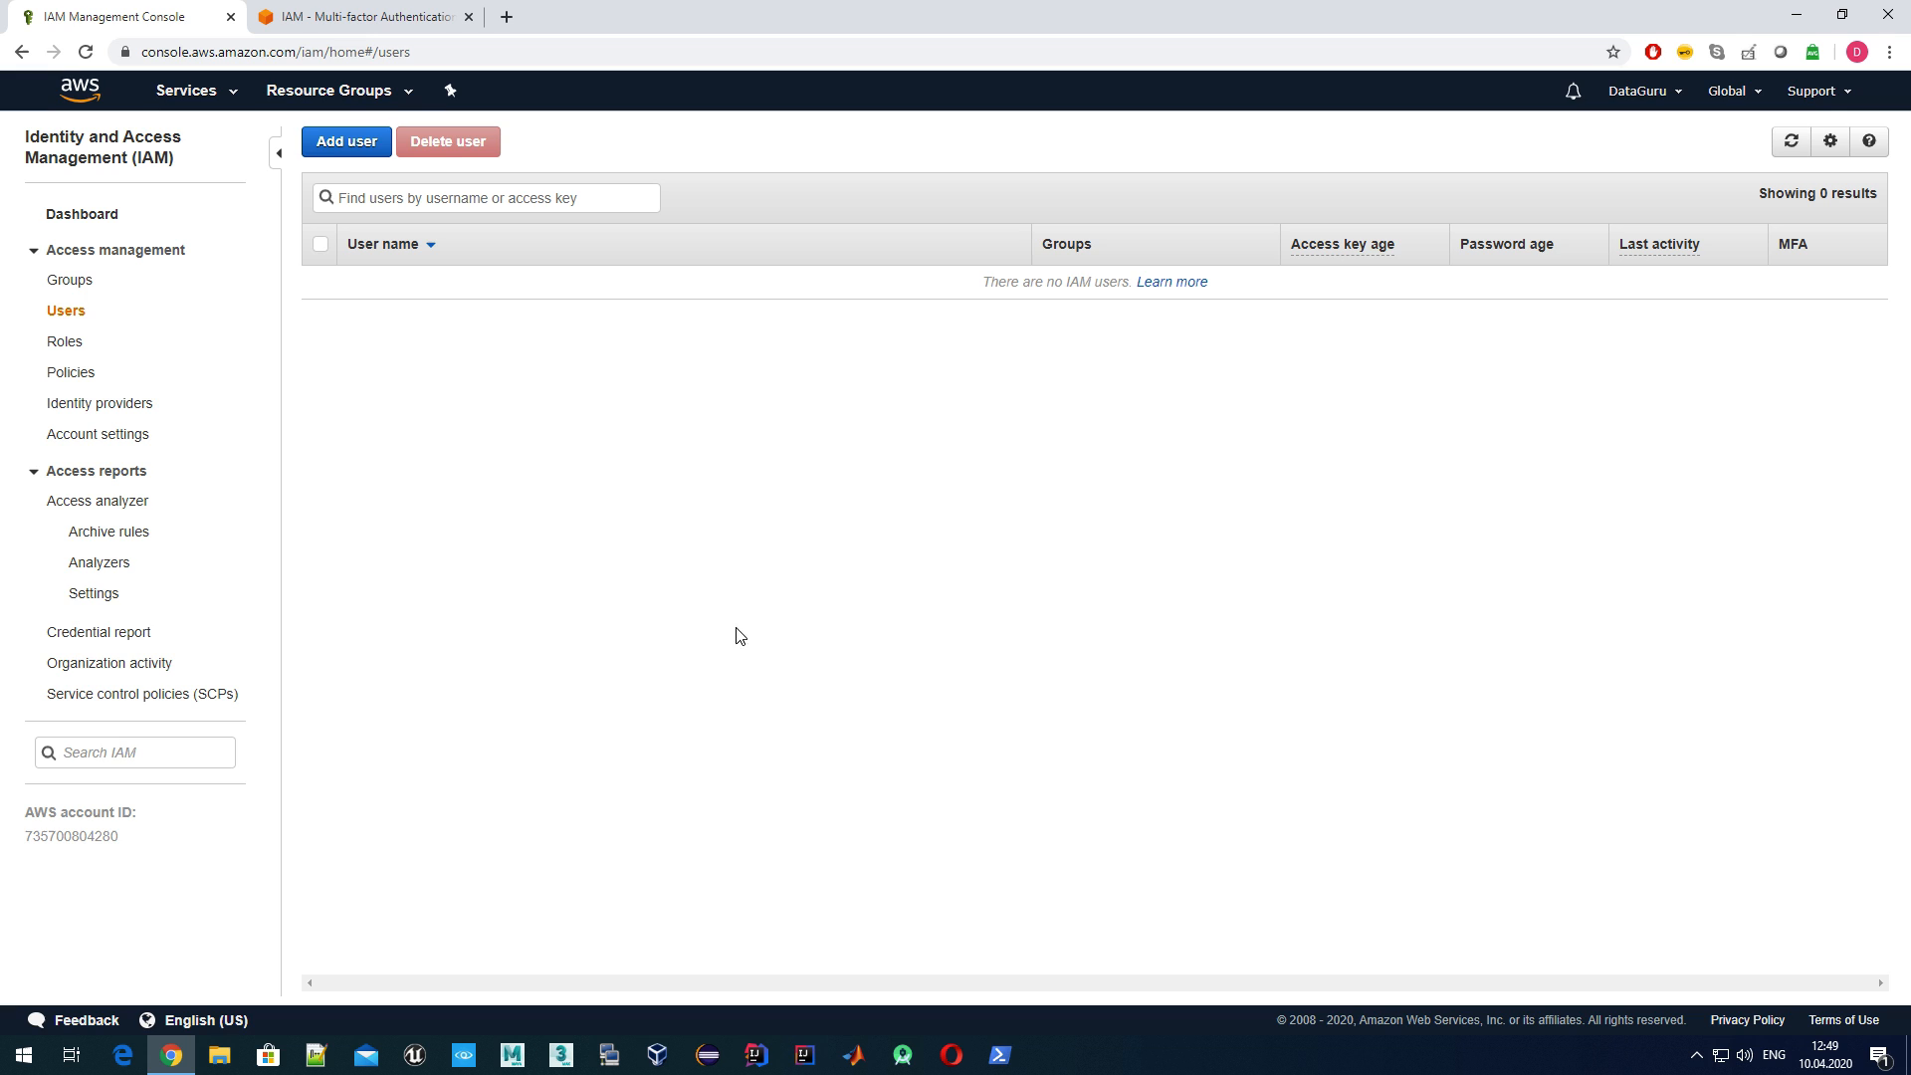
Step: Add a new user named AdminUser with programmatic and console access ticked
{"action": "left_click", "coordinate": [346, 141]}
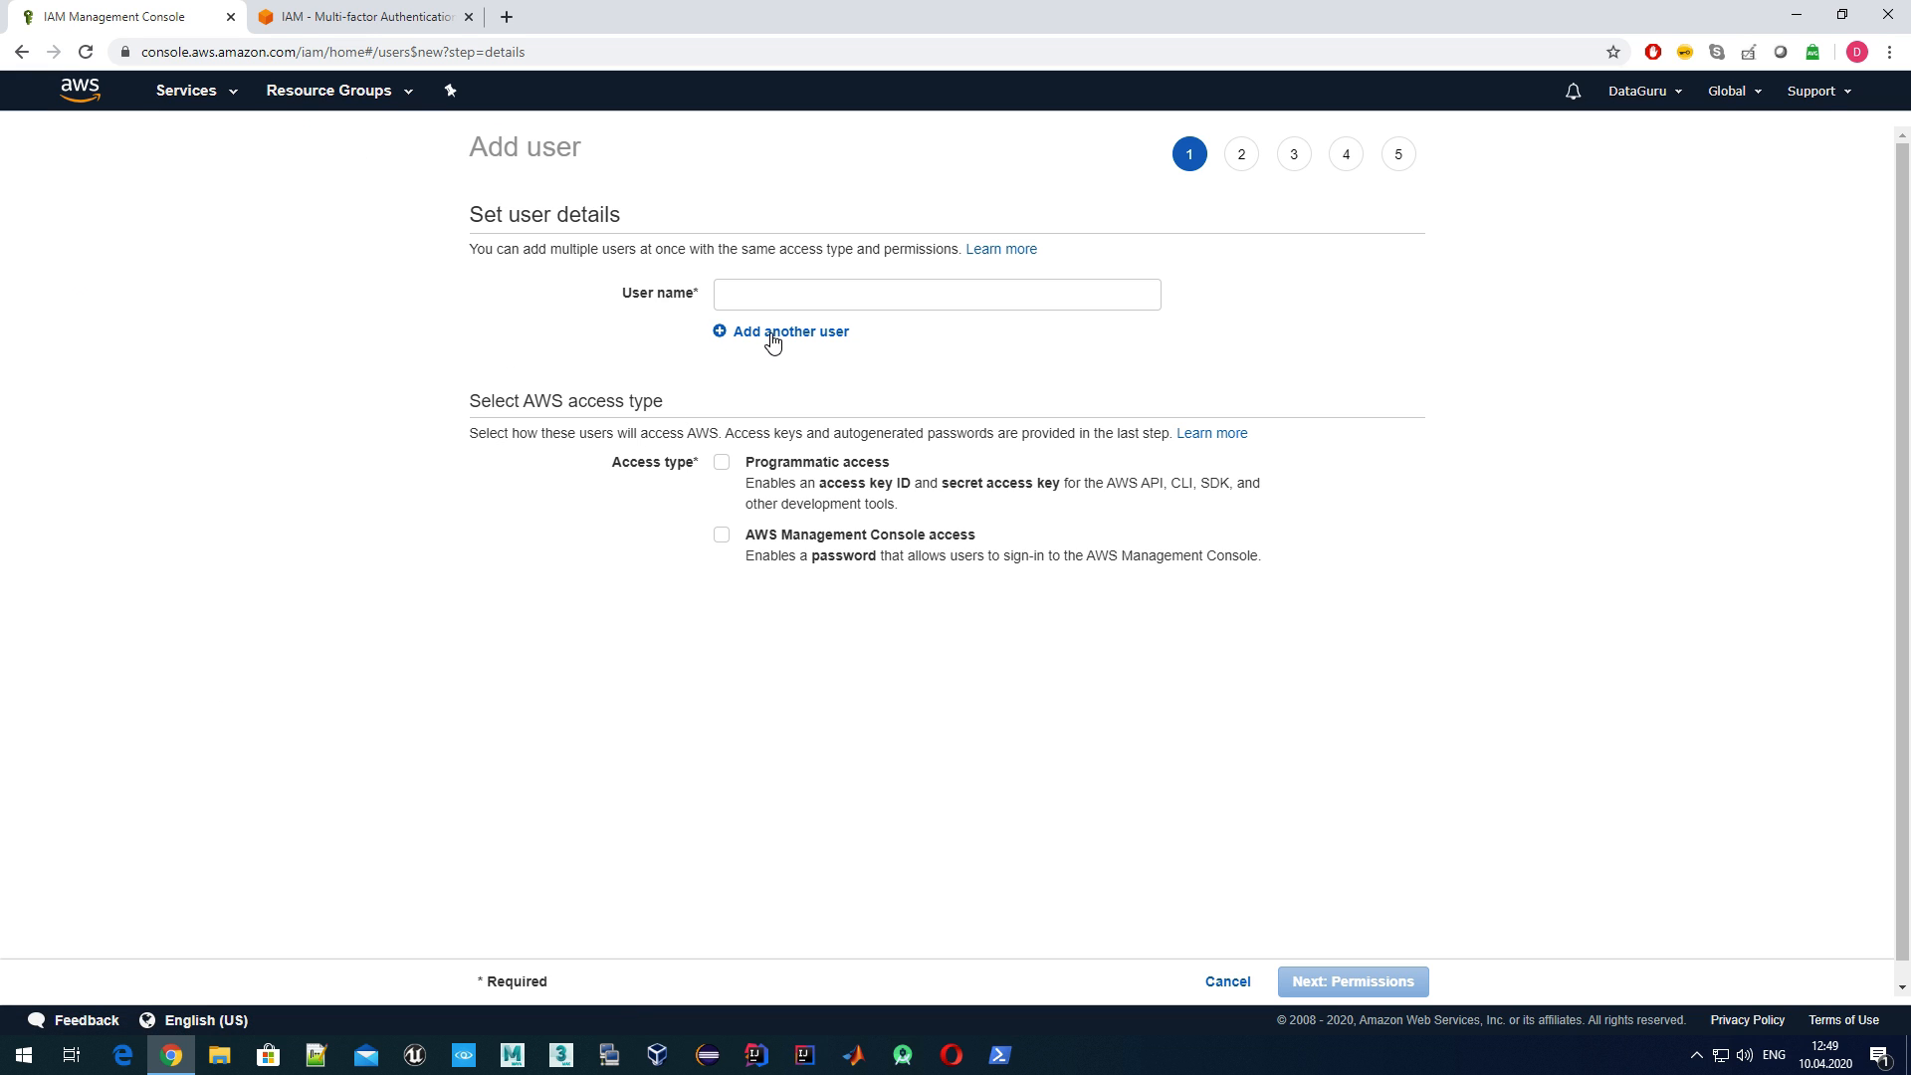
{"action": "left_click", "coordinate": [935, 294]}
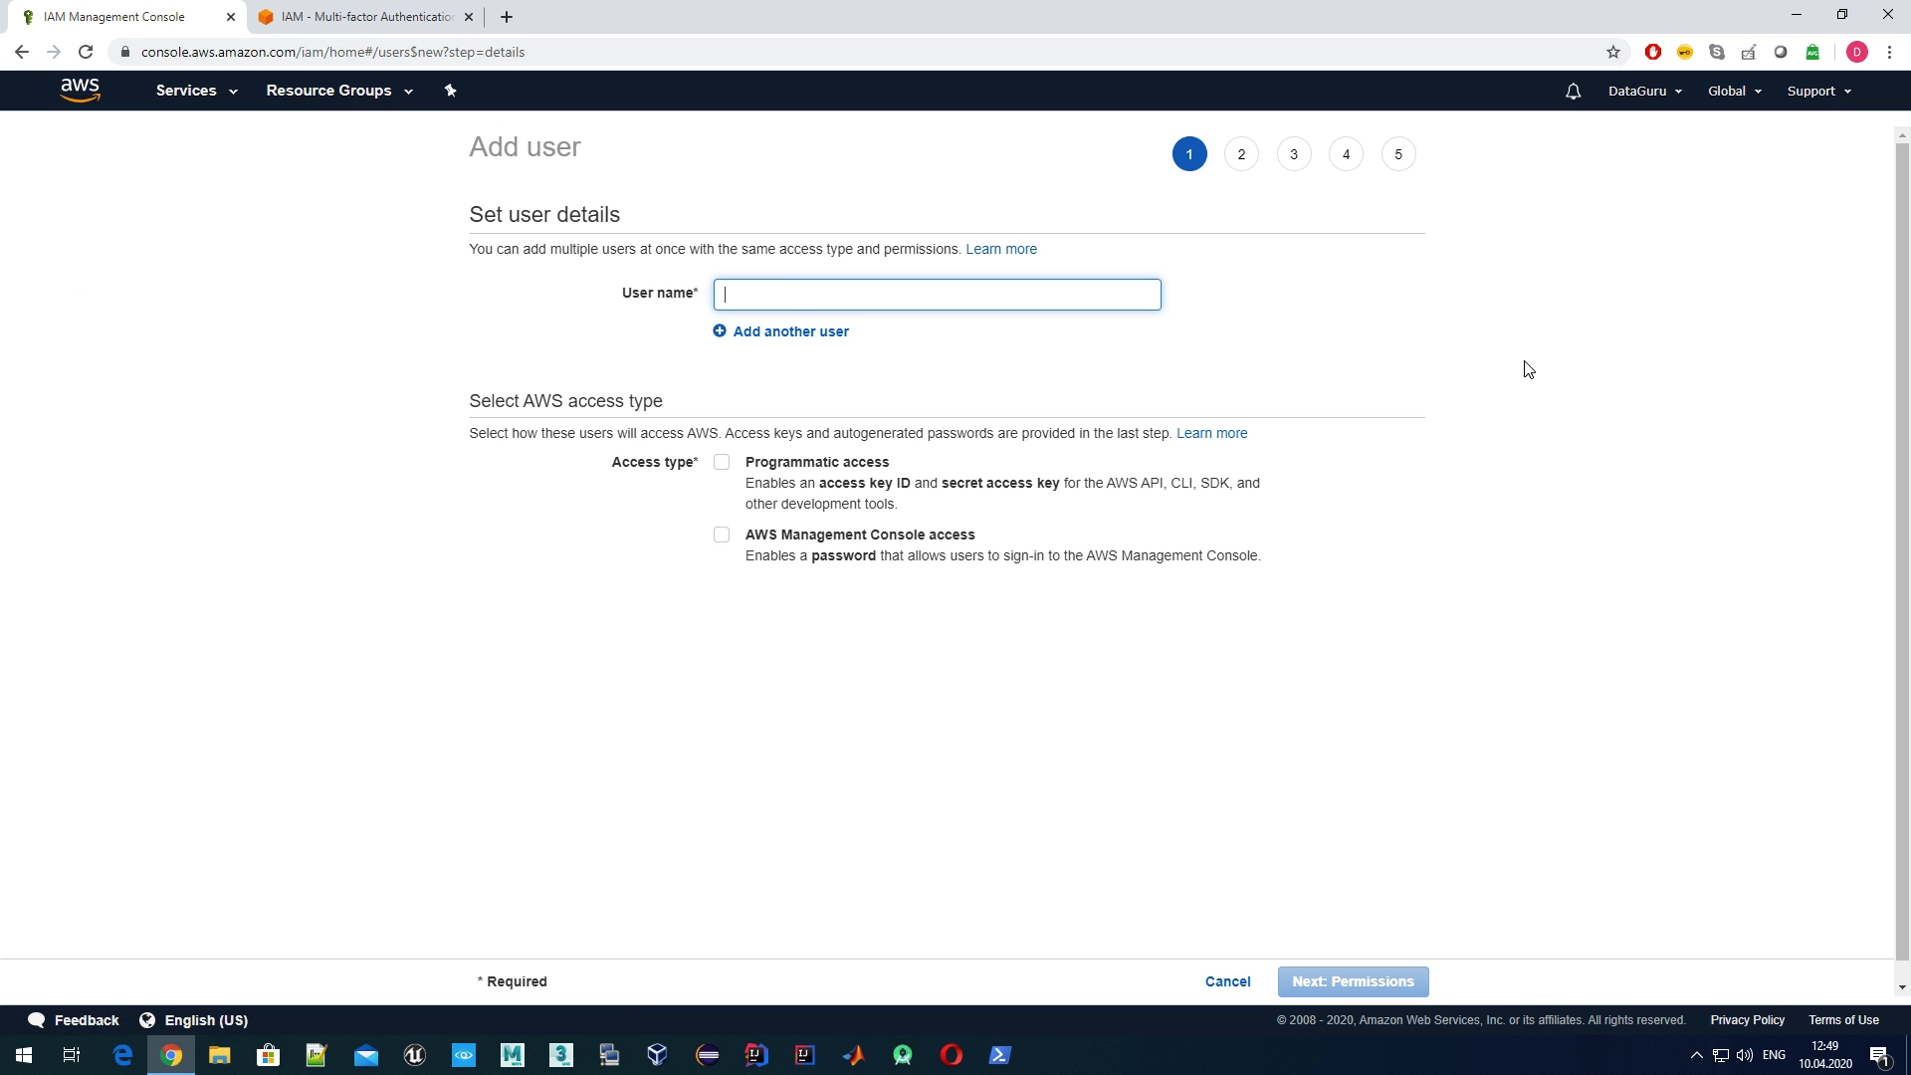
{"action": "type", "text": "Admin"}
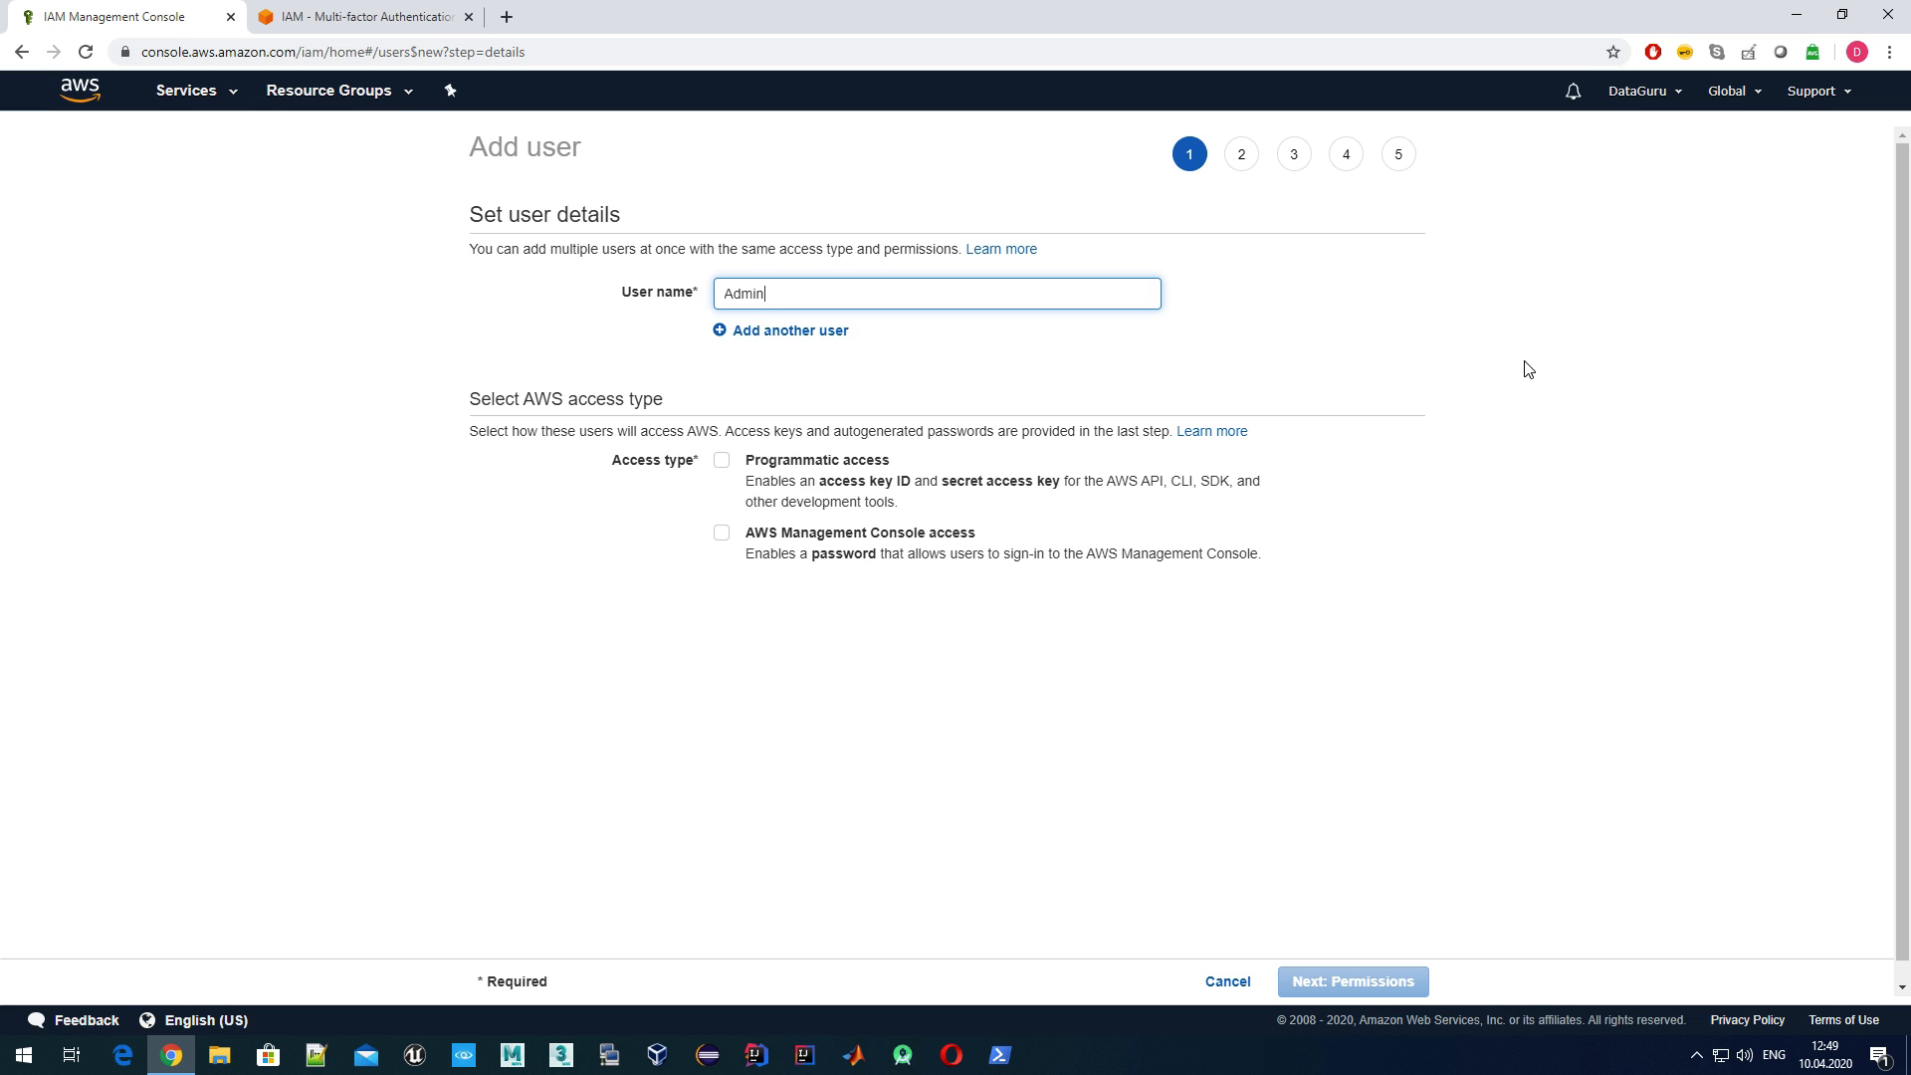
{"action": "type", "text": "User"}
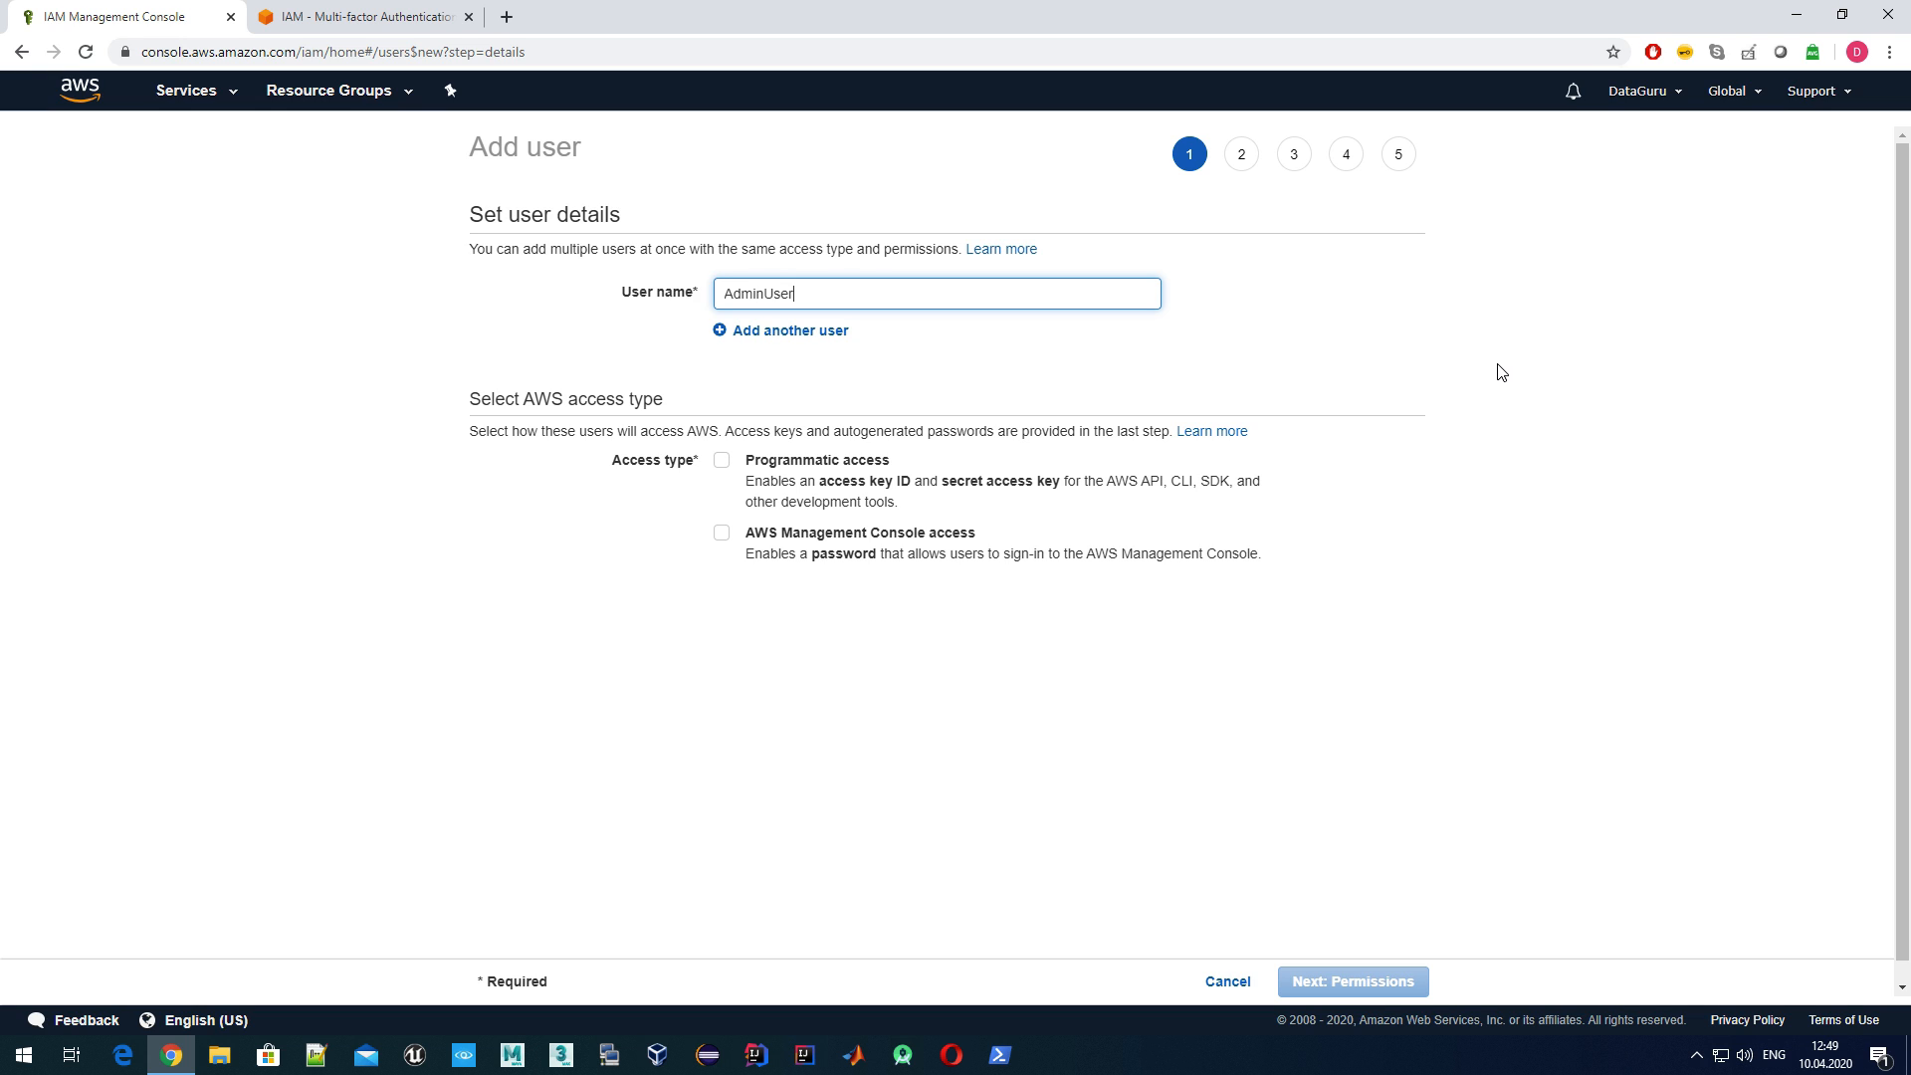
{"action": "mouse_move", "coordinate": [732, 573]}
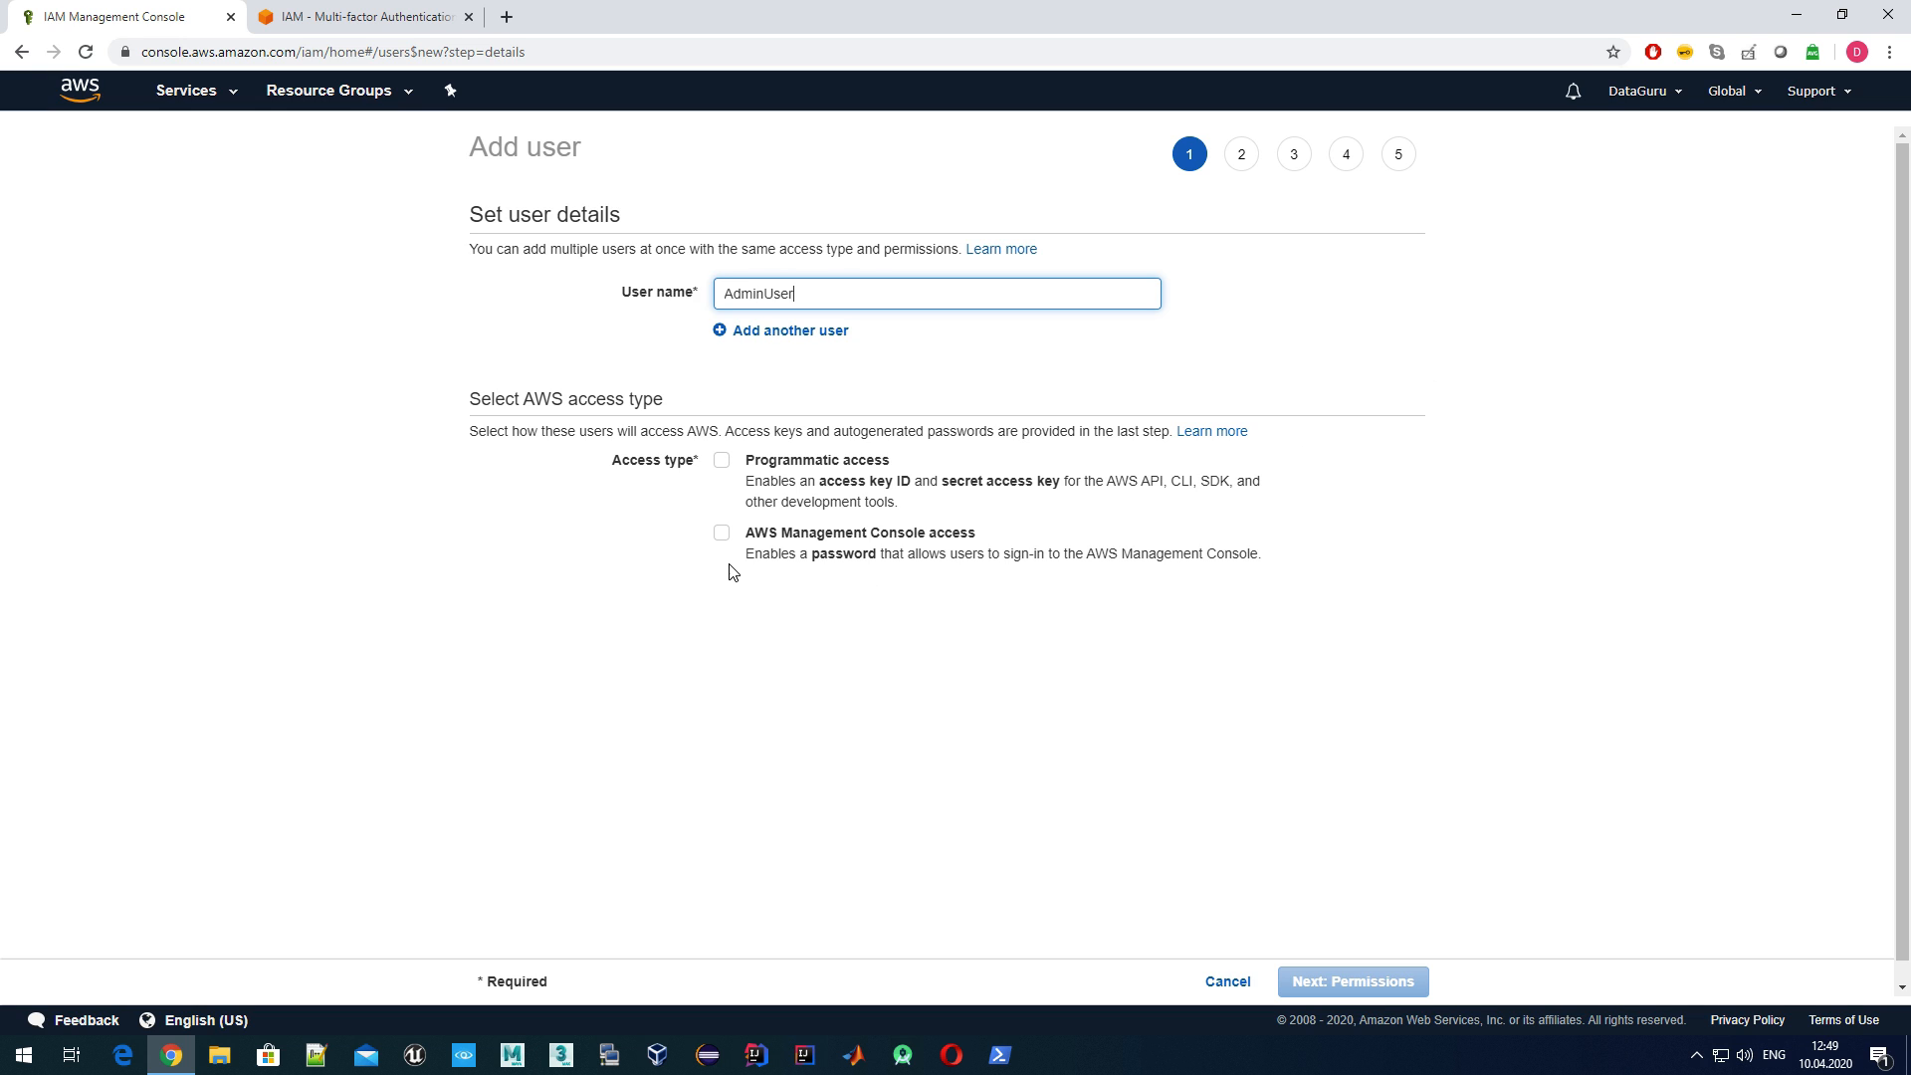
{"action": "mouse_move", "coordinate": [635, 473]}
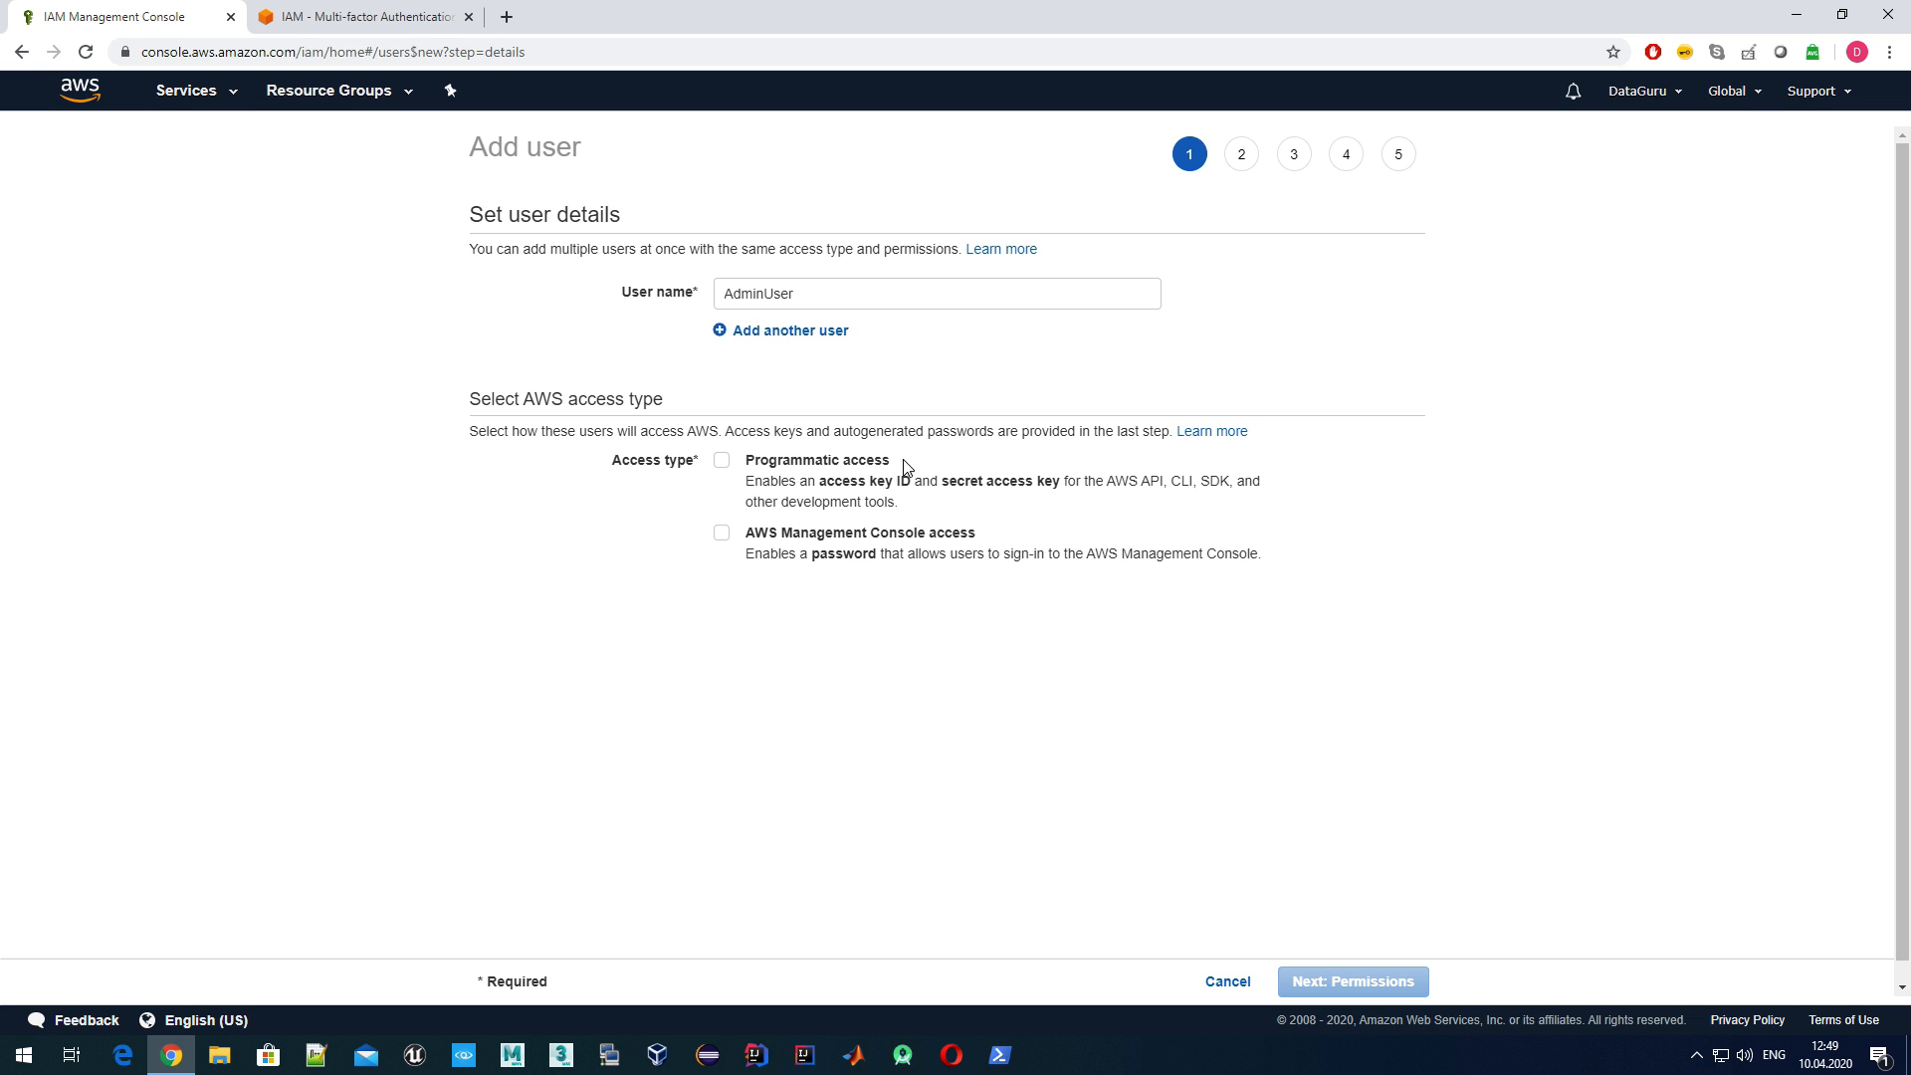
{"action": "mouse_move", "coordinate": [444, 137]}
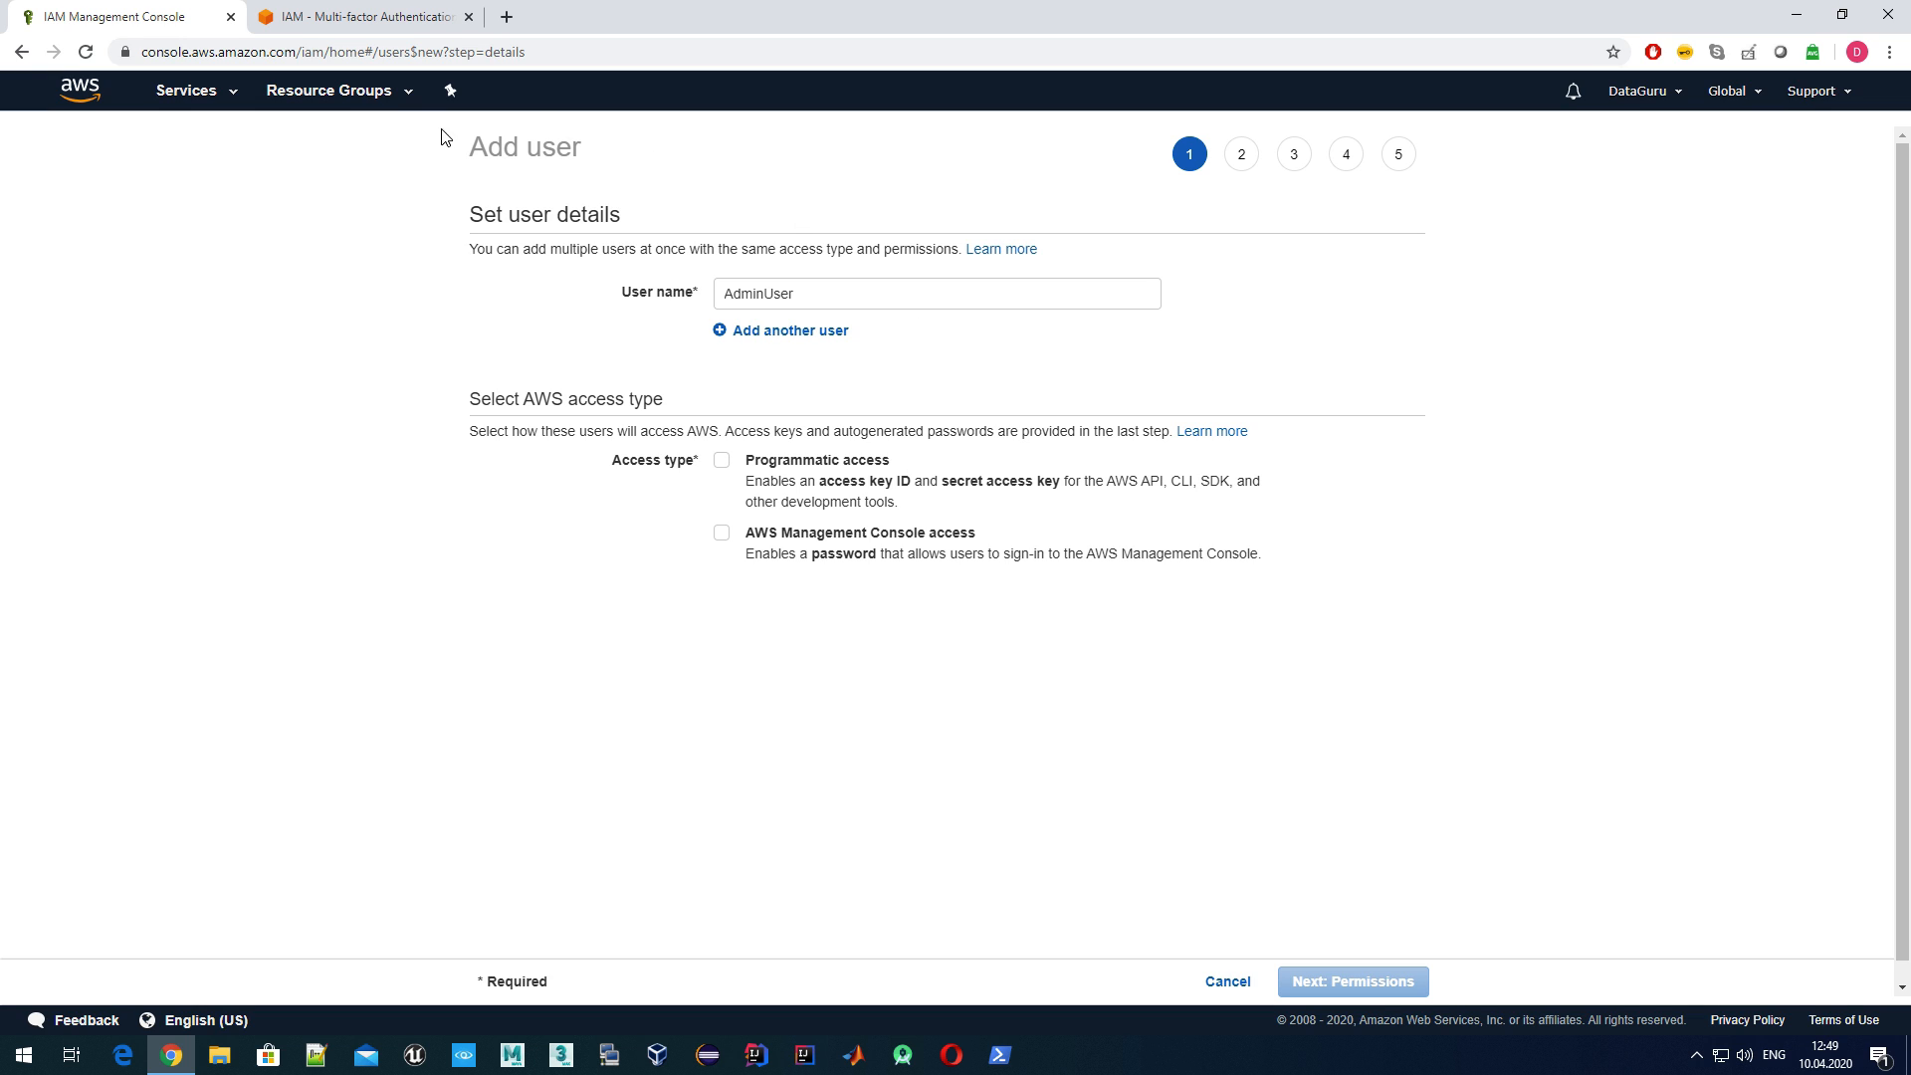
{"action": "mouse_move", "coordinate": [368, 230]}
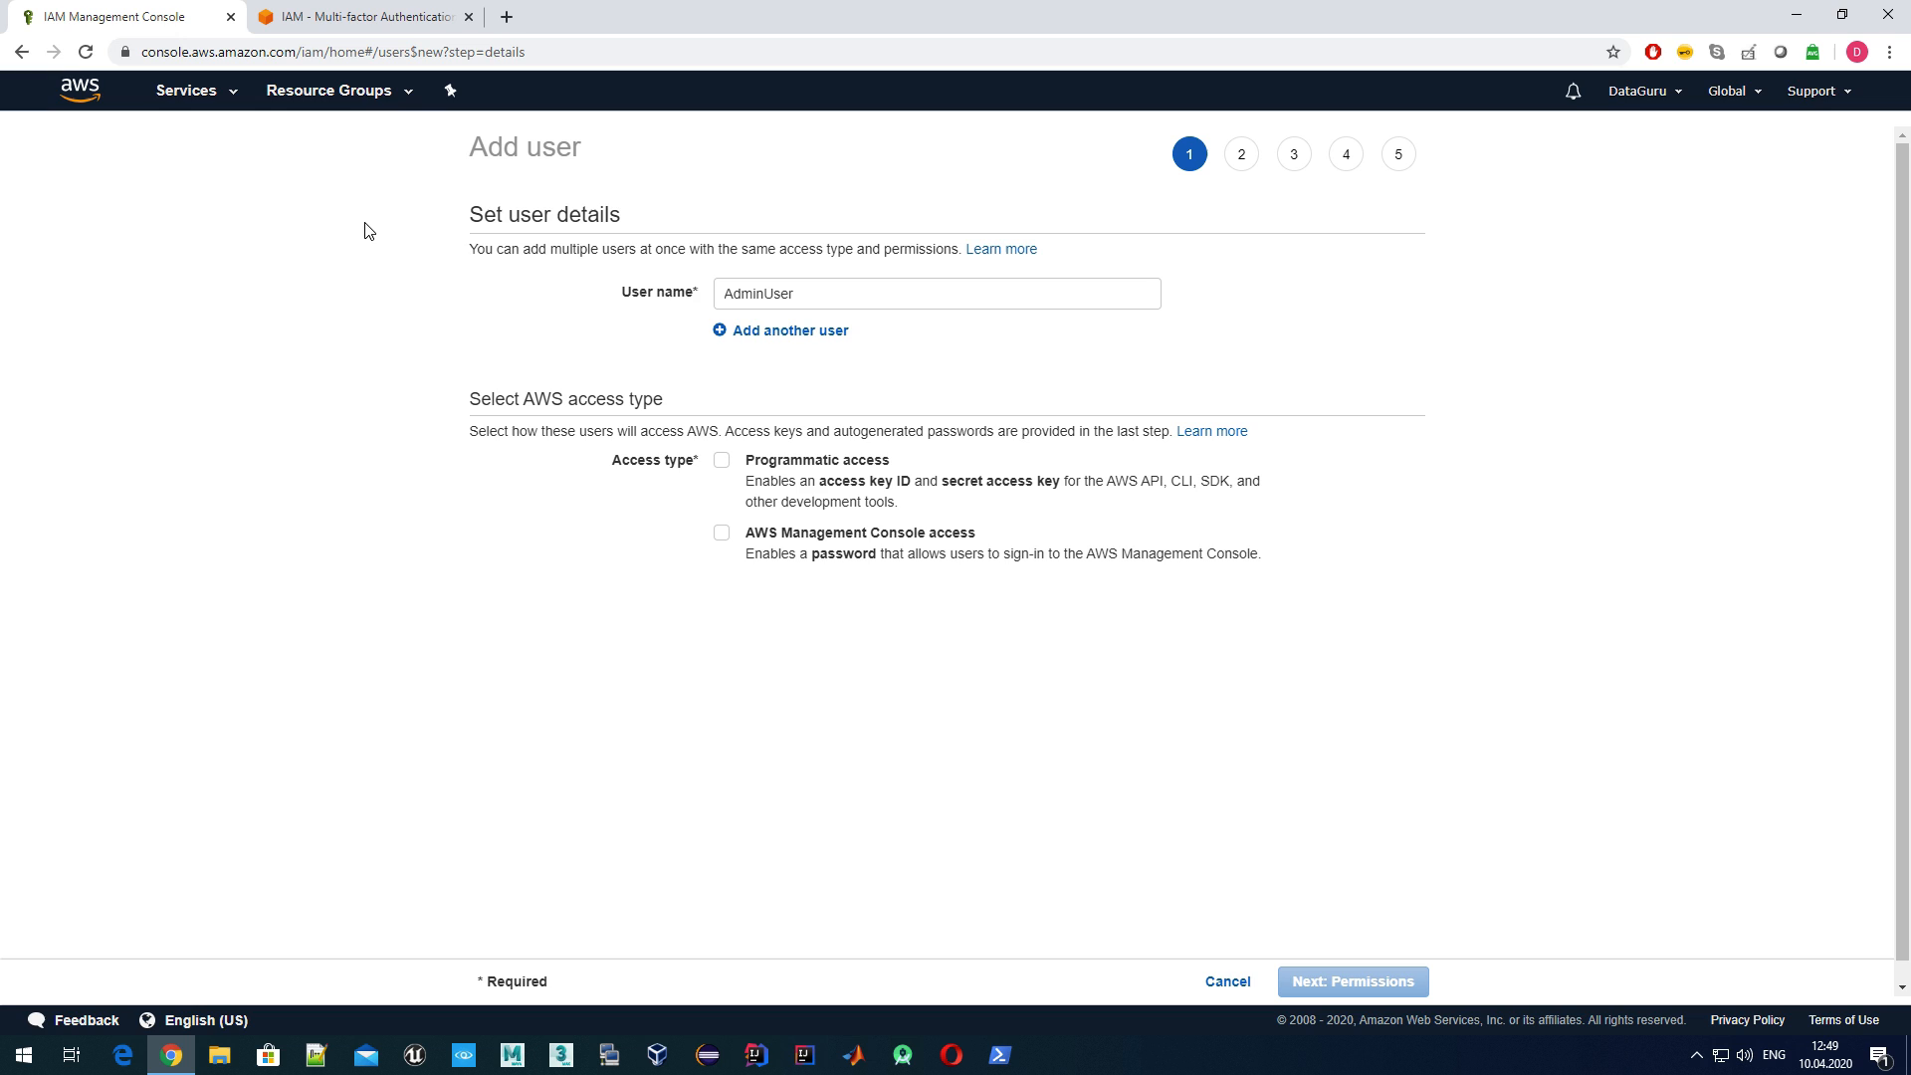
{"action": "mouse_move", "coordinate": [300, 477]}
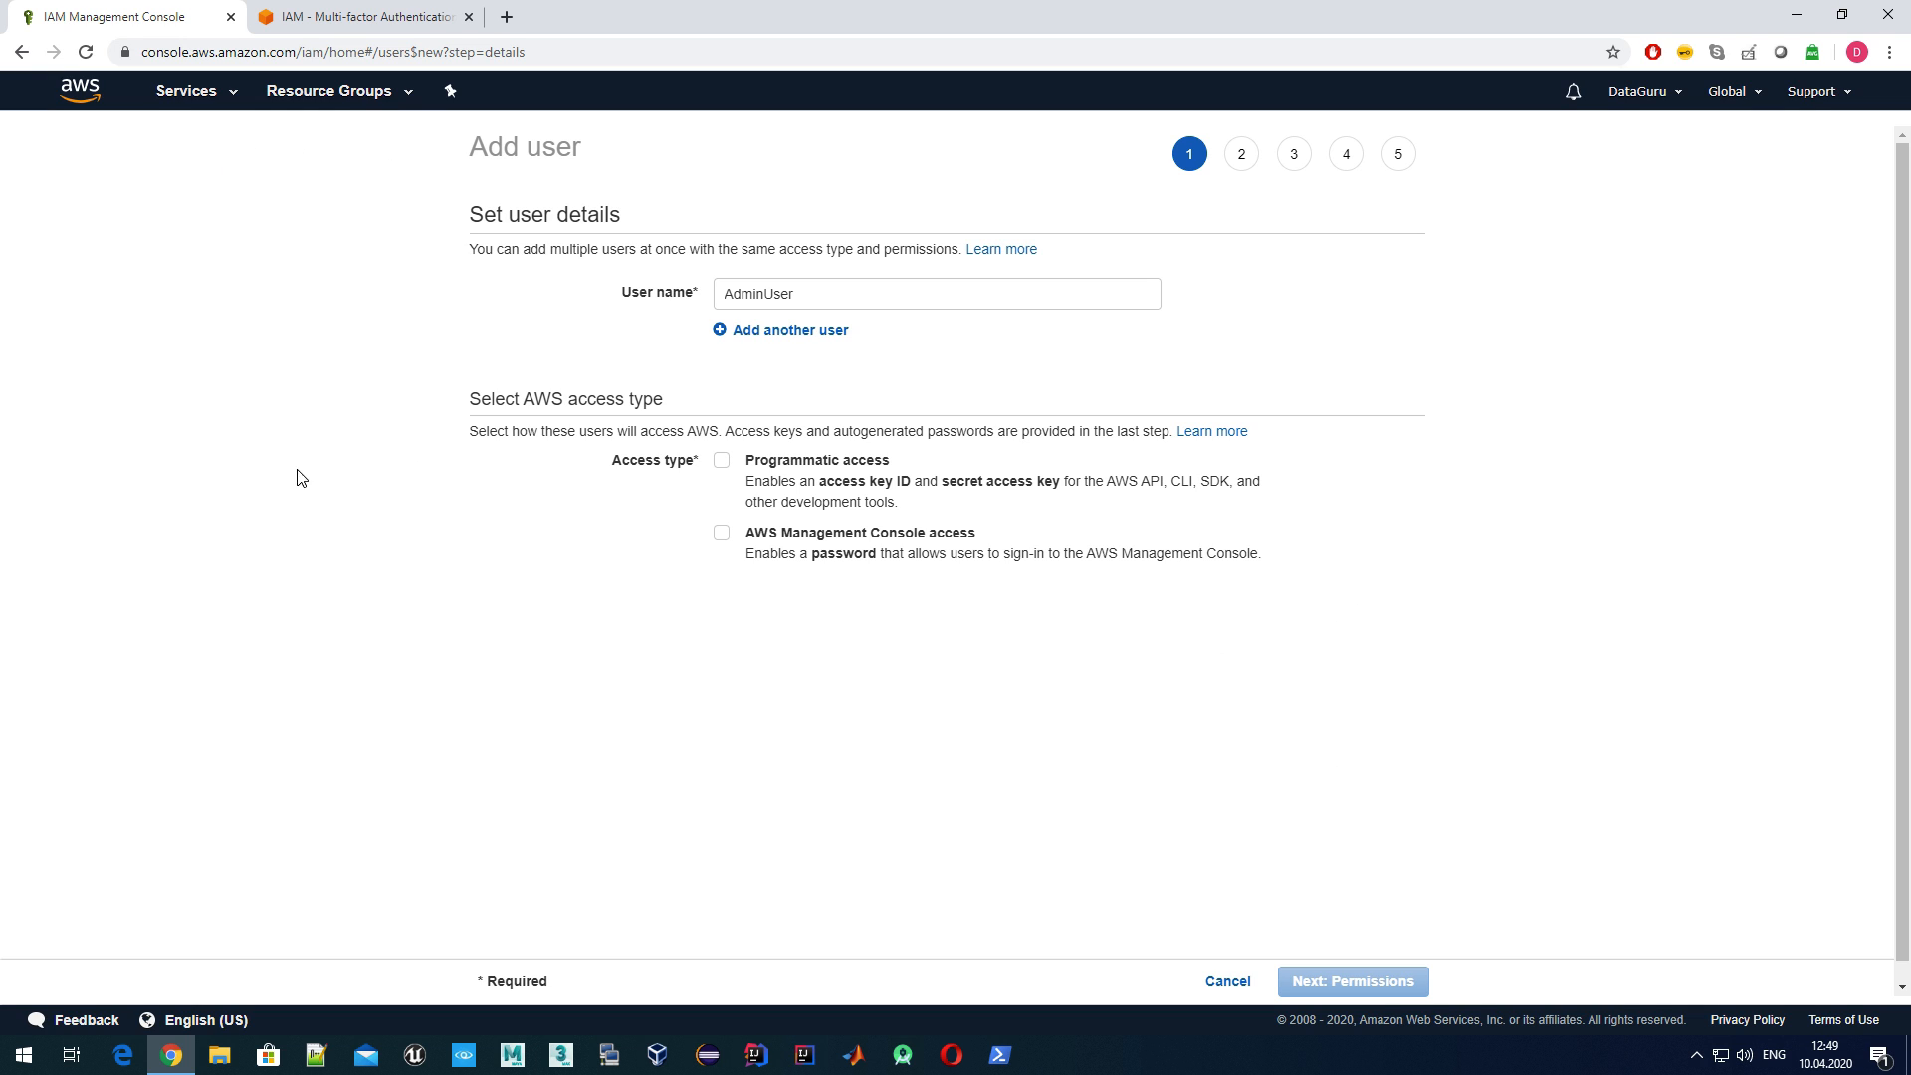
{"action": "mouse_move", "coordinate": [363, 467]}
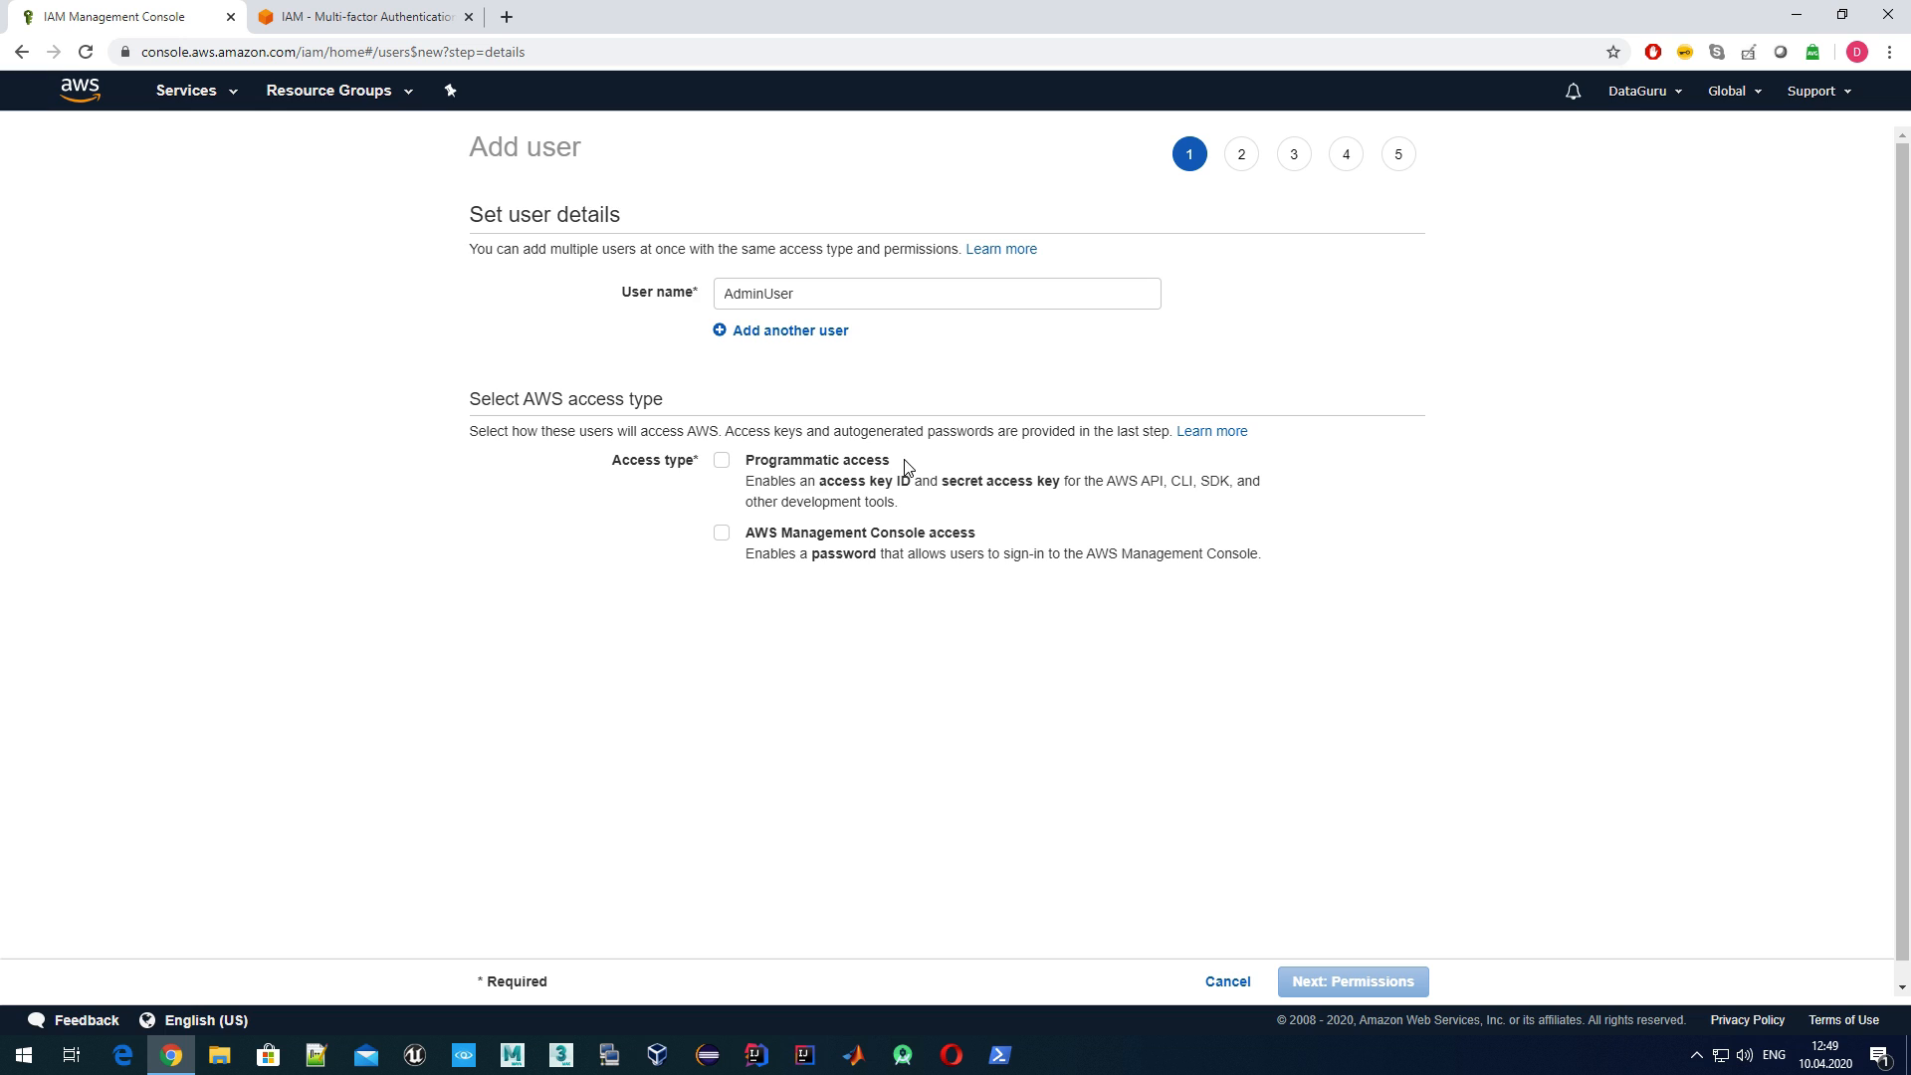
{"action": "mouse_move", "coordinate": [1114, 489]}
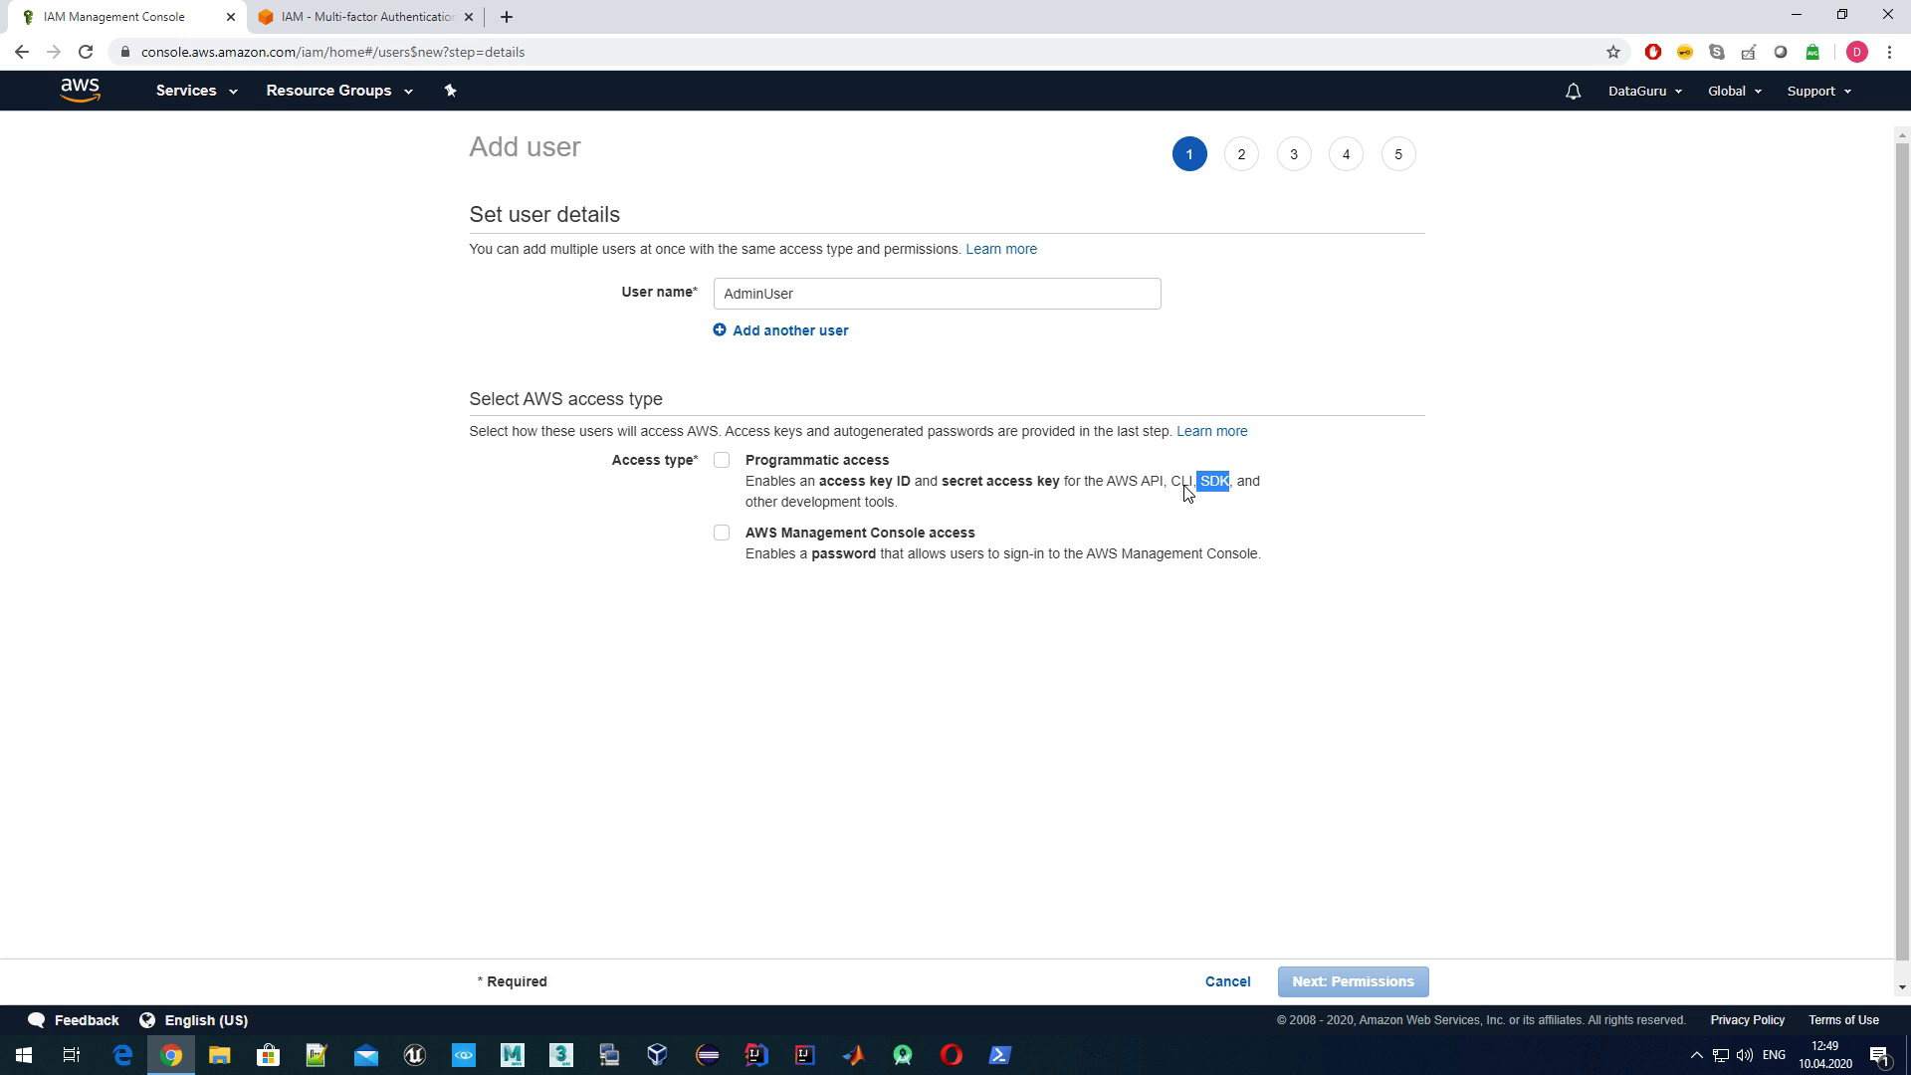
{"action": "left_click", "coordinate": [721, 460]}
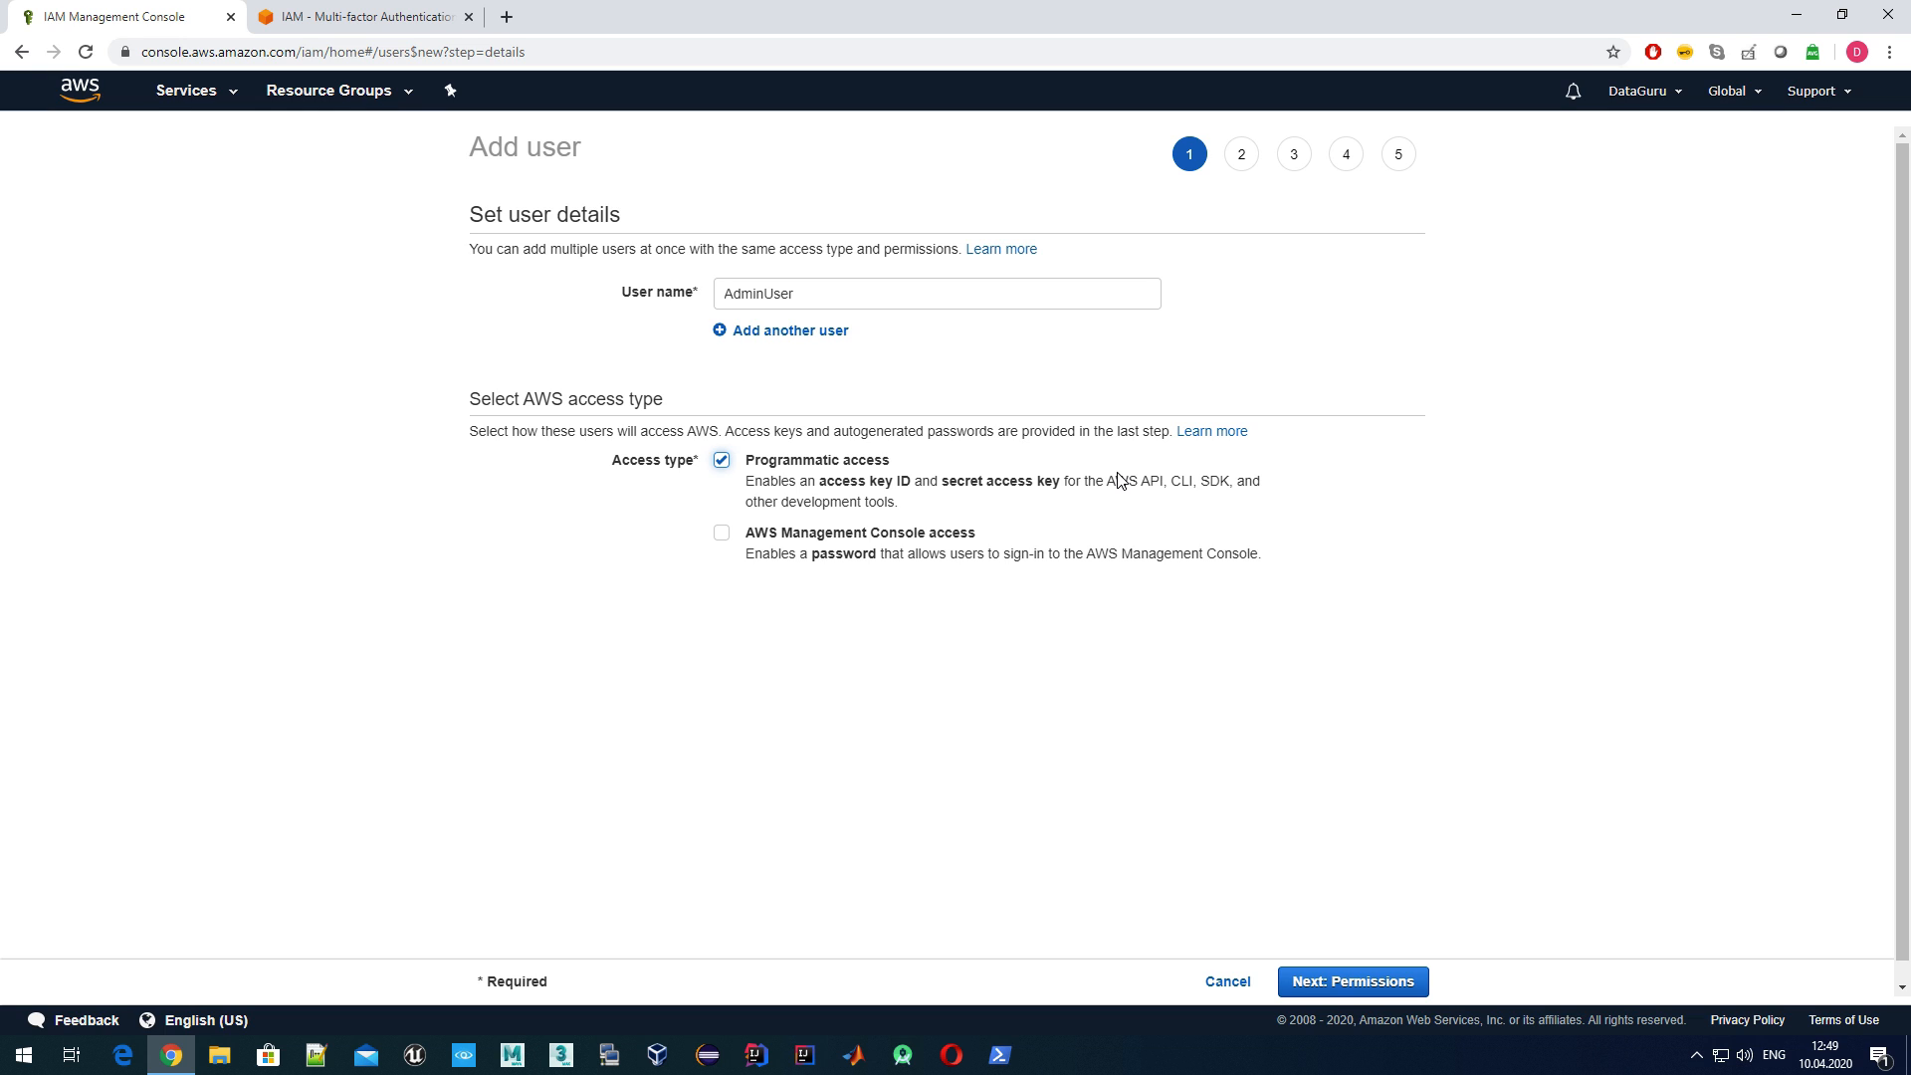
{"action": "mouse_move", "coordinate": [788, 525]}
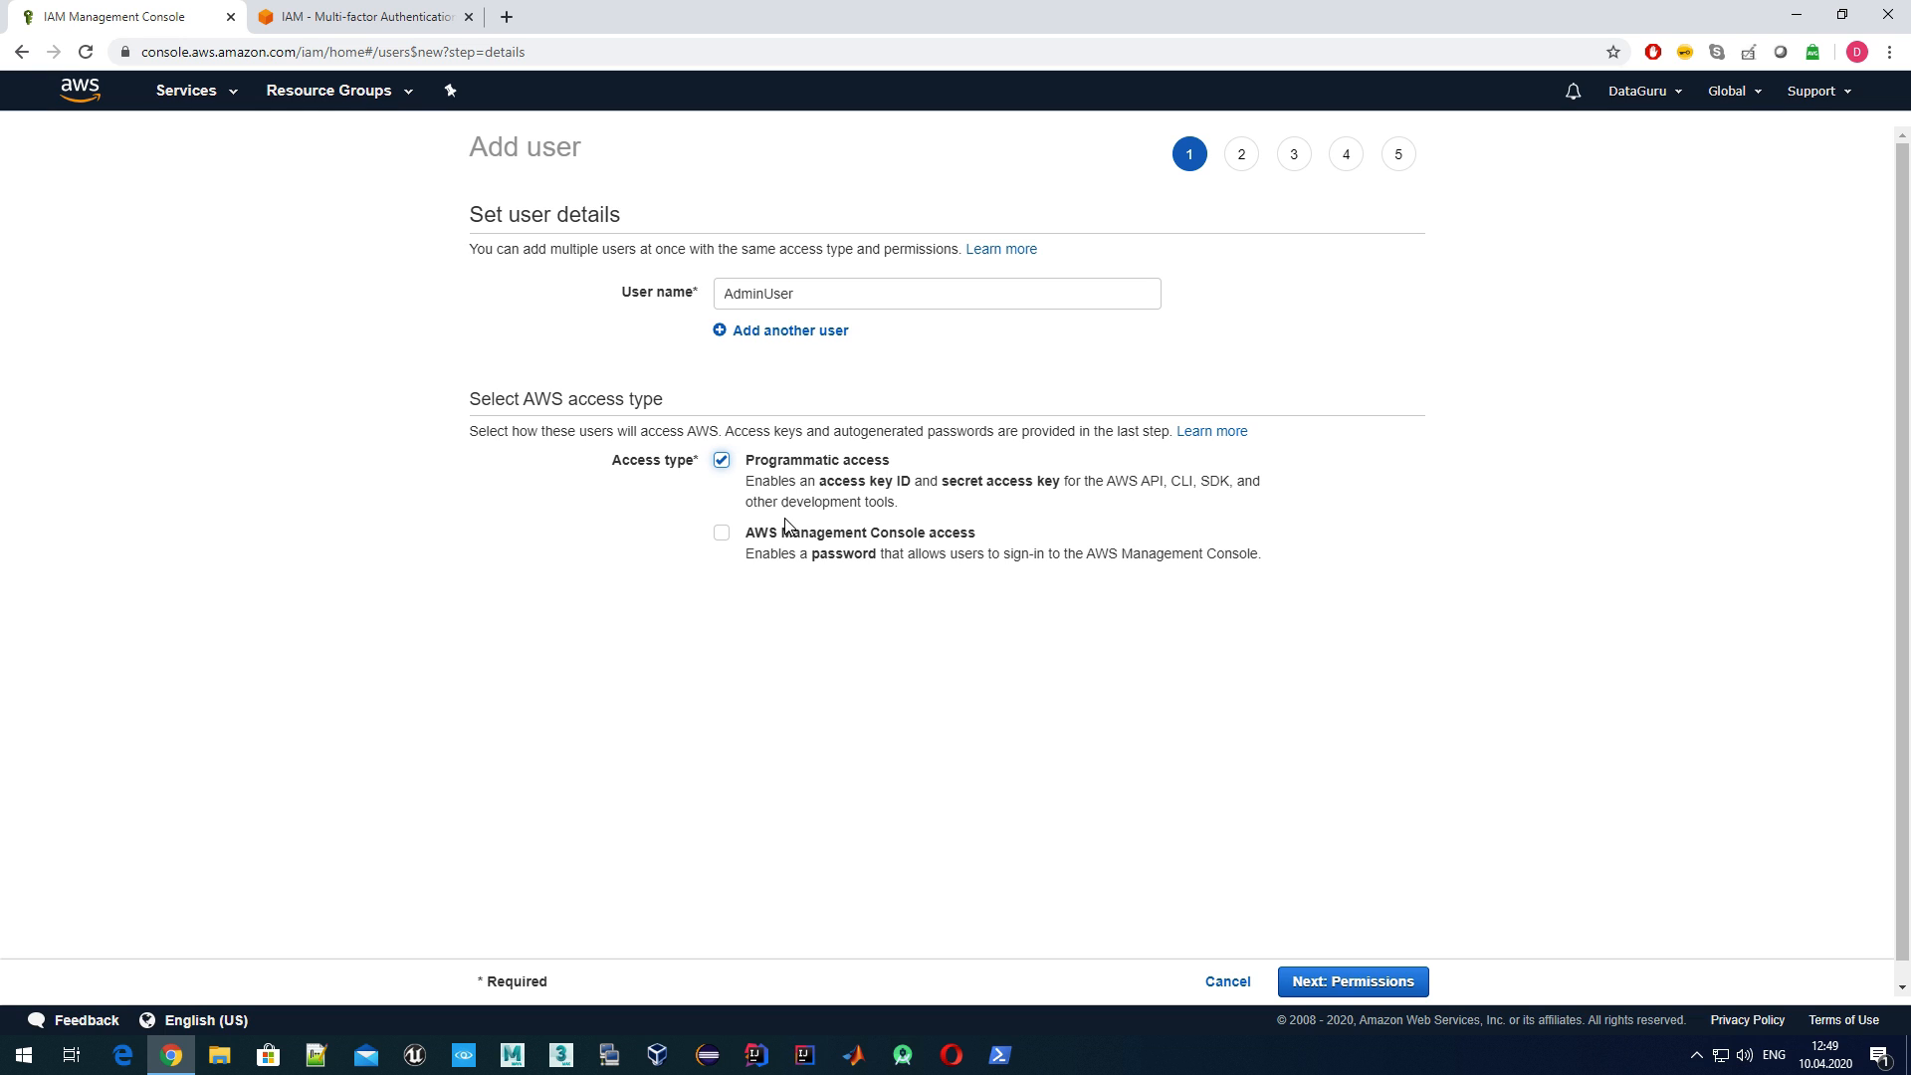
{"action": "left_click", "coordinate": [720, 533]}
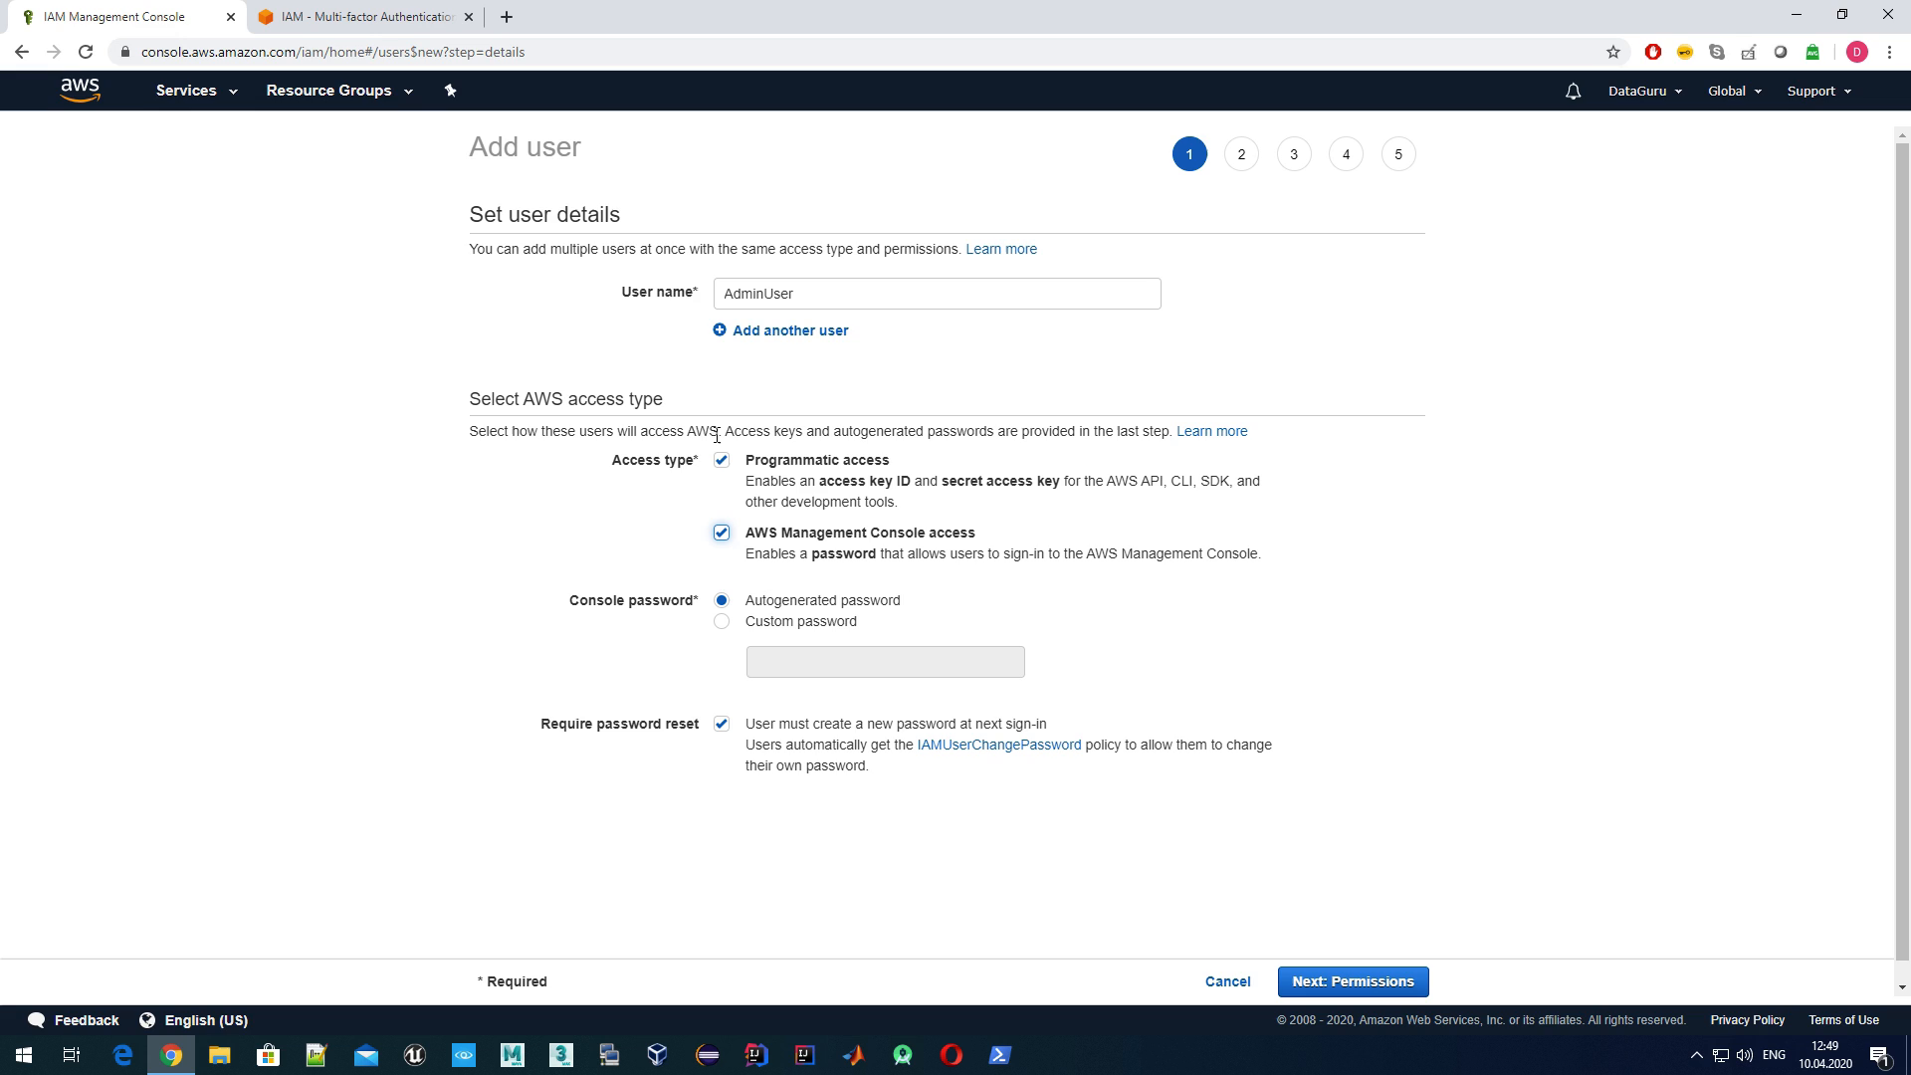
Step: Set a custom console password with reset required for AdminUser and proceed to permissions
{"action": "left_click", "coordinate": [721, 460]}
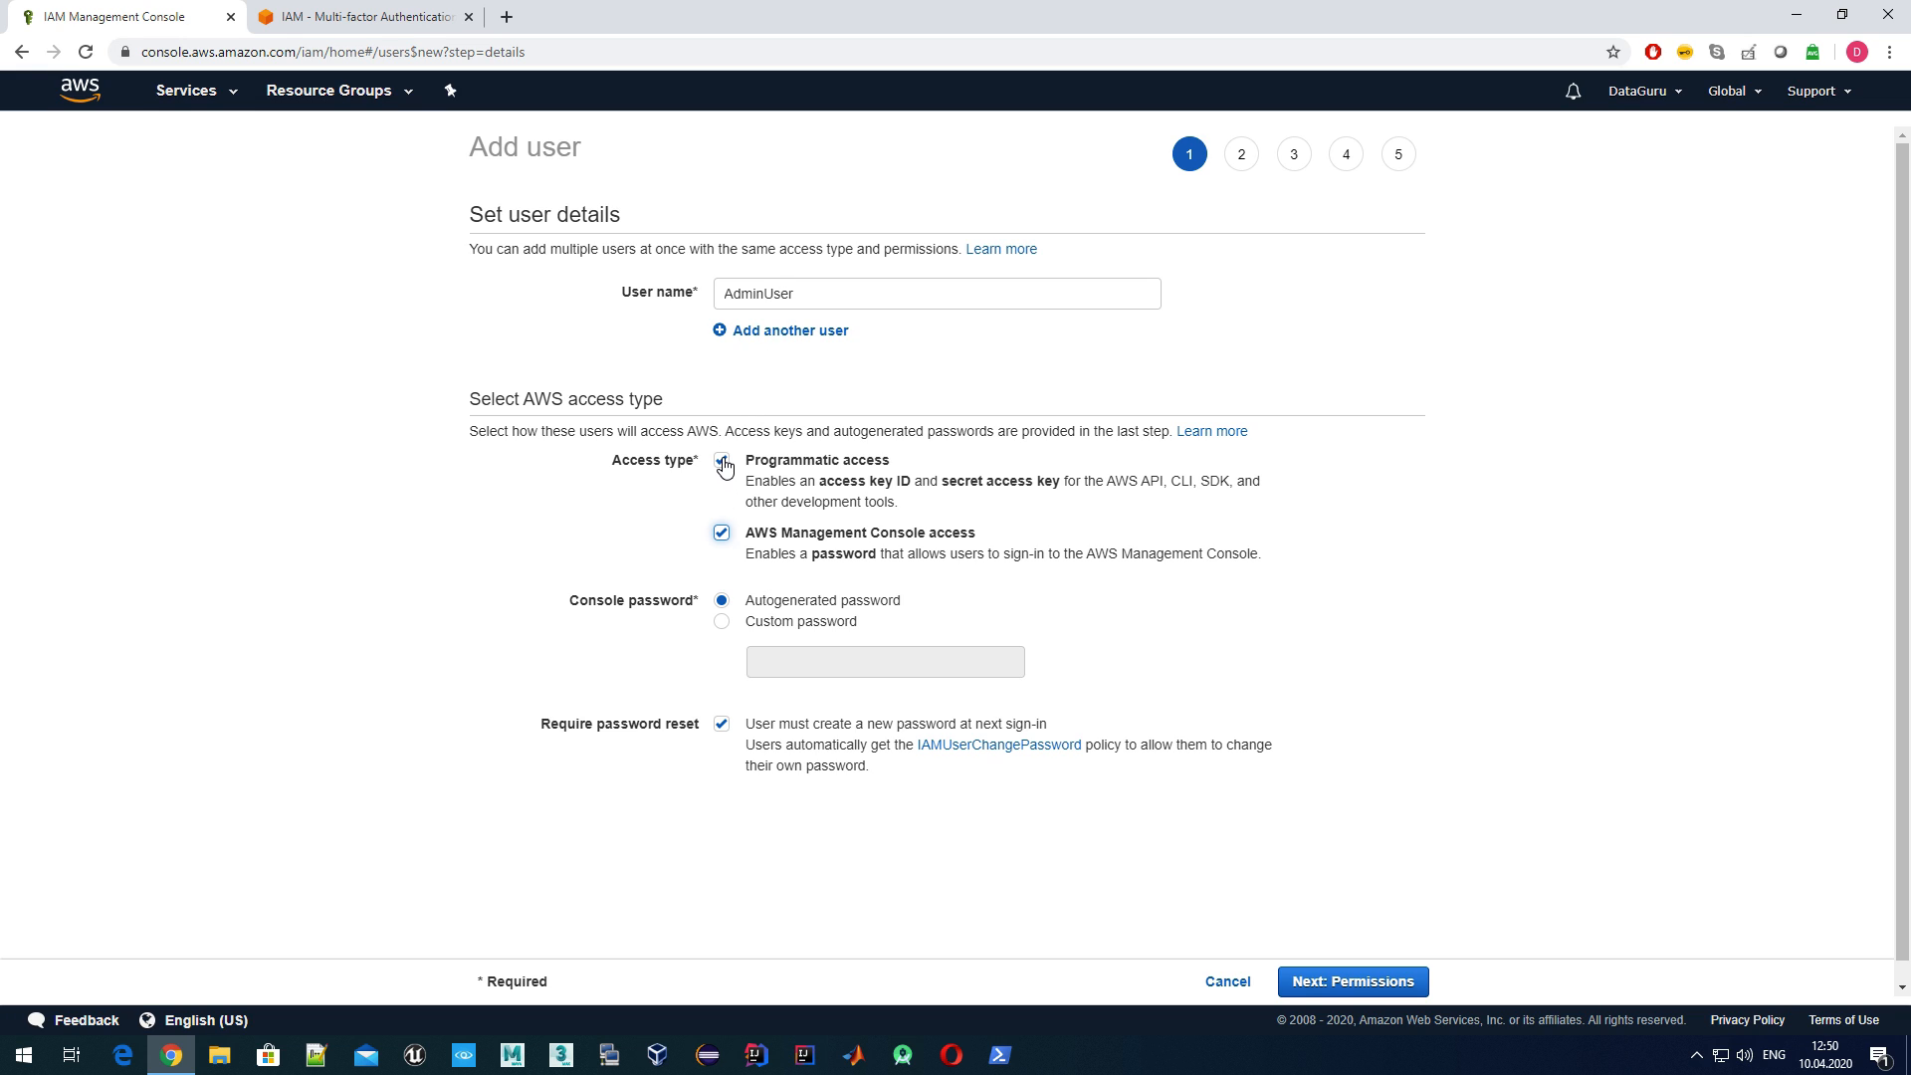
{"action": "left_click", "coordinate": [721, 461]}
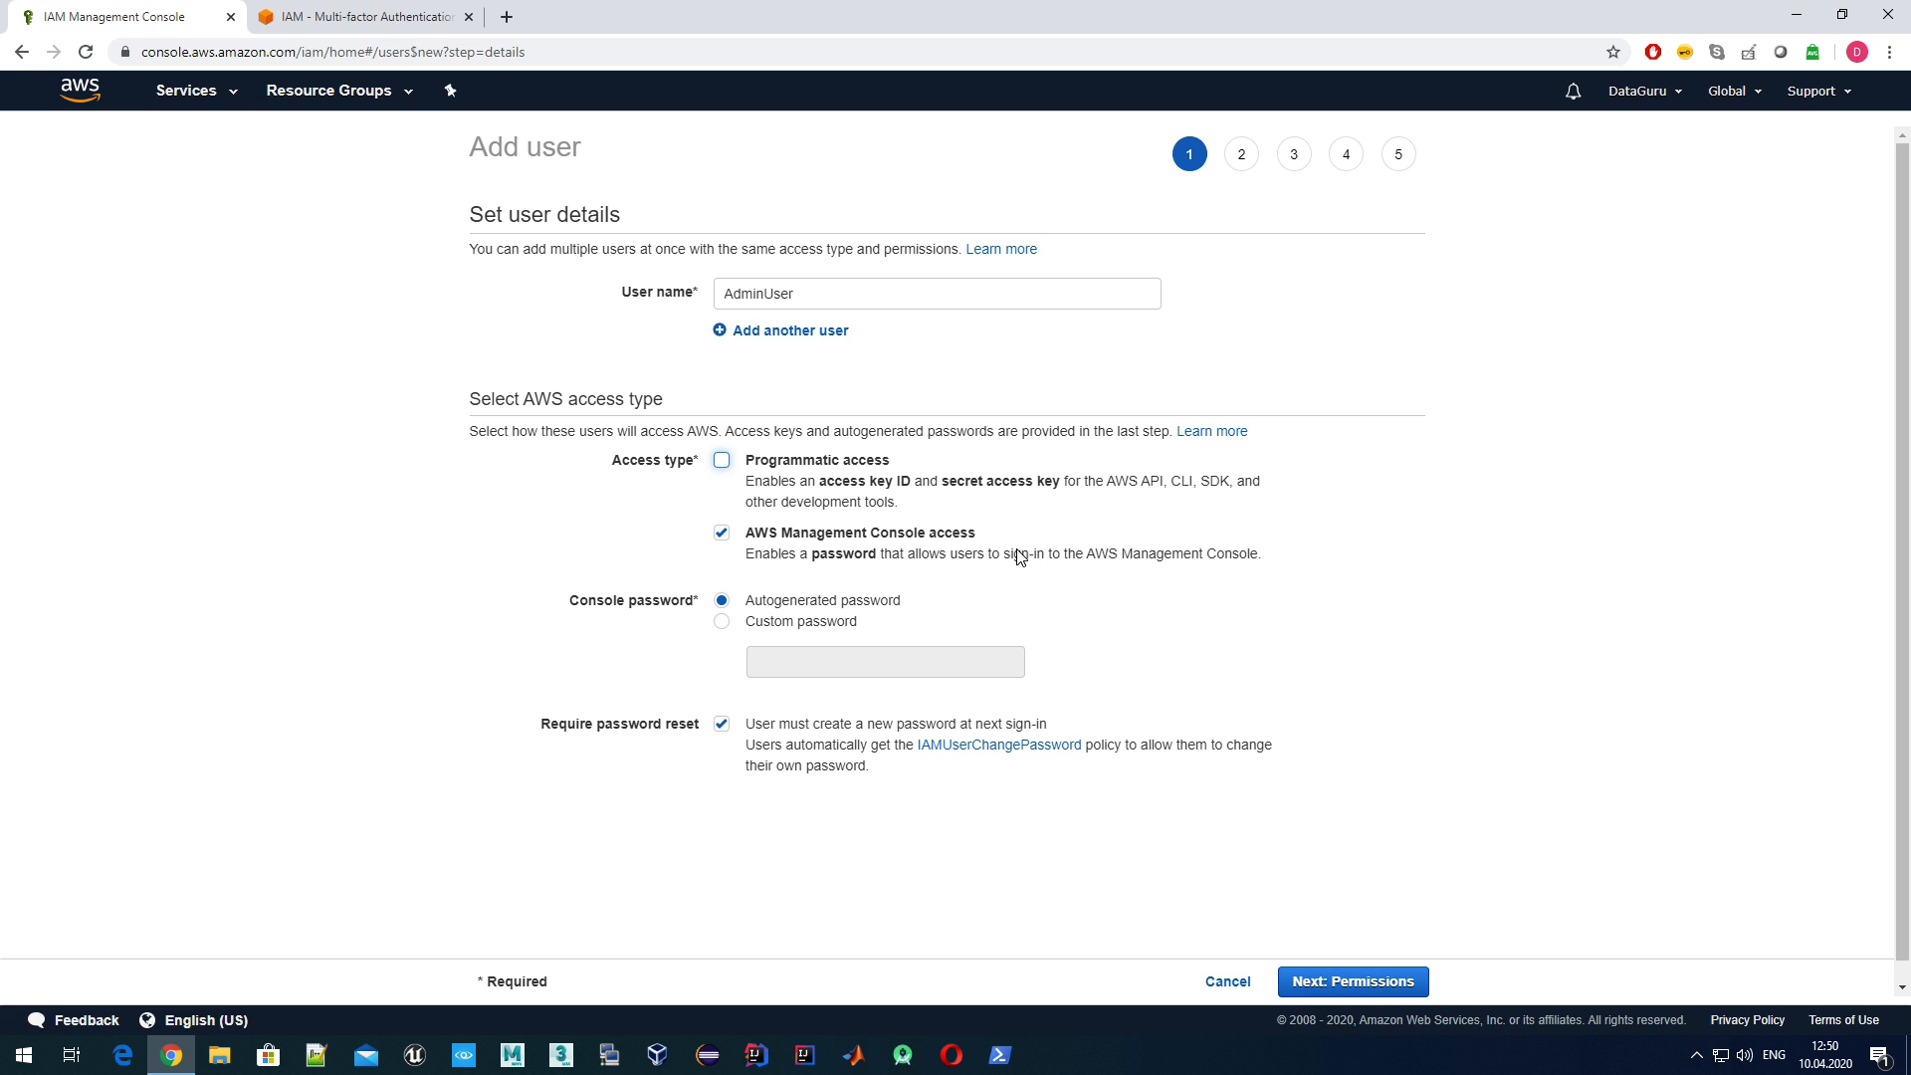
{"action": "mouse_move", "coordinate": [881, 467]}
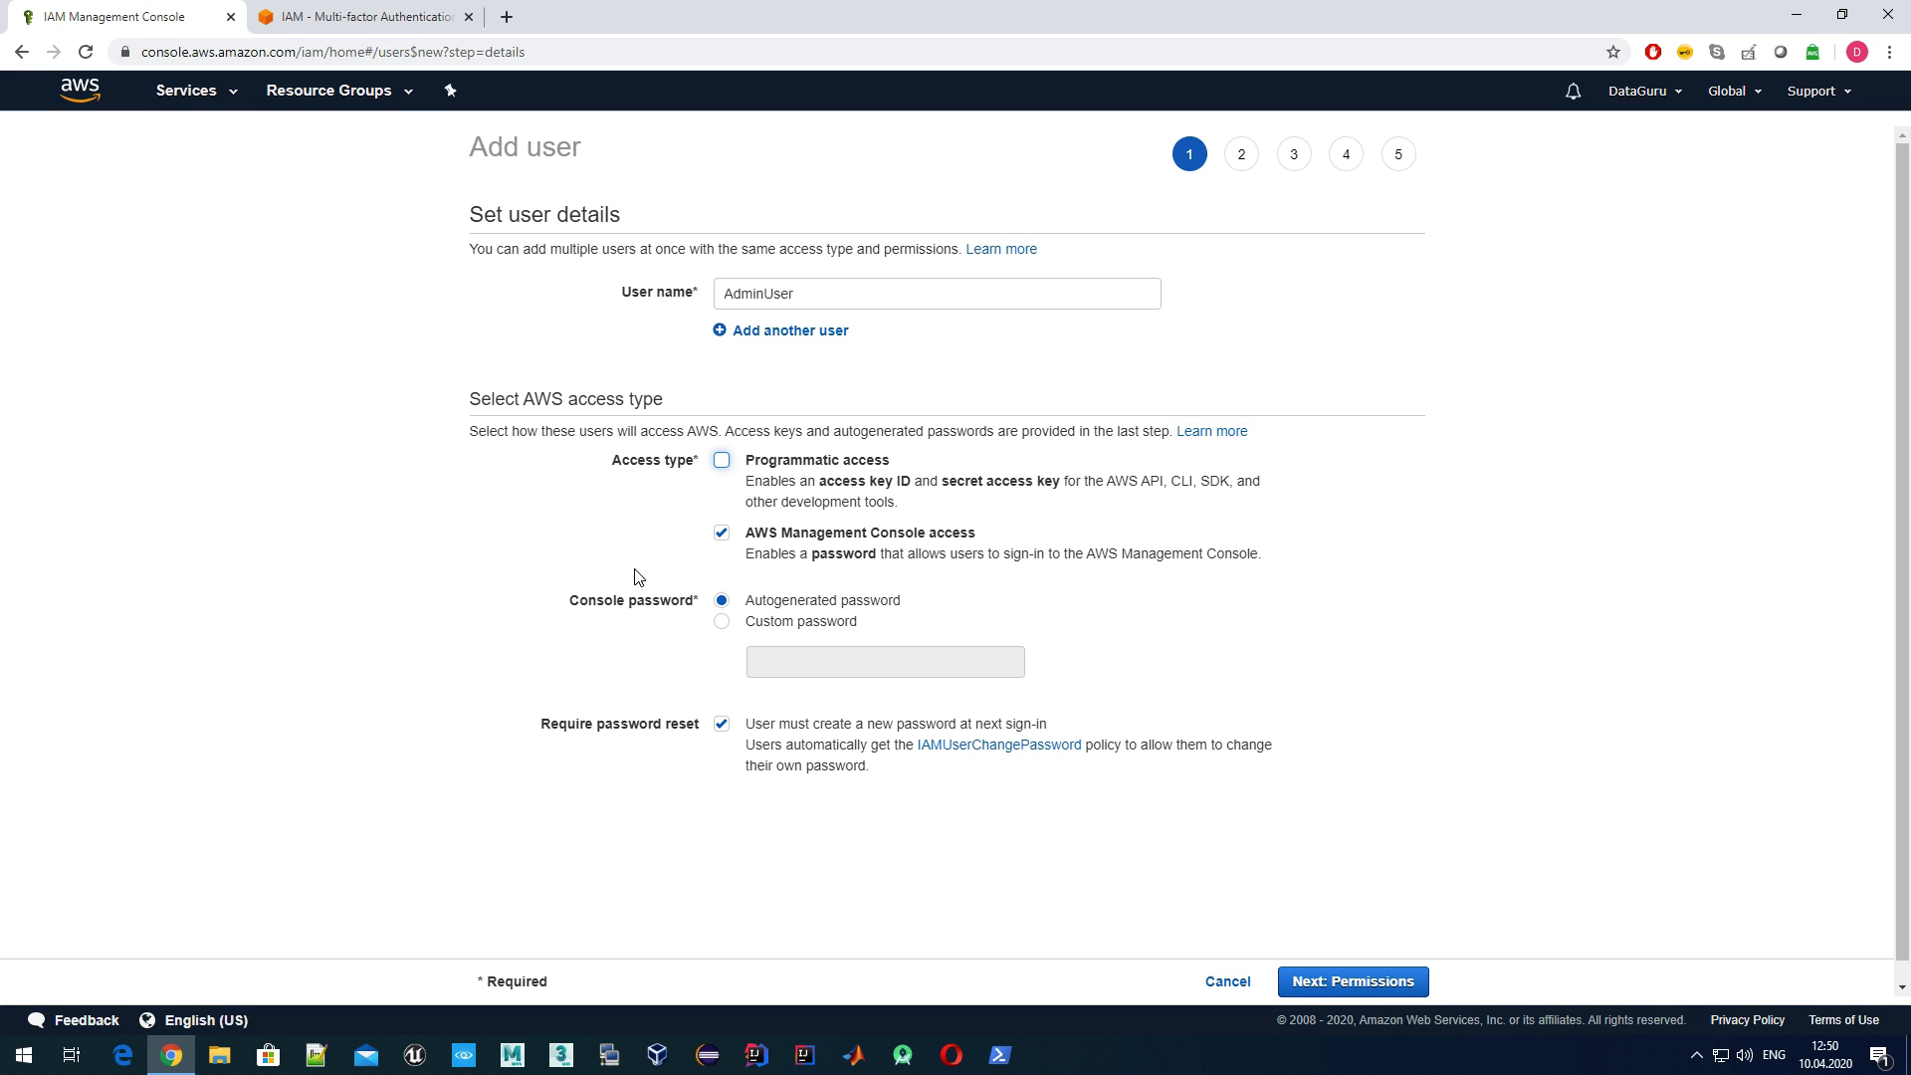
{"action": "mouse_move", "coordinate": [723, 635]}
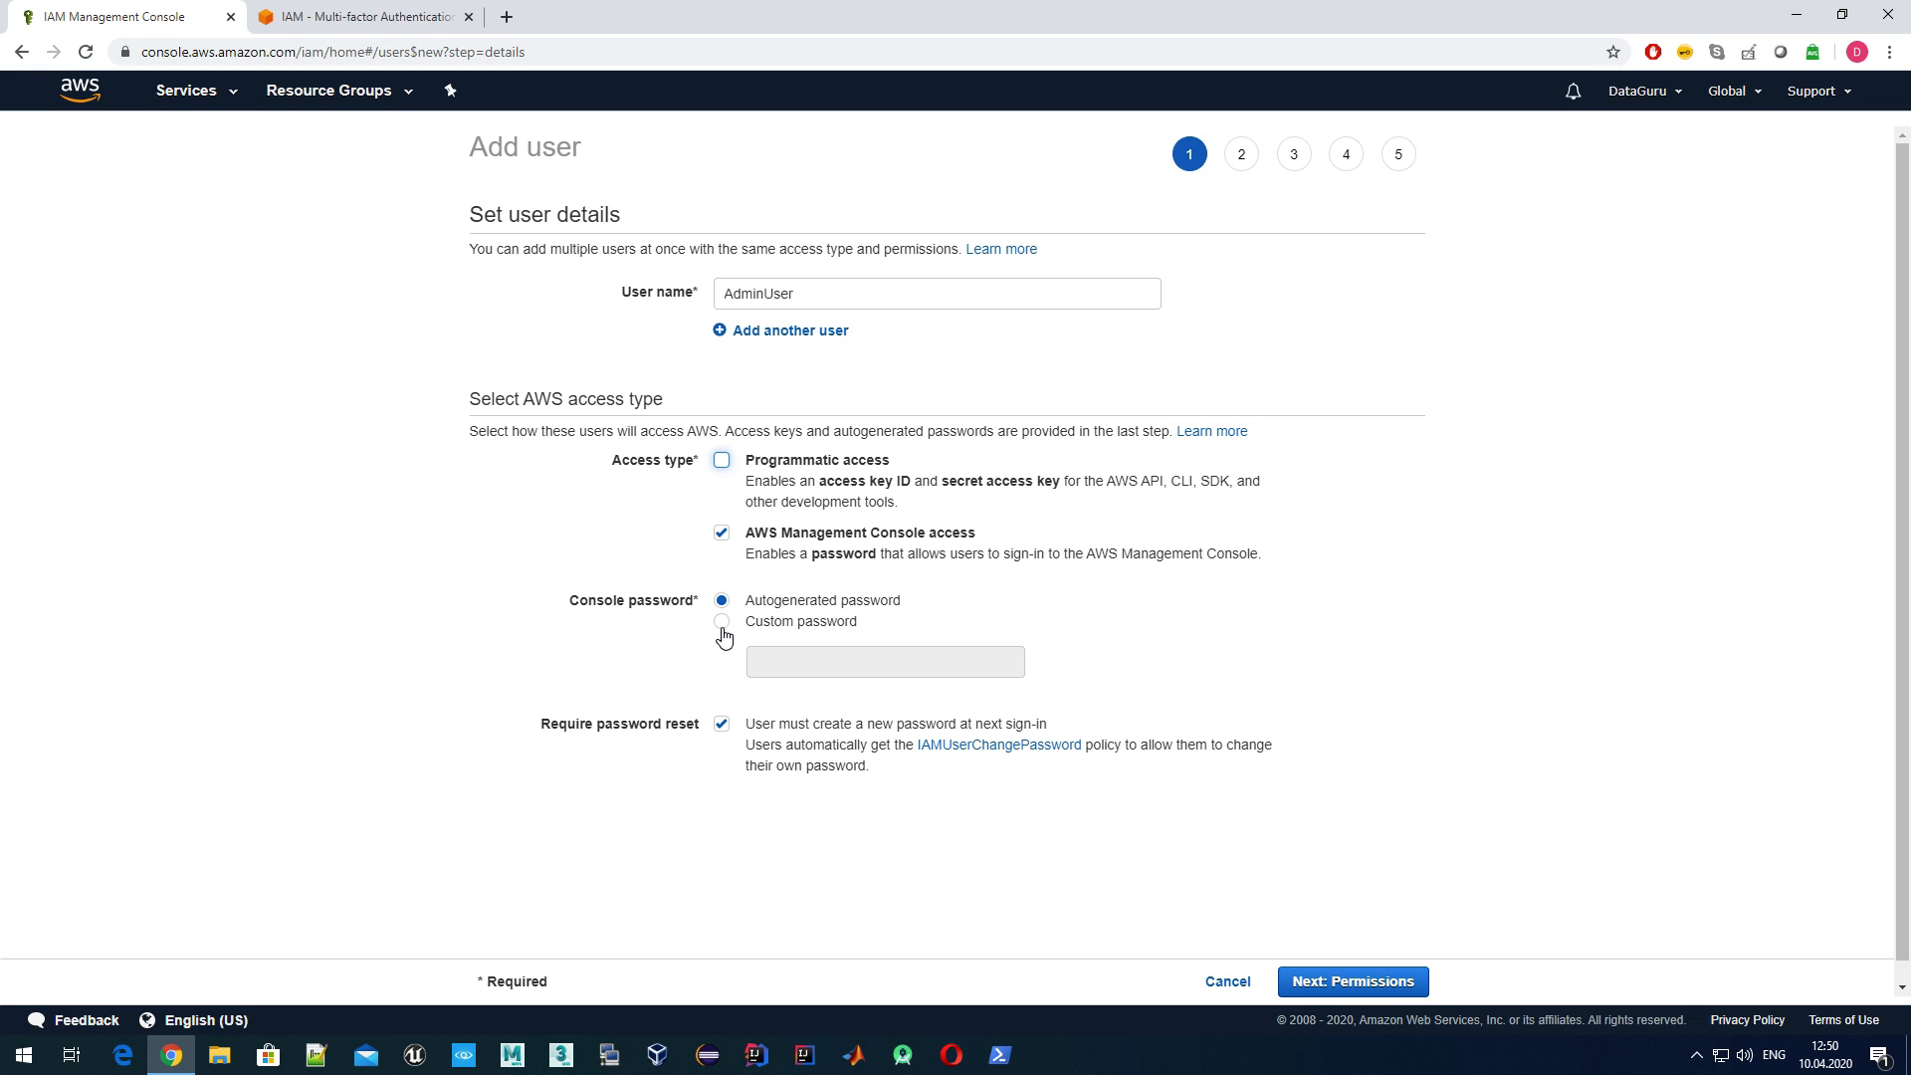
{"action": "left_click", "coordinate": [723, 621]}
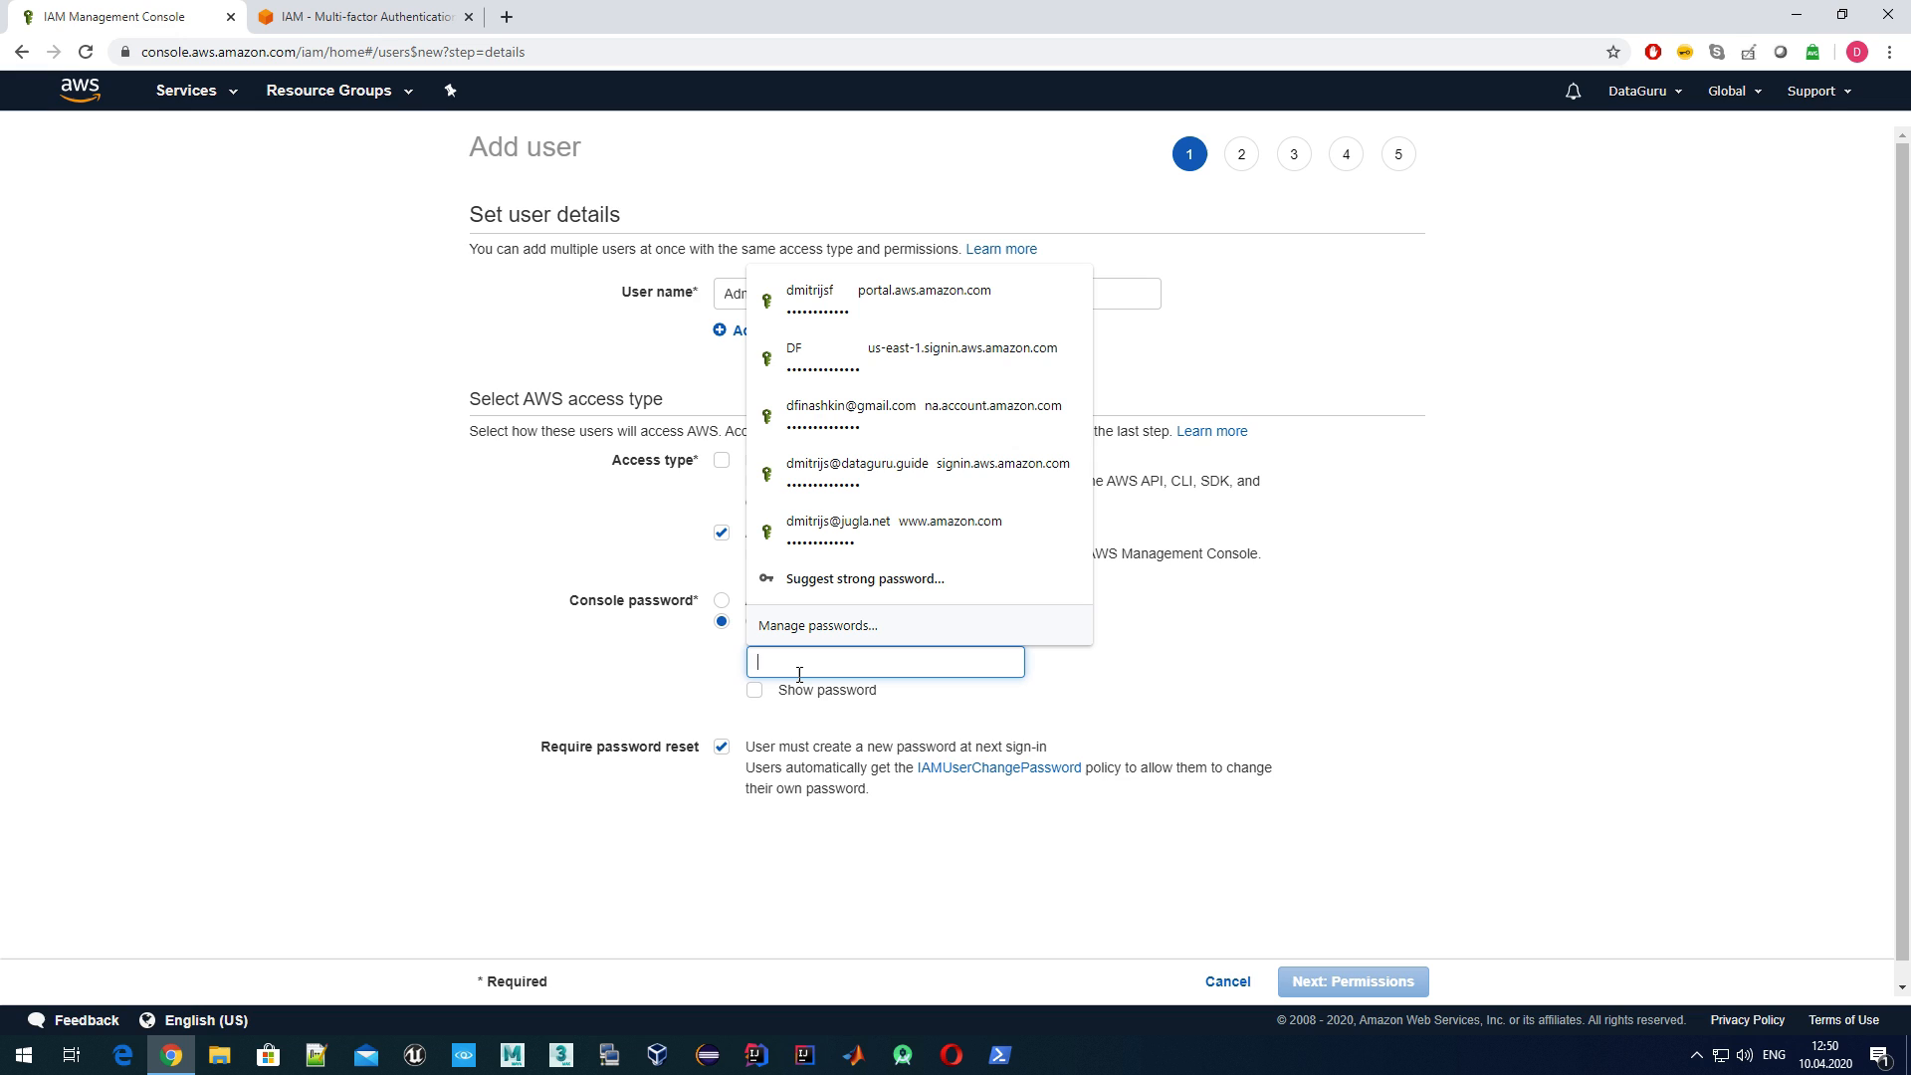
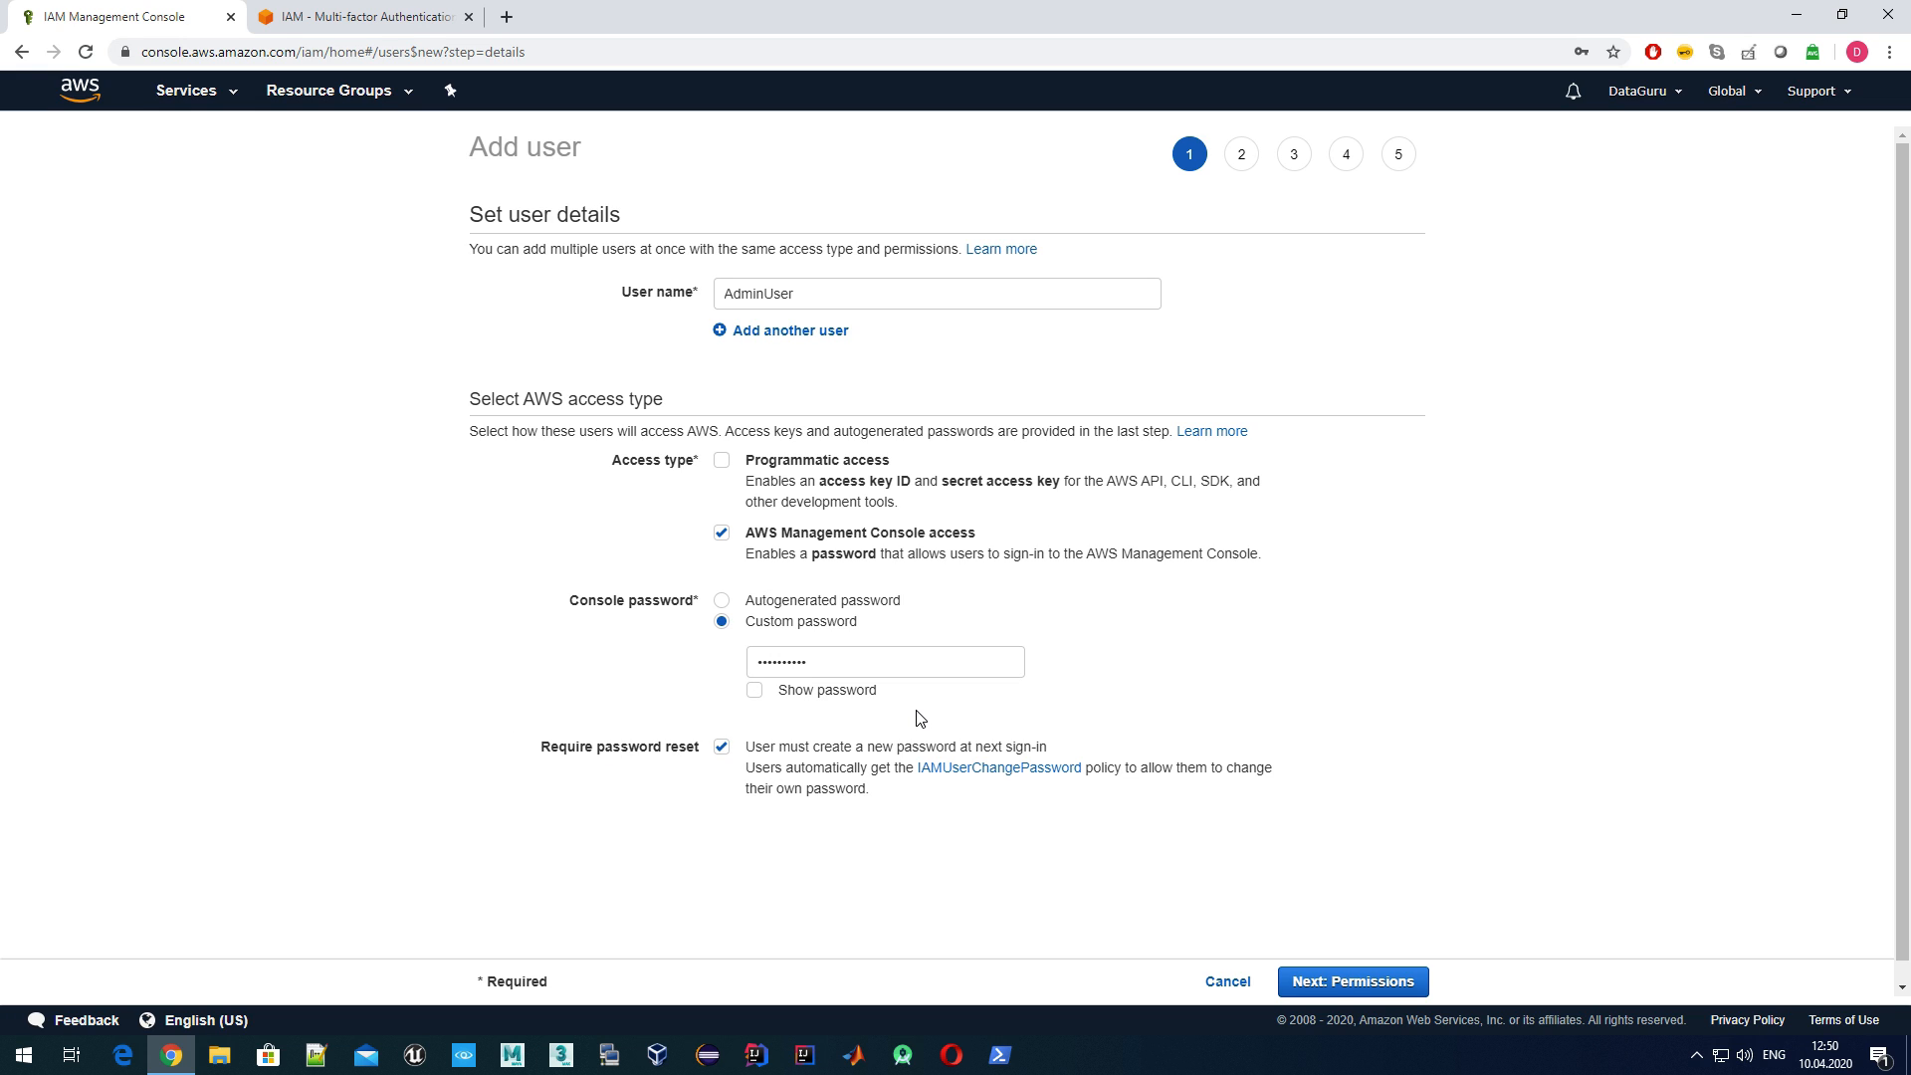
{"action": "mouse_move", "coordinate": [790, 754]}
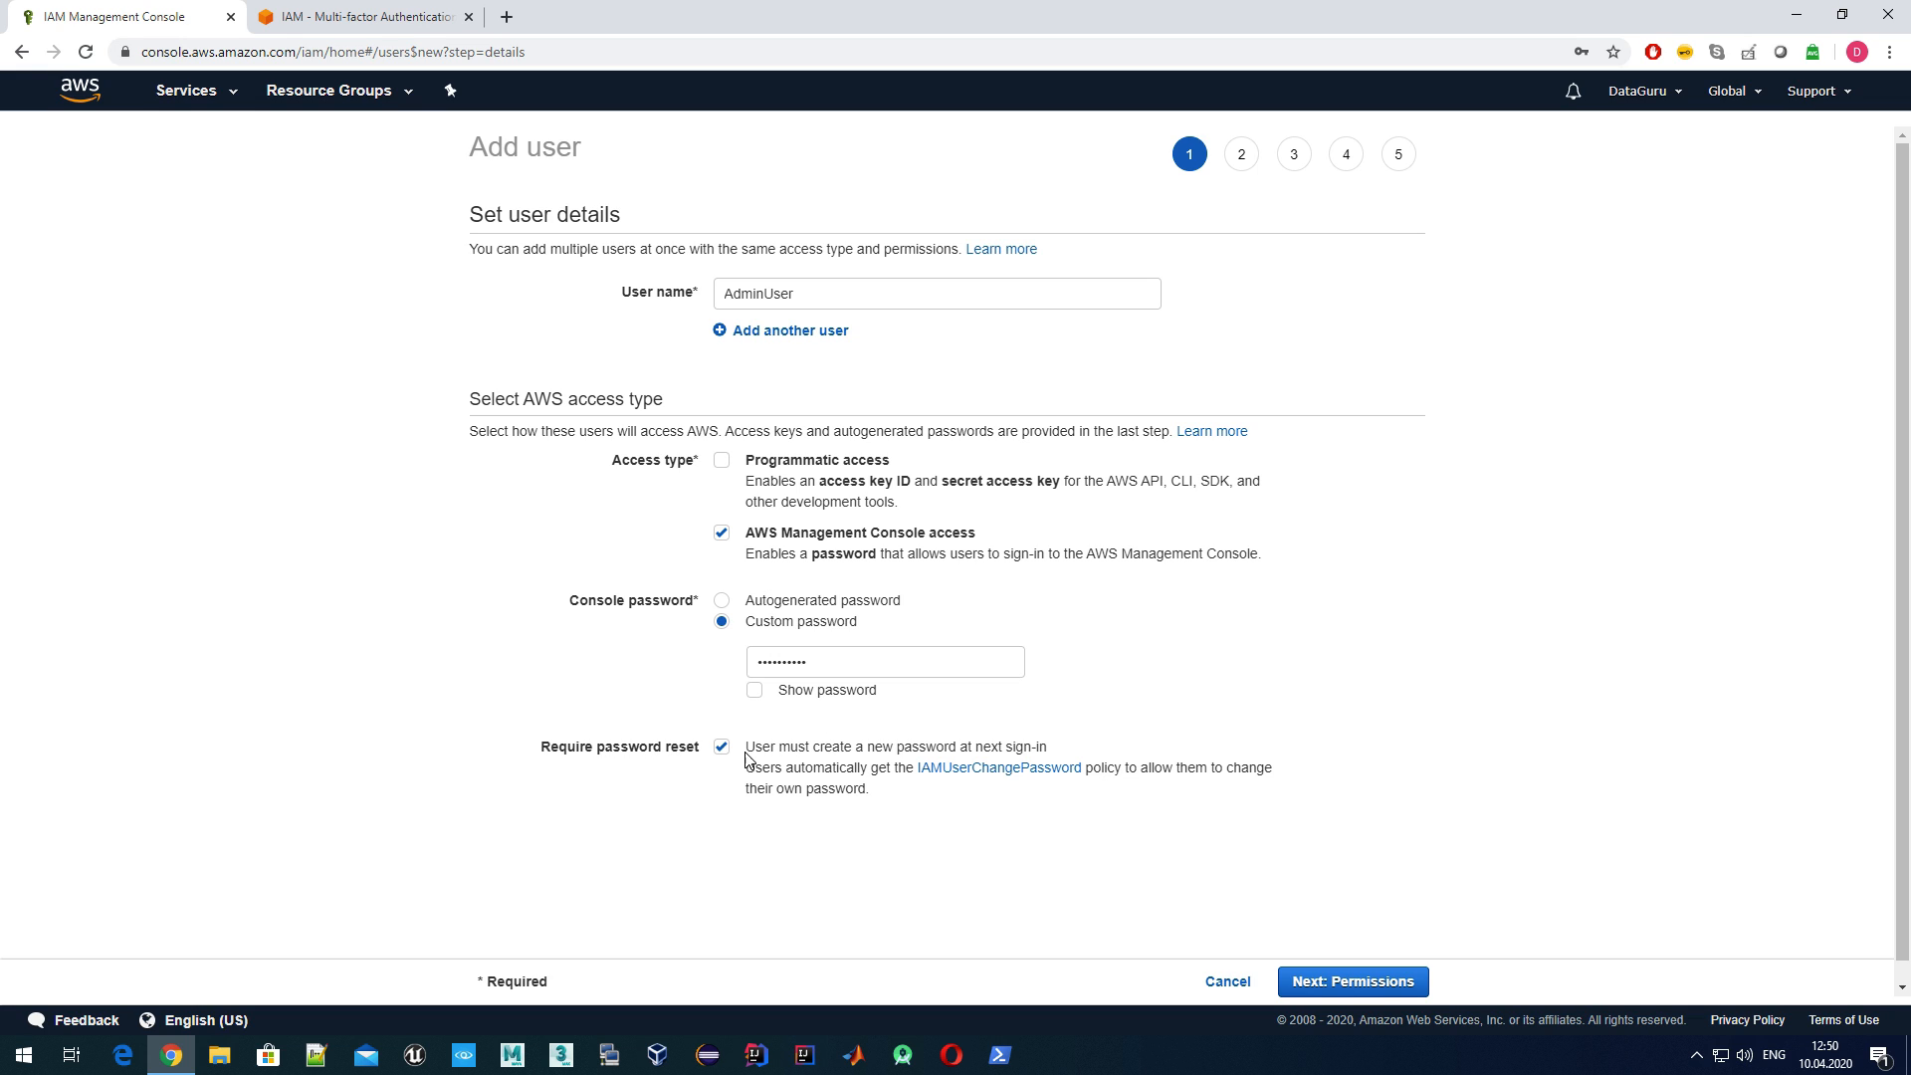
{"action": "left_click", "coordinate": [1350, 981]}
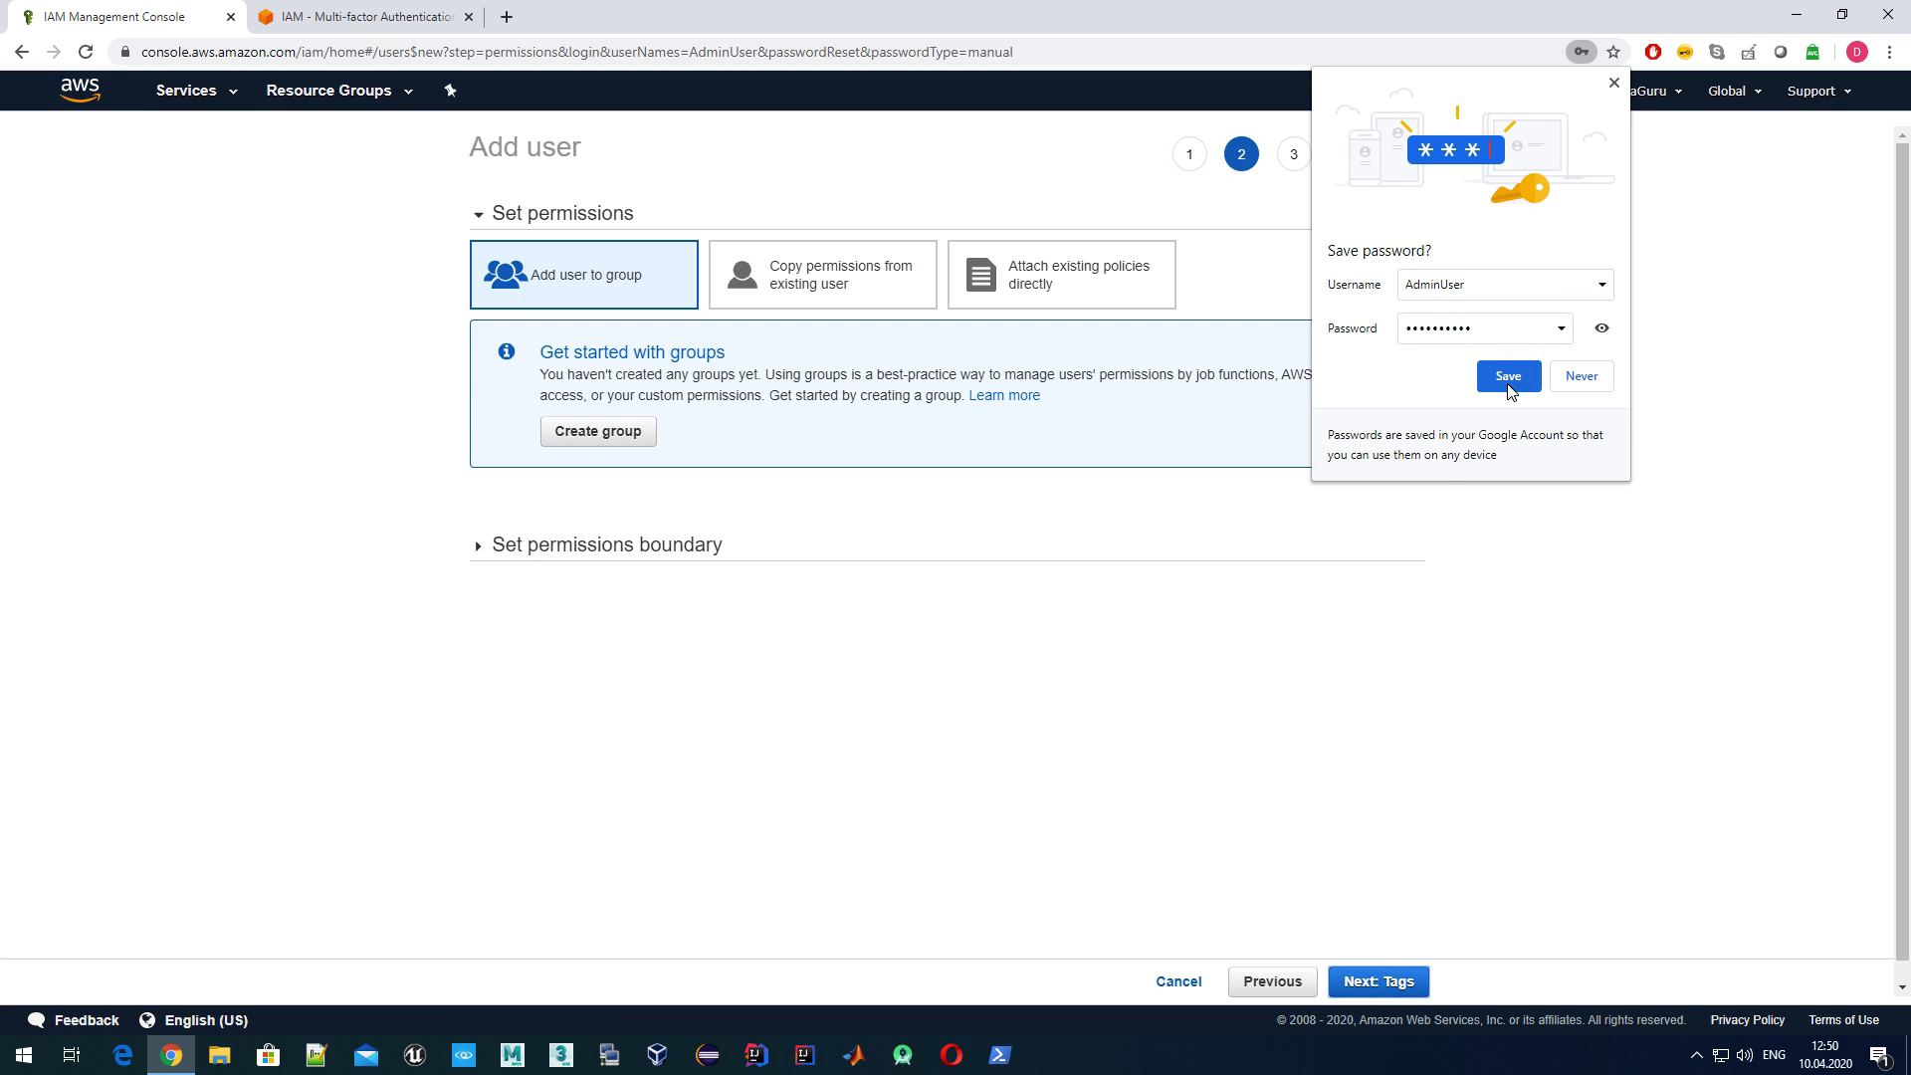
Step: Dismiss Chrome's save-password offer and begin creating a new group from the permissions step
{"action": "left_click", "coordinate": [1508, 375]}
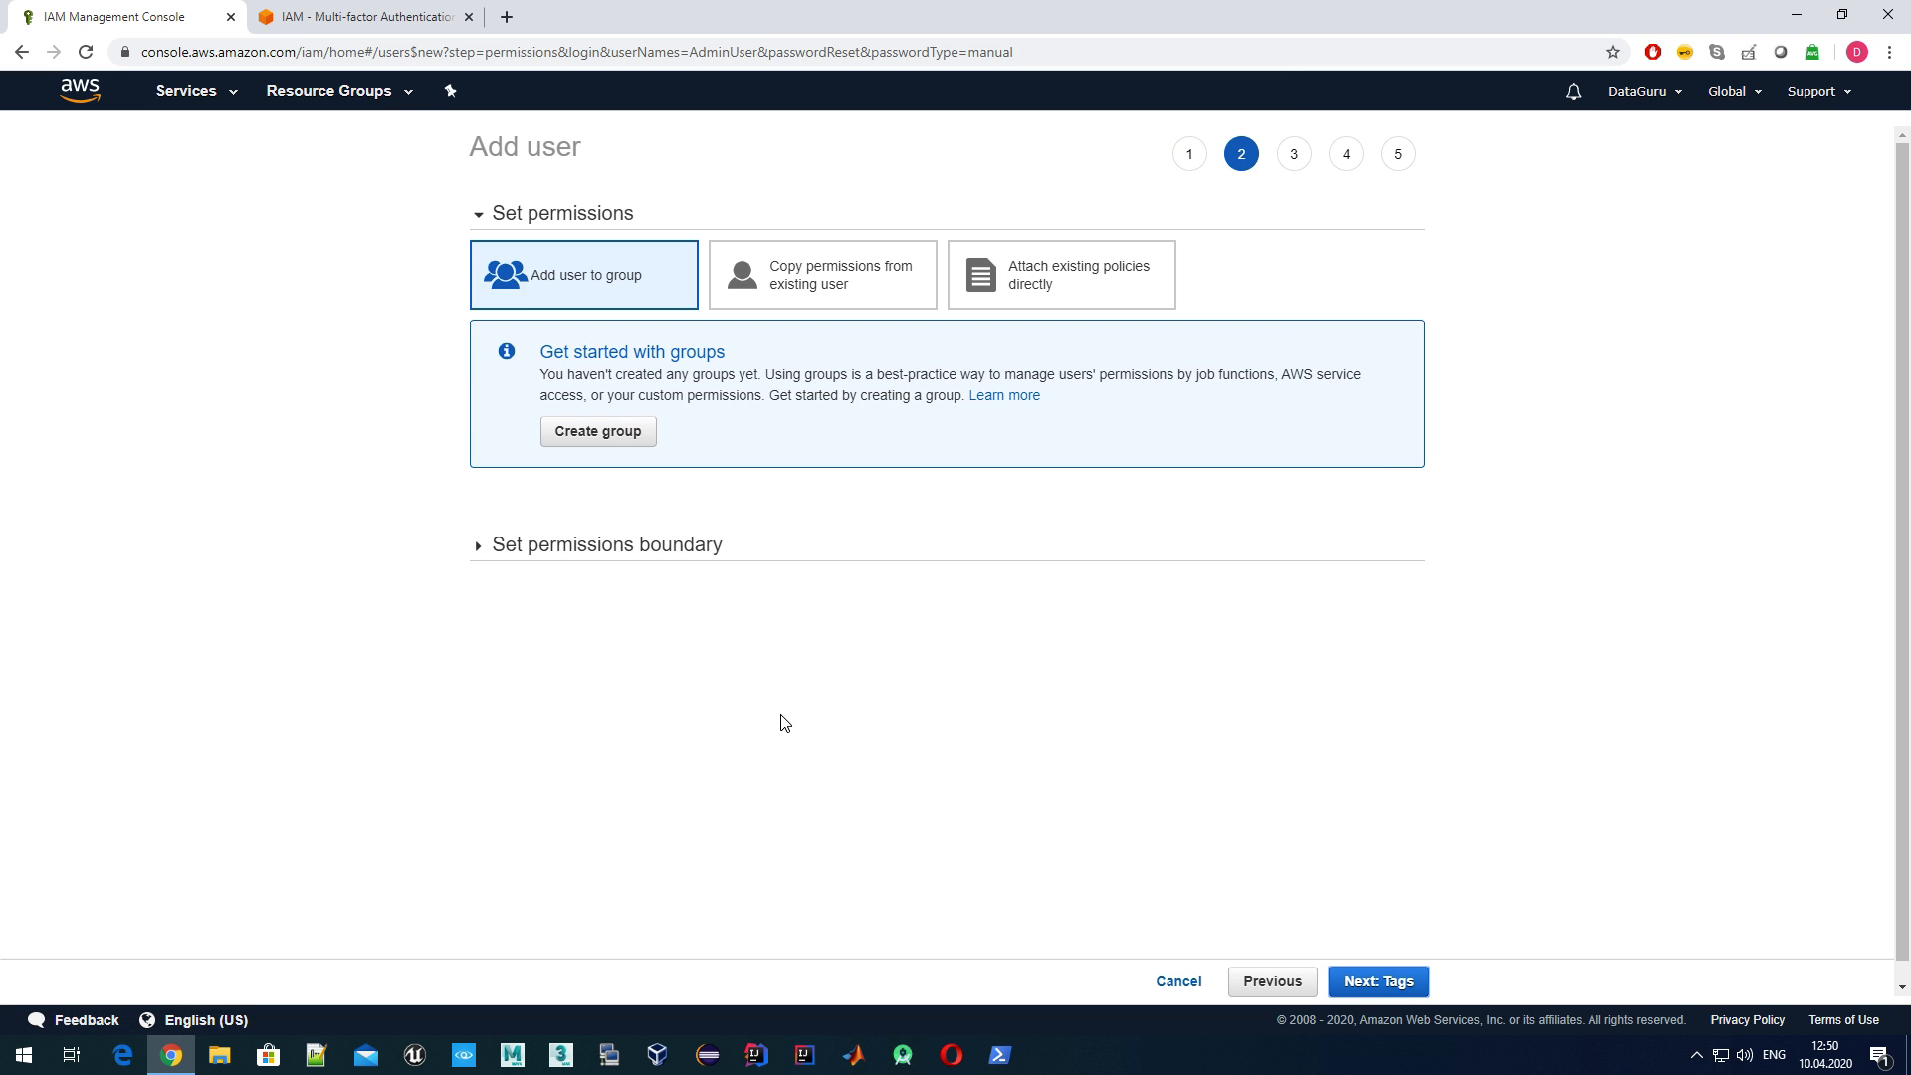
{"action": "mouse_move", "coordinate": [831, 609]}
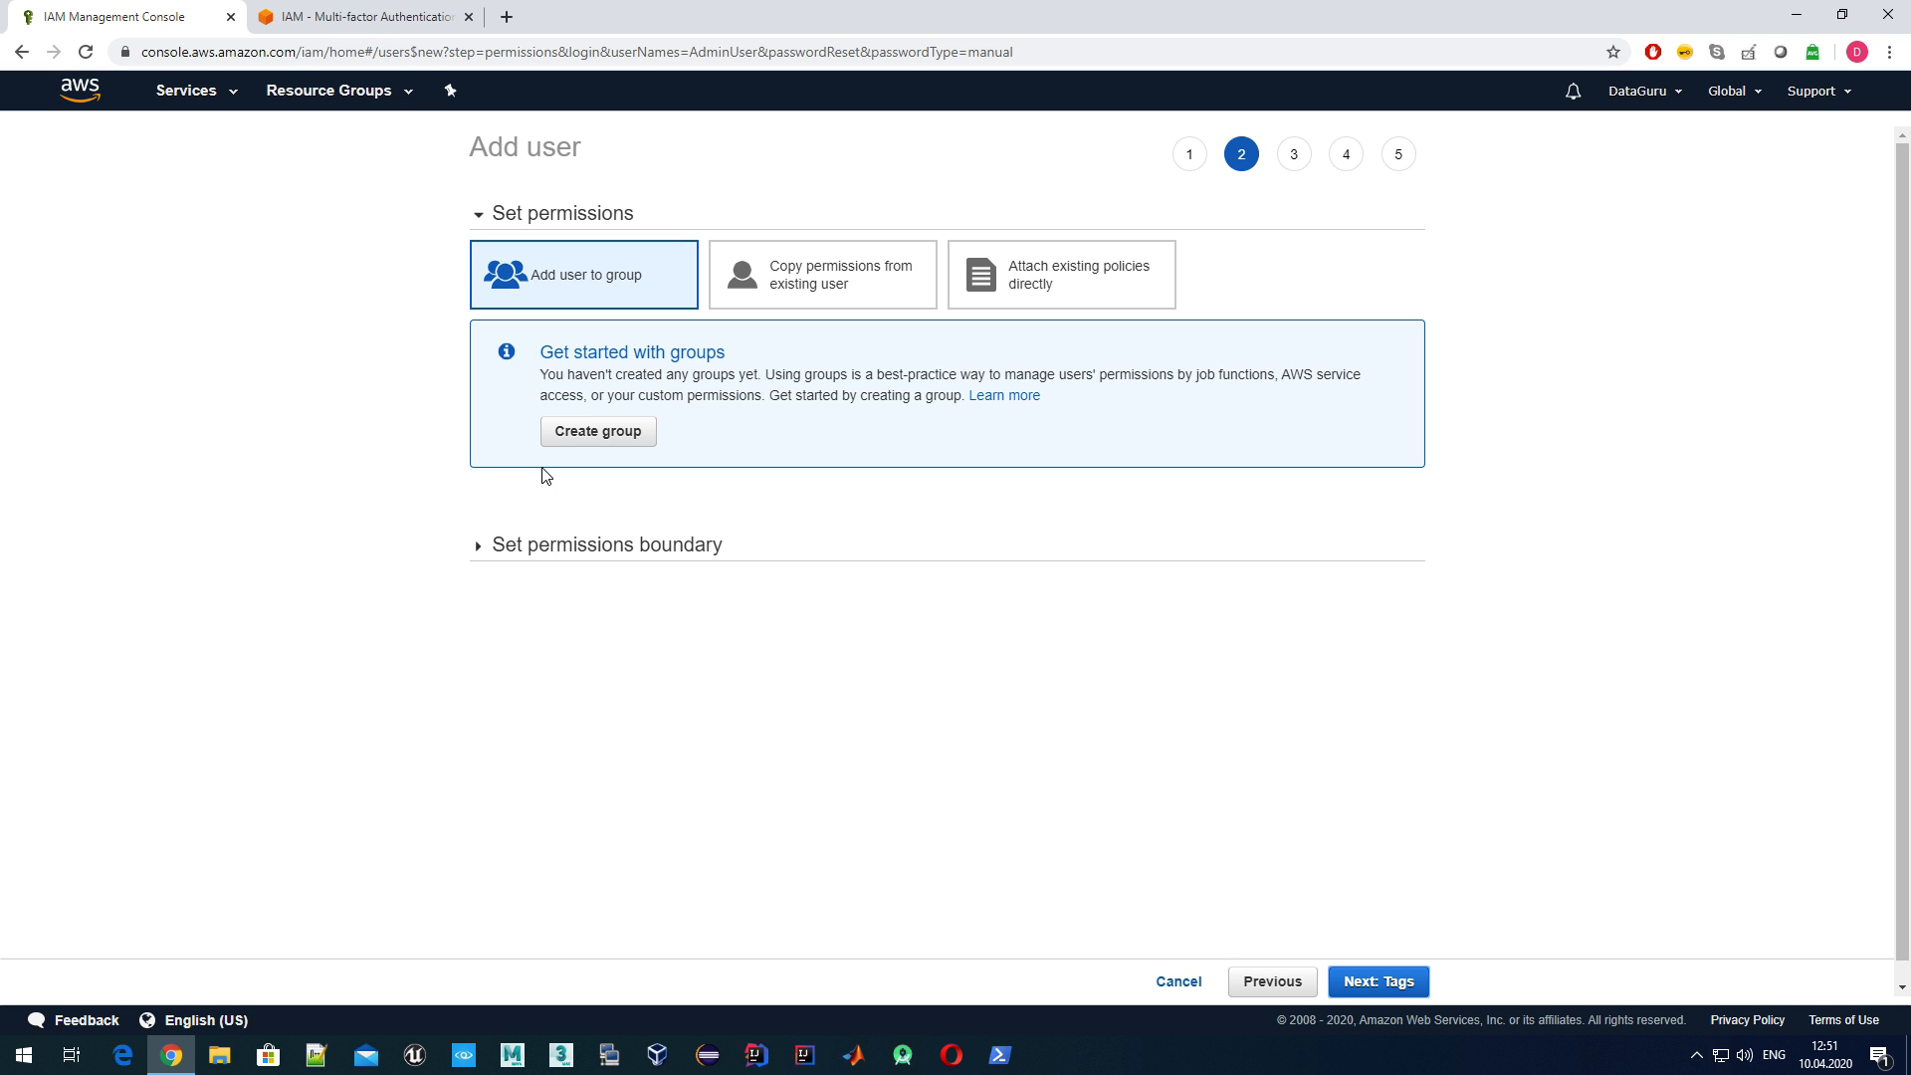
{"action": "mouse_move", "coordinate": [640, 544]}
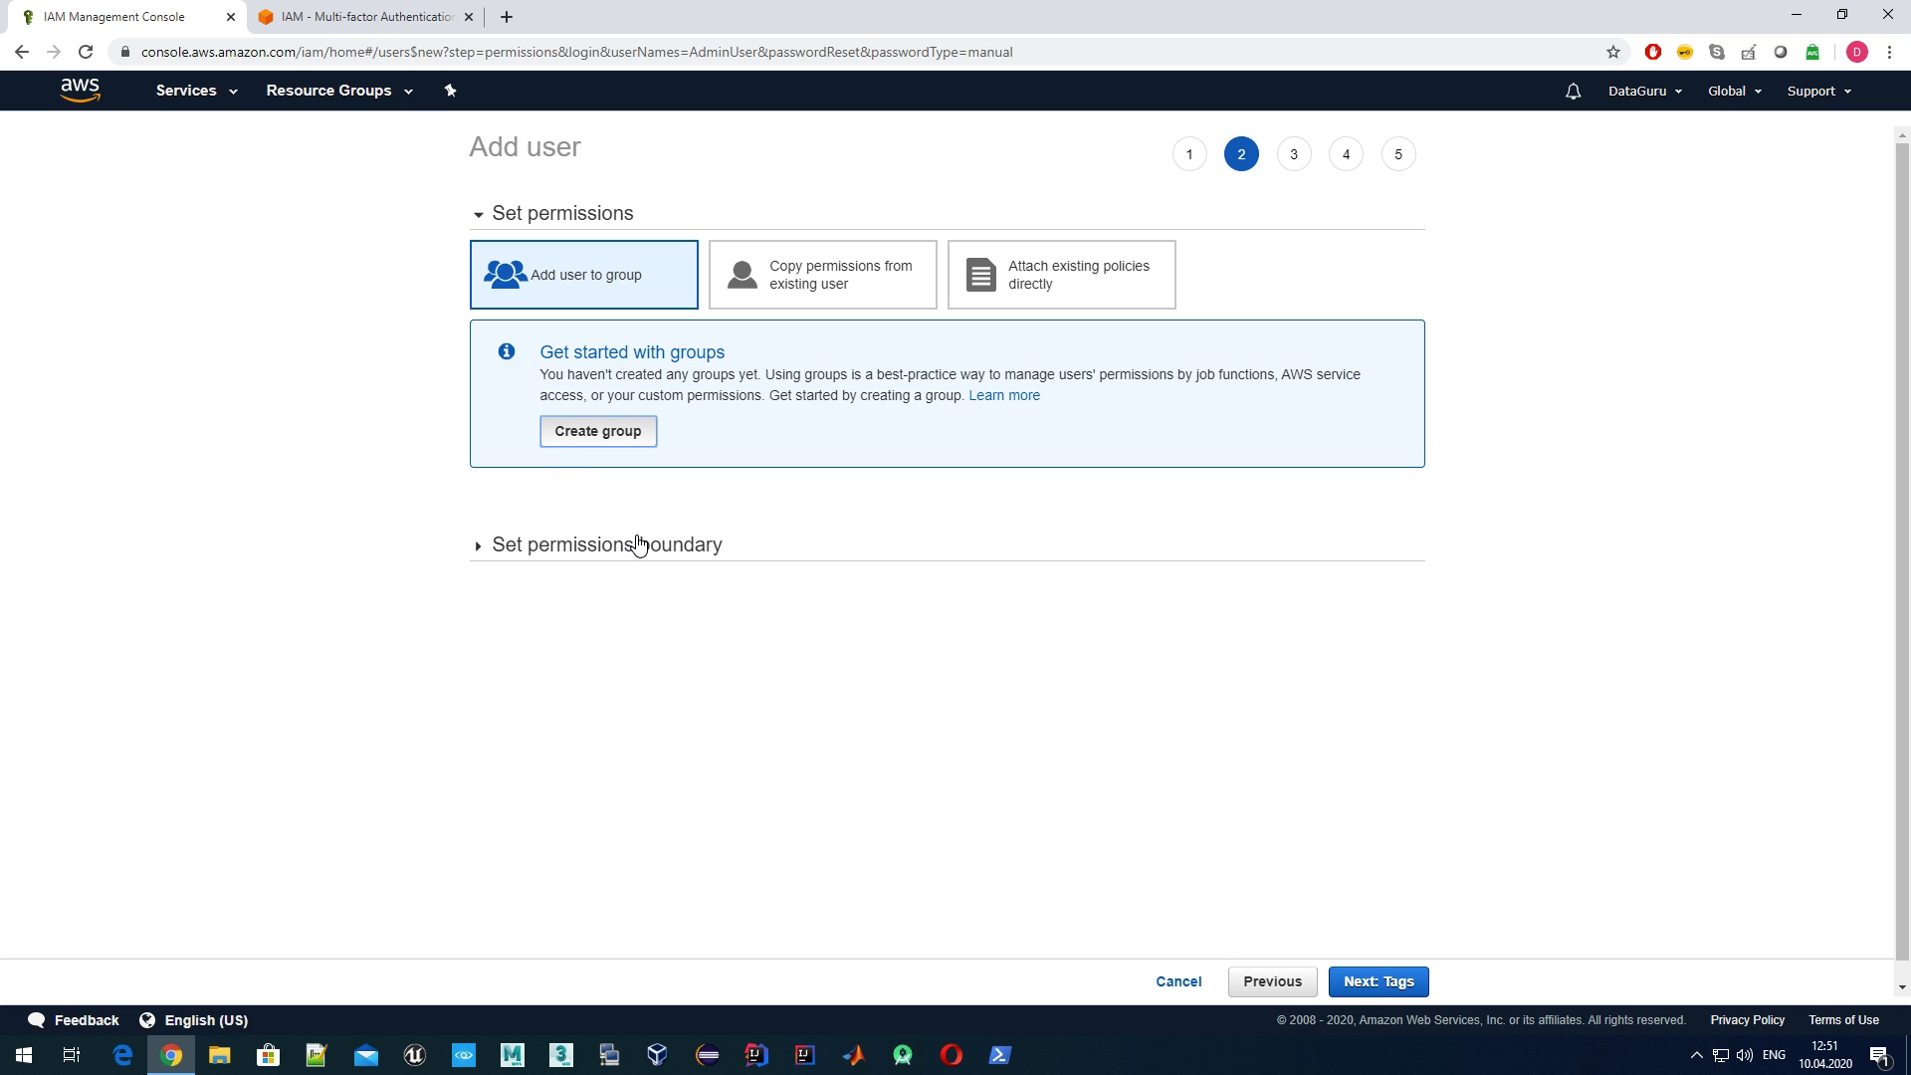
{"action": "left_click", "coordinate": [597, 430]}
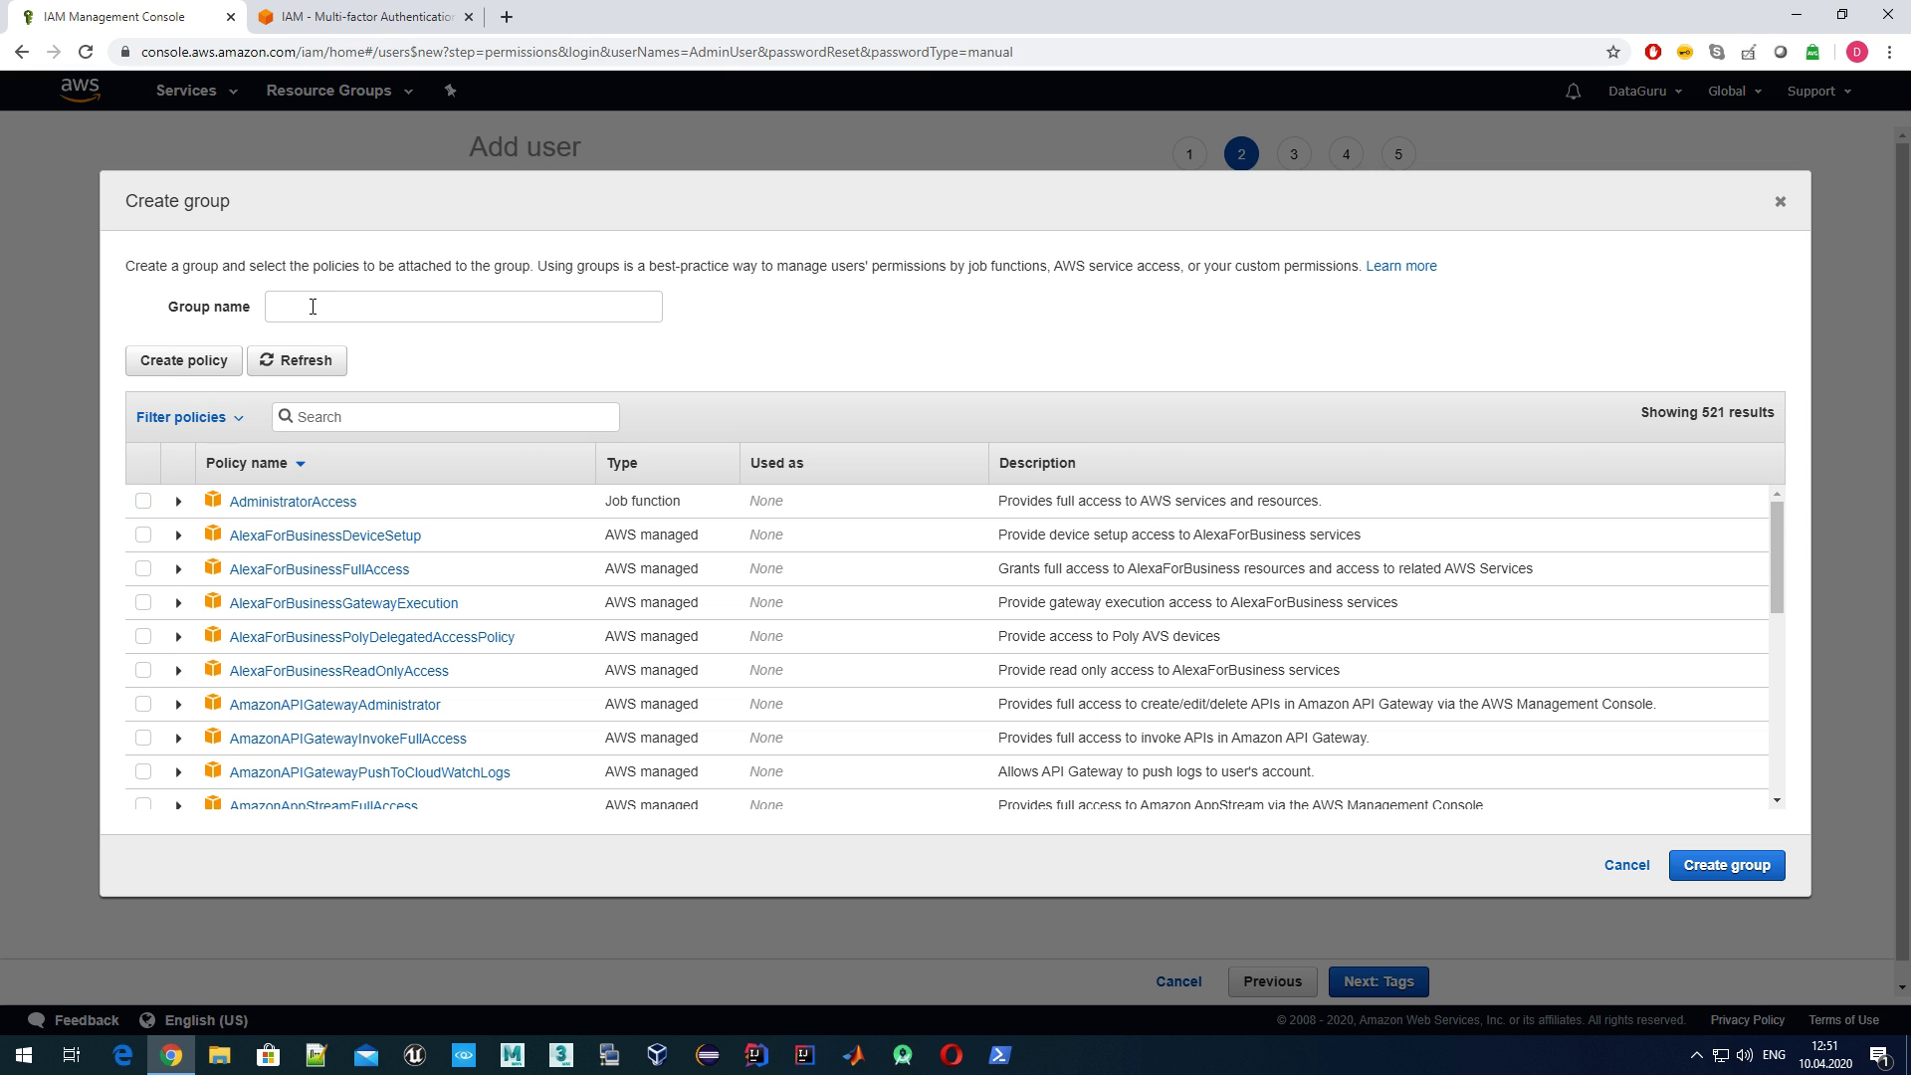
Step: Name the group AdminGroup, attach the AdministratorAccess policy and create it
{"action": "type", "text": "AdminGroup"}
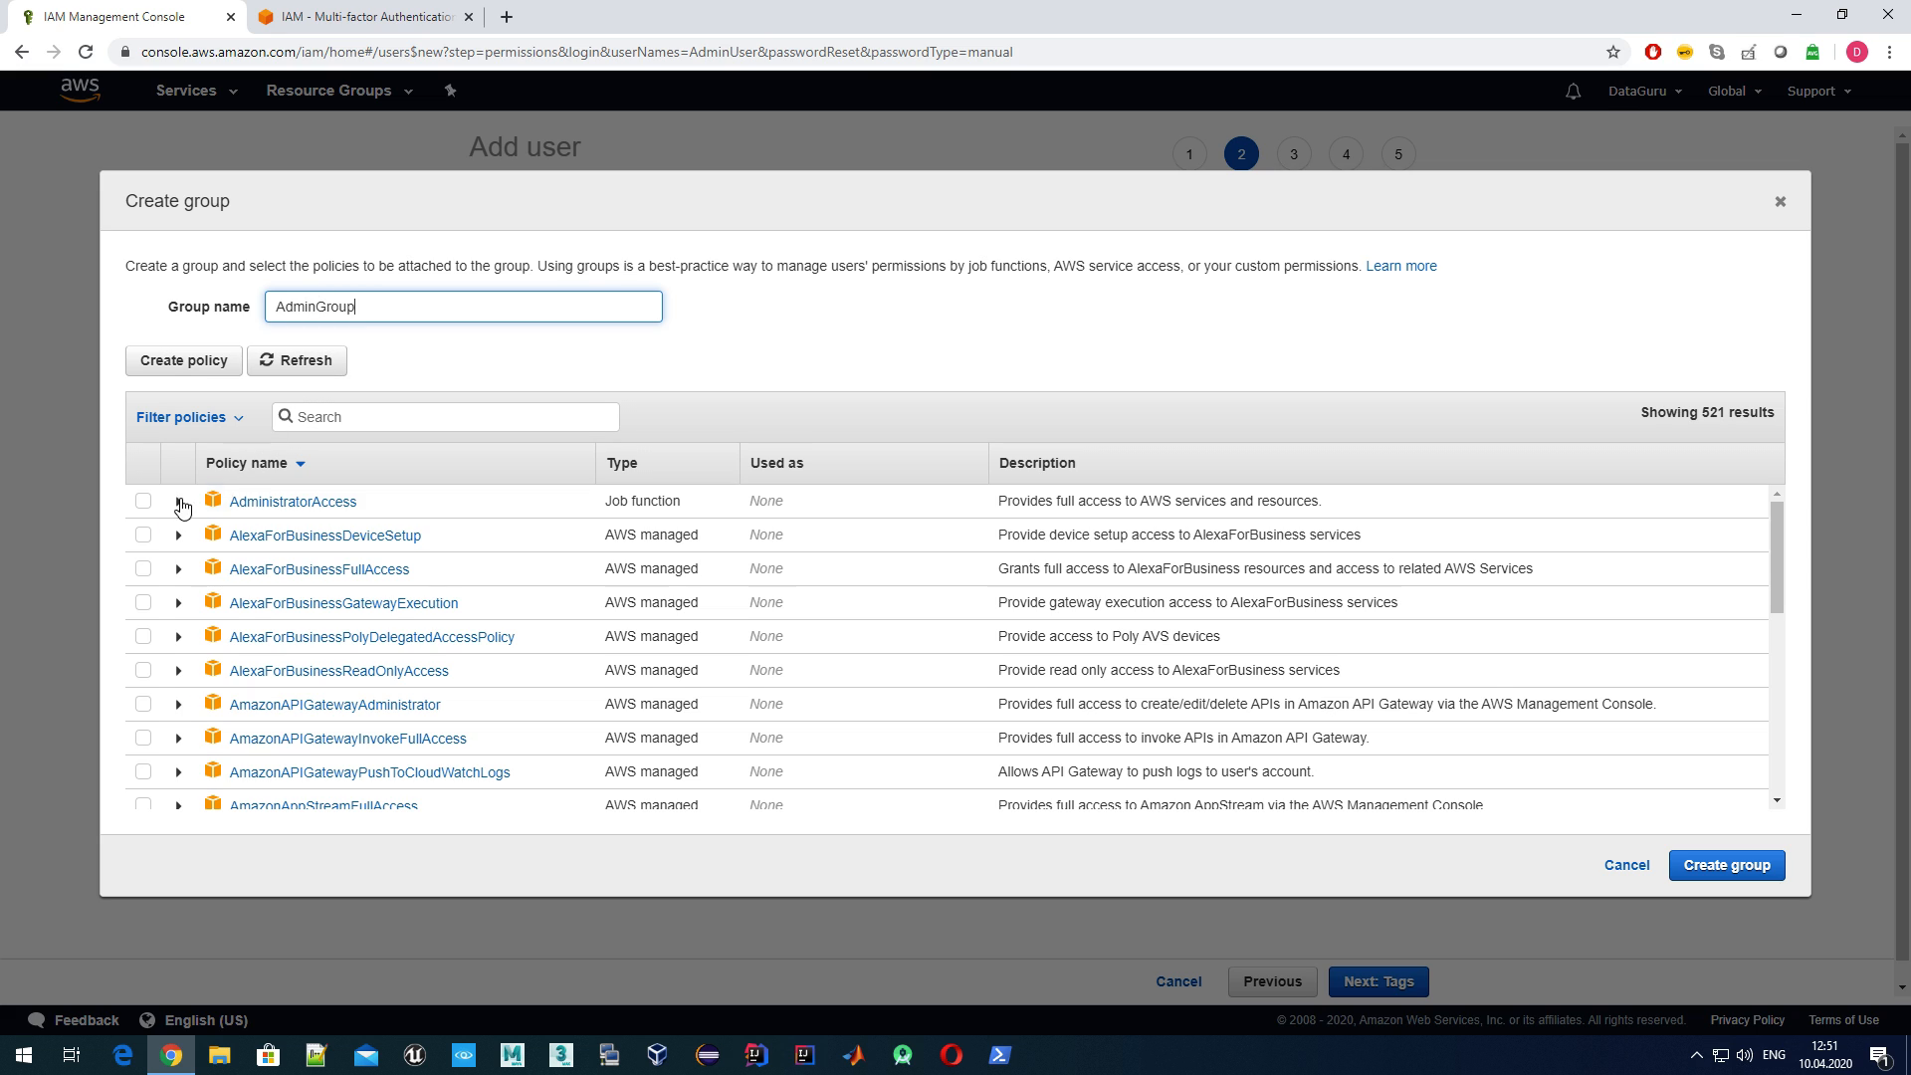
{"action": "left_click", "coordinate": [142, 501]}
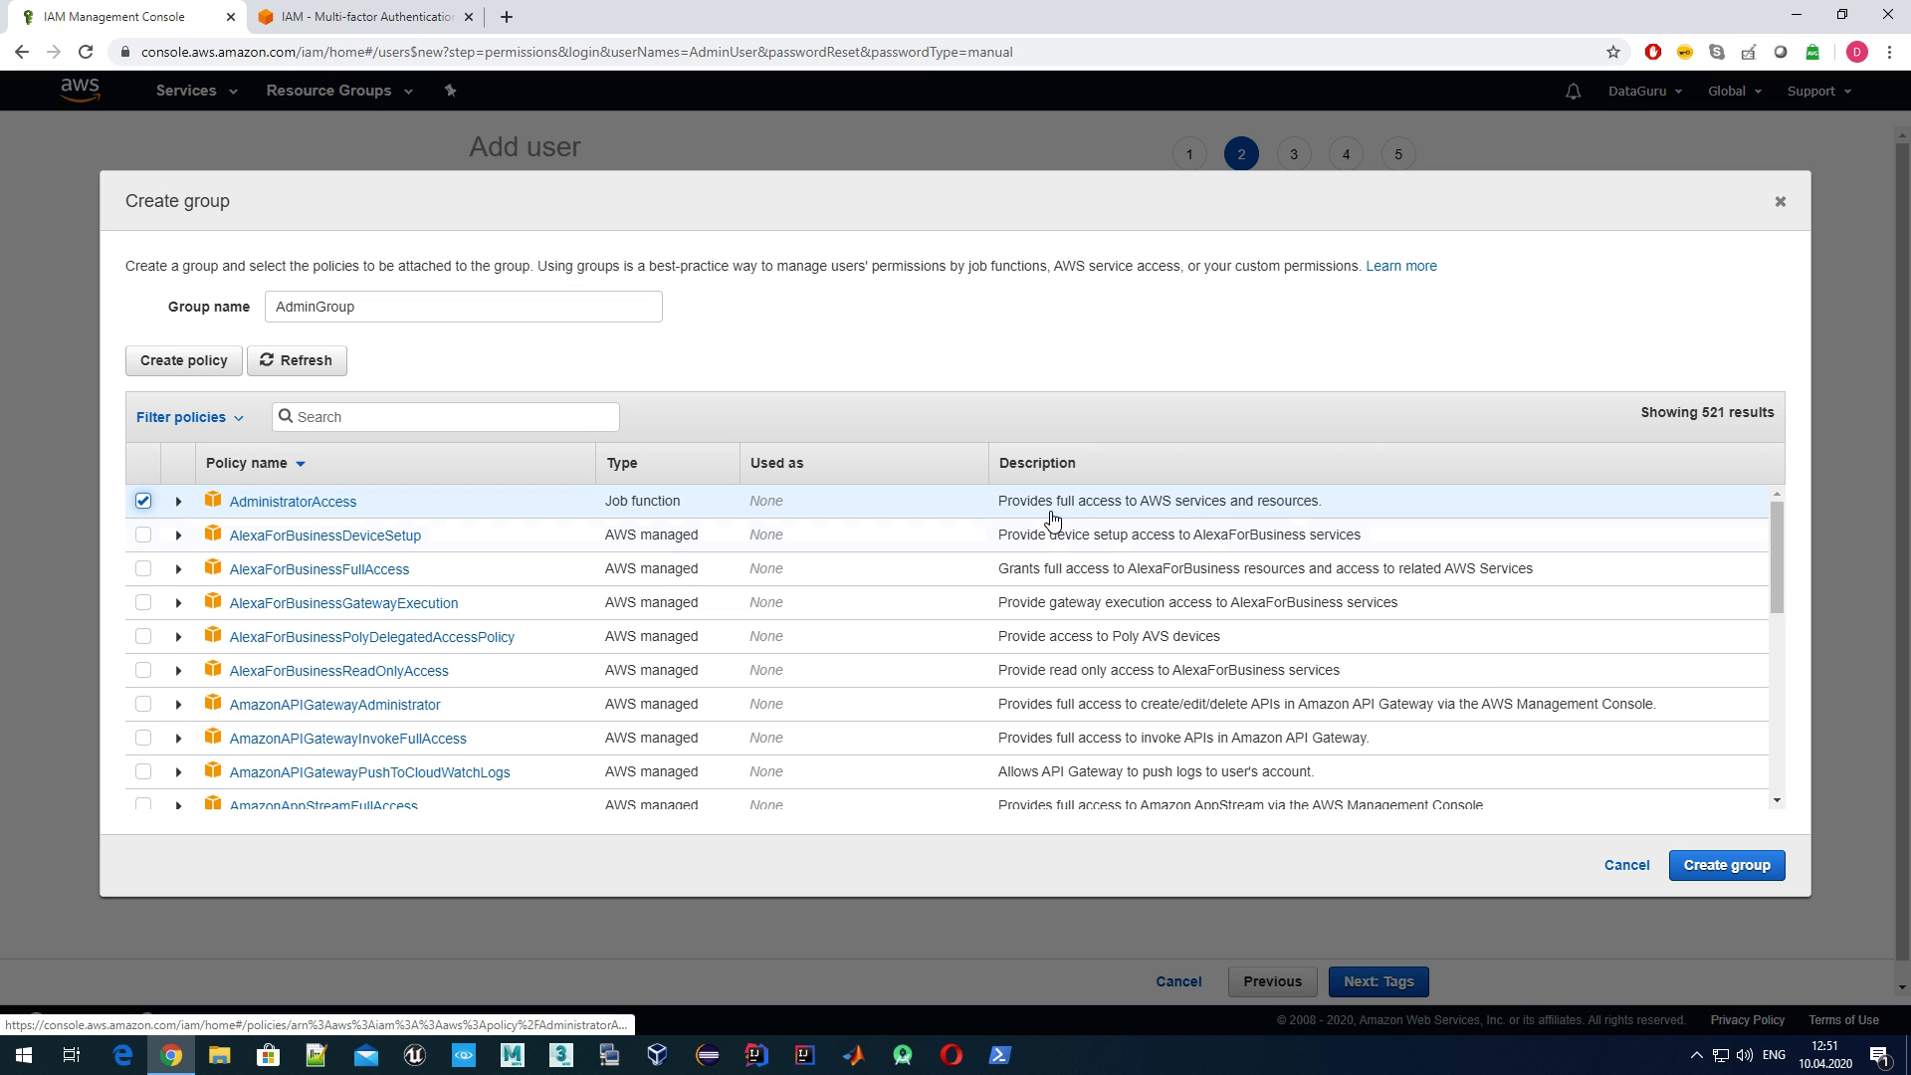
{"action": "mouse_move", "coordinate": [1407, 569]}
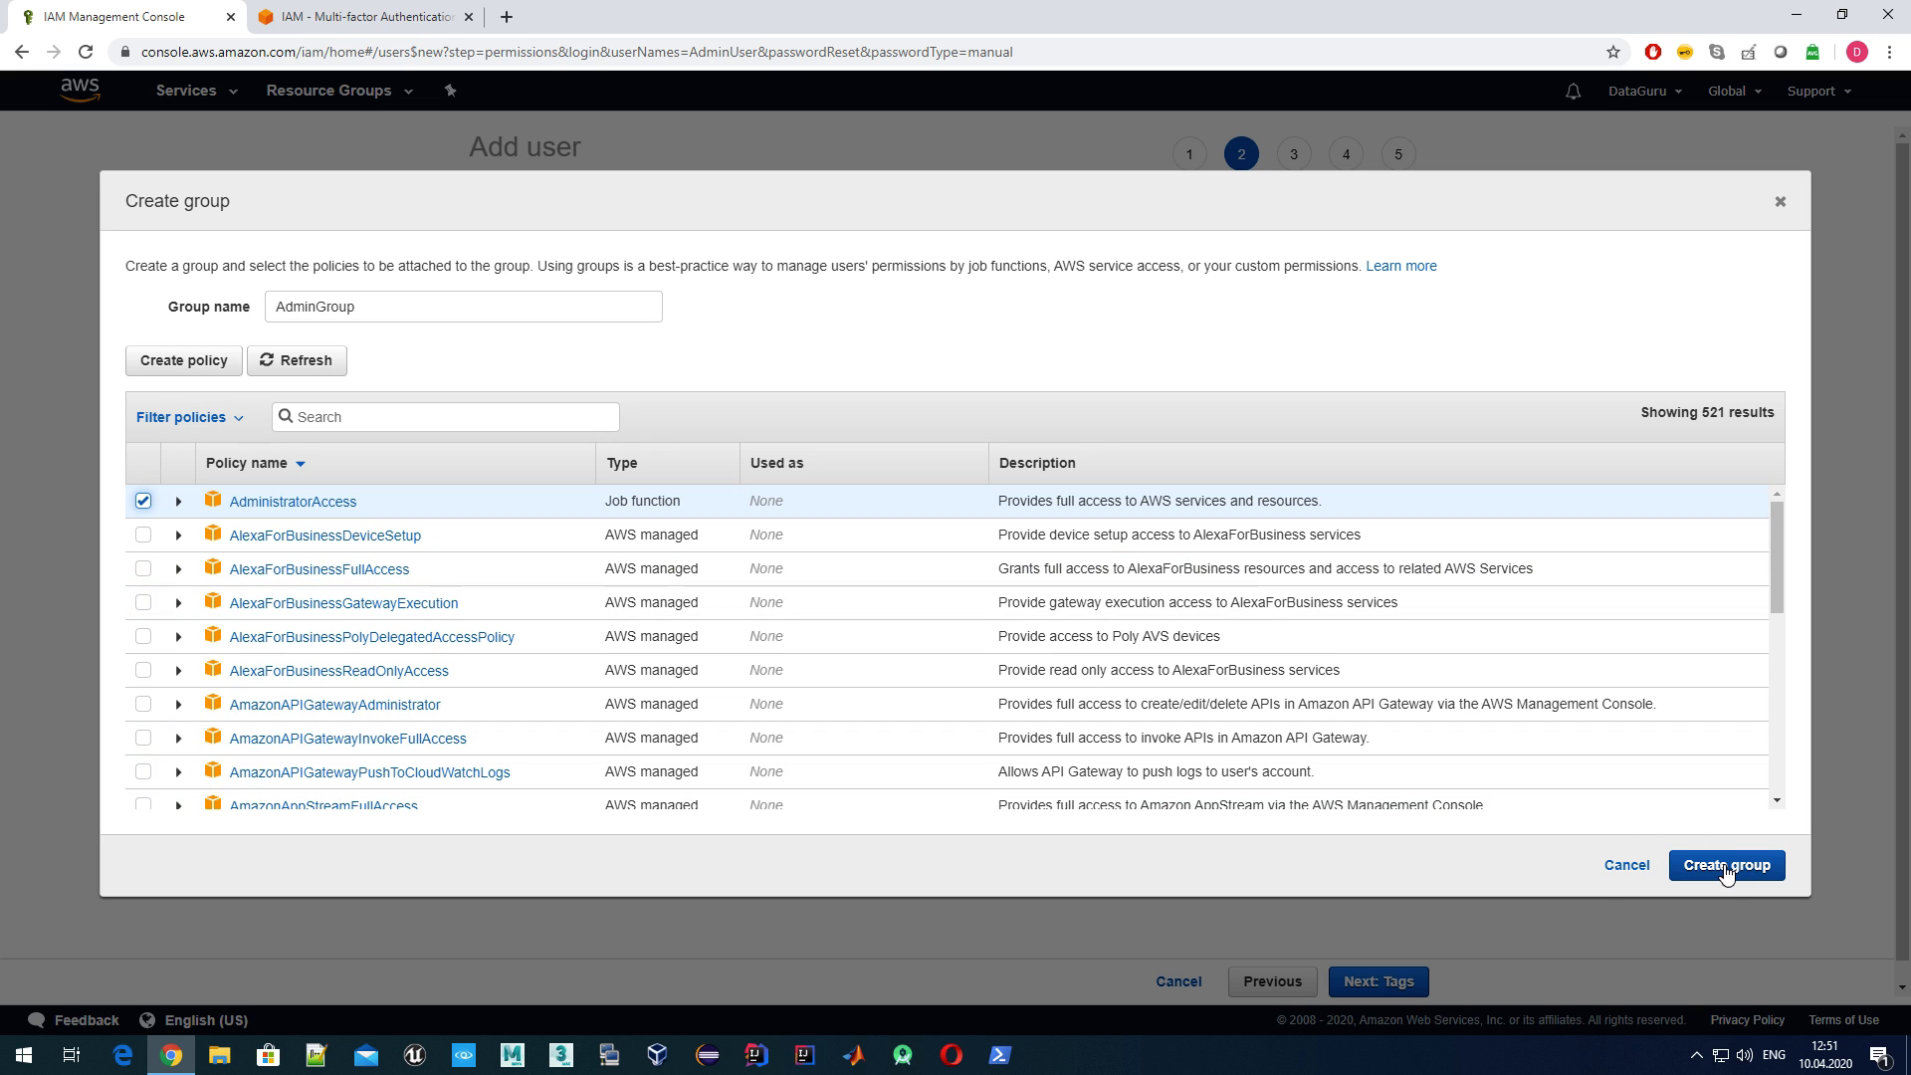
{"action": "left_click", "coordinate": [1726, 864]}
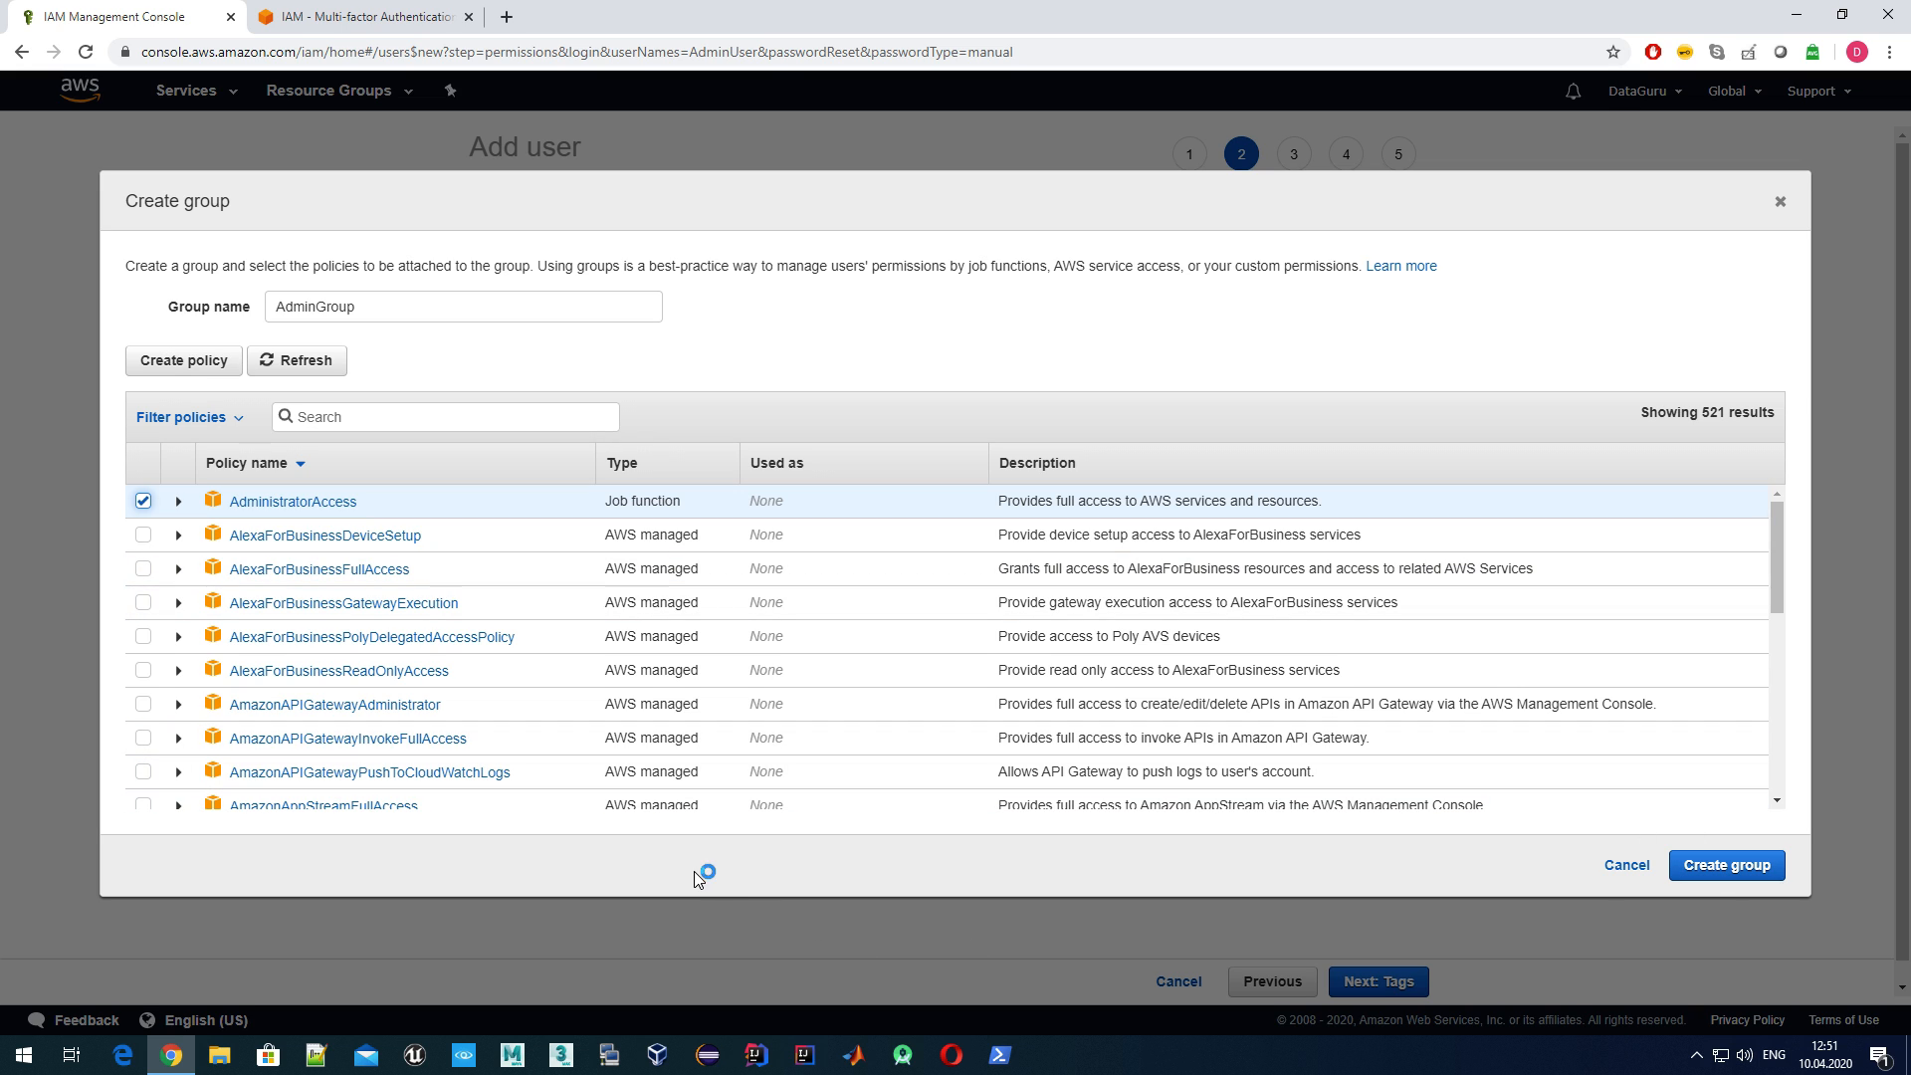
{"action": "mouse_move", "coordinate": [1235, 514]}
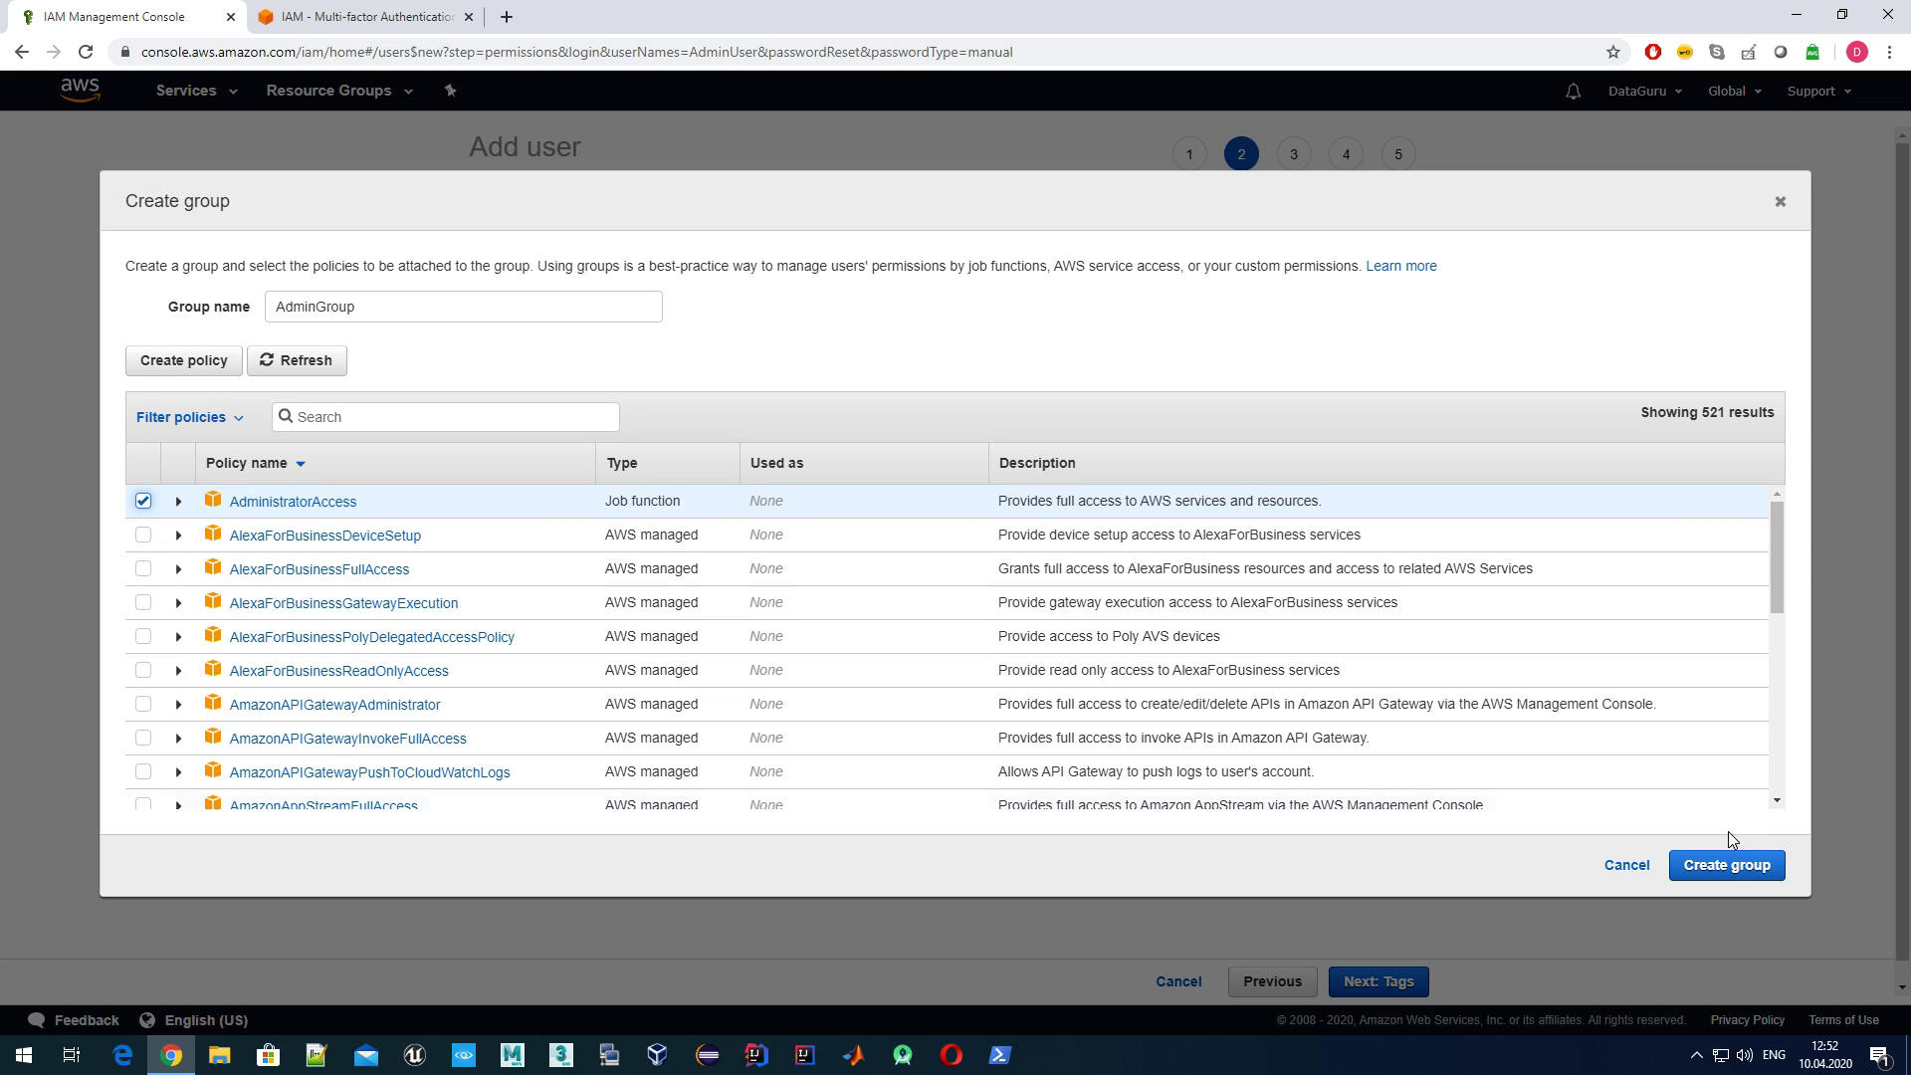
{"action": "left_click", "coordinate": [1726, 865]}
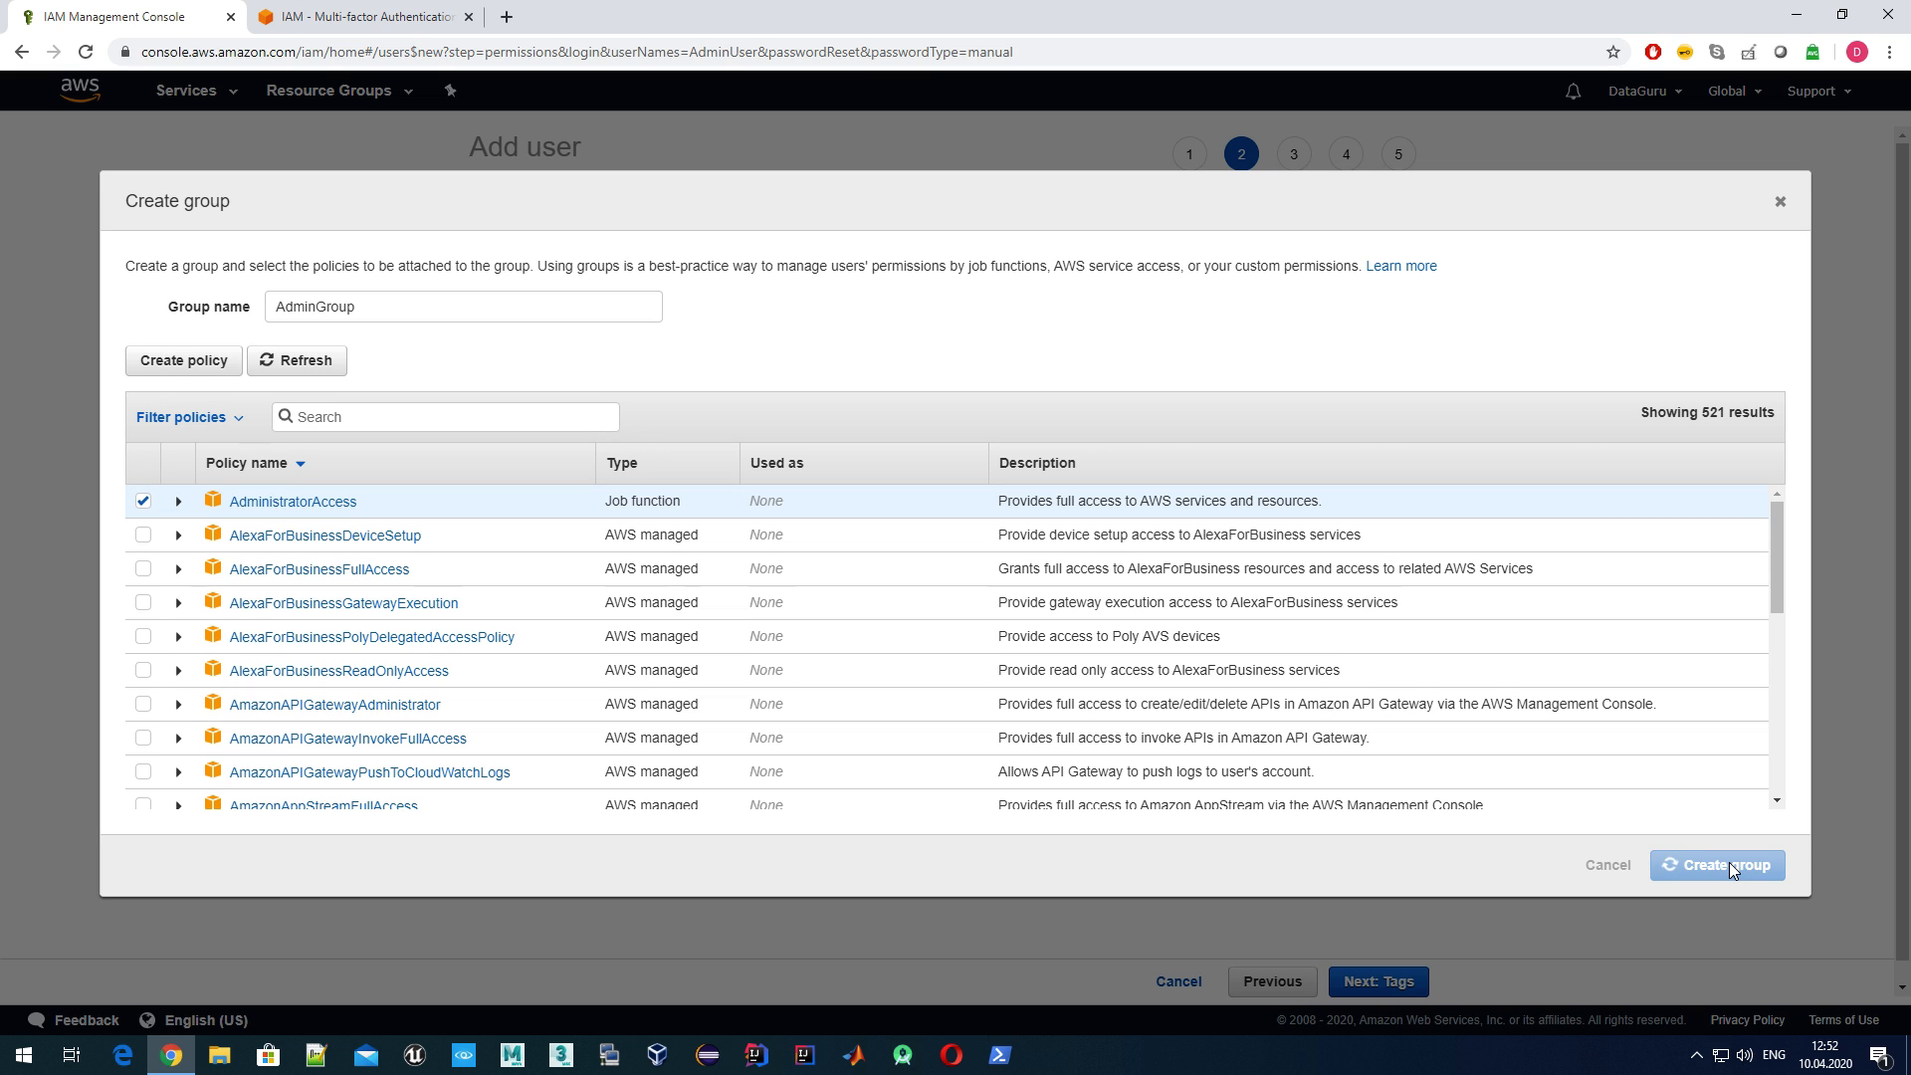
{"action": "left_click", "coordinate": [1716, 865]}
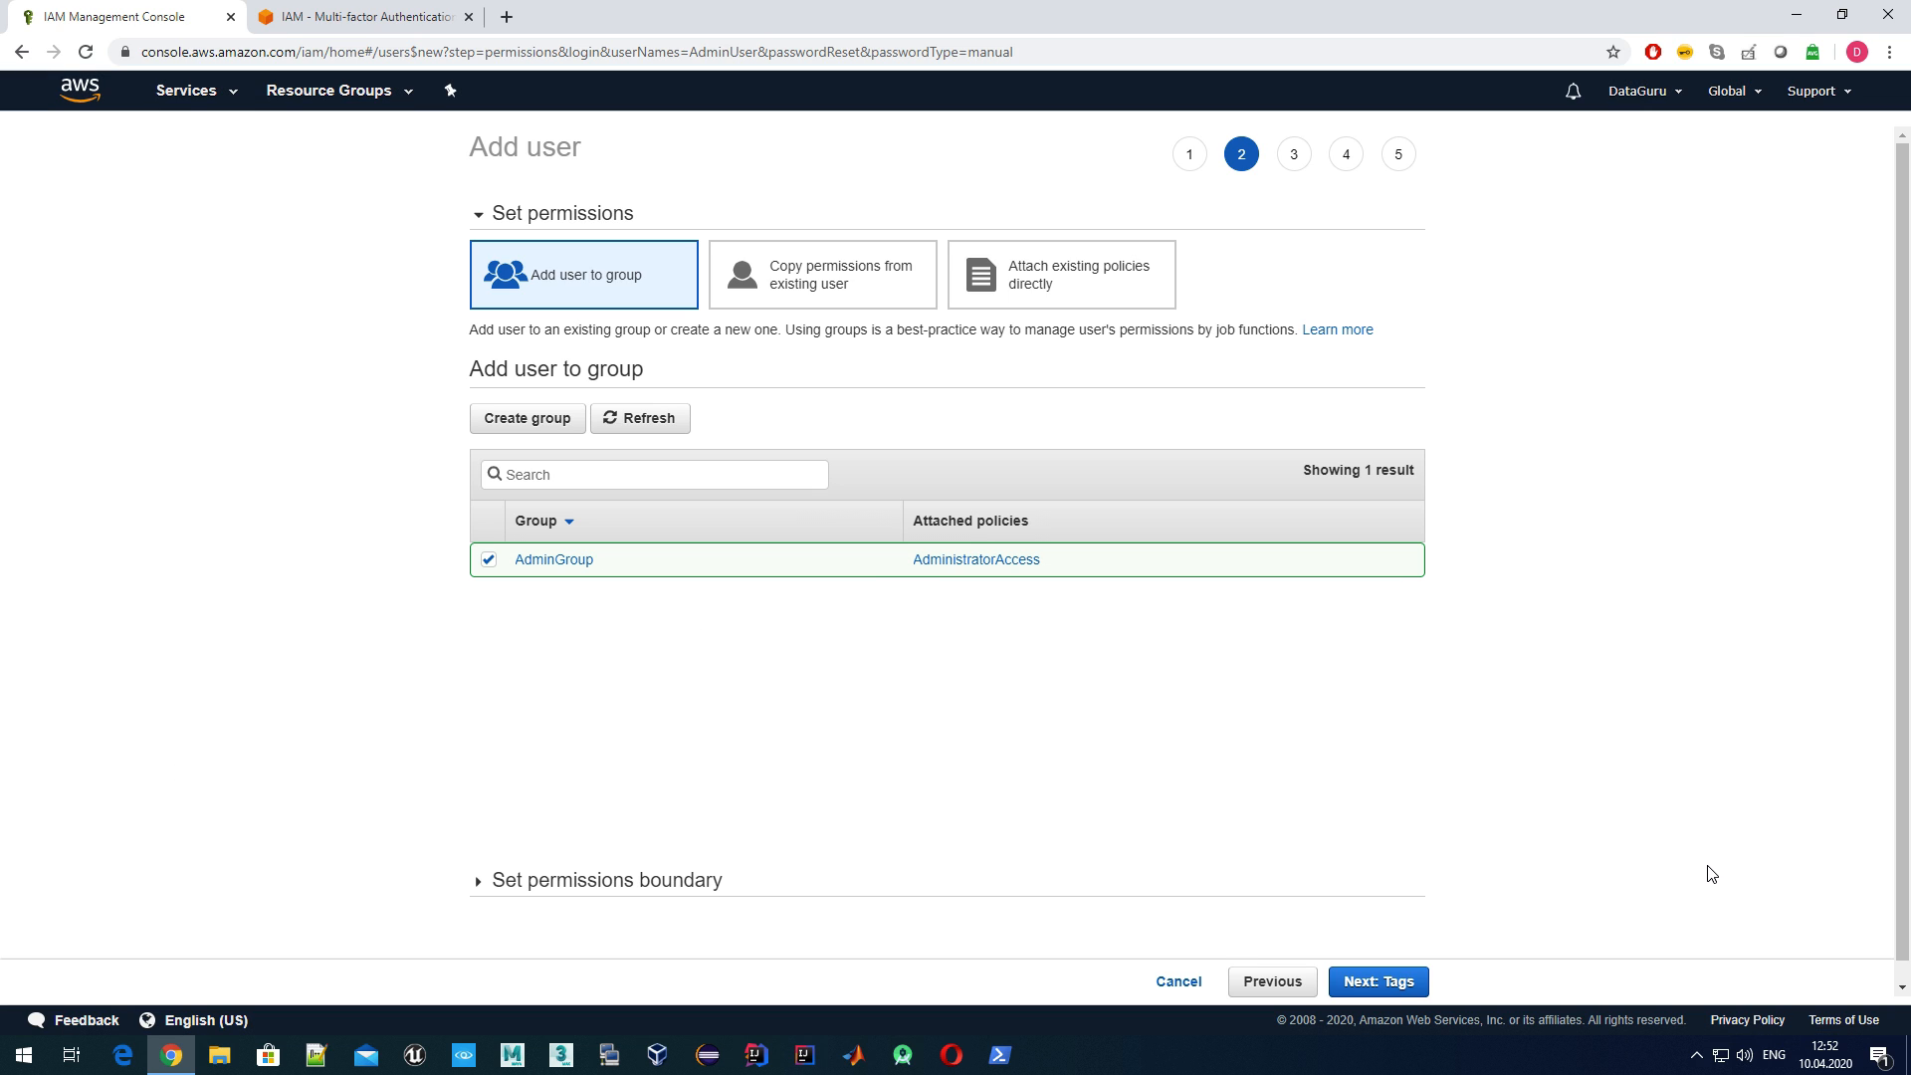
{"action": "mouse_move", "coordinate": [706, 580]}
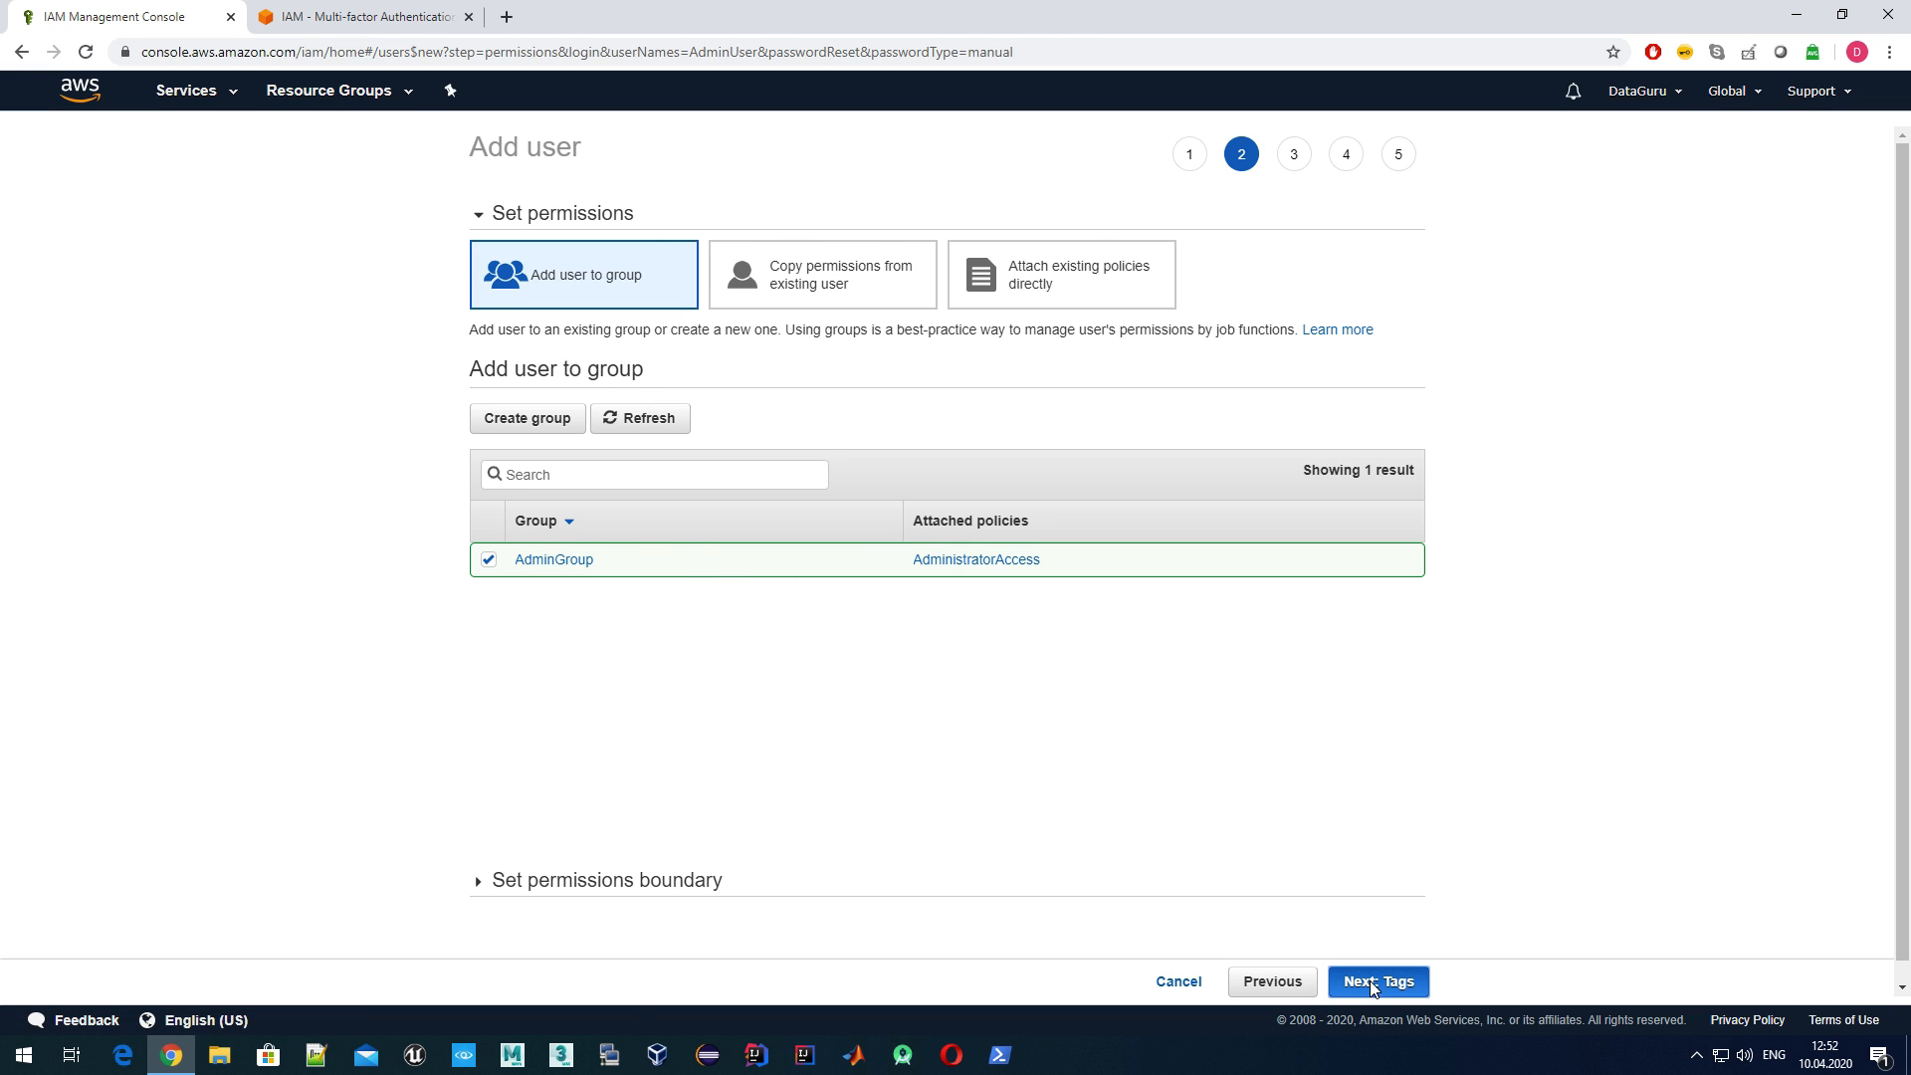
Step: Skip tags, review the details and create the AdminUser account in AdminGroup
{"action": "left_click", "coordinate": [1378, 981]}
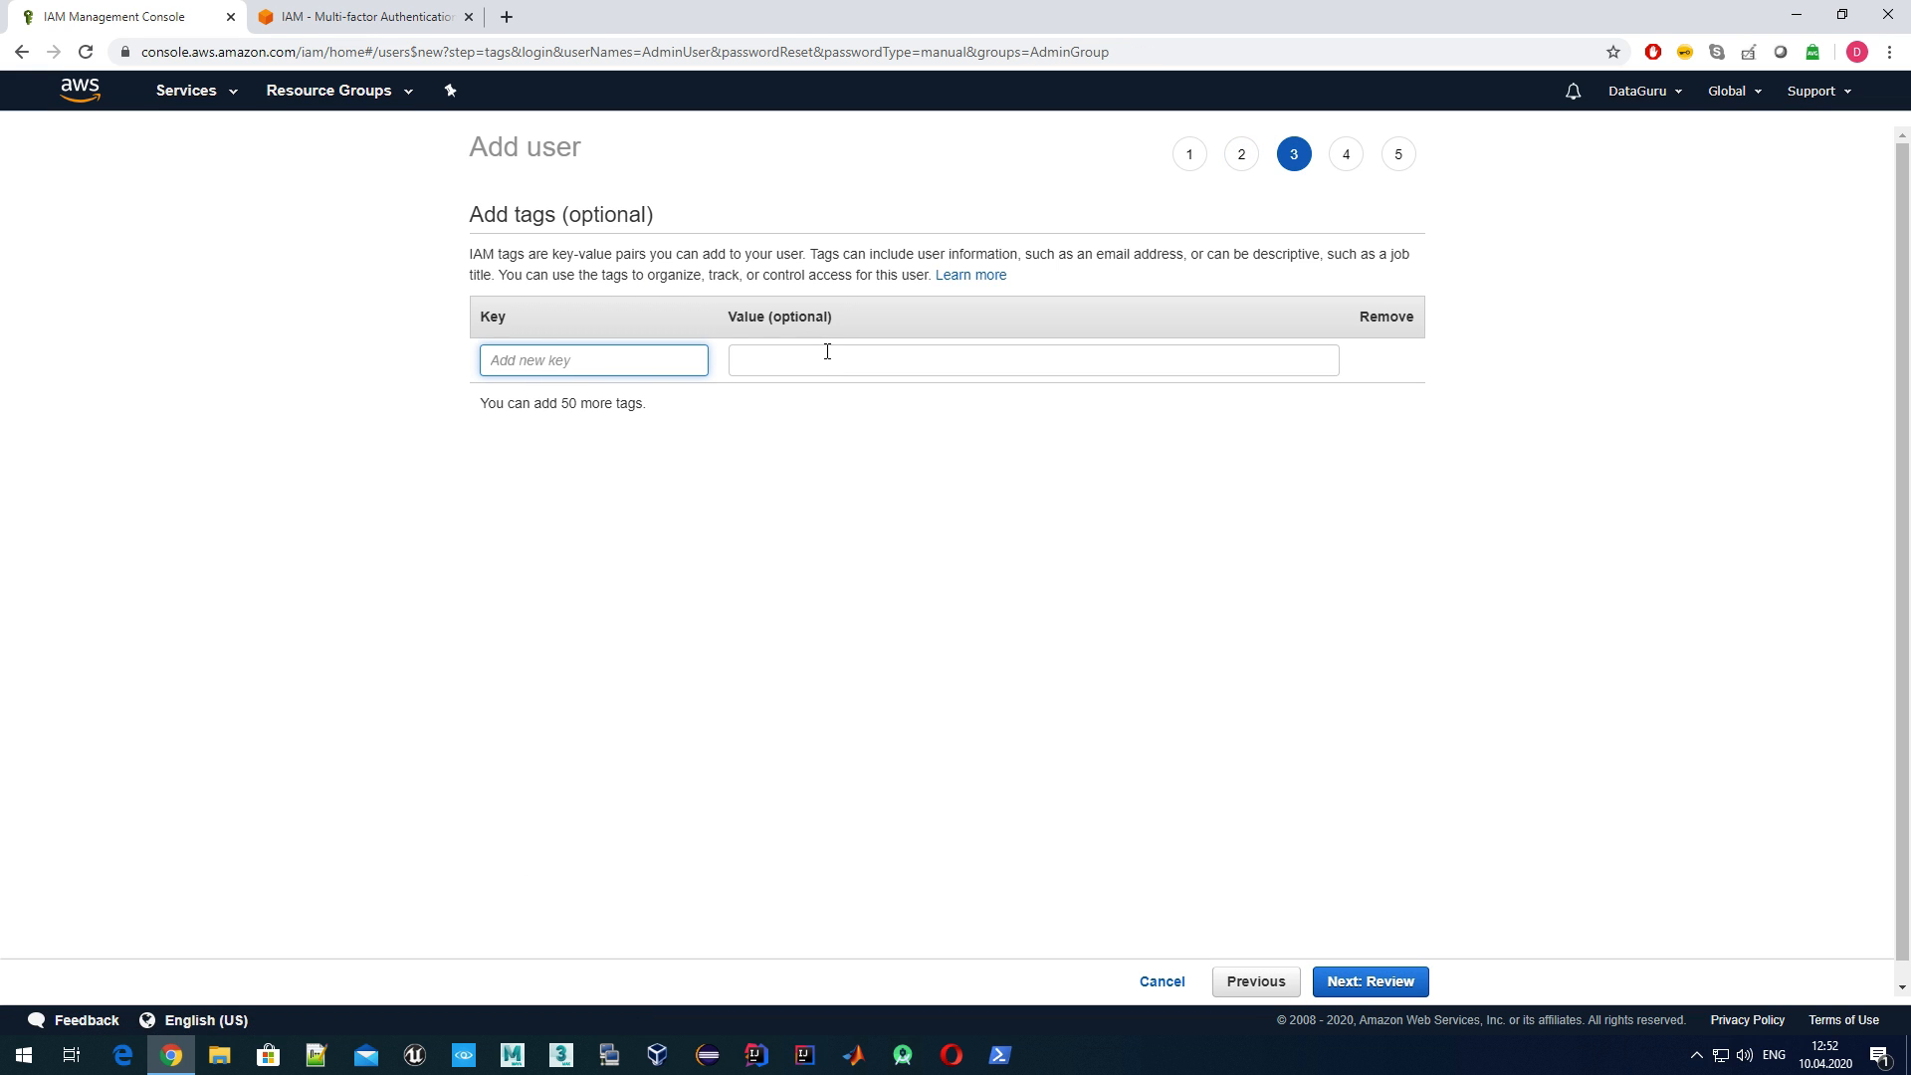
{"action": "left_click", "coordinate": [1369, 981]}
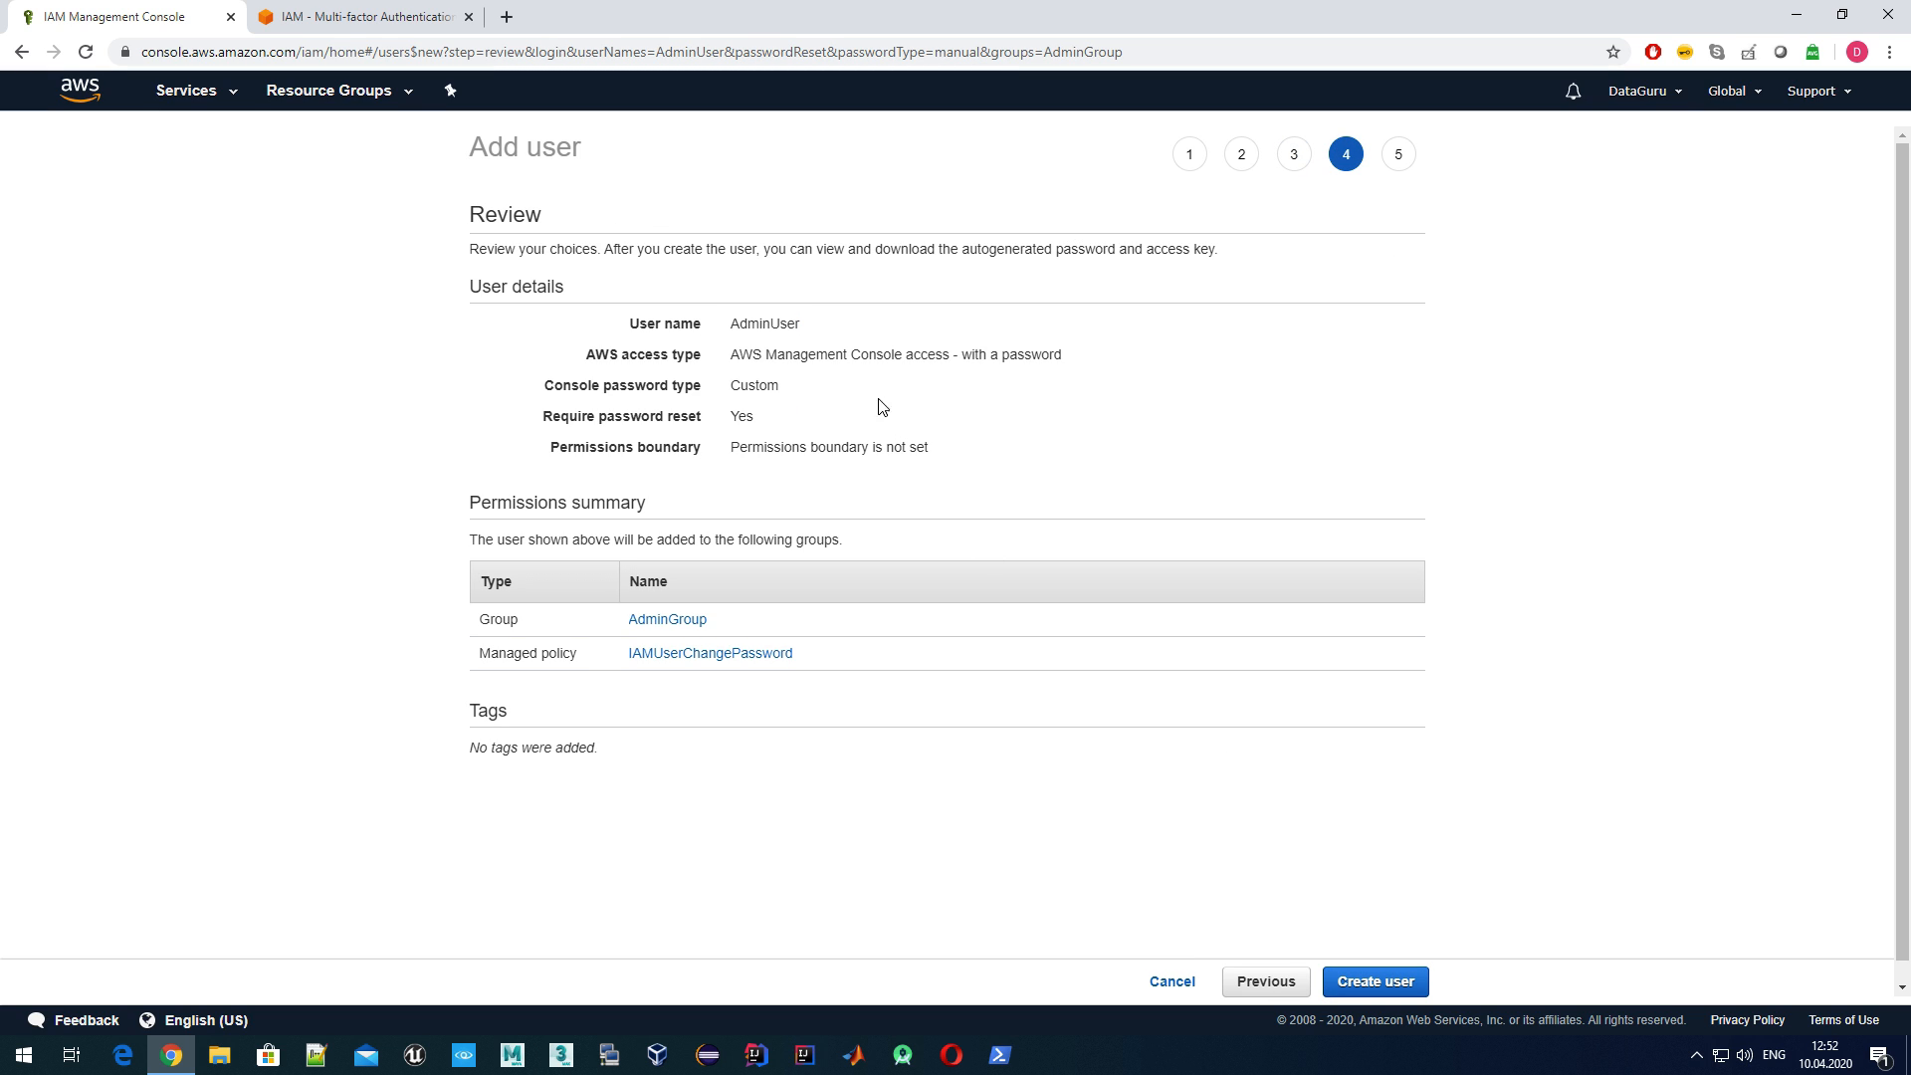
{"action": "left_click", "coordinate": [1374, 982]}
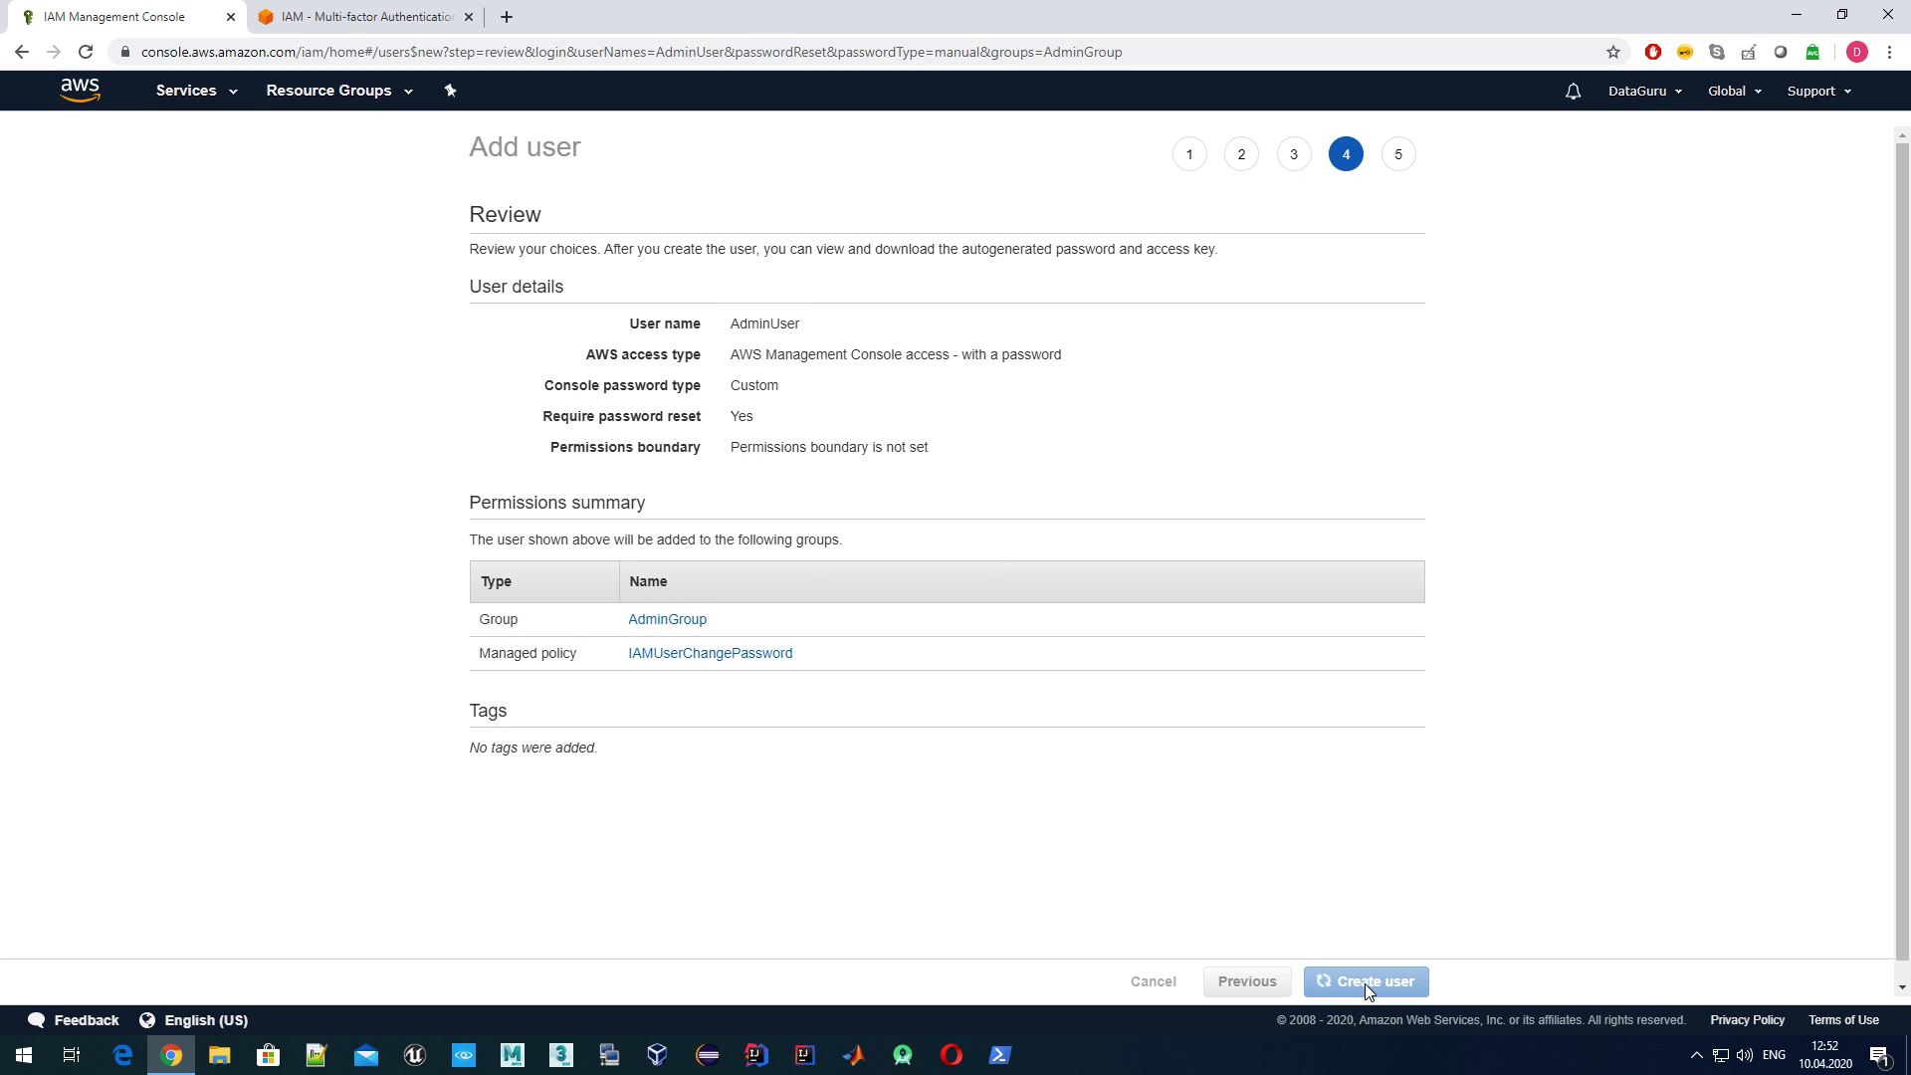
{"action": "left_click", "coordinate": [1365, 981]}
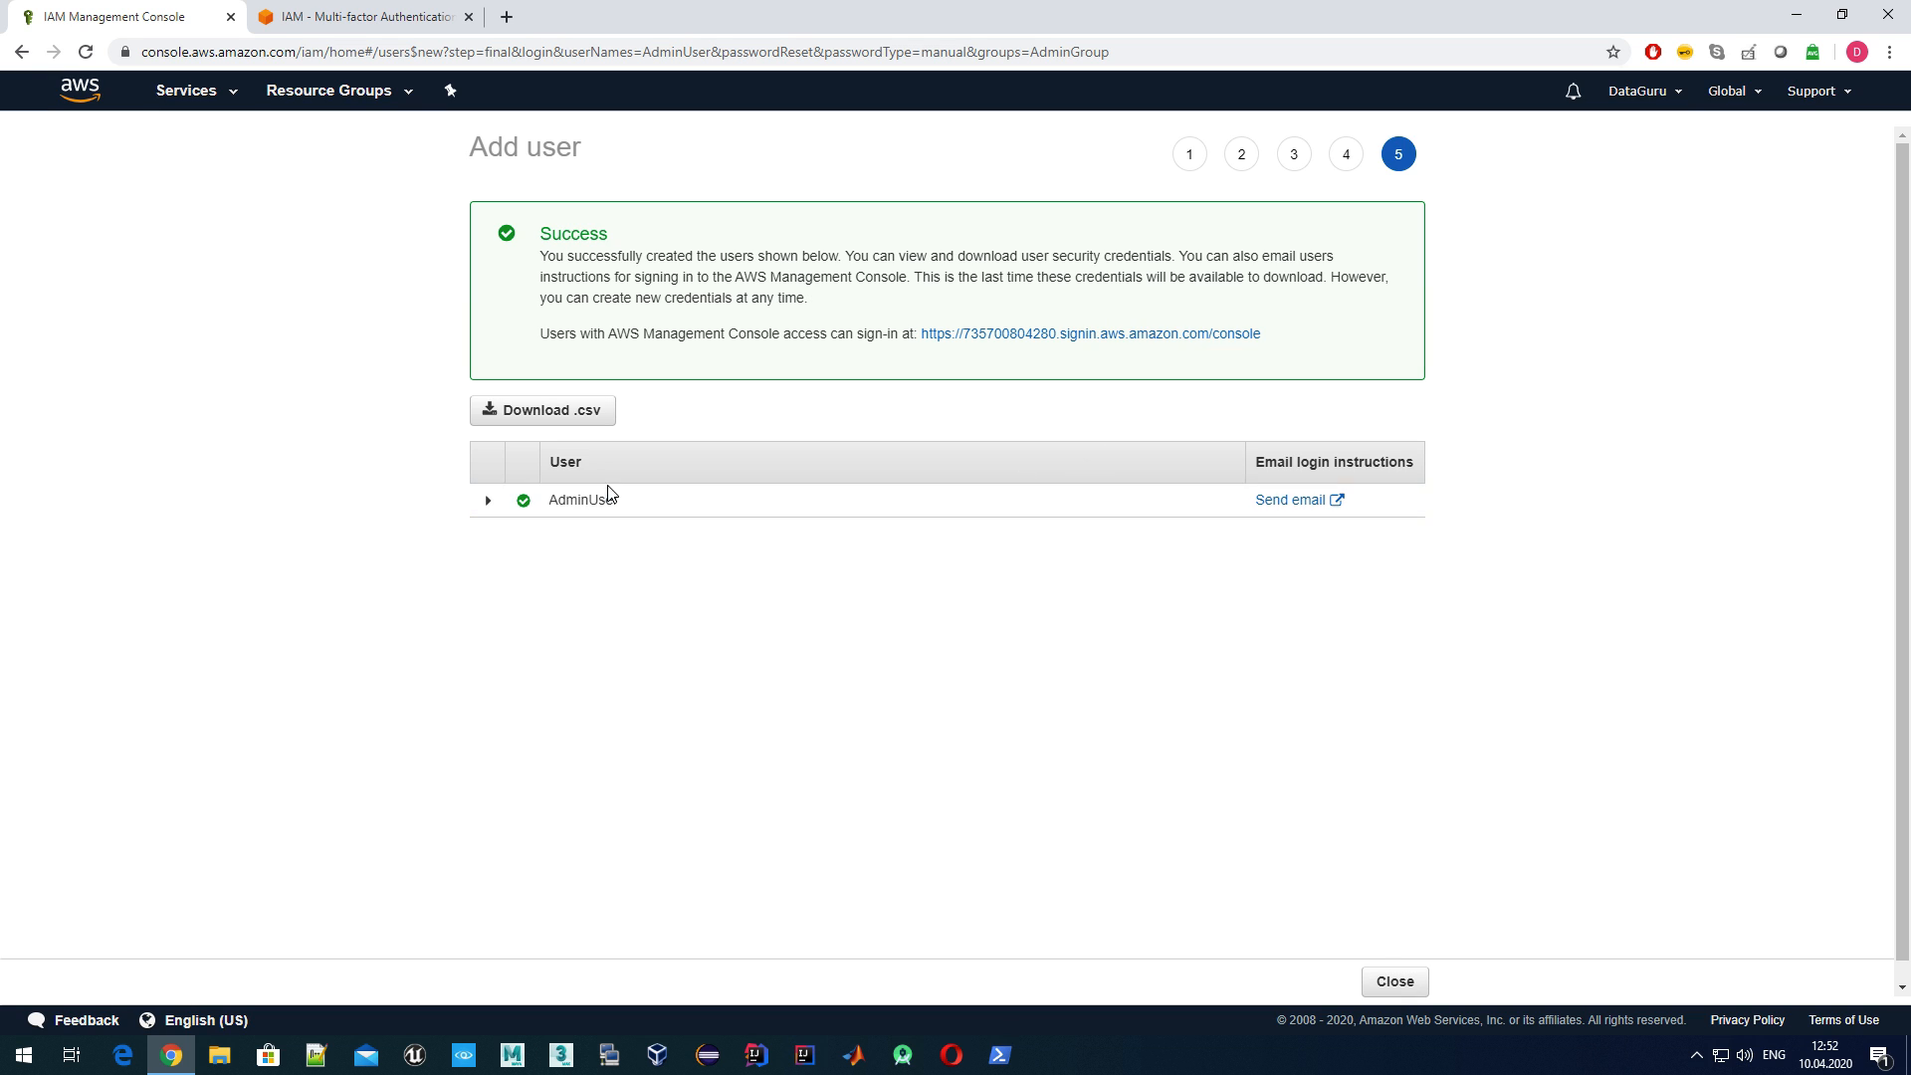
Step: Close the wizard and return to the IAM dashboard, checking the groups security item
{"action": "left_click", "coordinate": [1394, 981]}
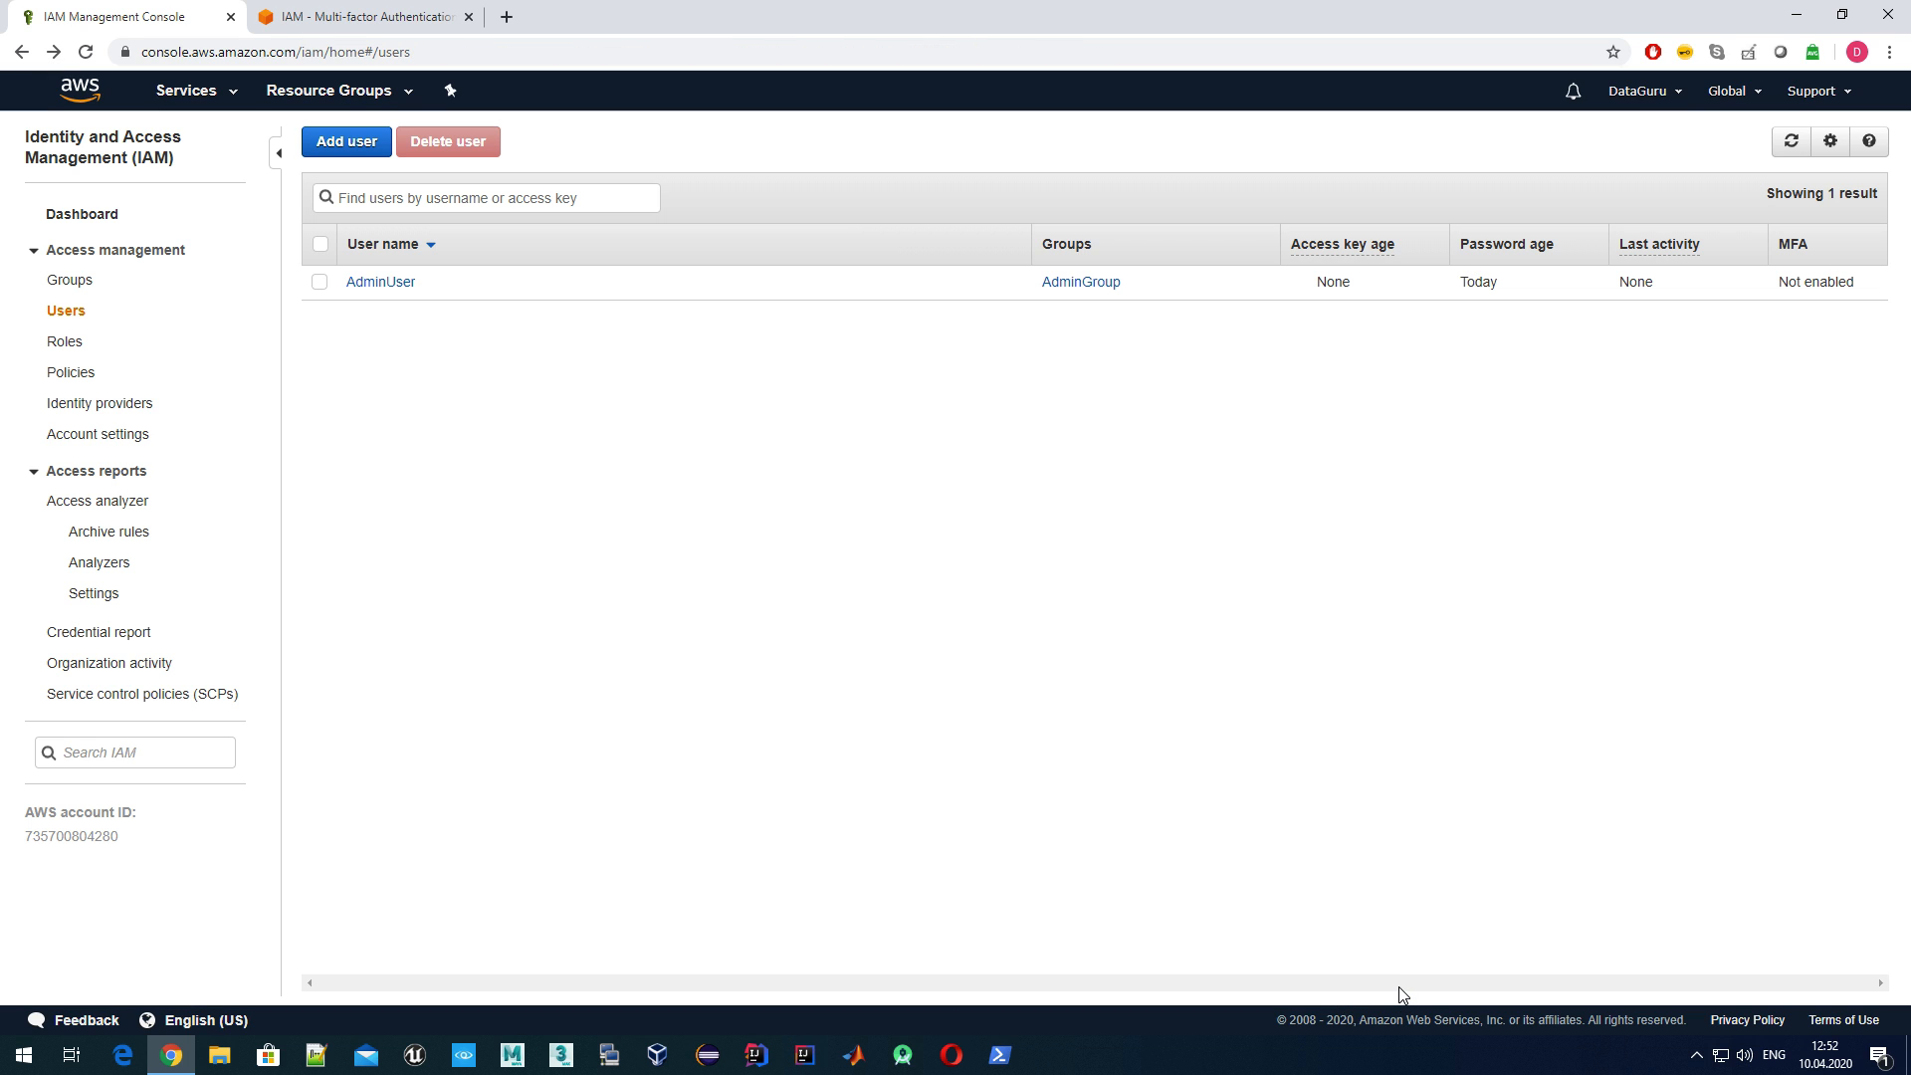
{"action": "mouse_move", "coordinate": [81, 215]}
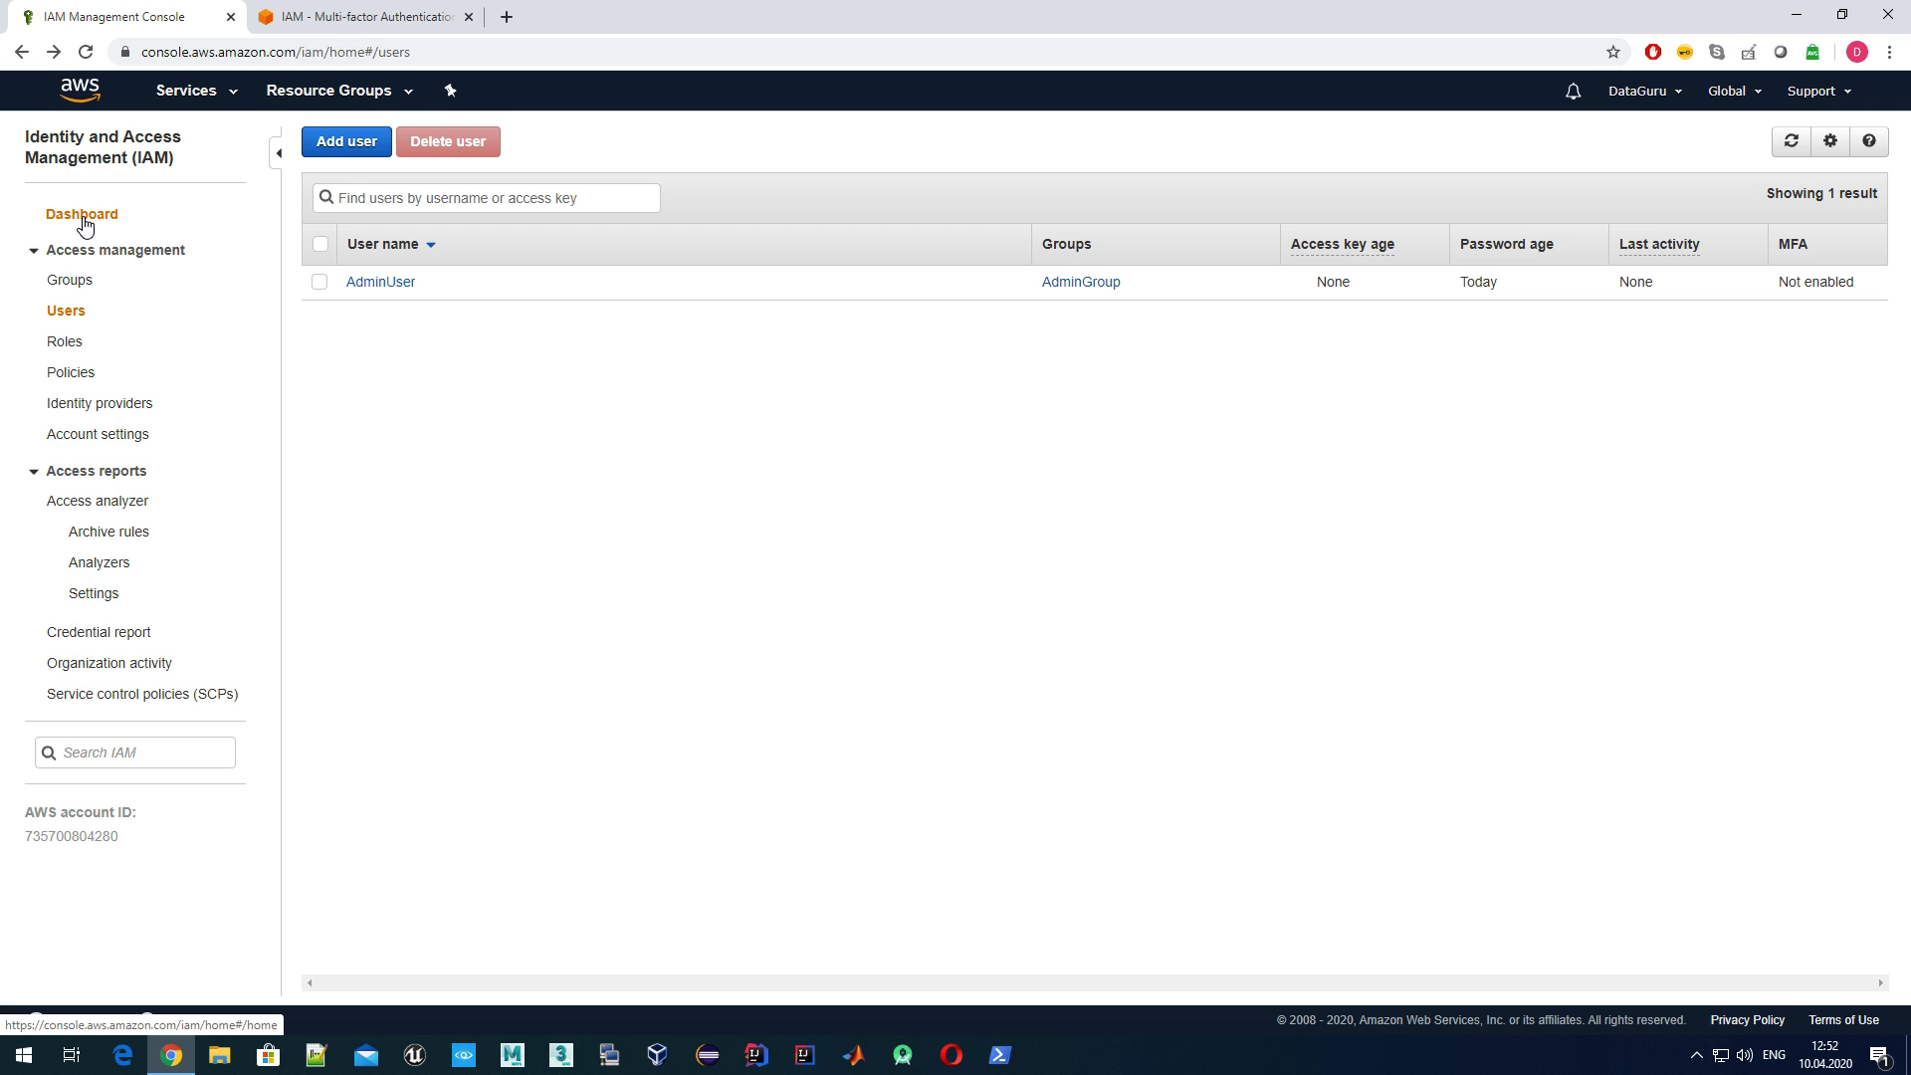
{"action": "left_click", "coordinate": [82, 213]}
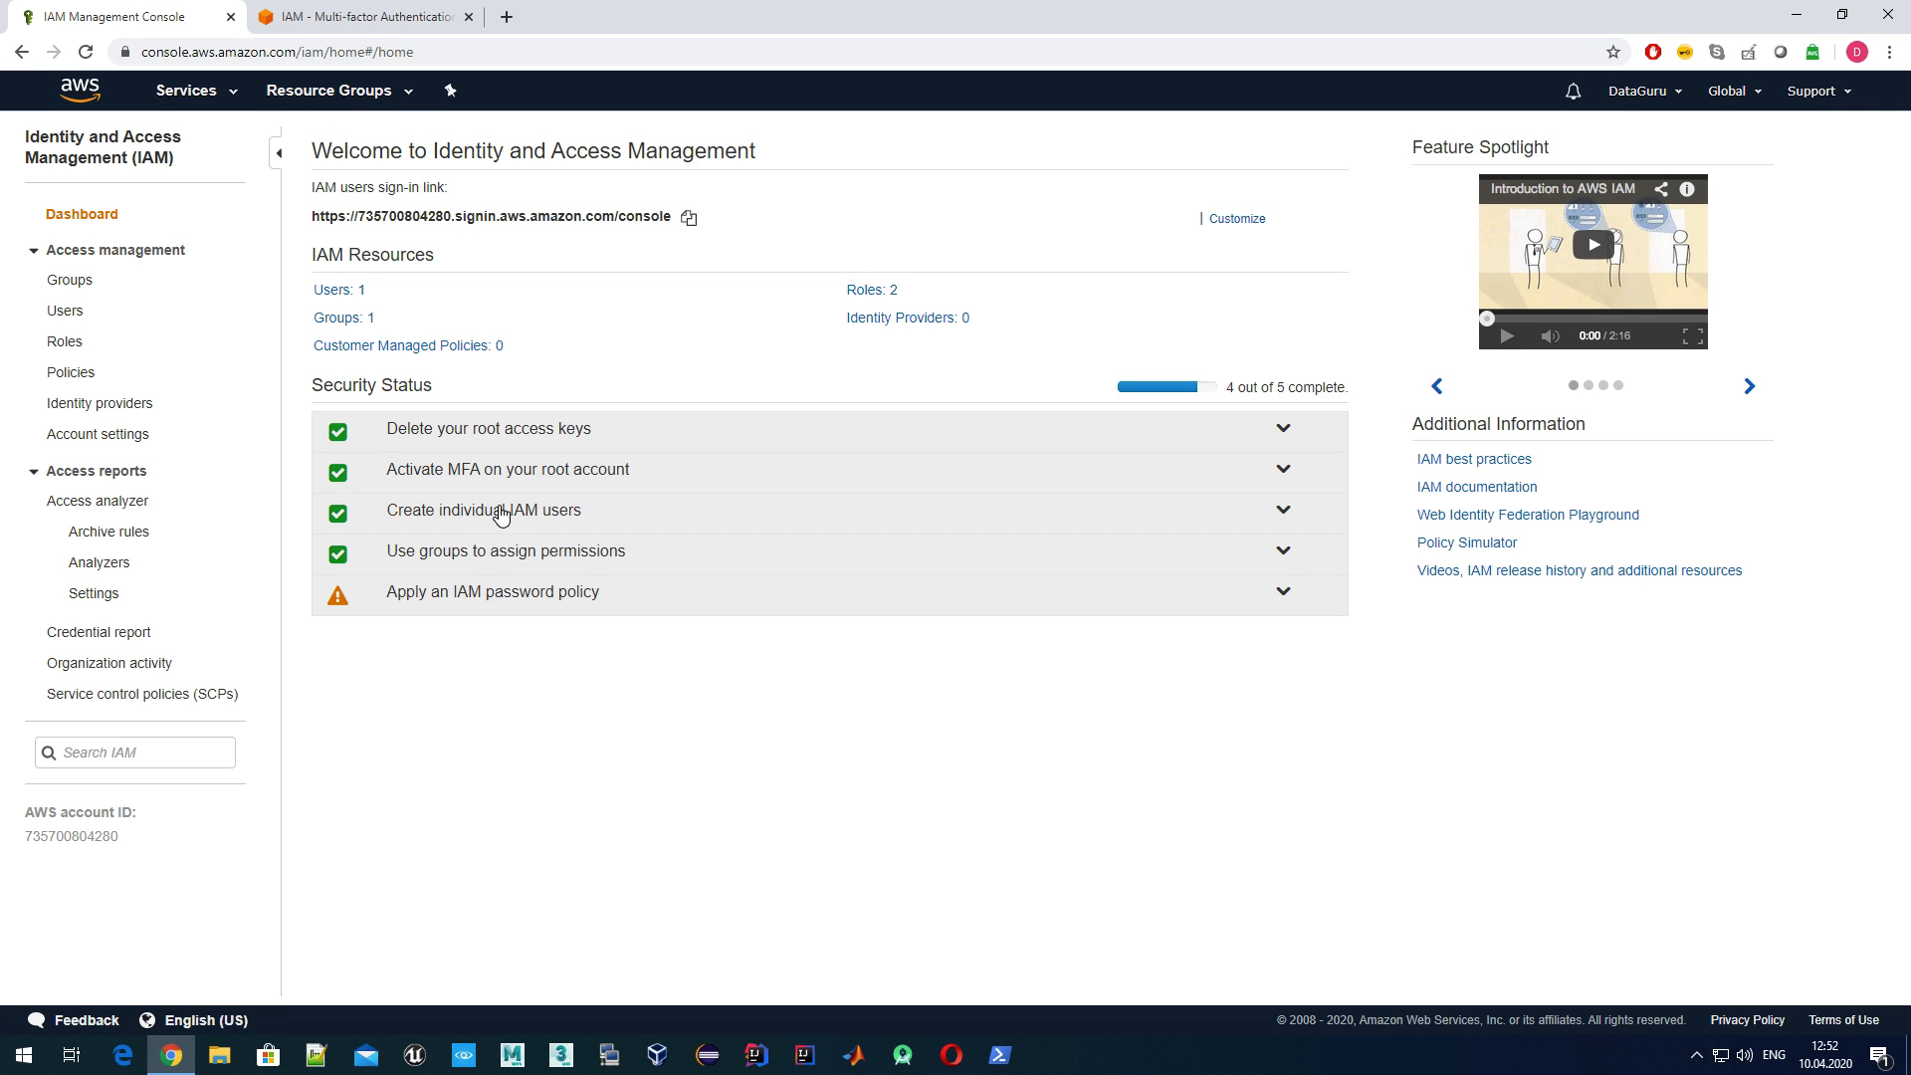
{"action": "mouse_move", "coordinate": [563, 517]}
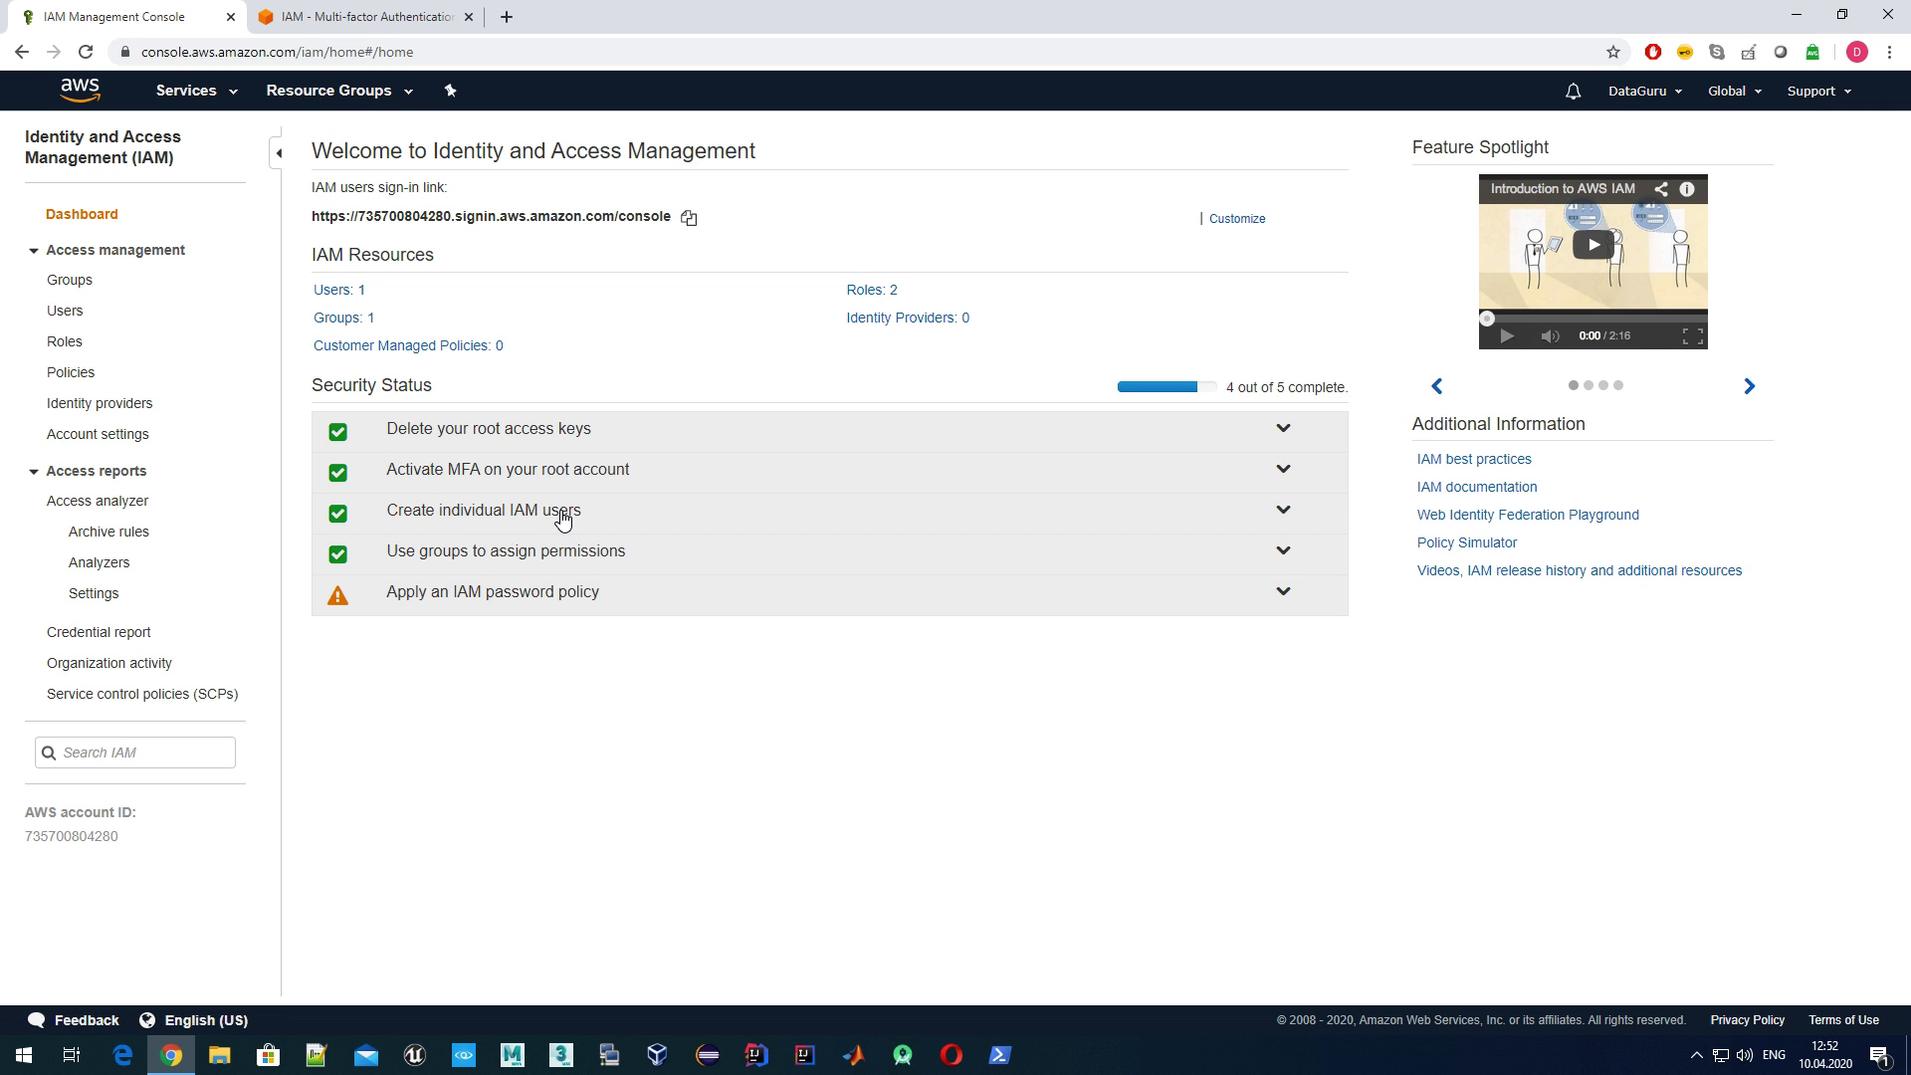
{"action": "left_click", "coordinate": [505, 551]}
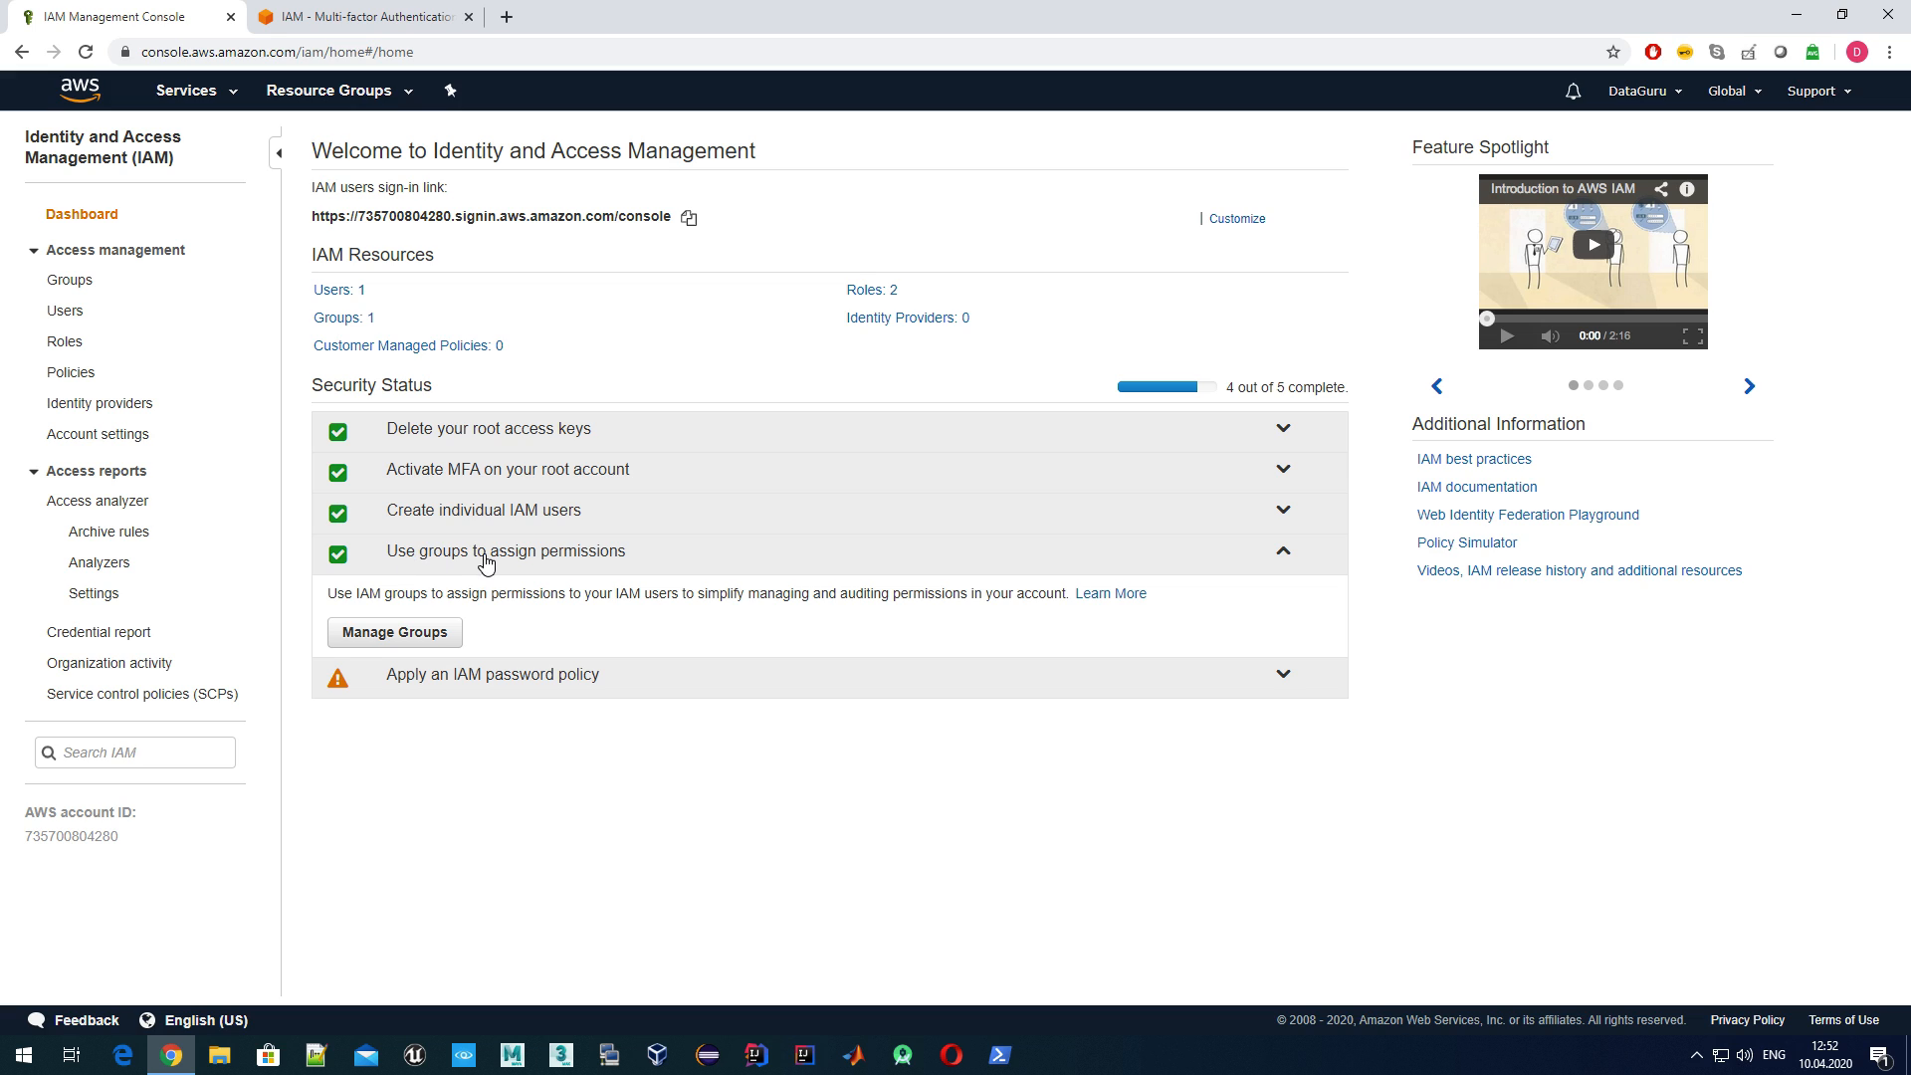
{"action": "left_click", "coordinate": [504, 550]}
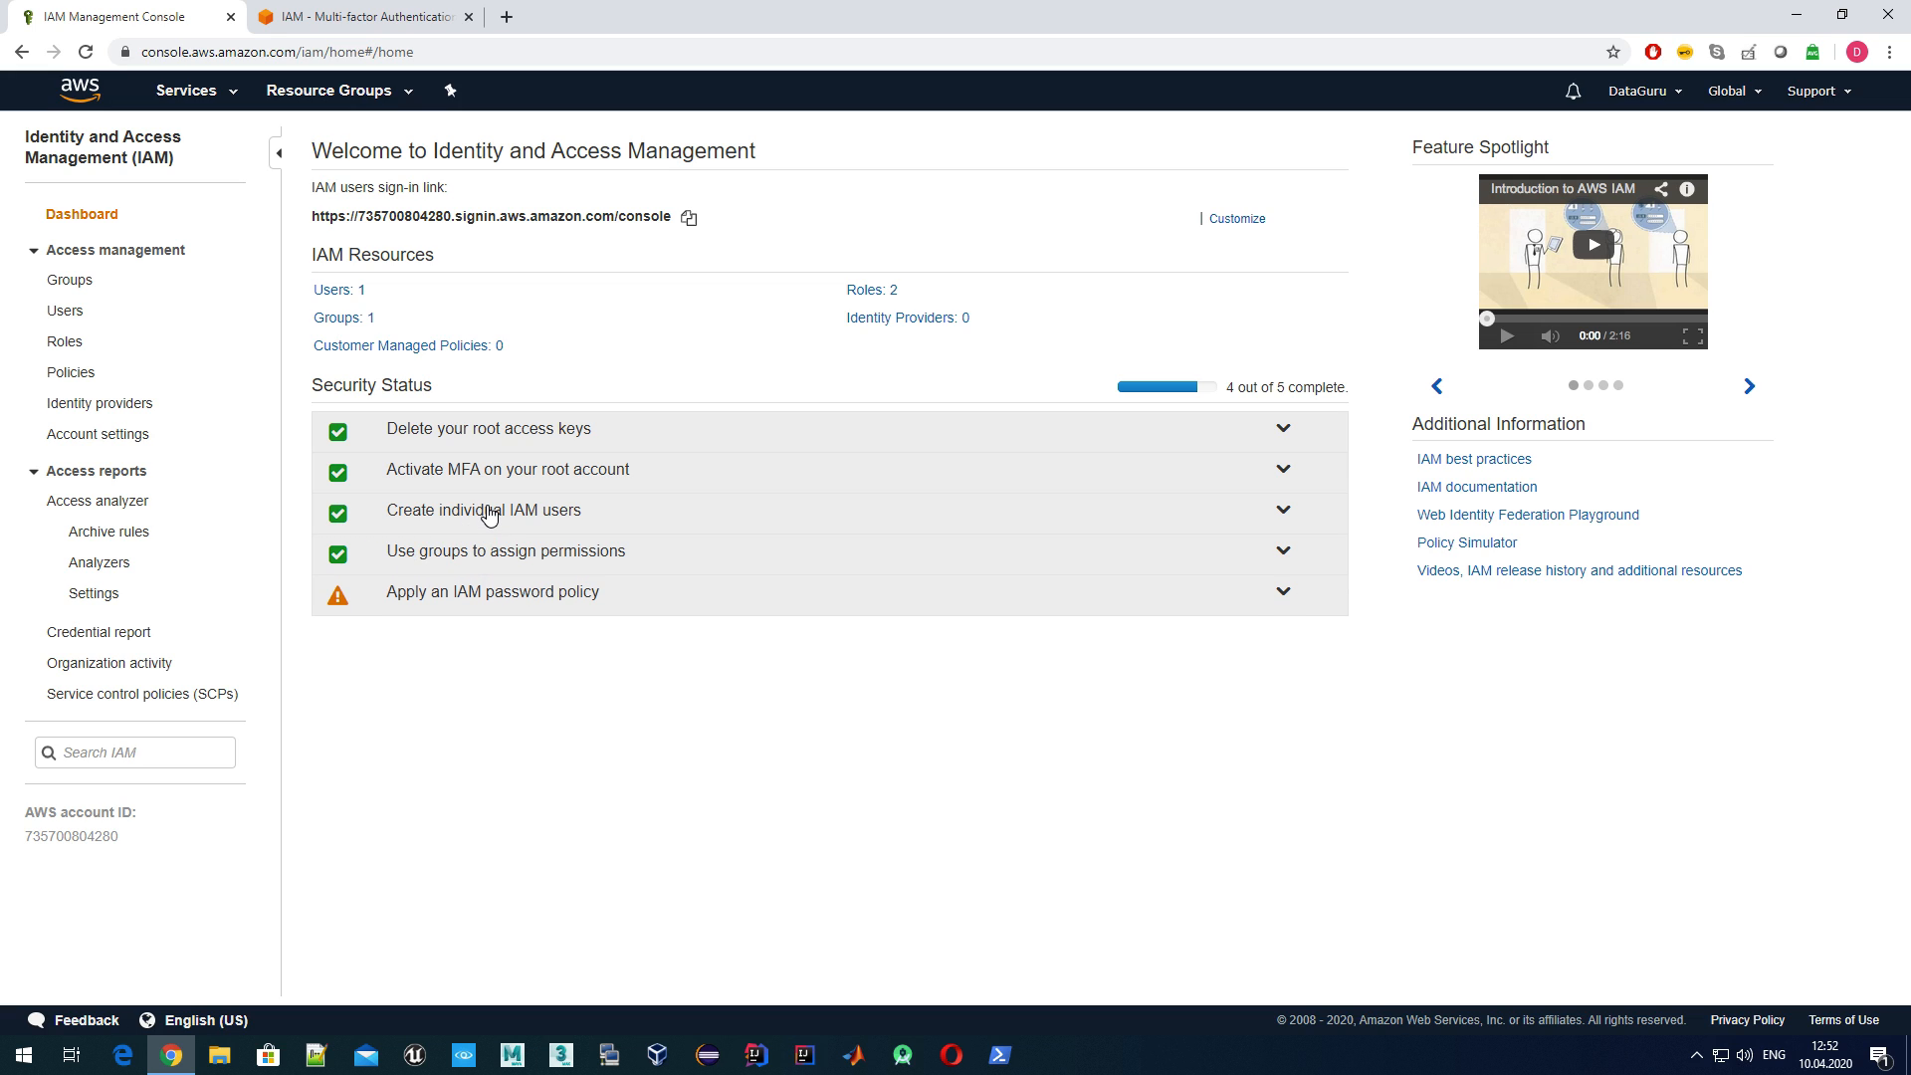
{"action": "mouse_move", "coordinate": [500, 512]}
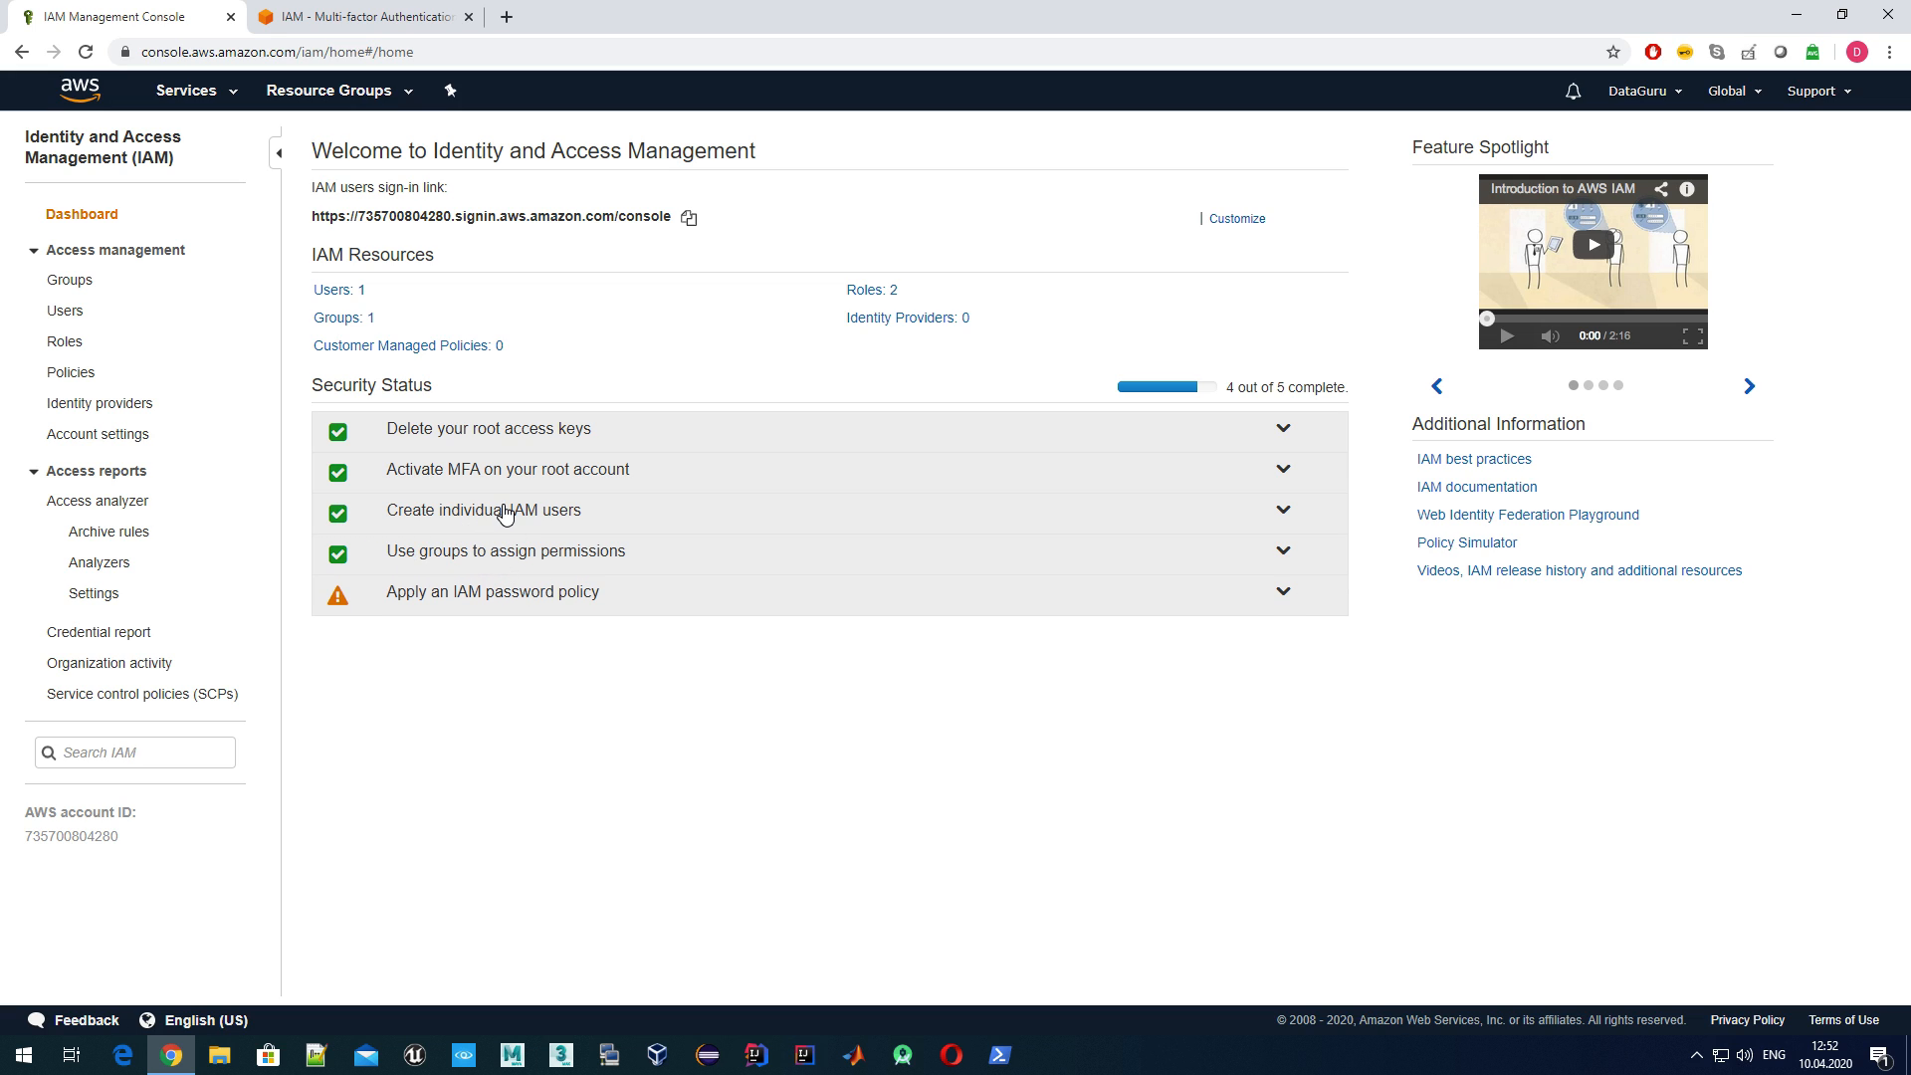
{"action": "mouse_move", "coordinate": [561, 686]}
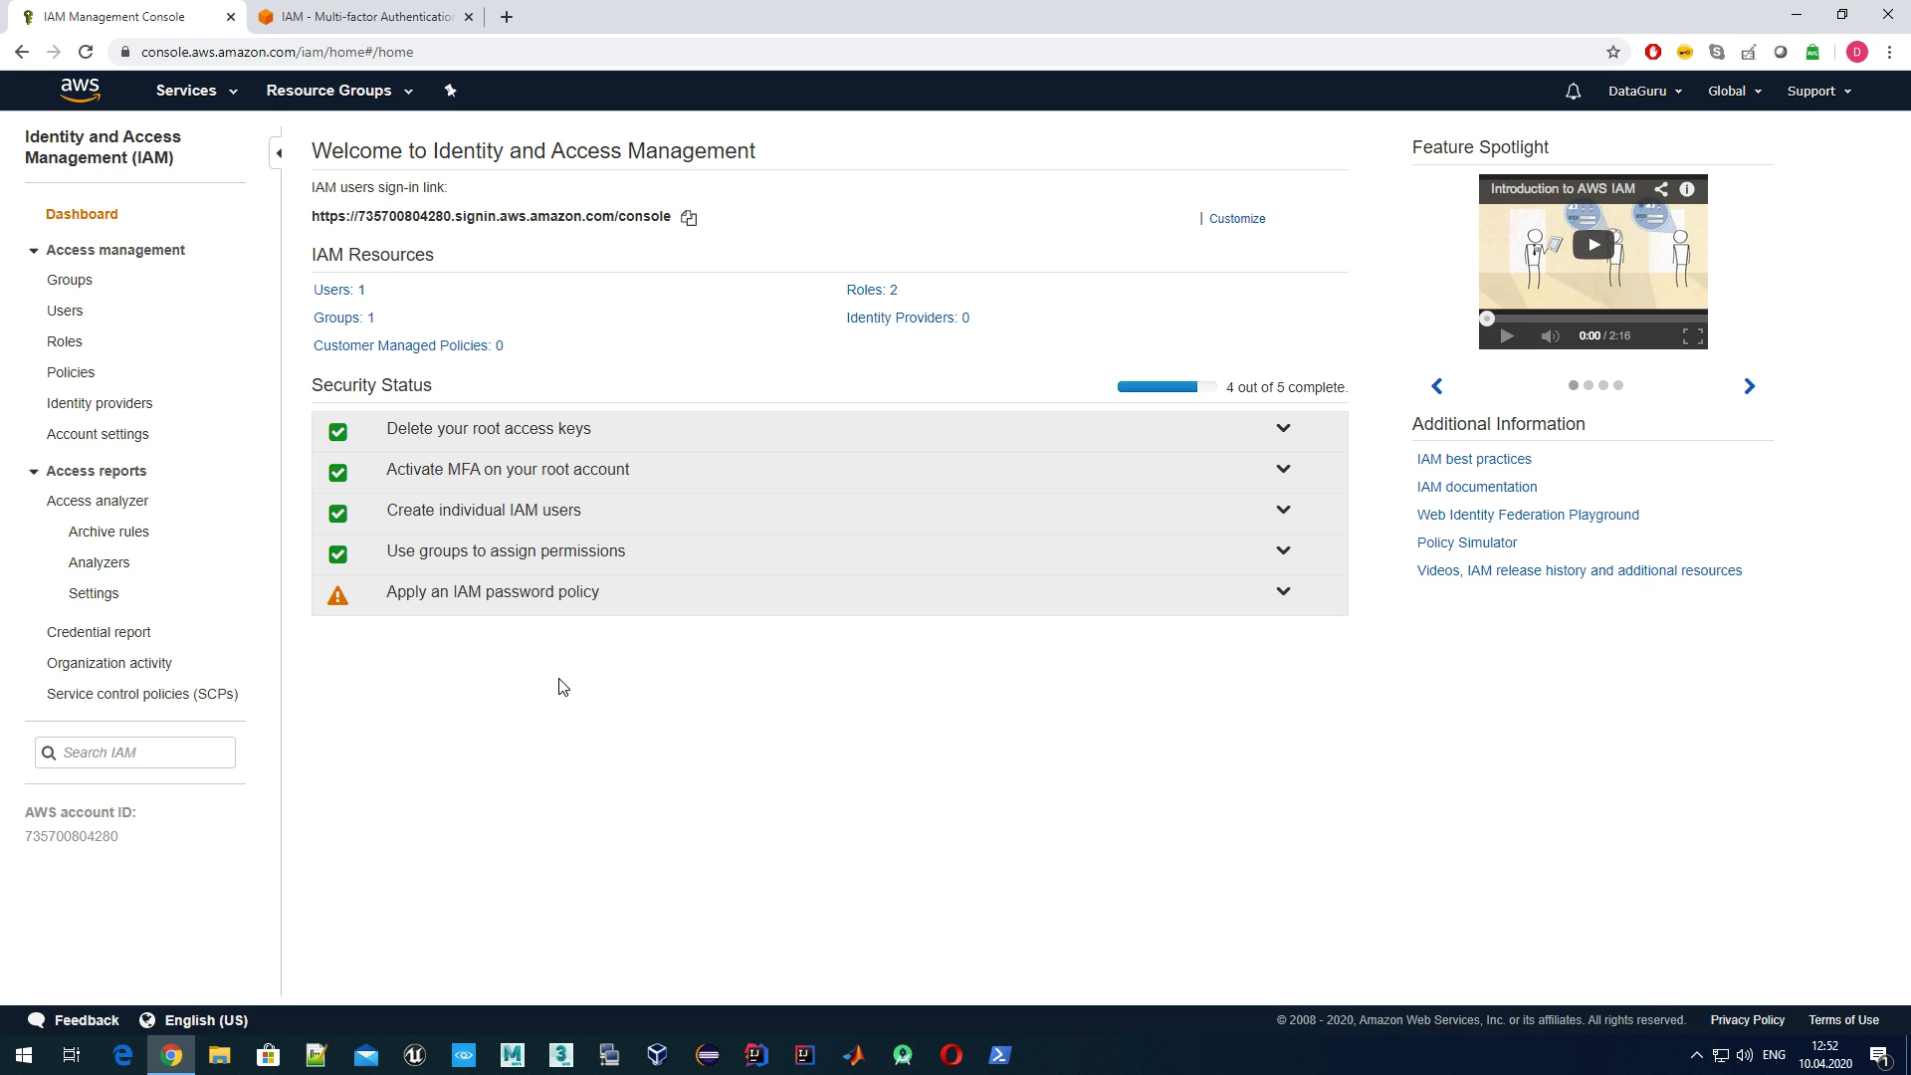
Step: Expand the 'Apply an IAM password policy' item and go to Manage Password Policy
{"action": "left_click", "coordinate": [493, 591]}
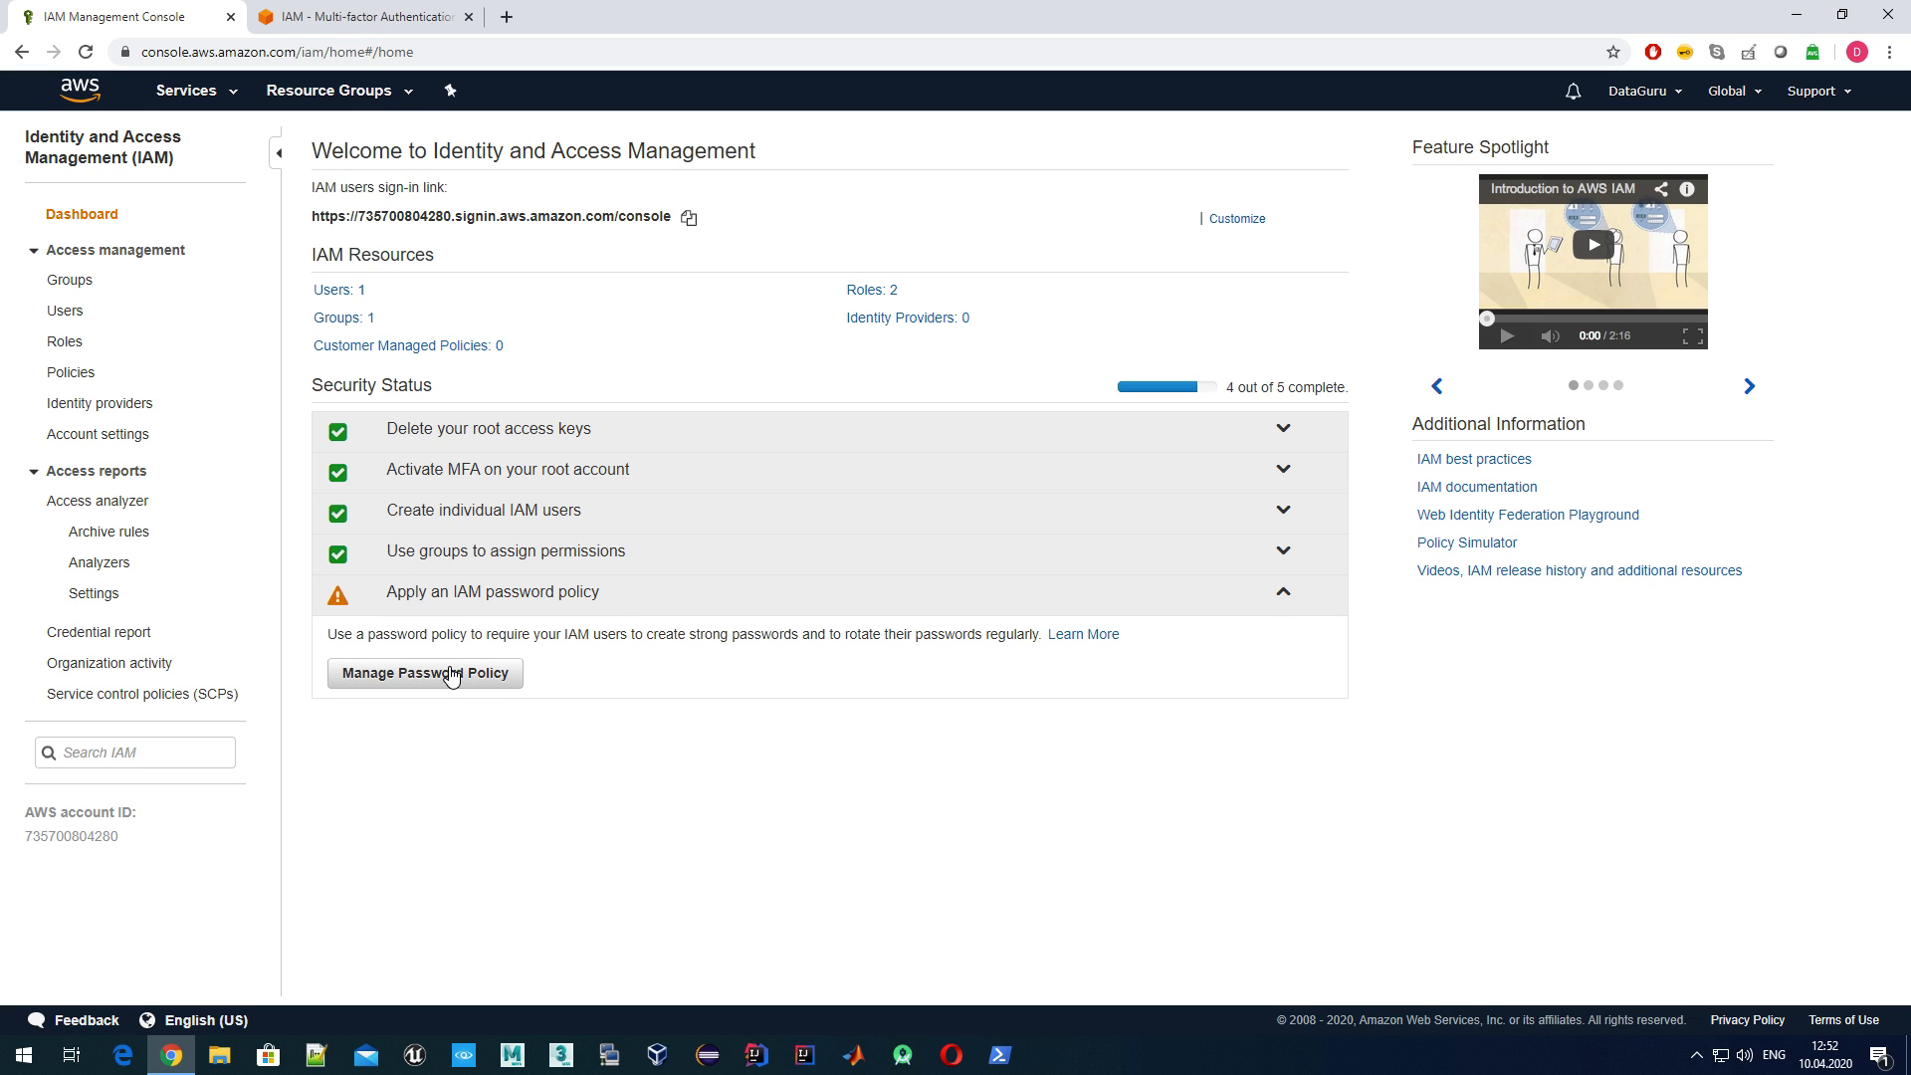
{"action": "left_click", "coordinate": [424, 673]}
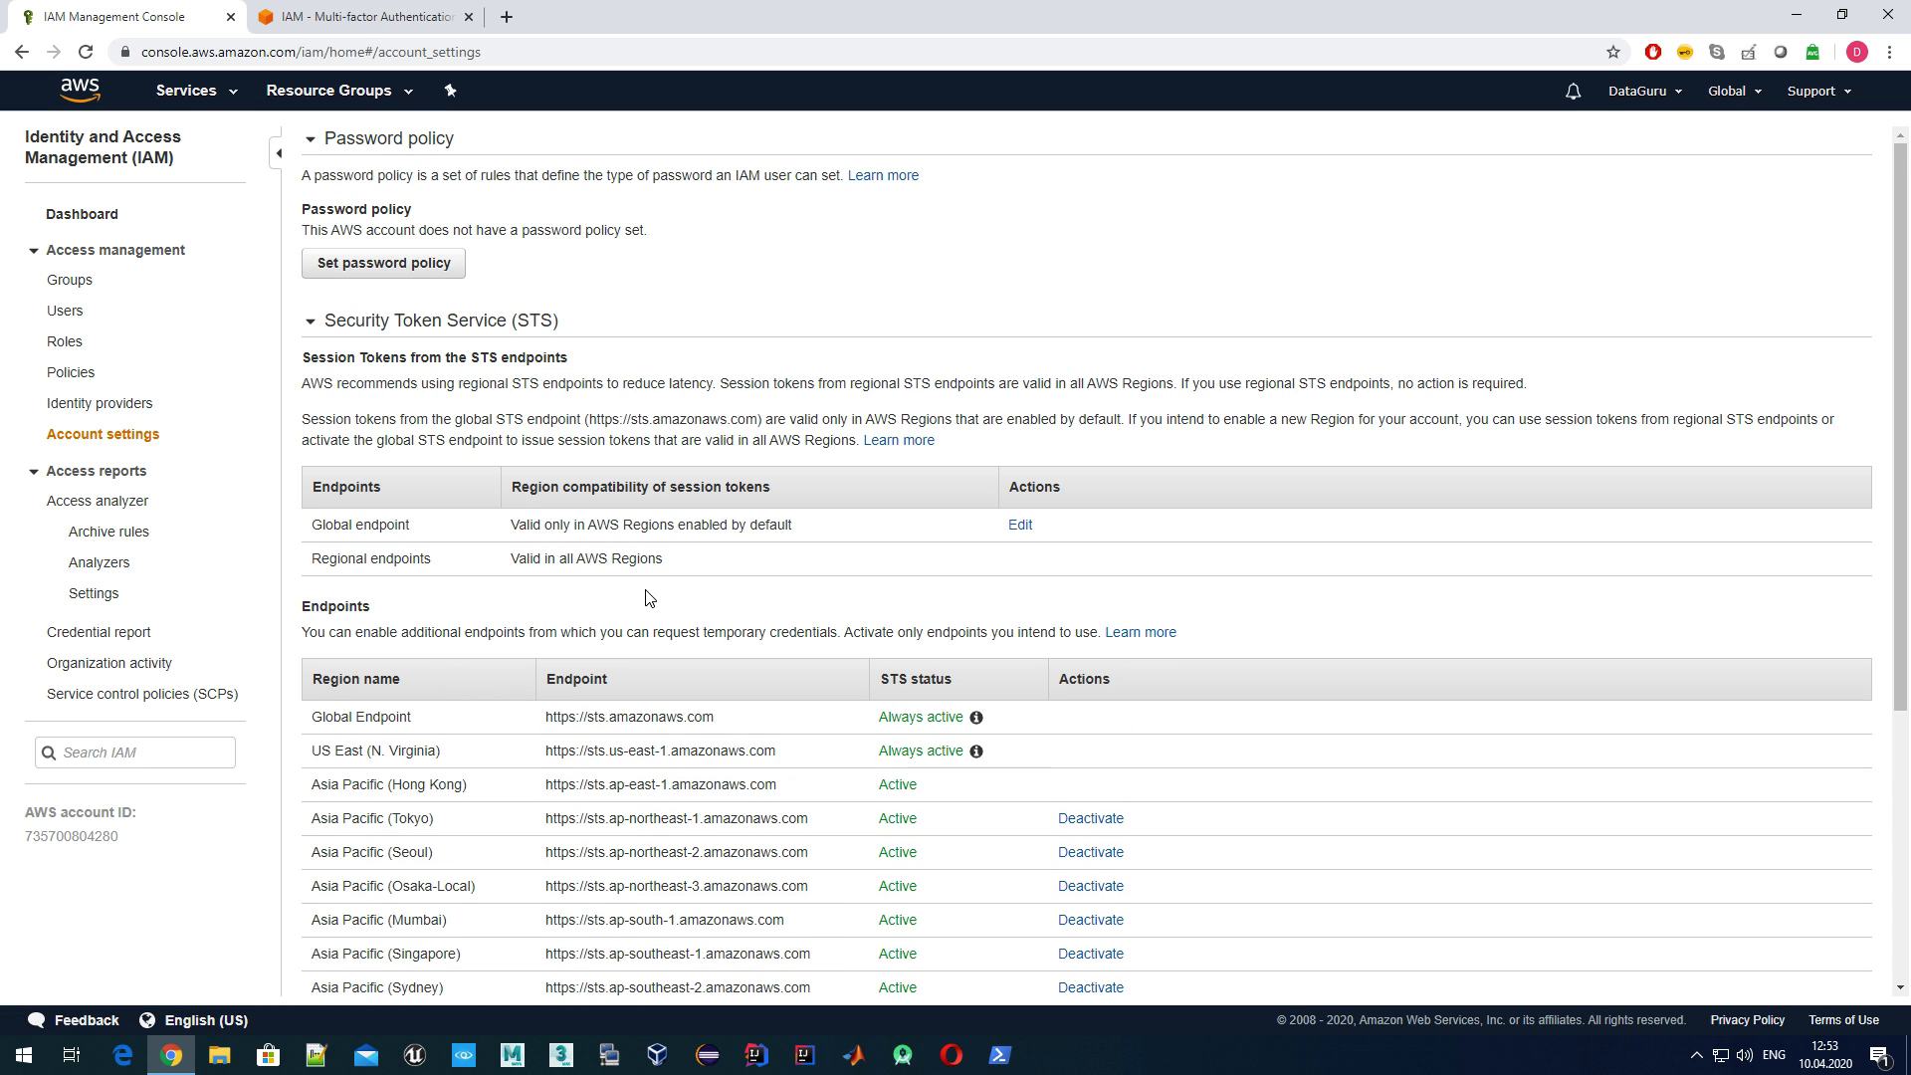
Step: Start defining a password policy, bringing up the form with a 6-character minimum
{"action": "double_click", "coordinate": [328, 208]}
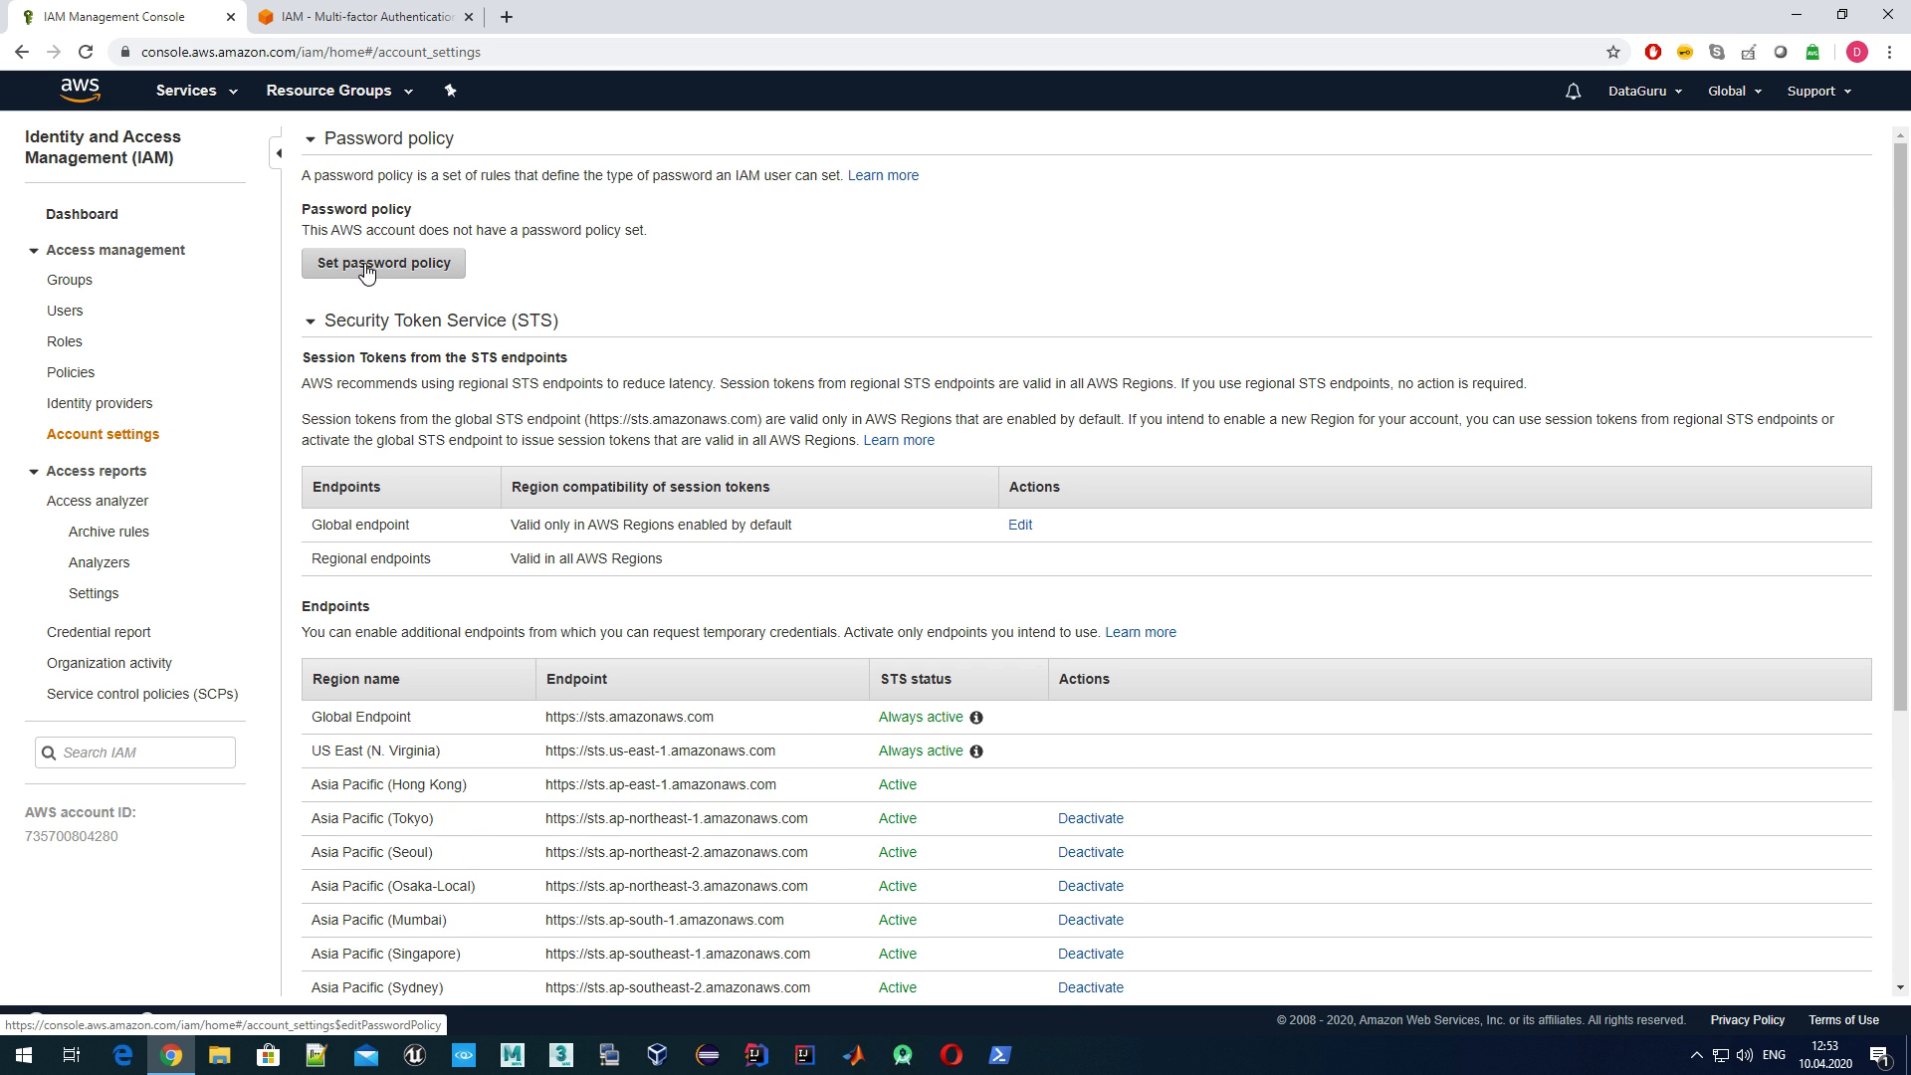
{"action": "left_click", "coordinate": [382, 263]}
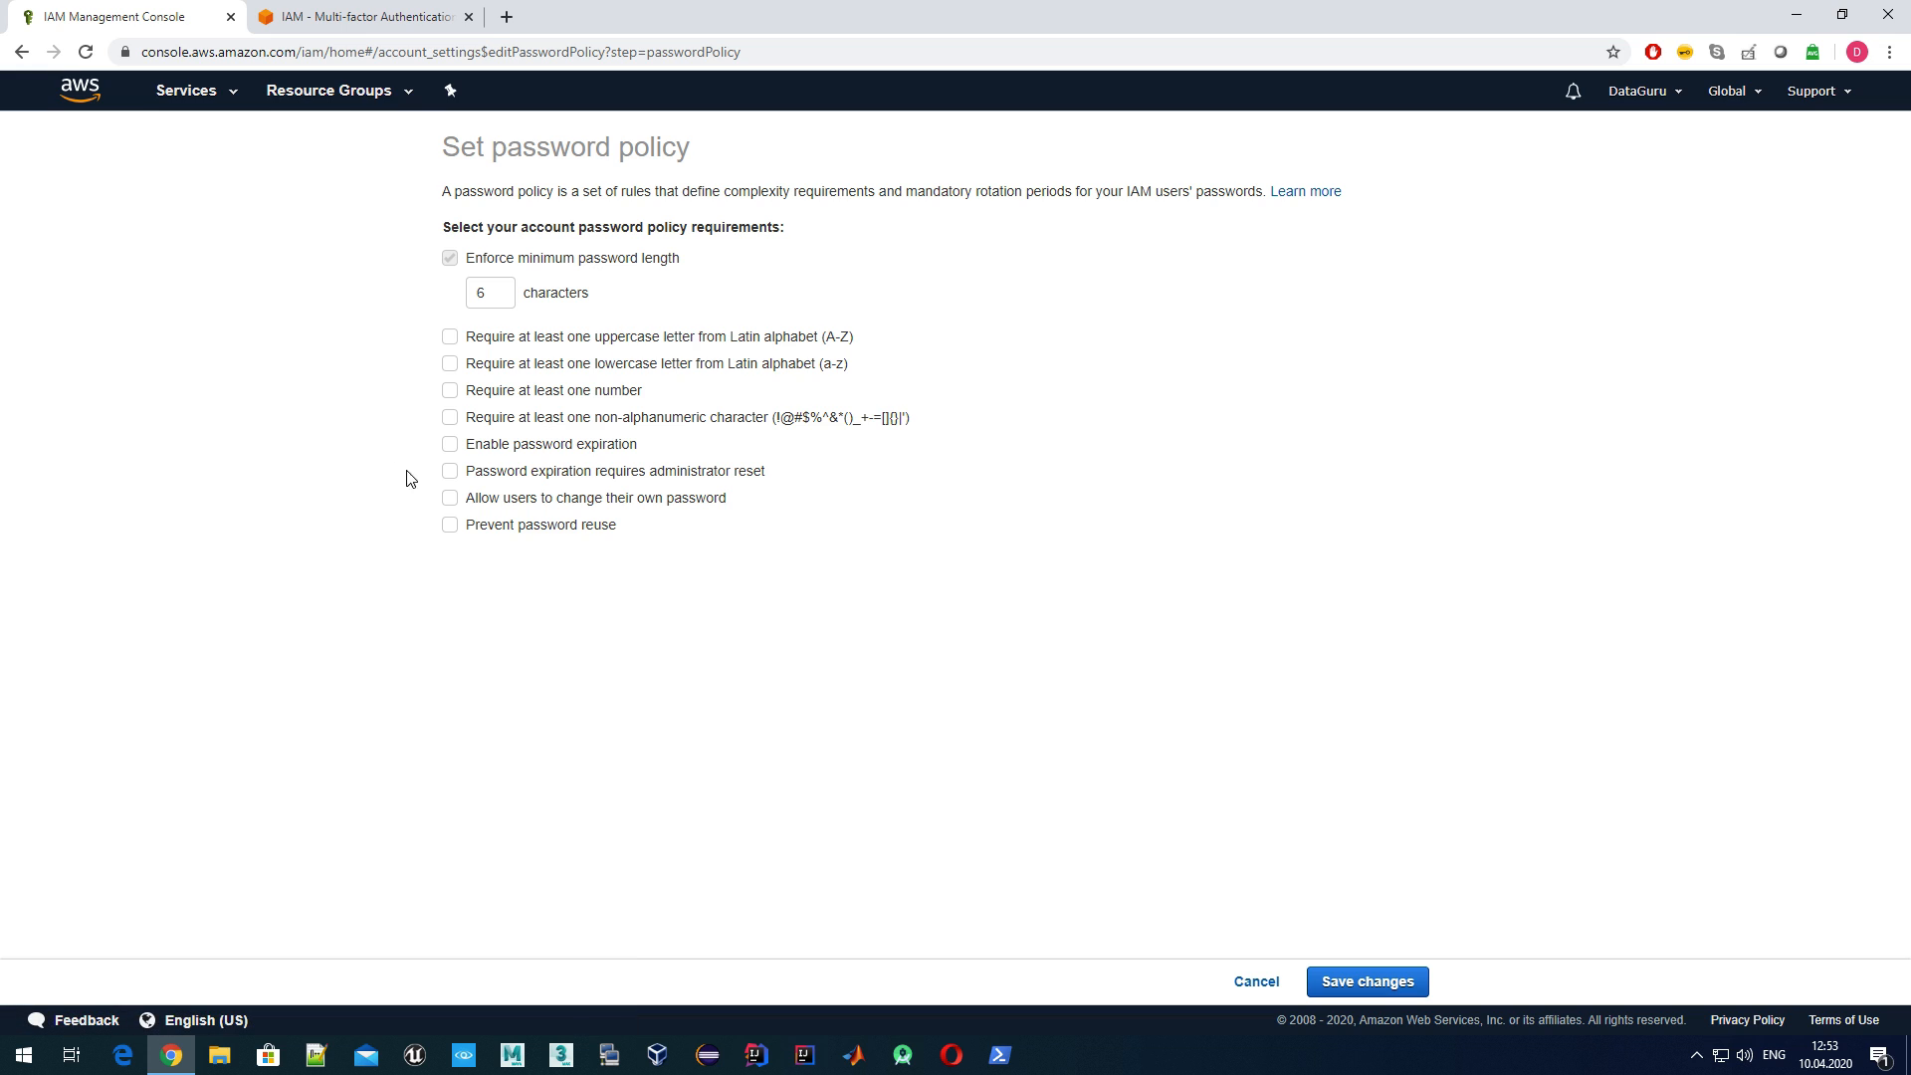
{"action": "mouse_move", "coordinate": [427, 494]}
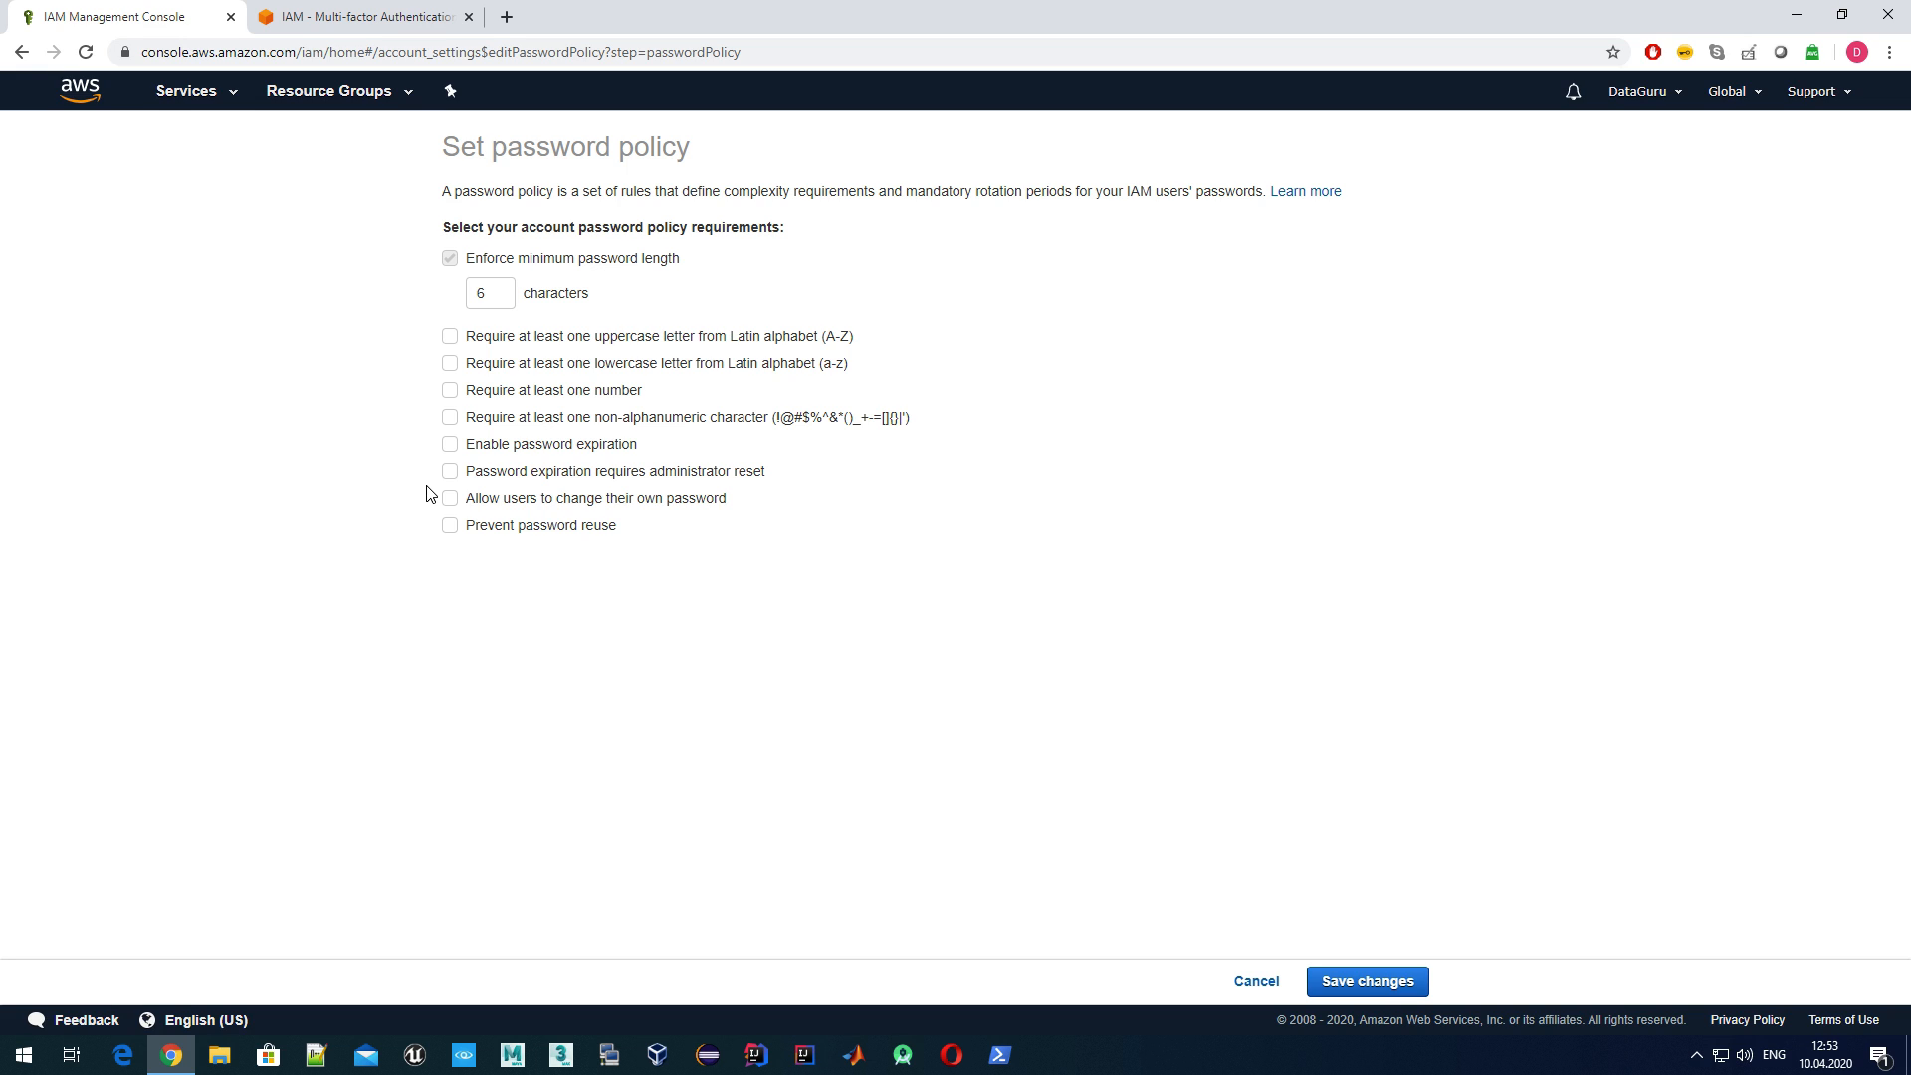
{"action": "mouse_move", "coordinate": [517, 275]}
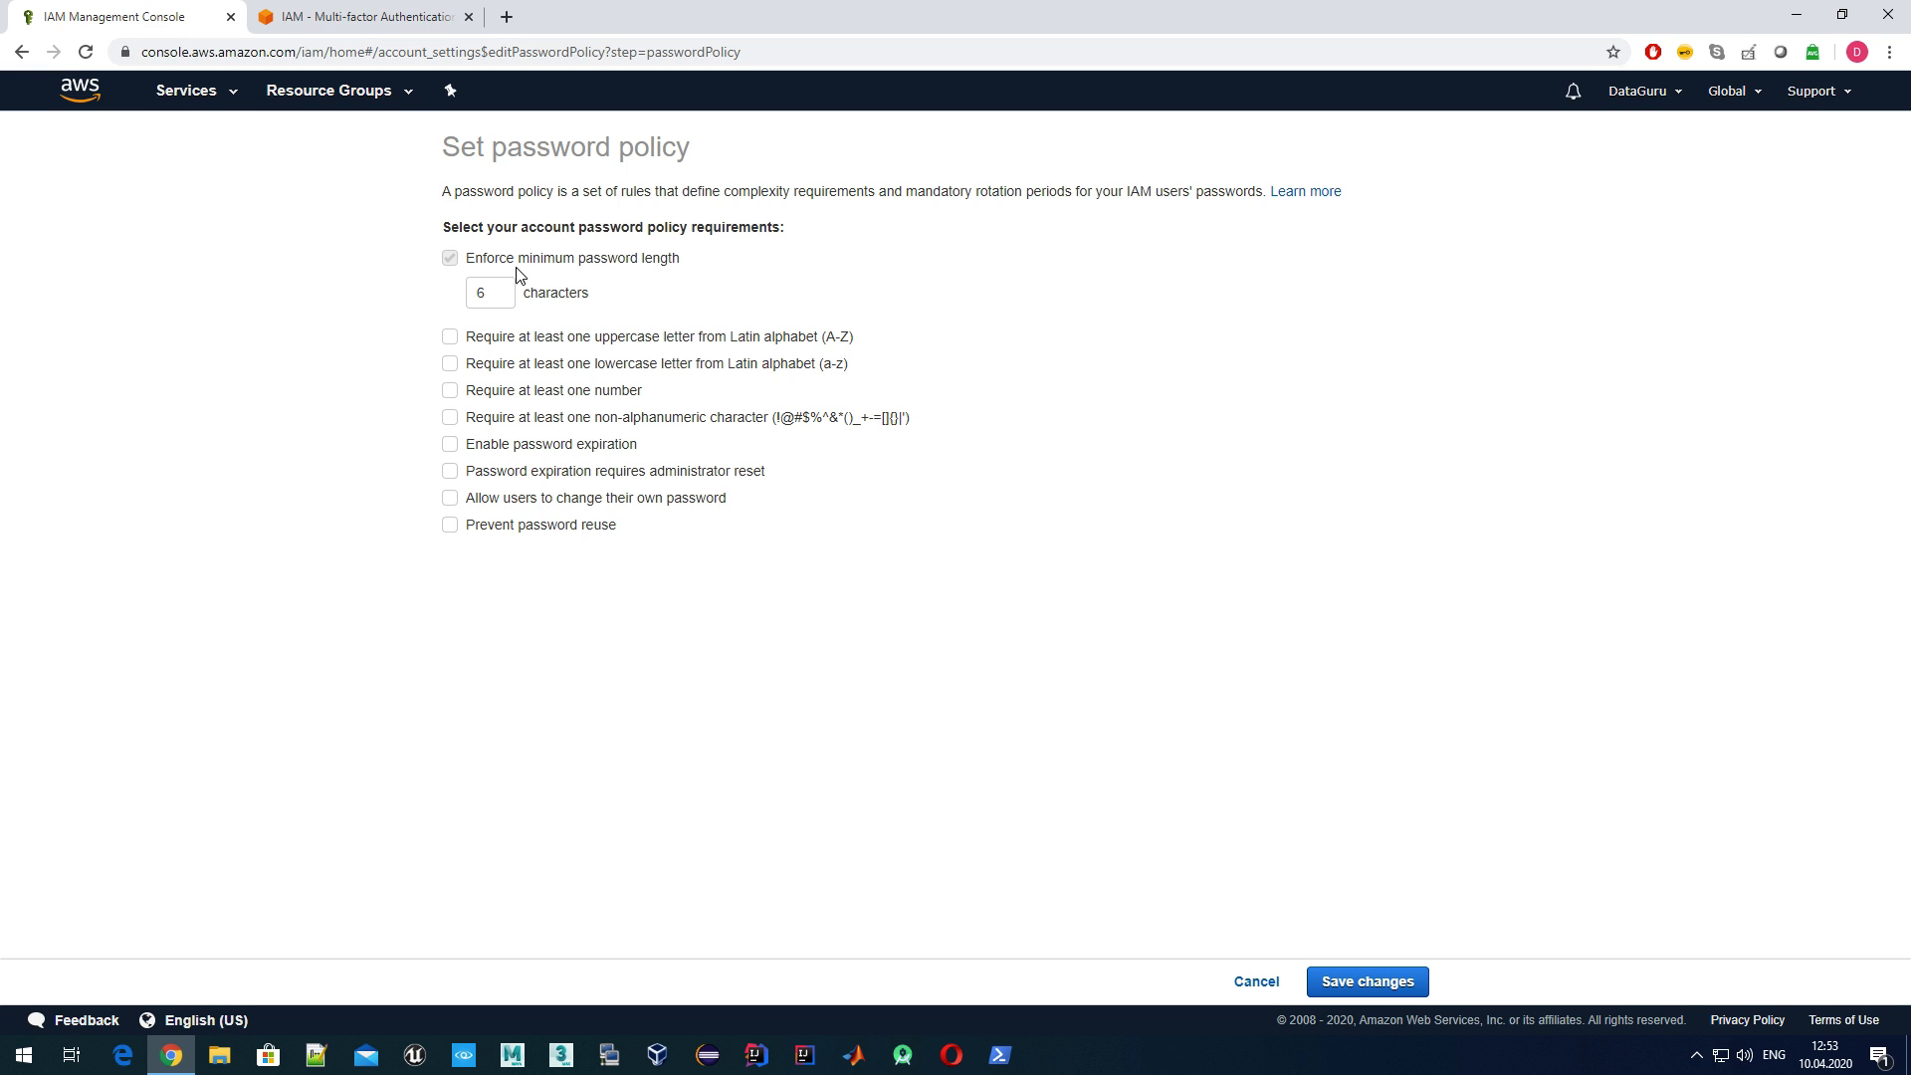
Step: Set minimum length 10, require at least one number and enable 90-day password expiration
{"action": "left_click", "coordinate": [488, 293]}
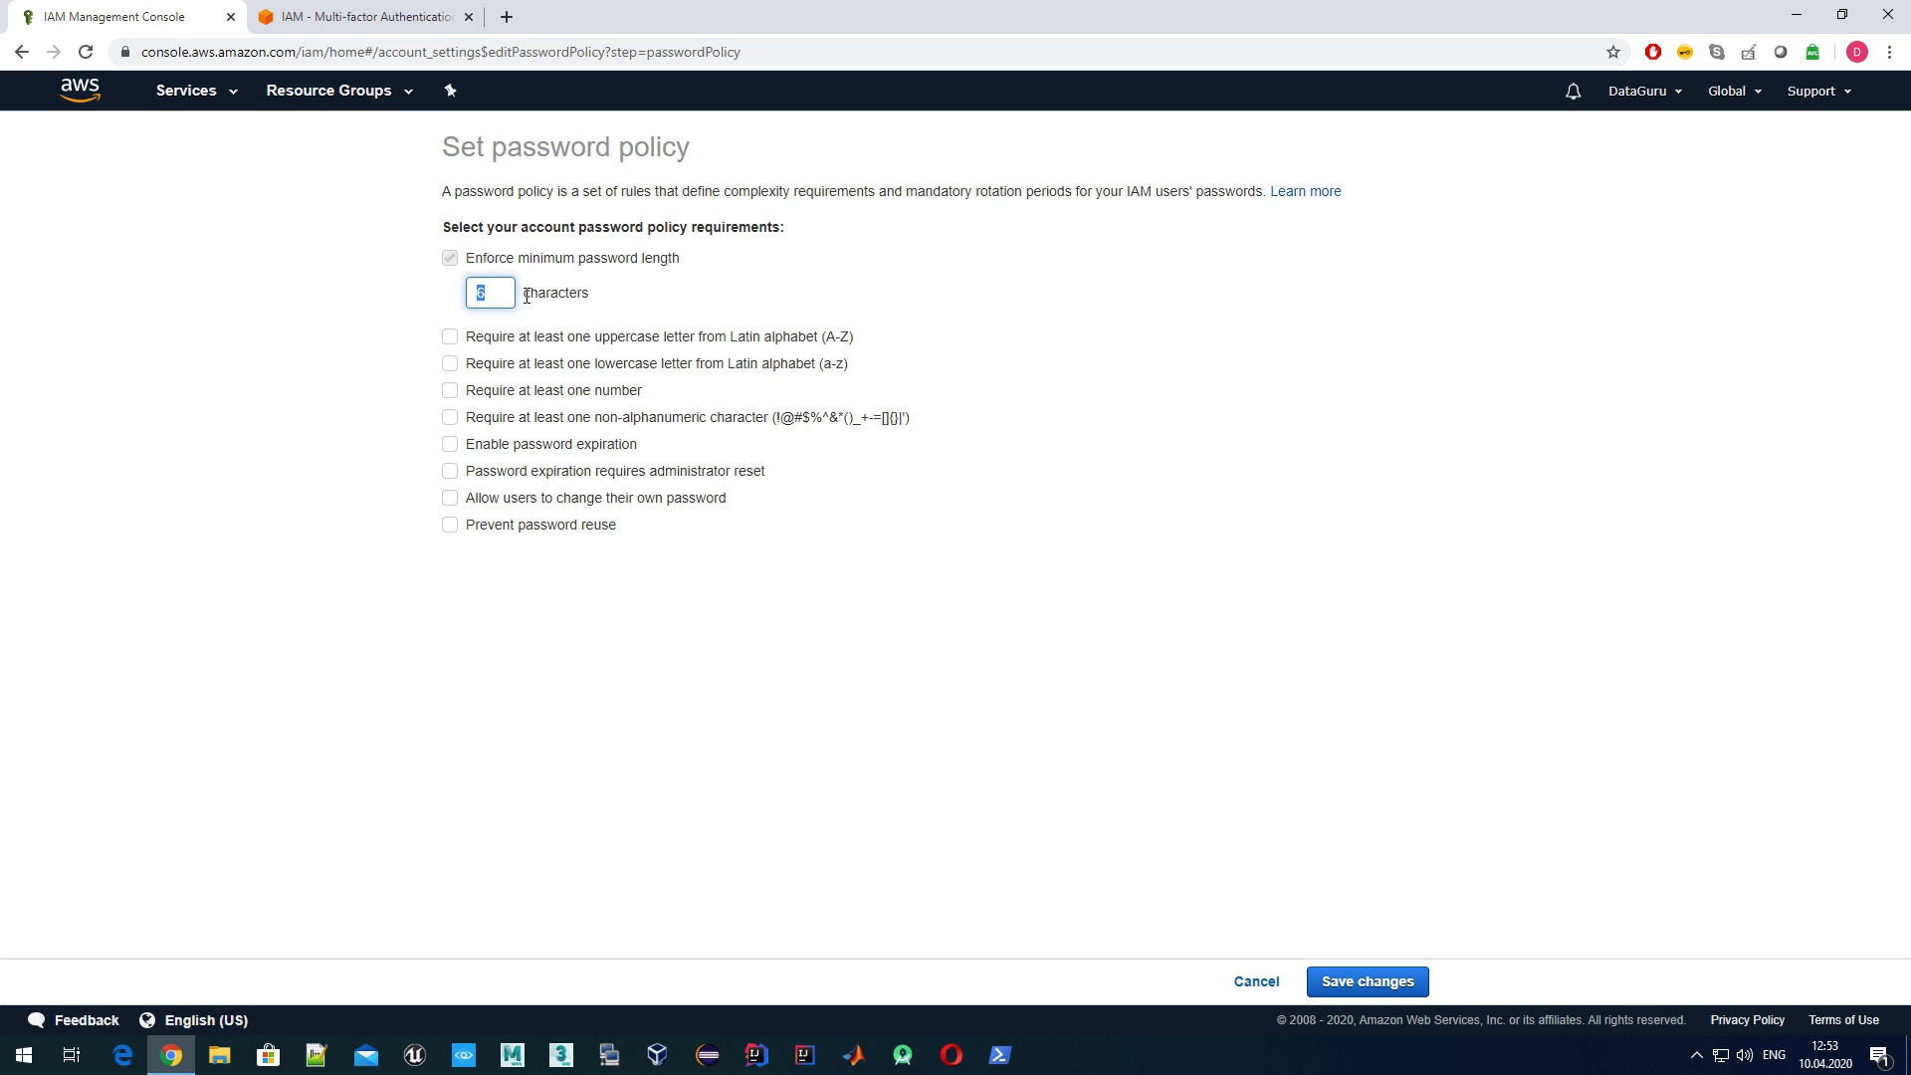
{"action": "type", "text": "10"}
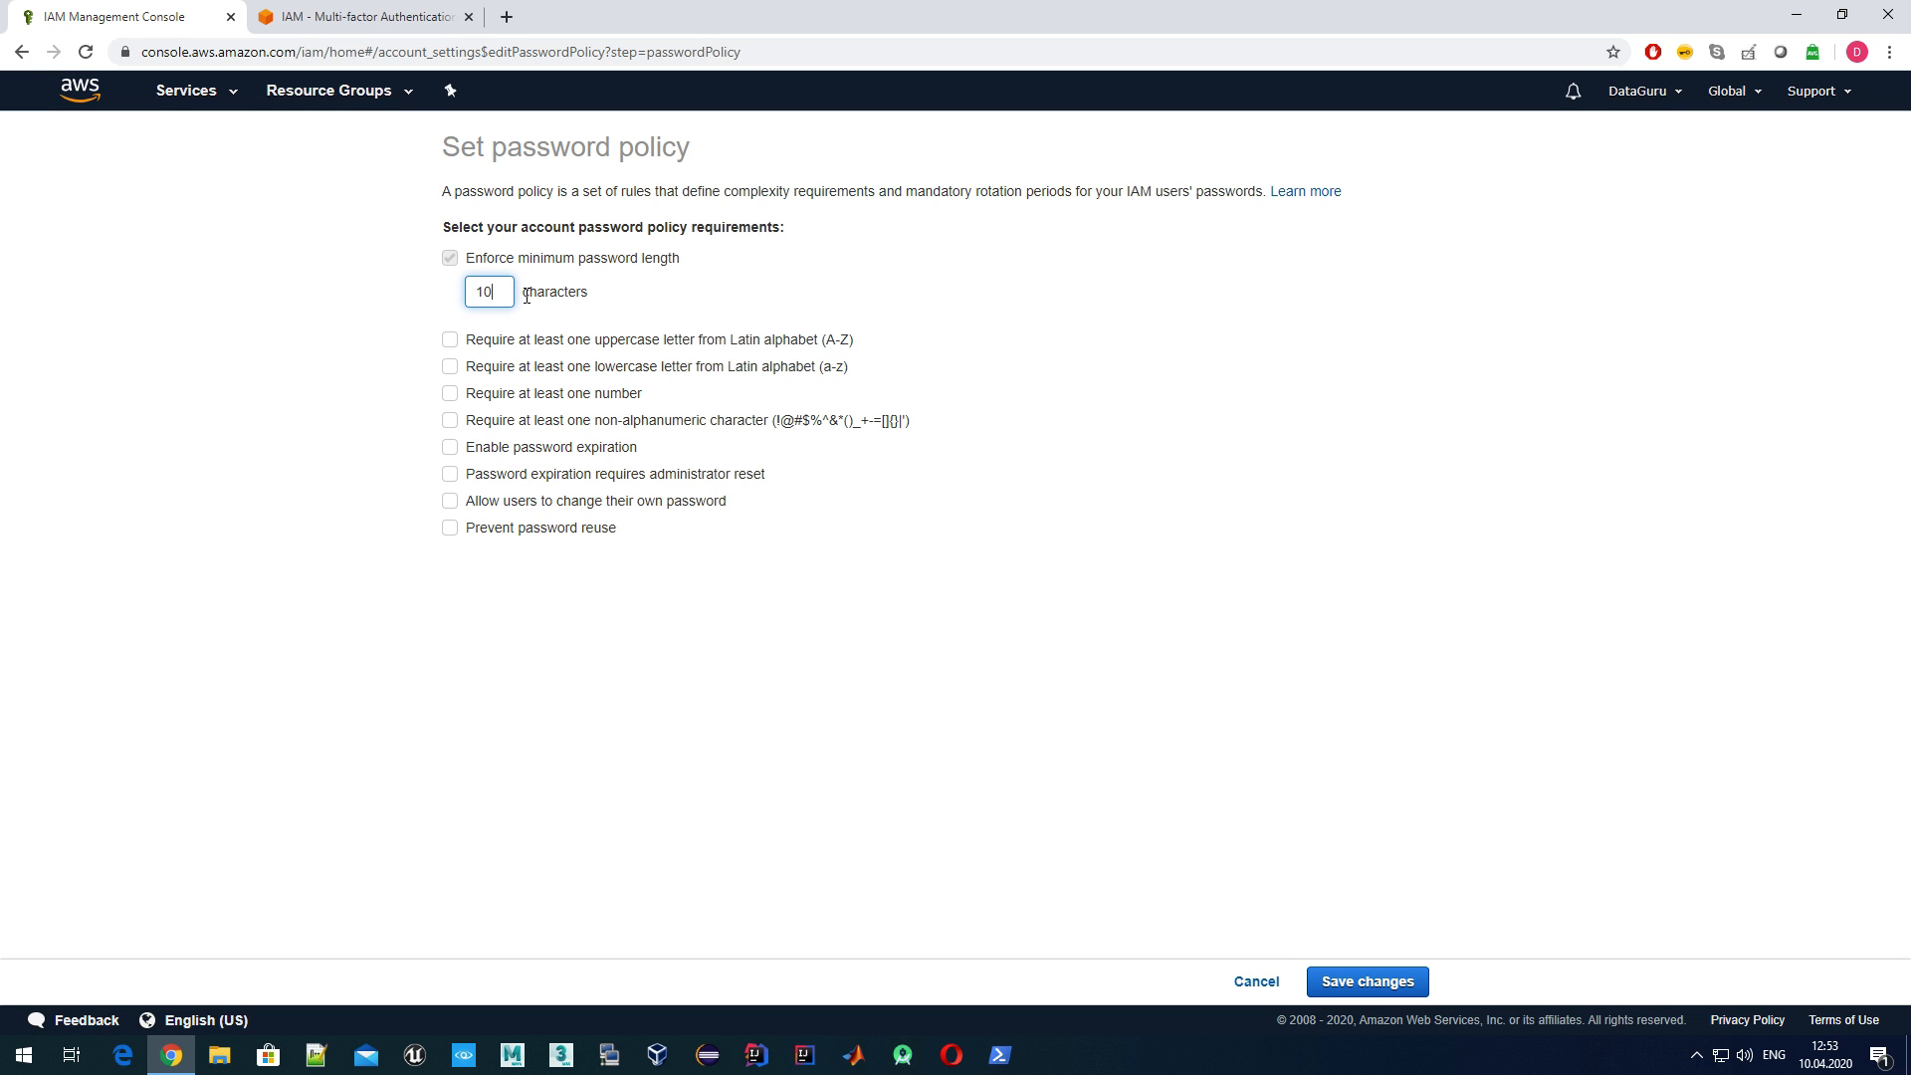
{"action": "mouse_move", "coordinate": [552, 340]}
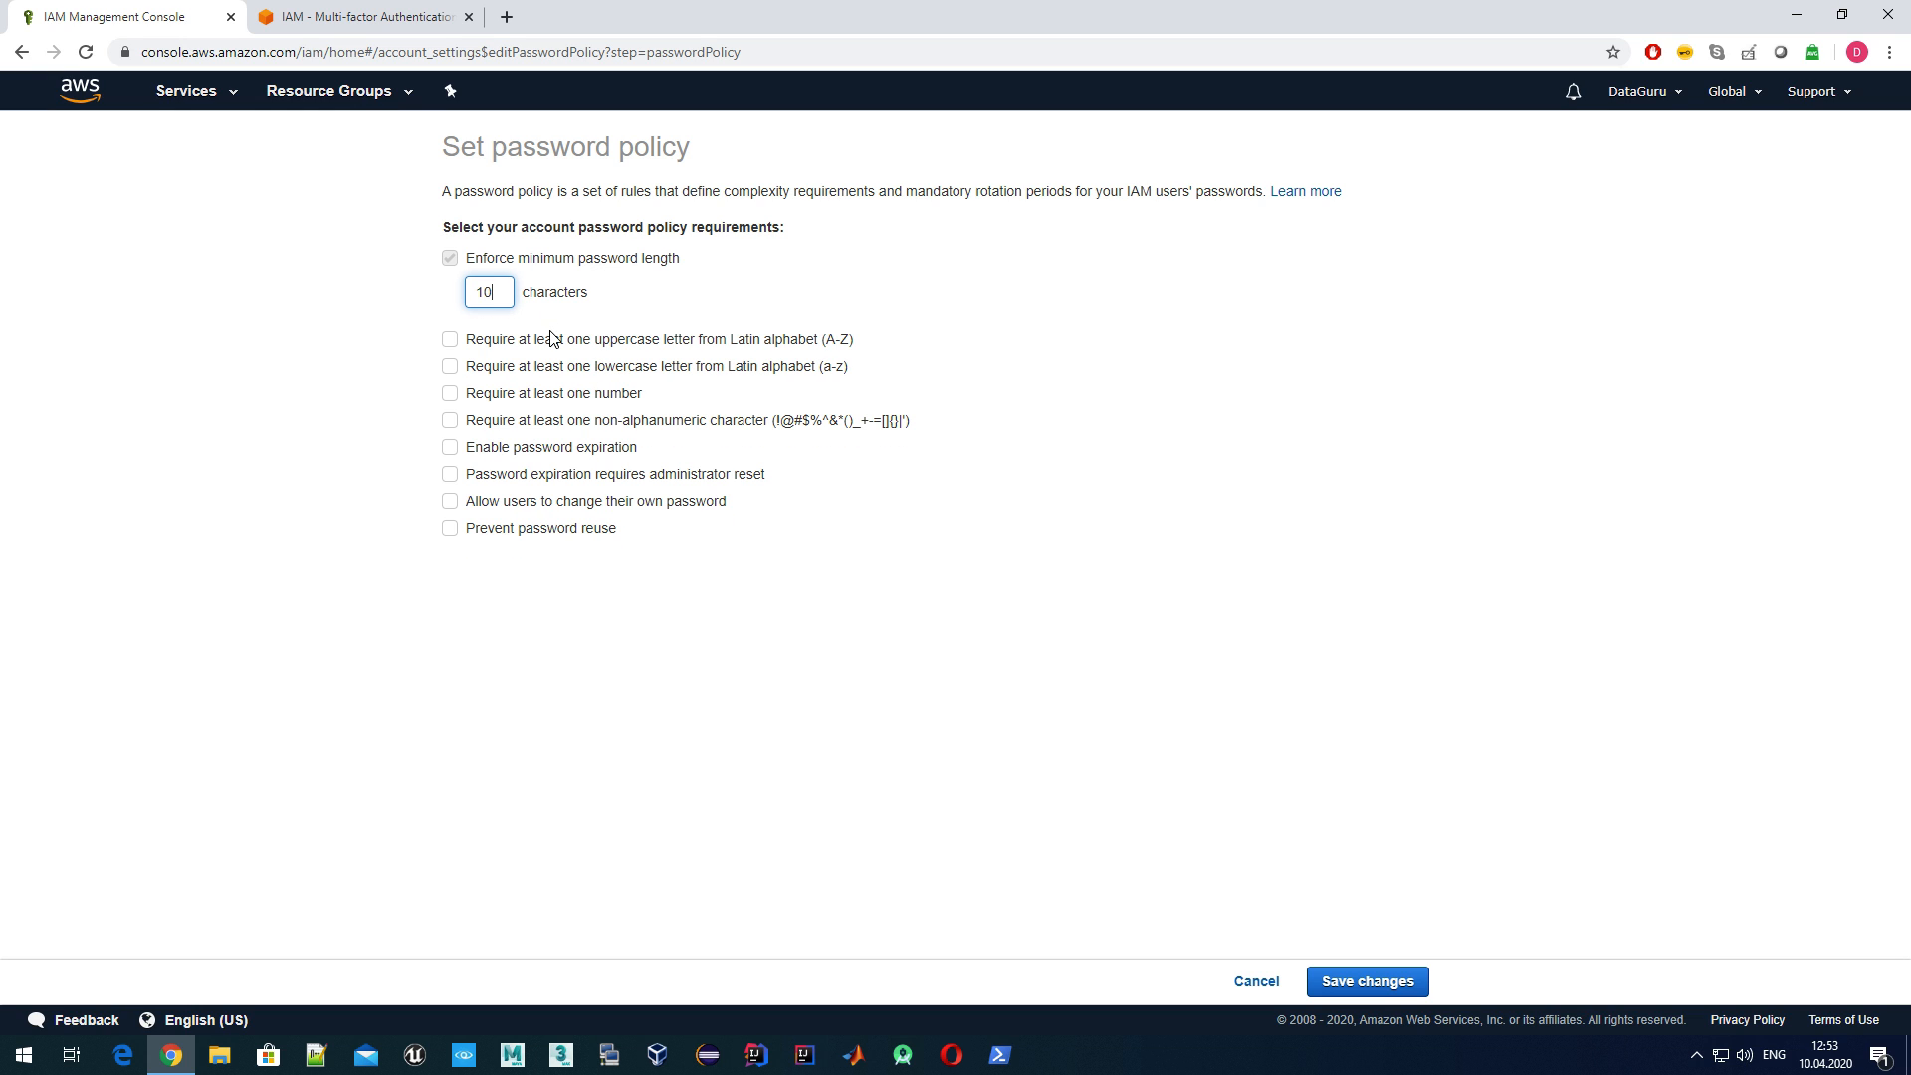
{"action": "mouse_move", "coordinate": [814, 351]}
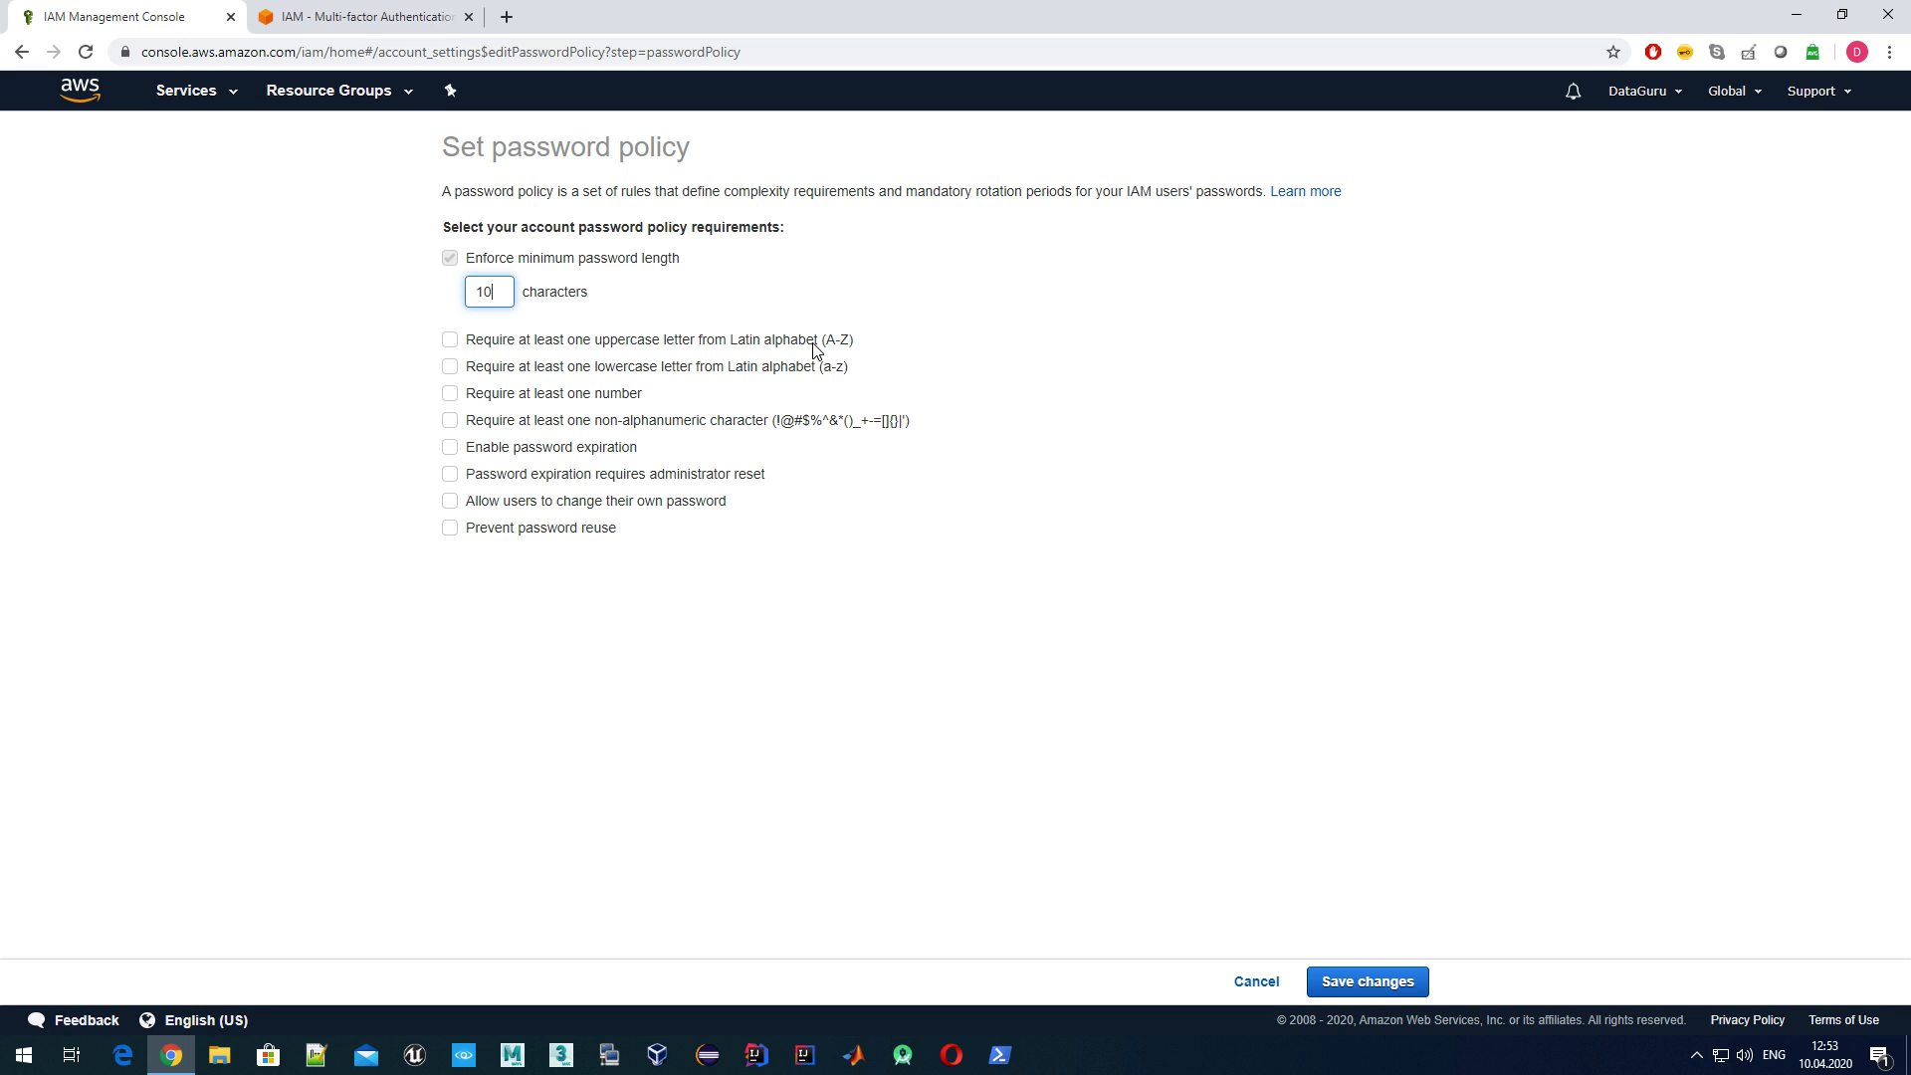
{"action": "mouse_move", "coordinate": [755, 378]}
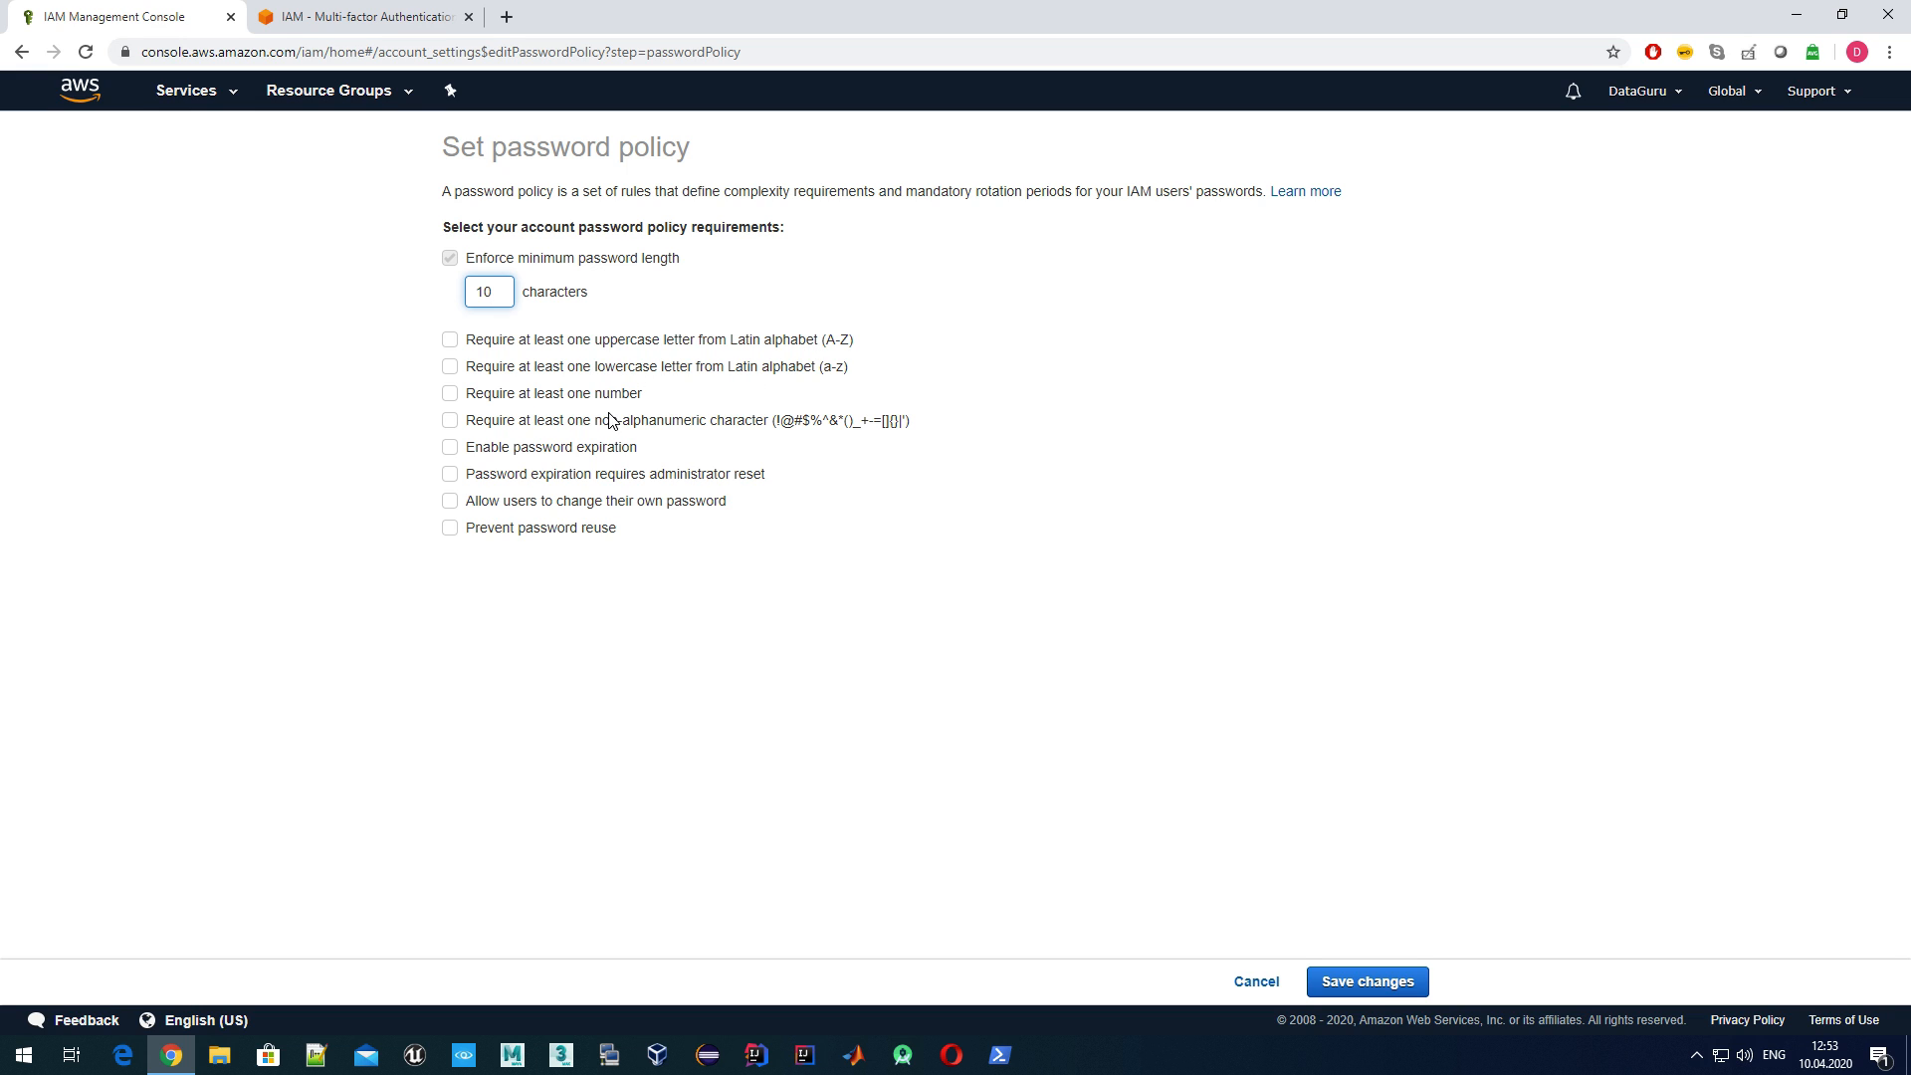
{"action": "left_click", "coordinate": [450, 392]}
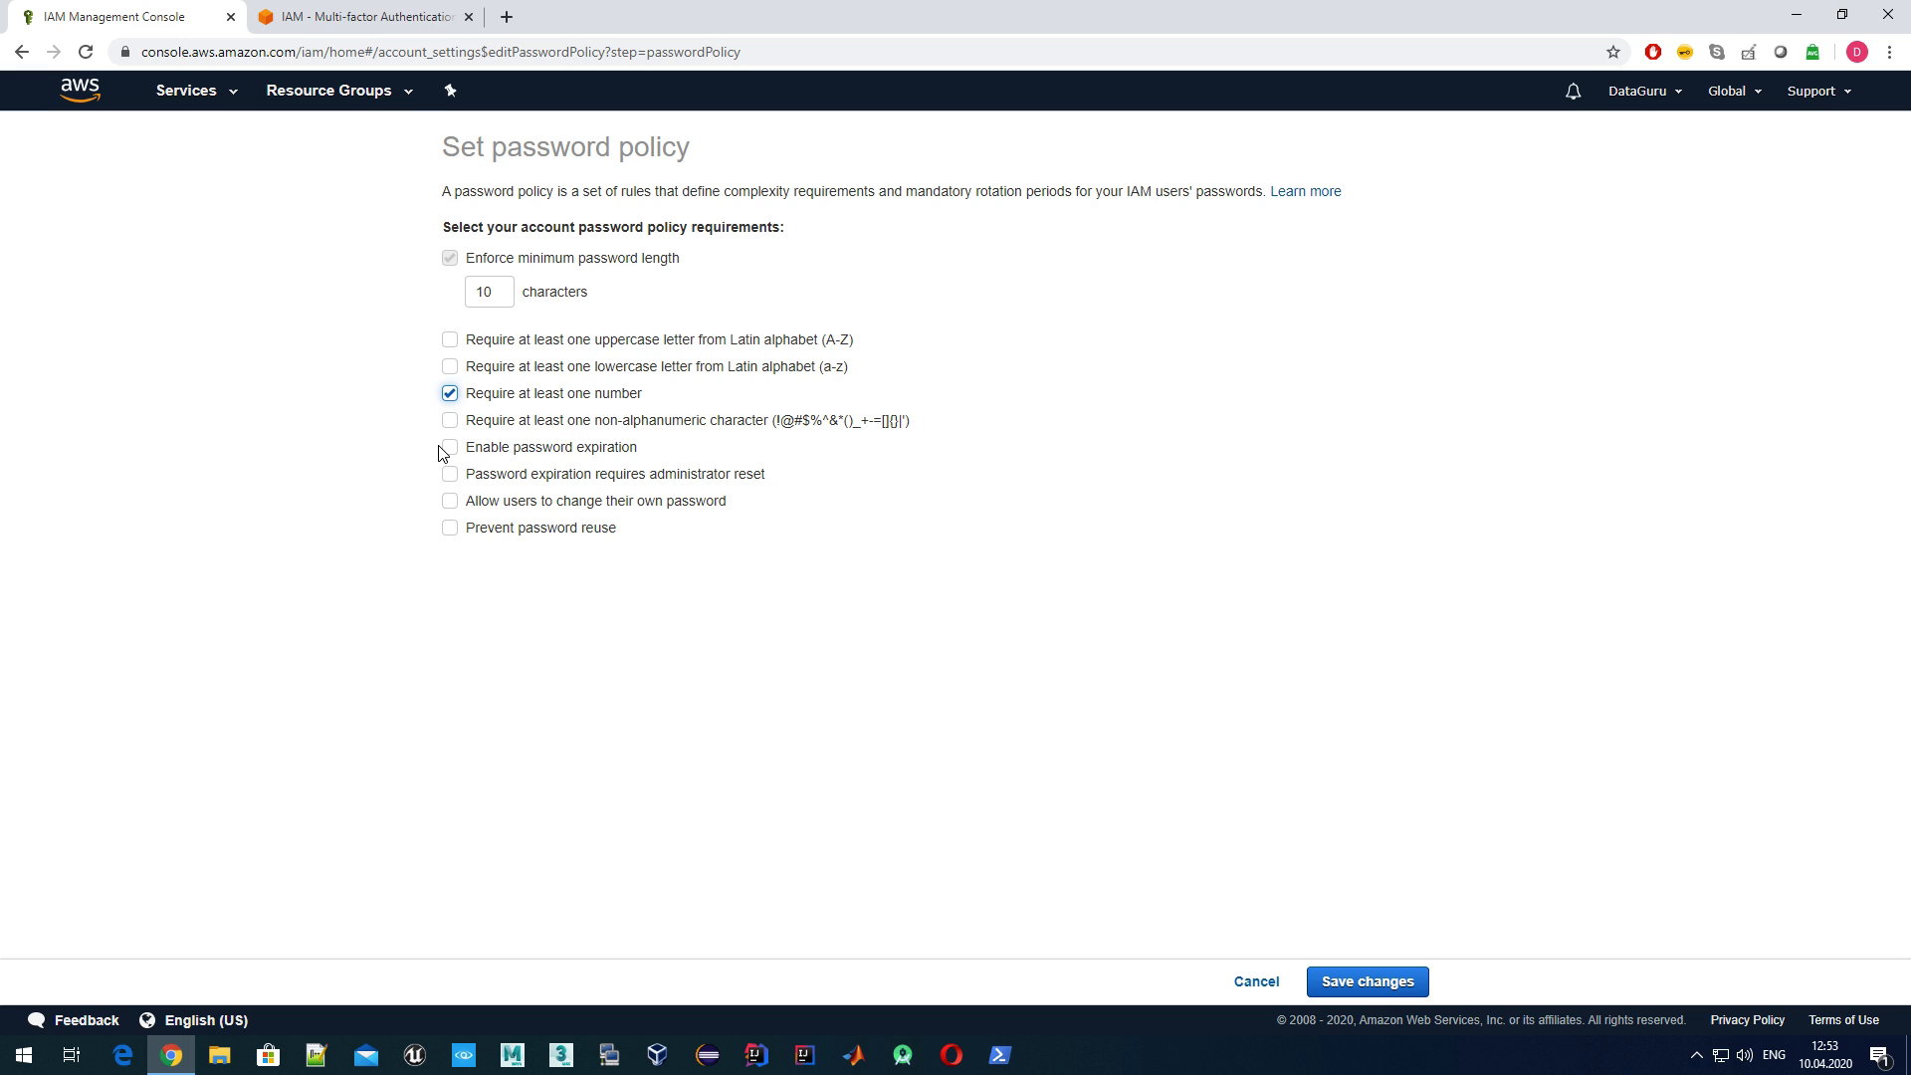
{"action": "left_click", "coordinate": [450, 446]}
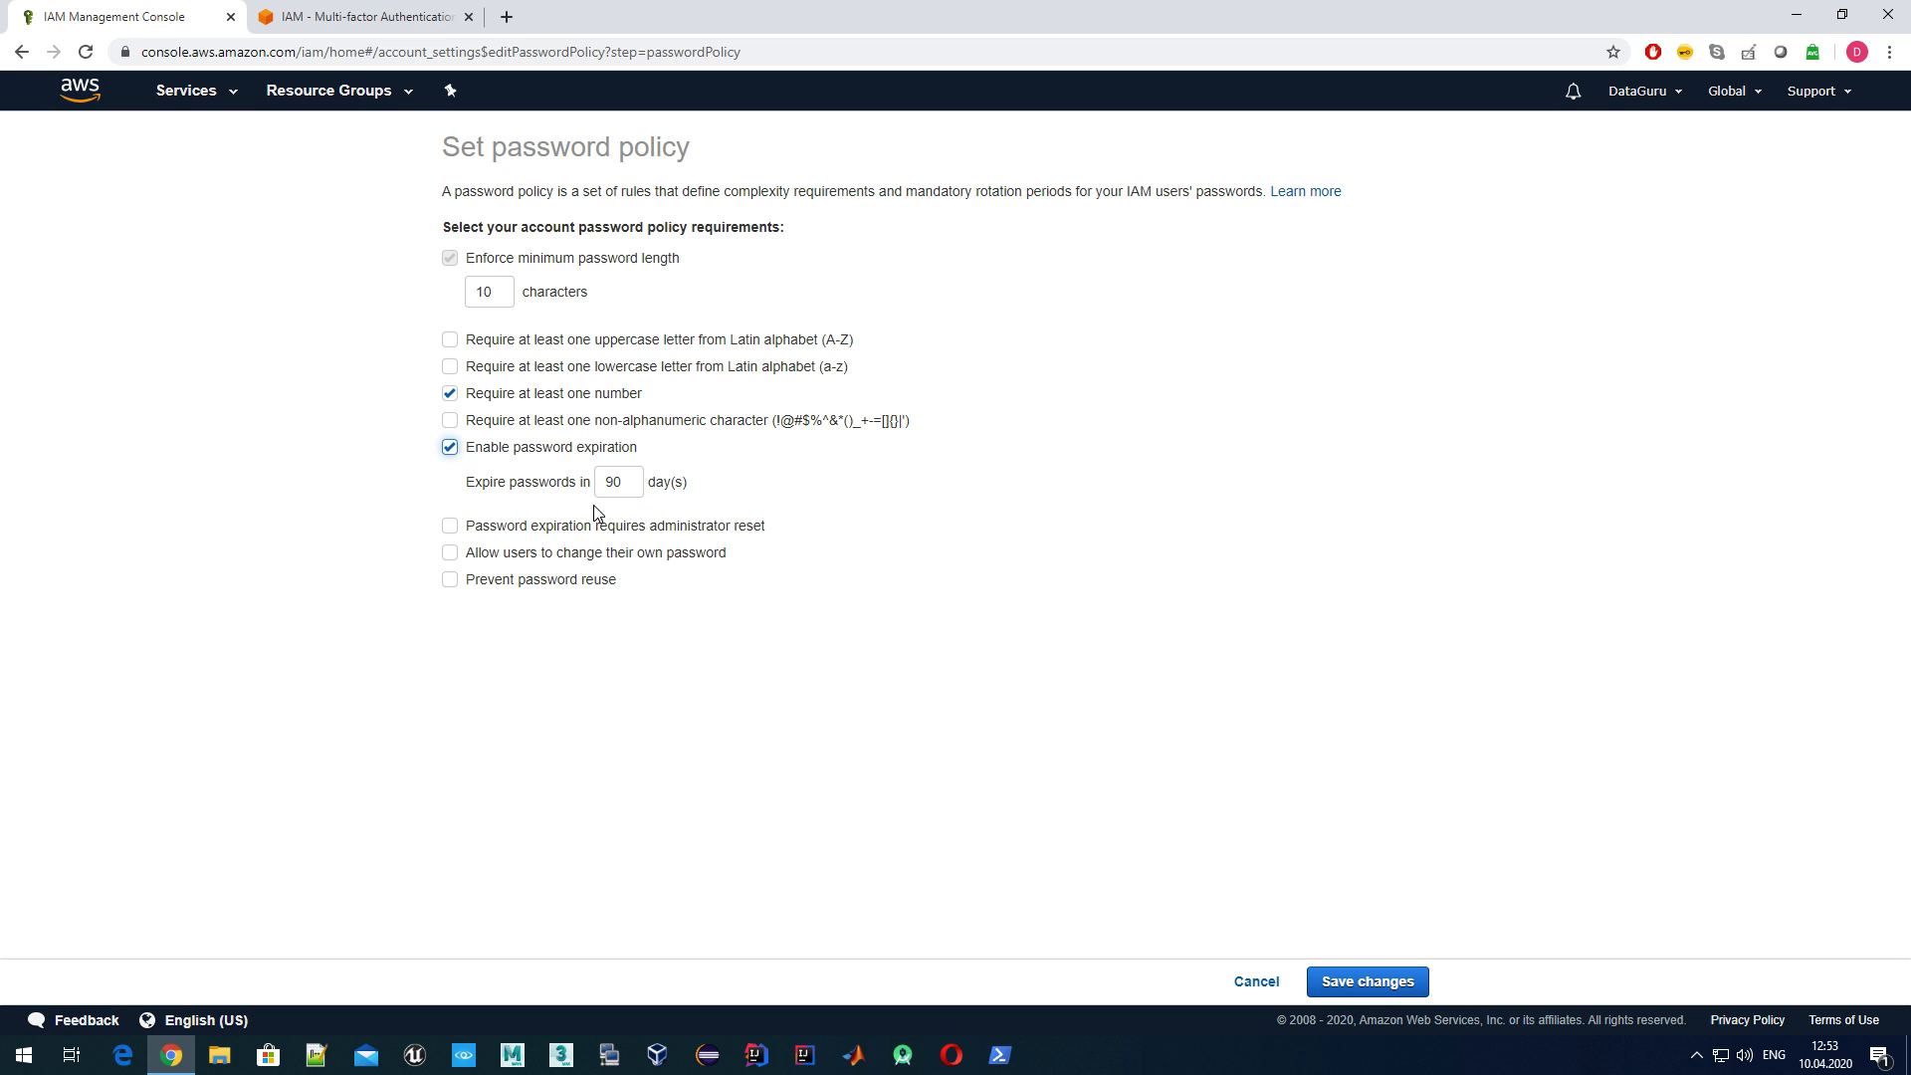
{"action": "left_click", "coordinate": [618, 481]}
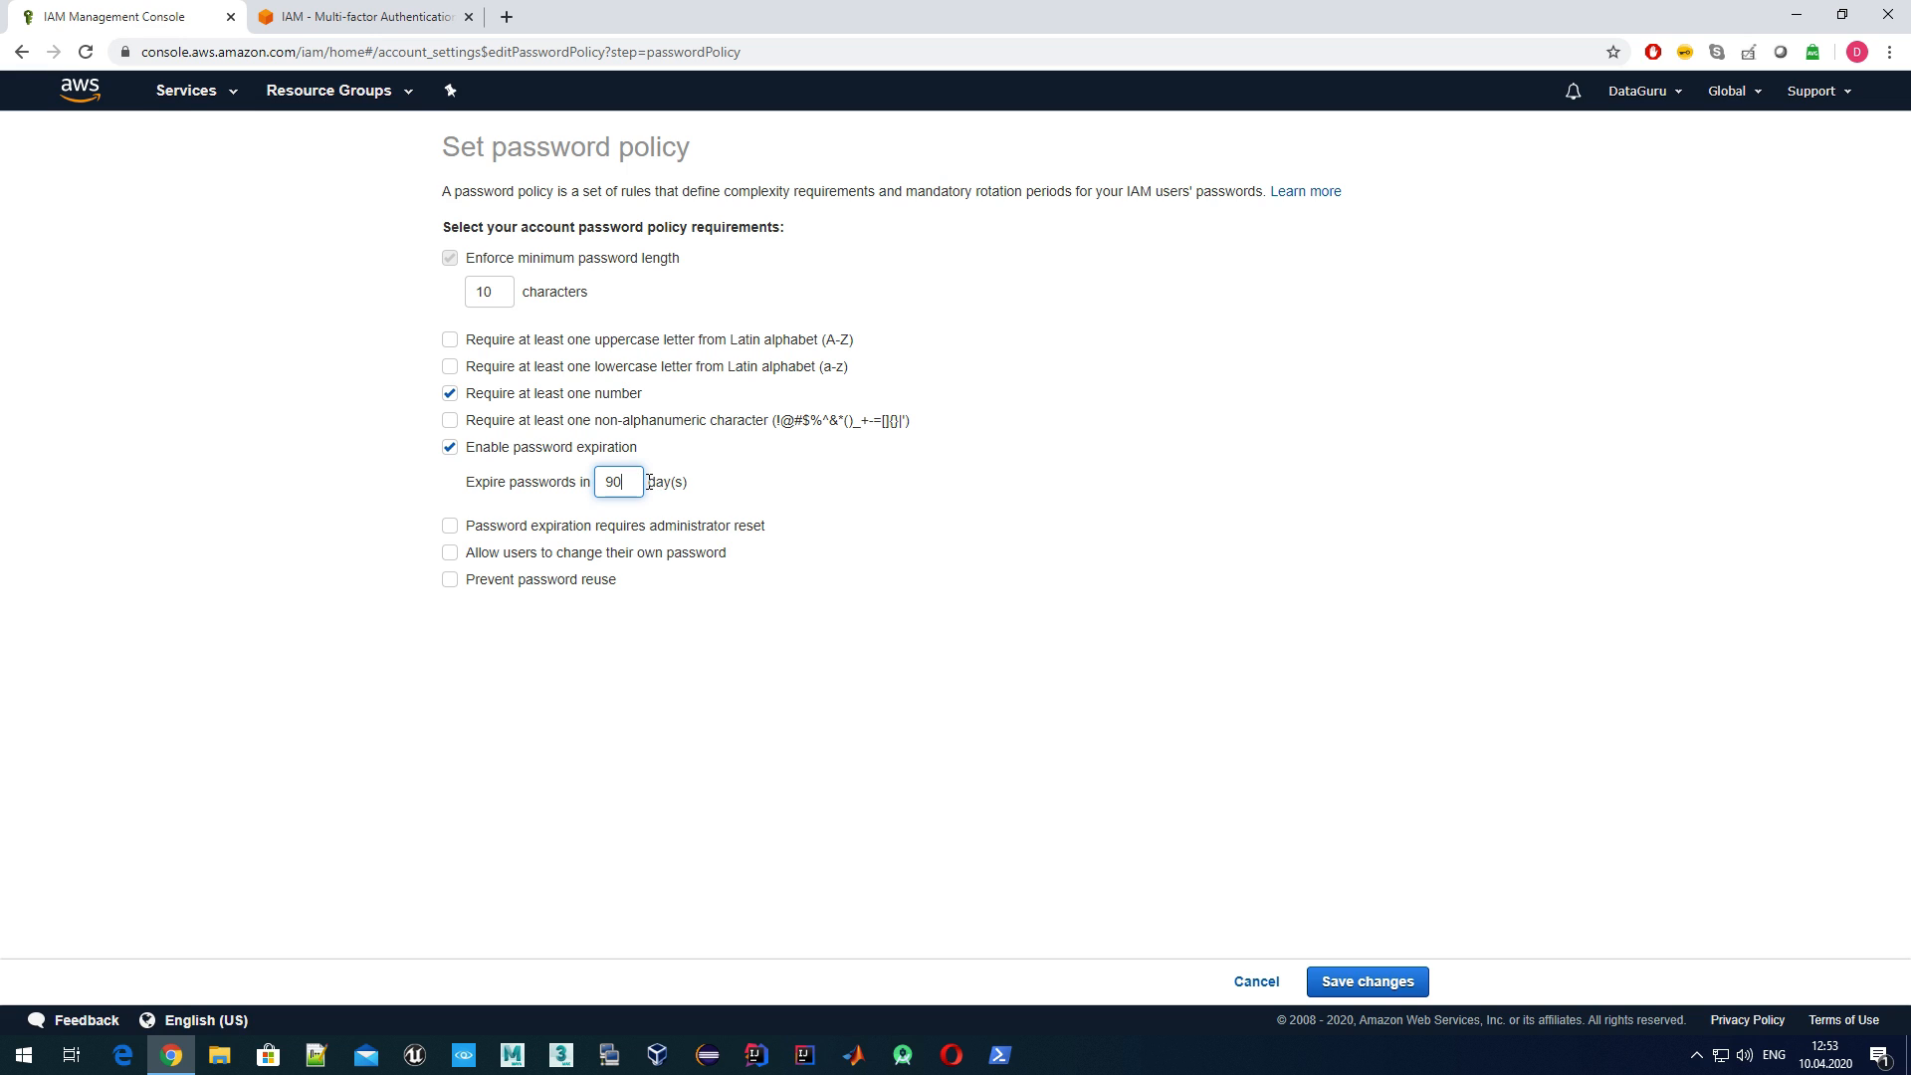
{"action": "double_click", "coordinate": [668, 481]}
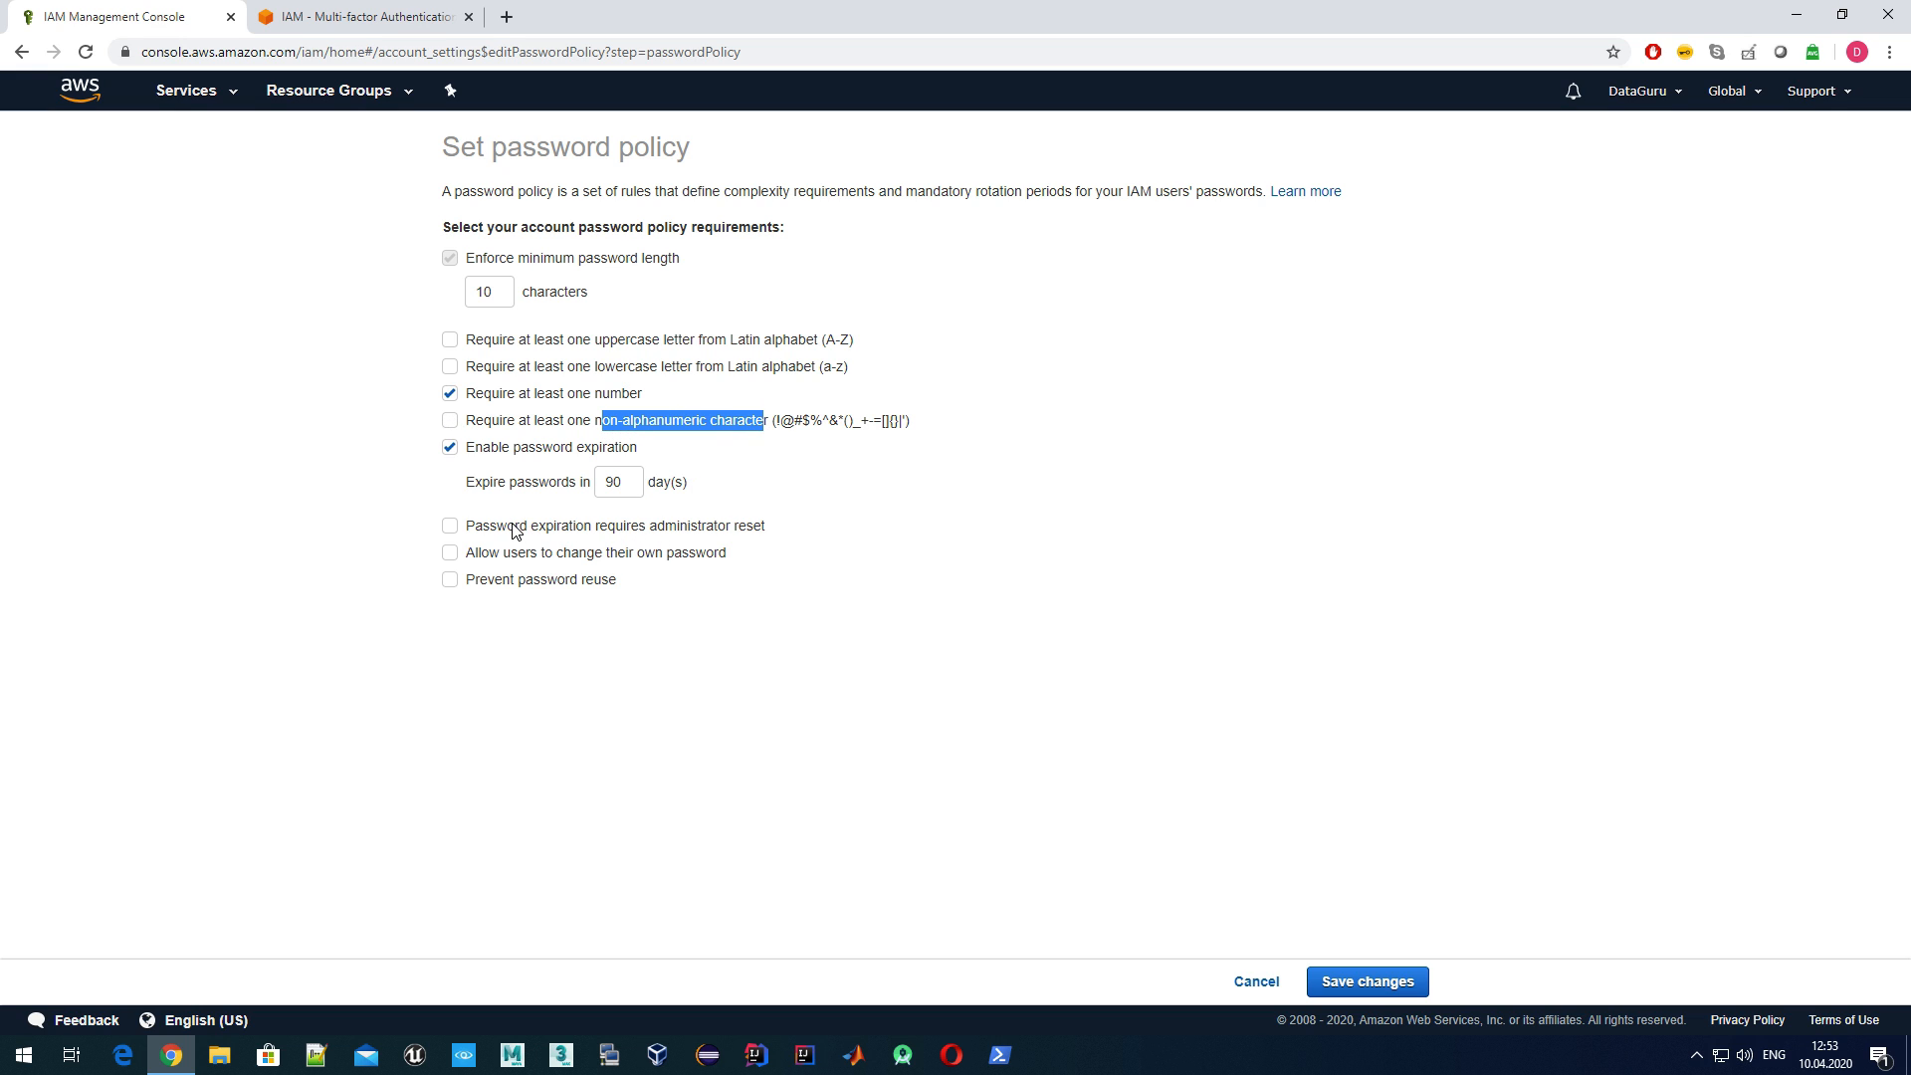
{"action": "mouse_move", "coordinate": [755, 535]}
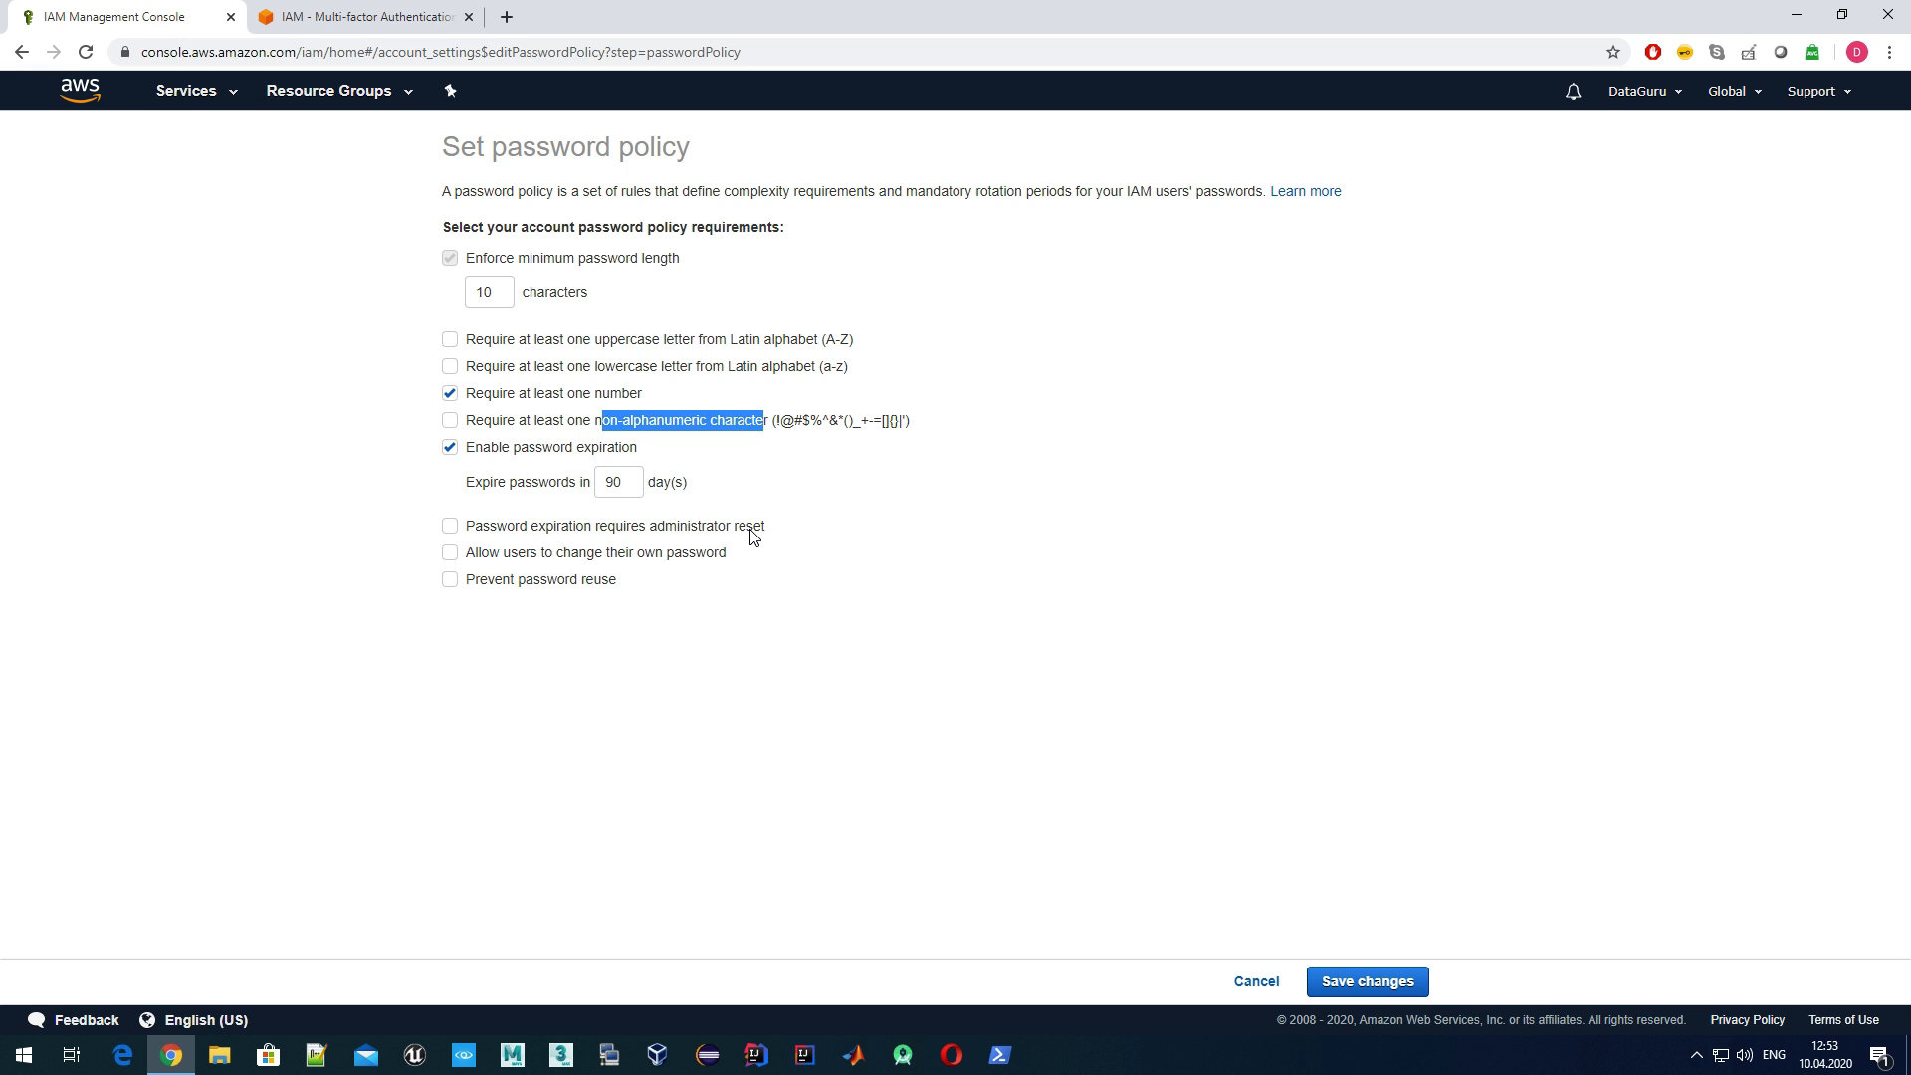
{"action": "mouse_move", "coordinate": [745, 539]}
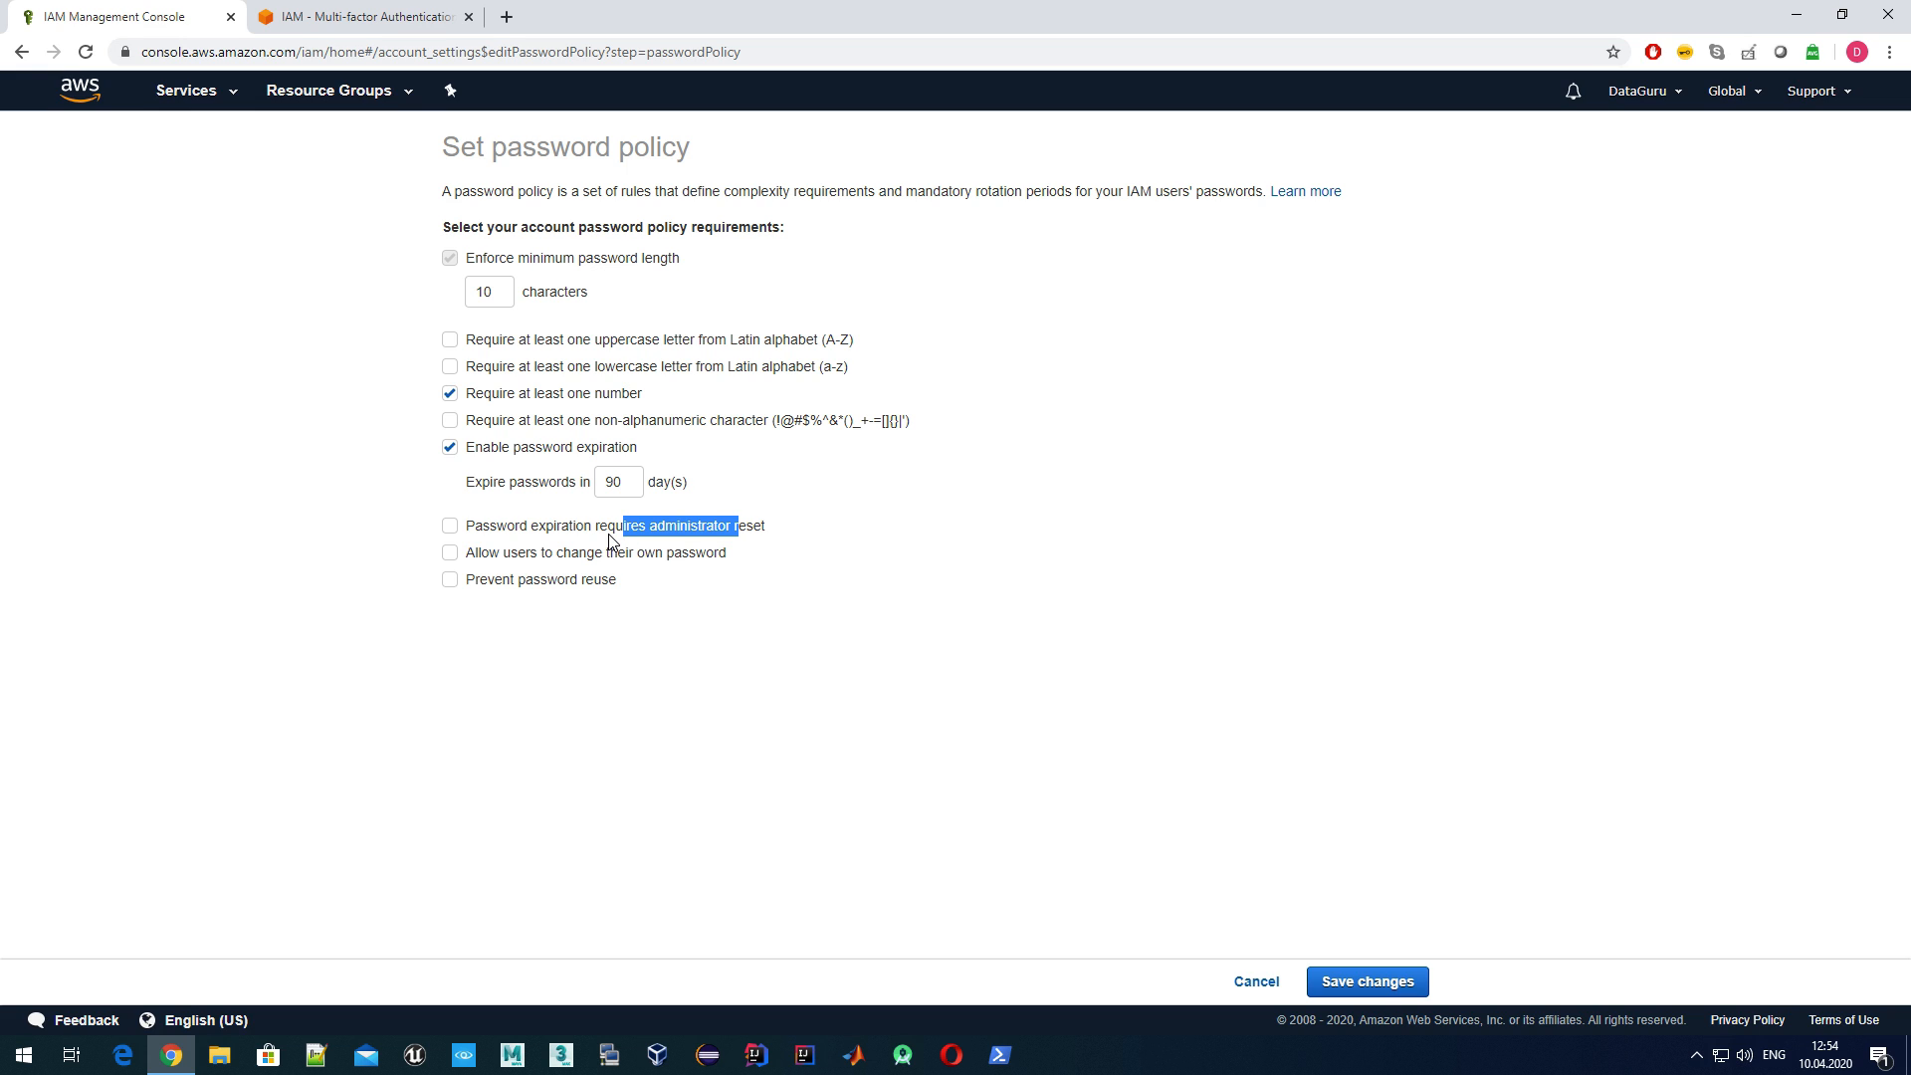
{"action": "mouse_move", "coordinate": [563, 749]}
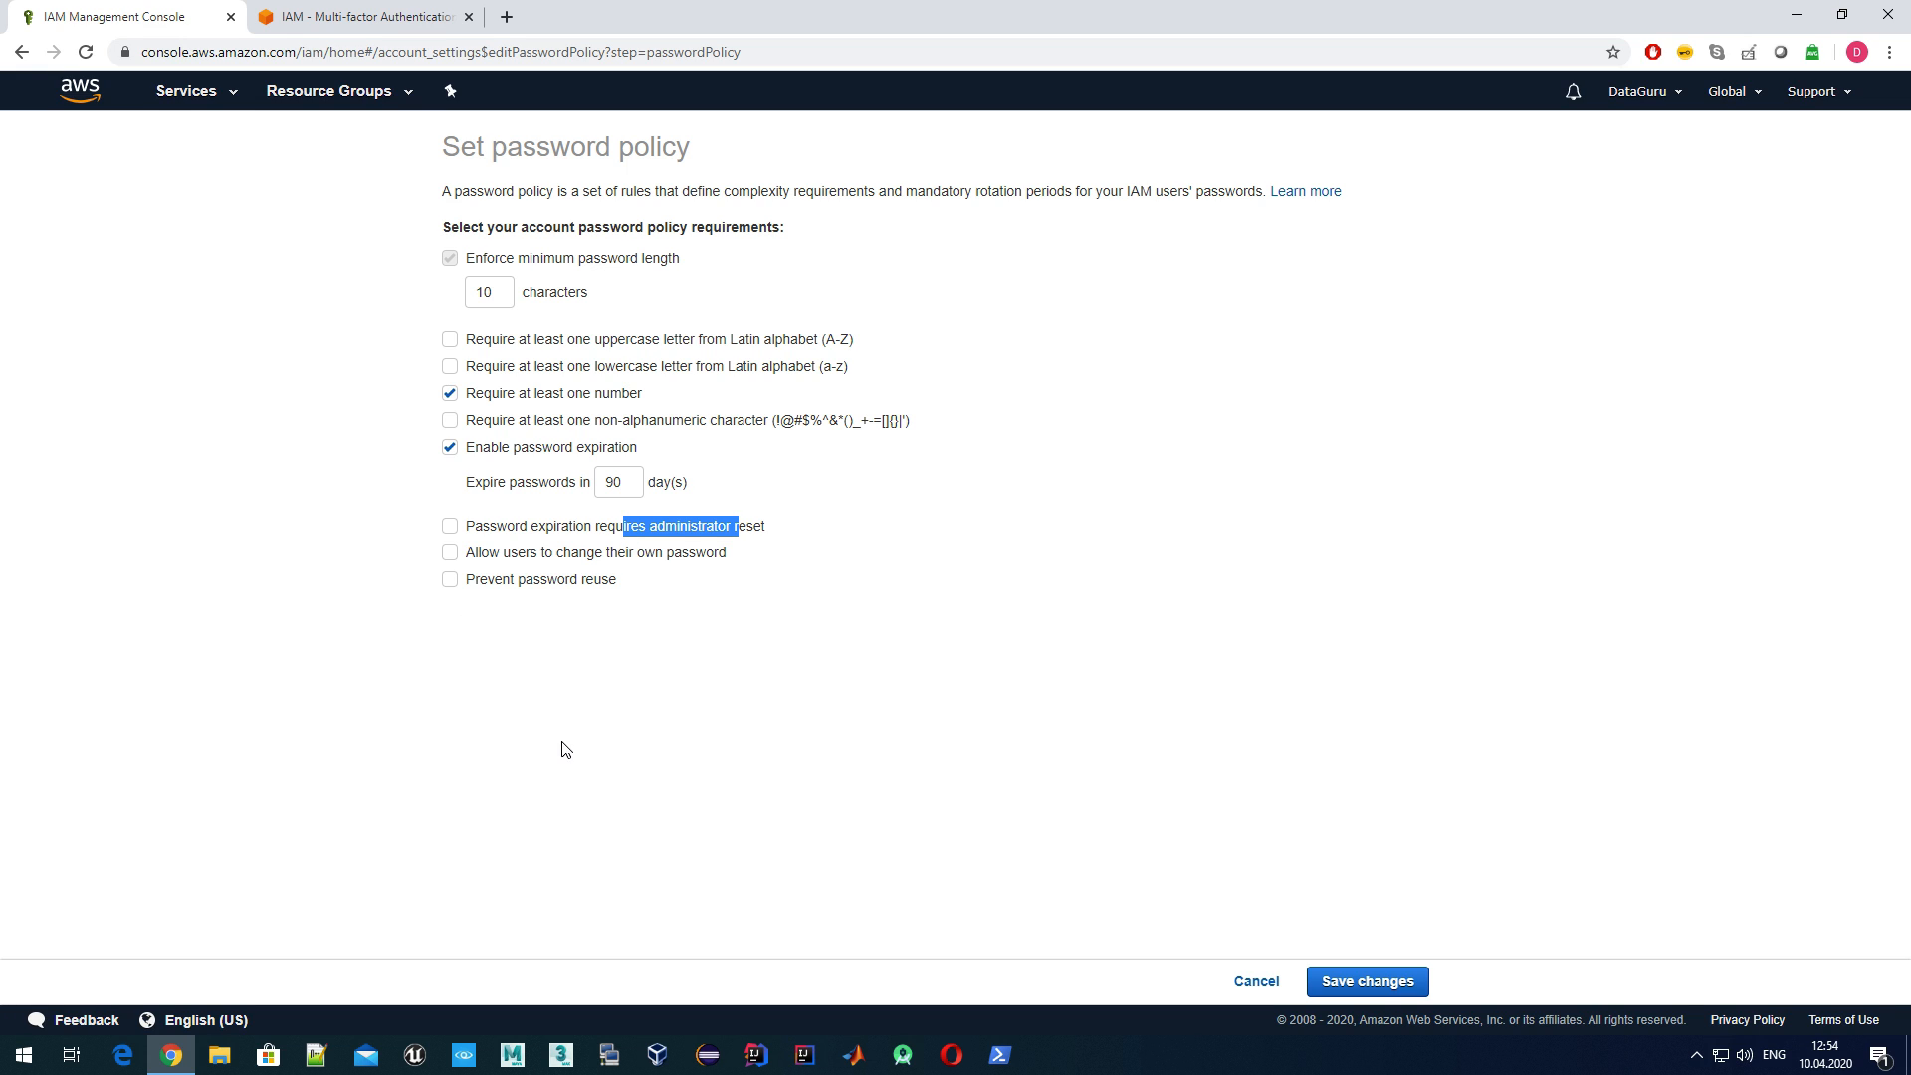
Step: Allow users to change their own passwords, prevent reuse of the last 5, and save the policy
{"action": "left_click", "coordinate": [450, 553]}
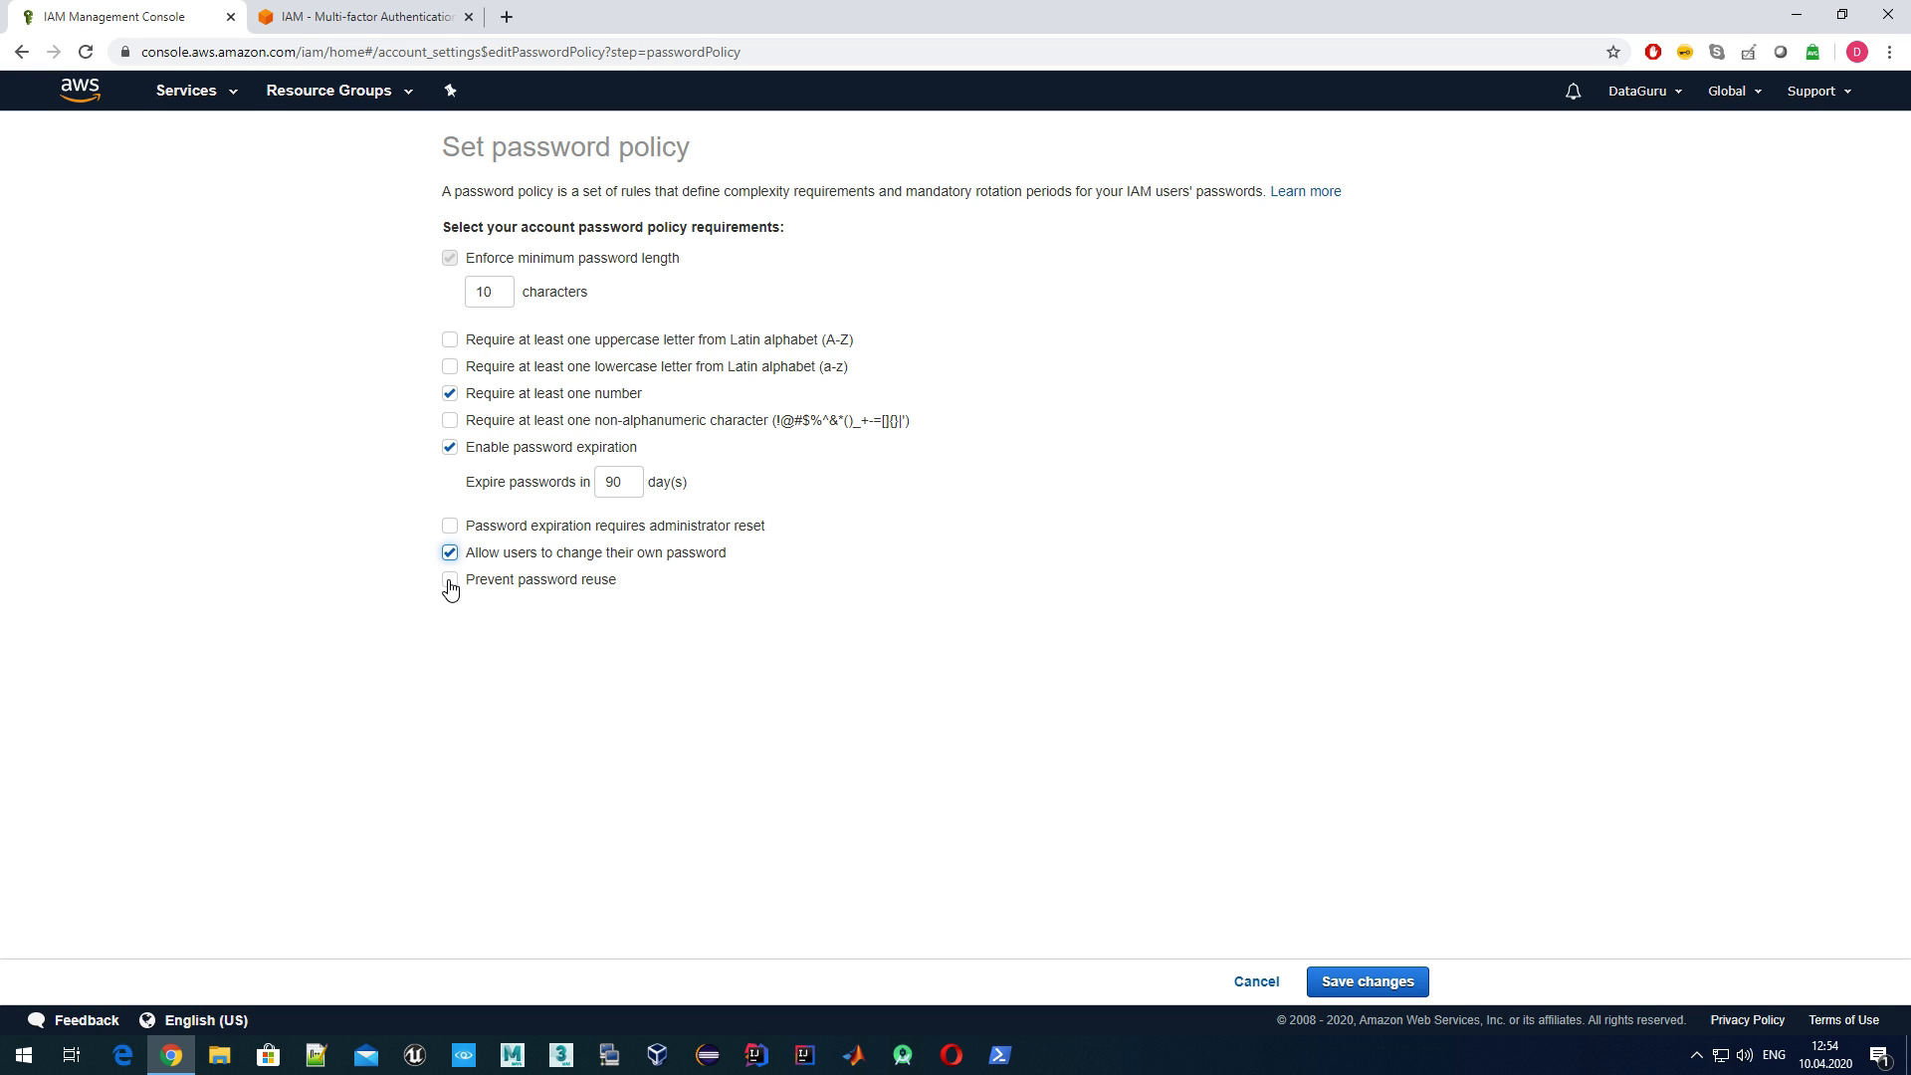
{"action": "left_click", "coordinate": [450, 579]}
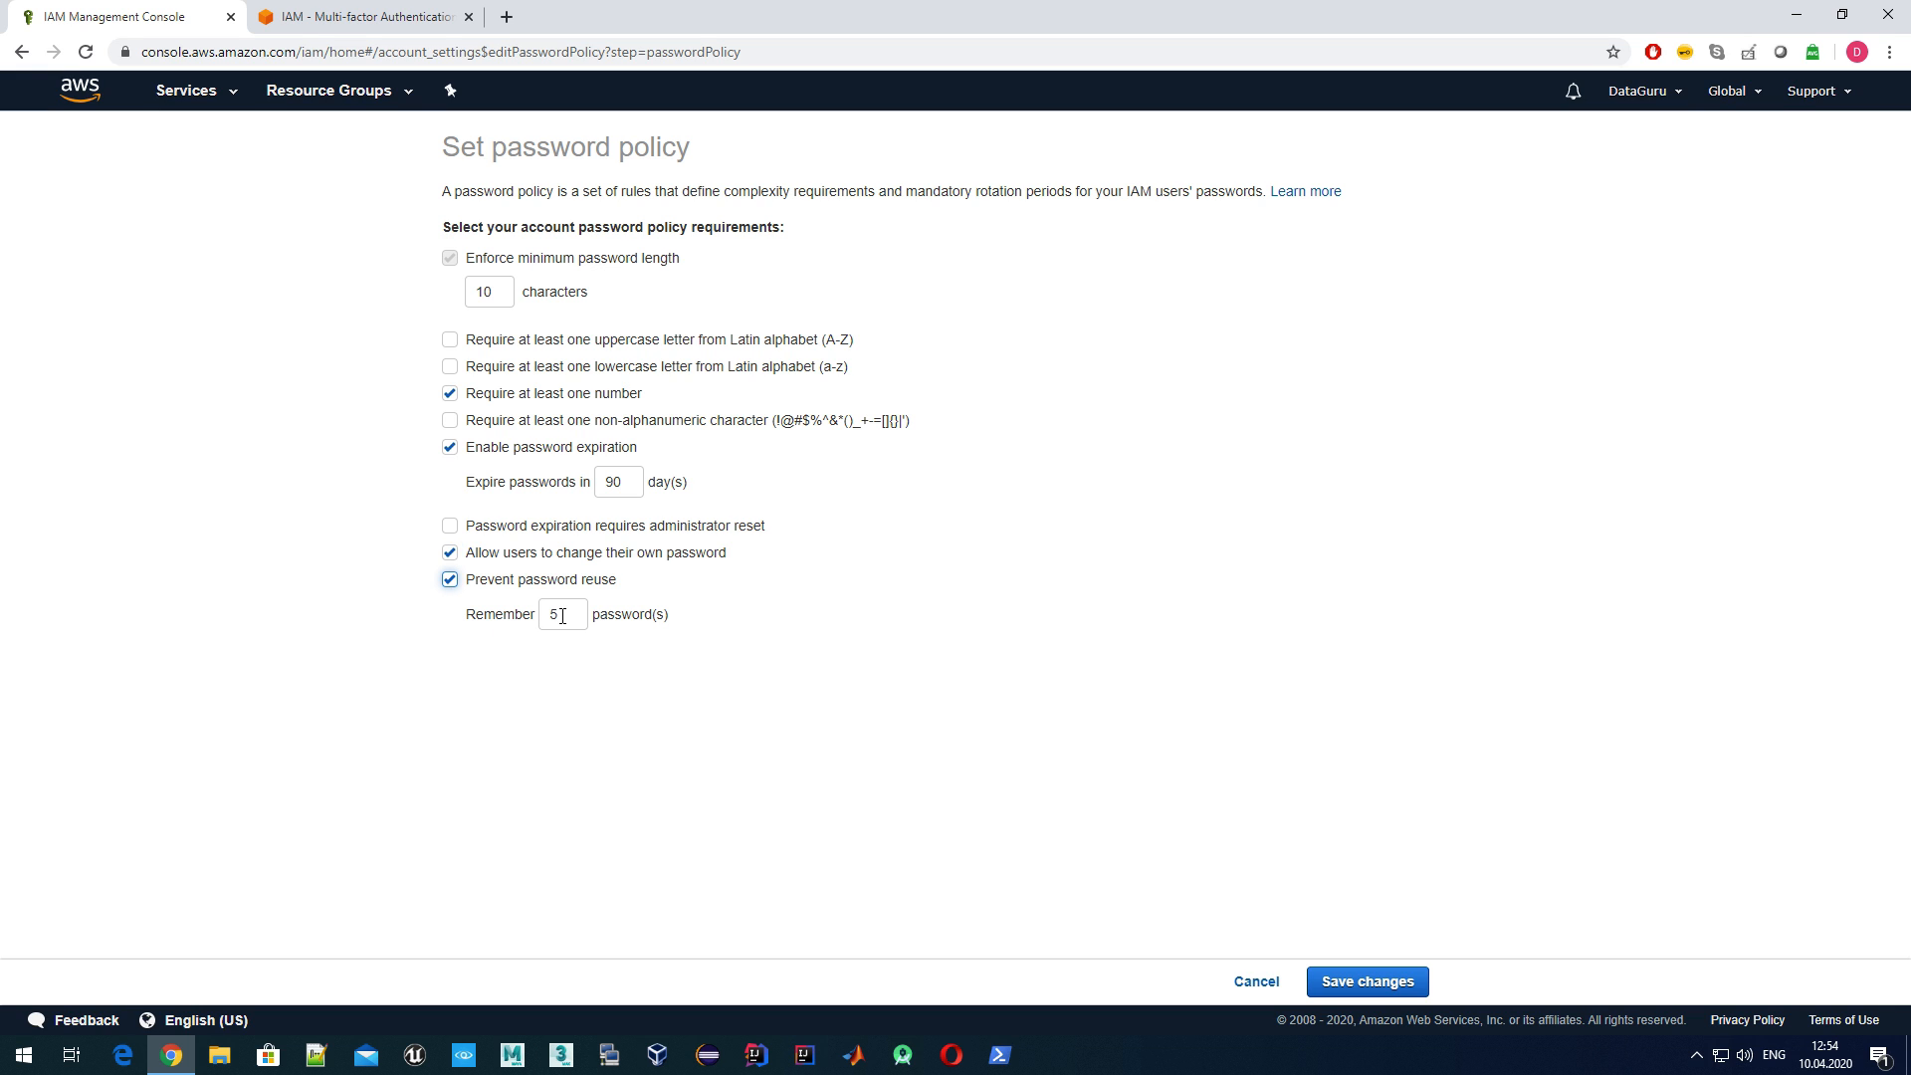
{"action": "left_click", "coordinate": [1364, 982]}
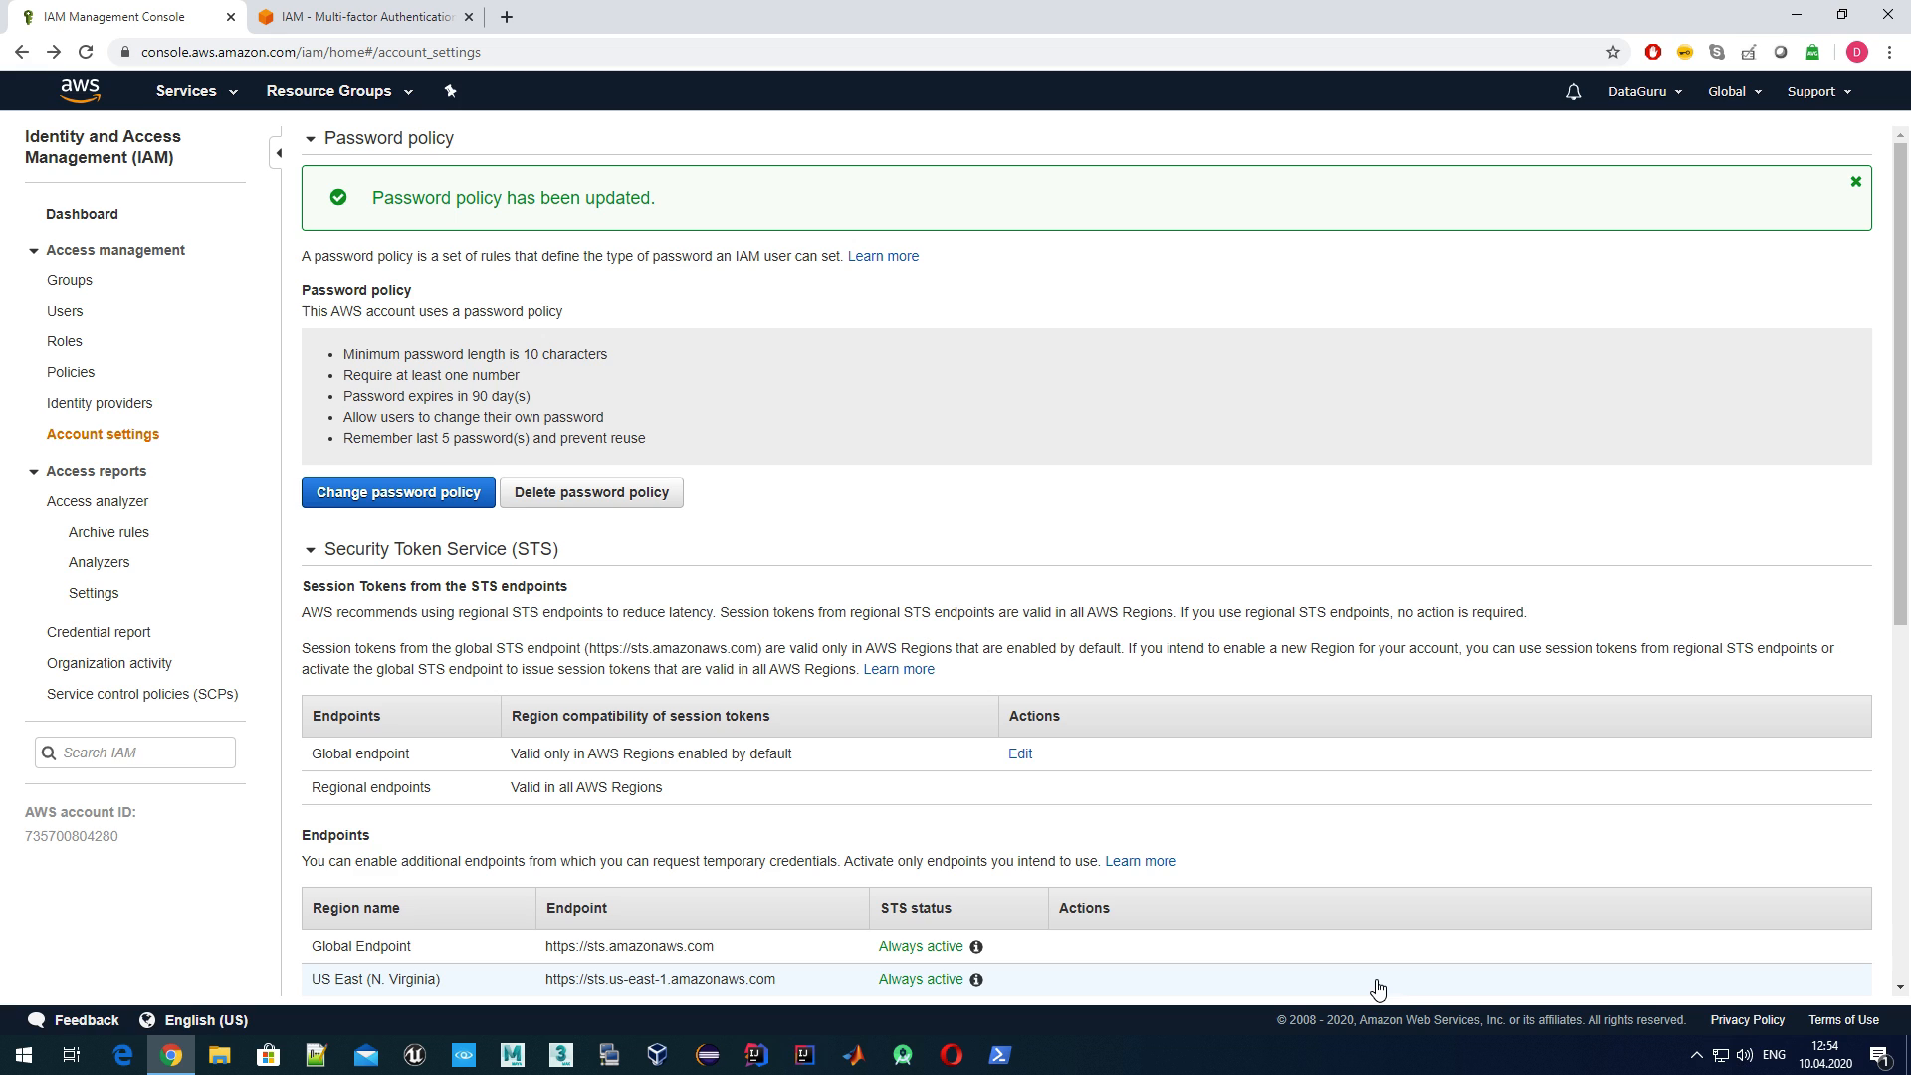
Step: Return to the IAM dashboard and highlight the 5 out of 5 security status complete
{"action": "left_click", "coordinate": [82, 215]}
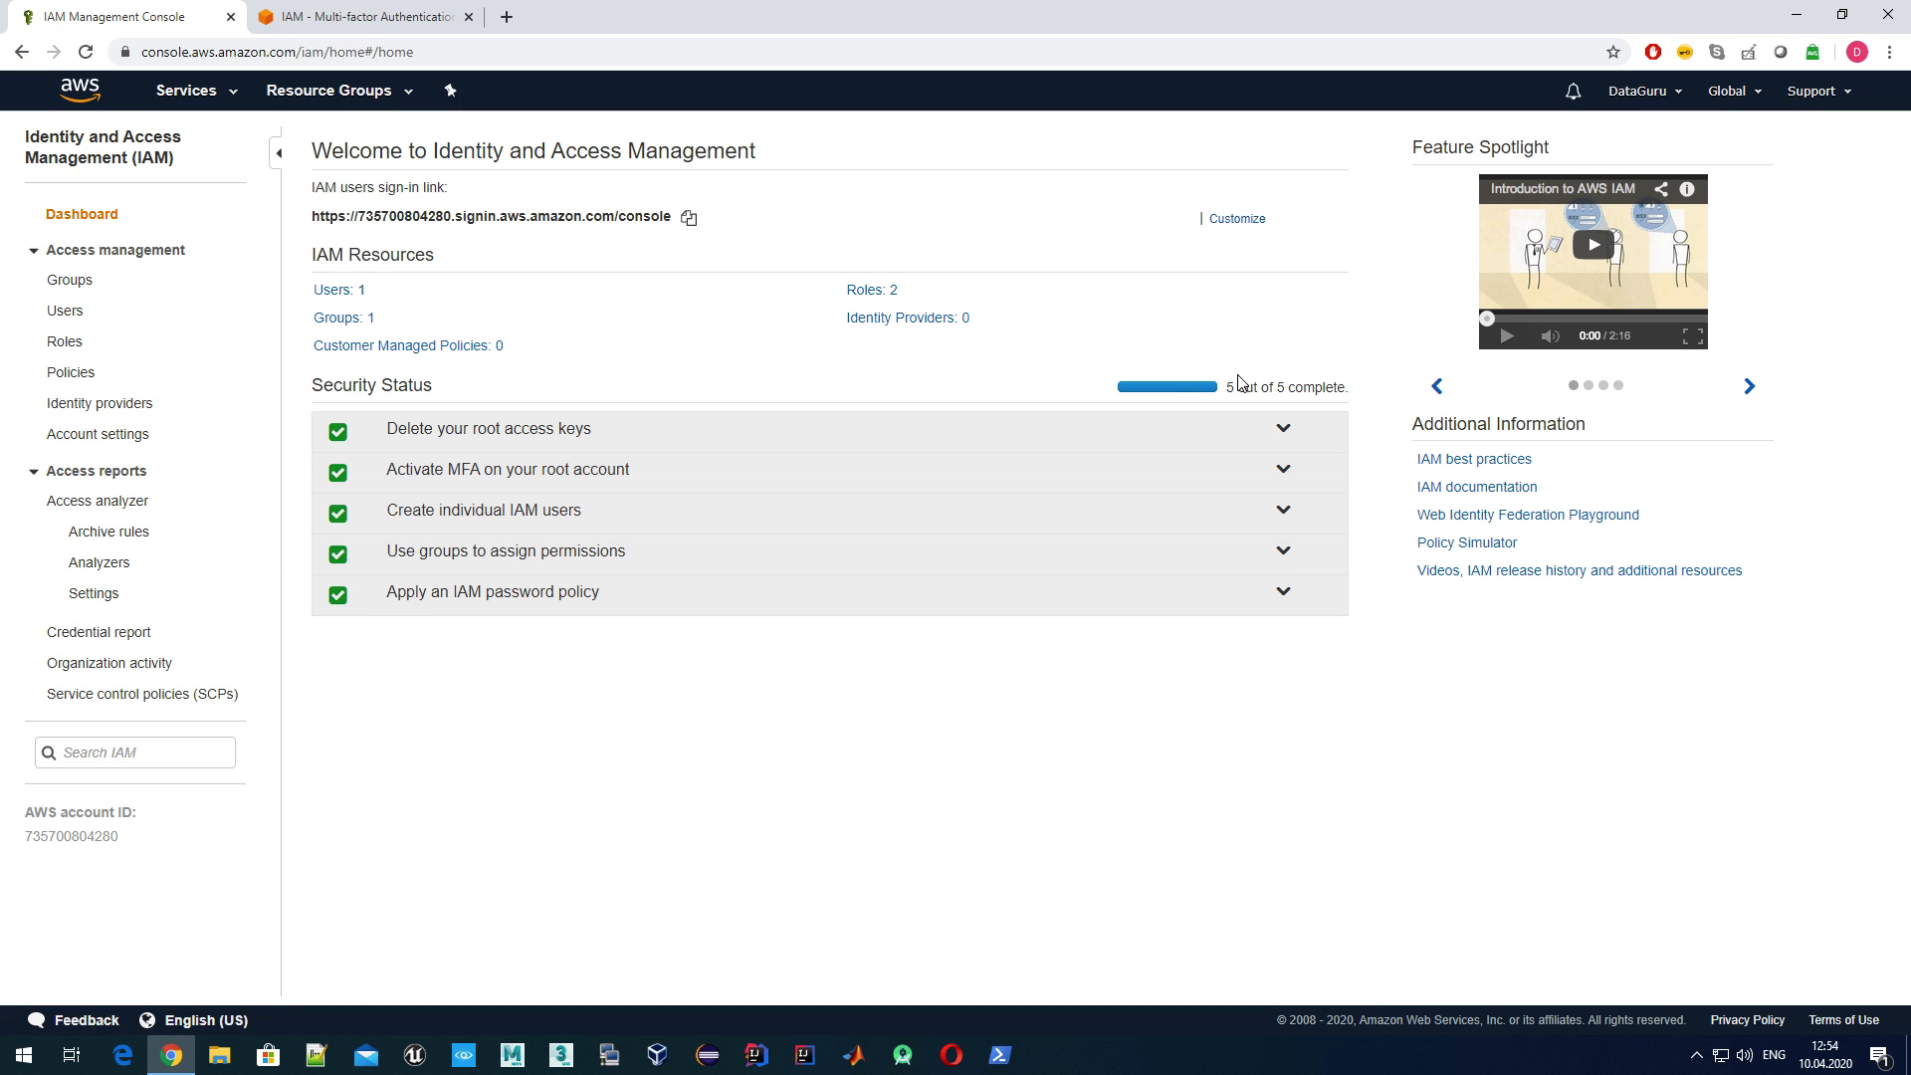
{"action": "left_click_drag", "start_coordinate": [1225, 387], "coordinate": [1335, 387]}
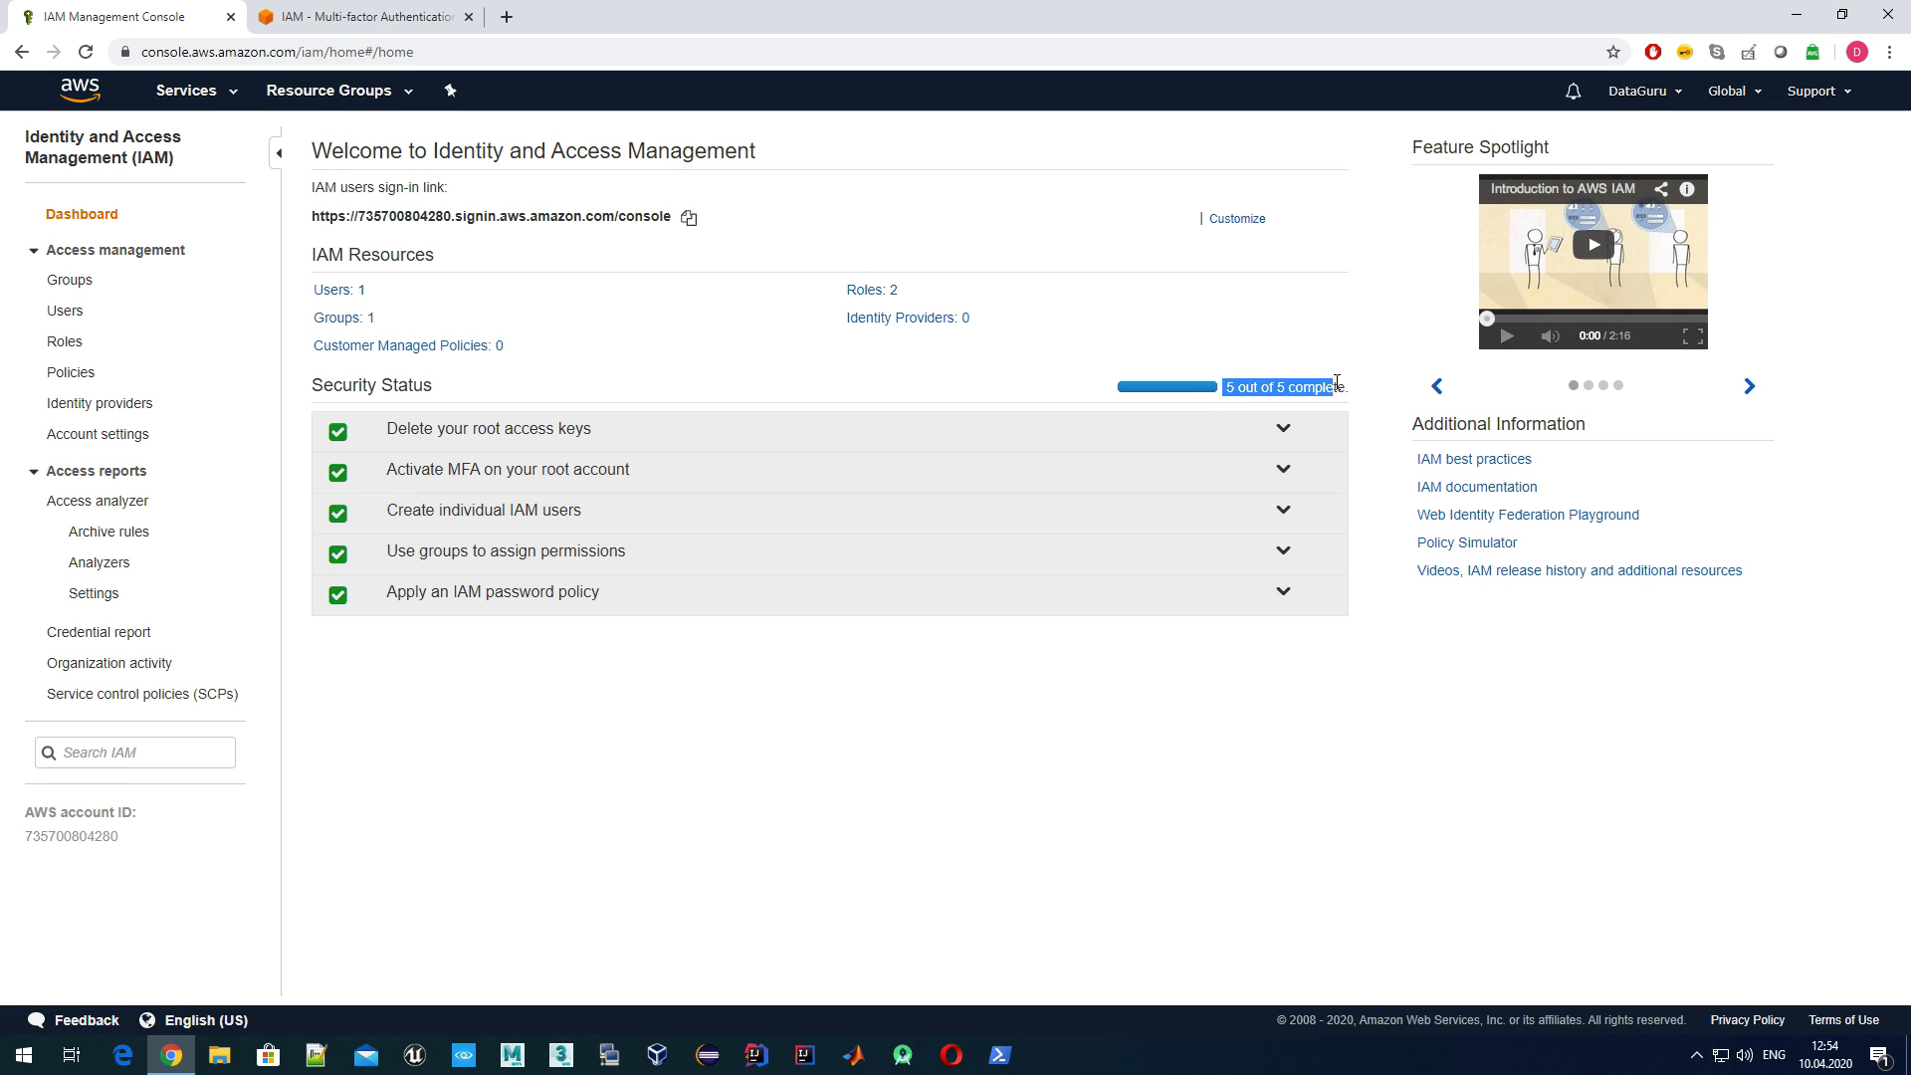